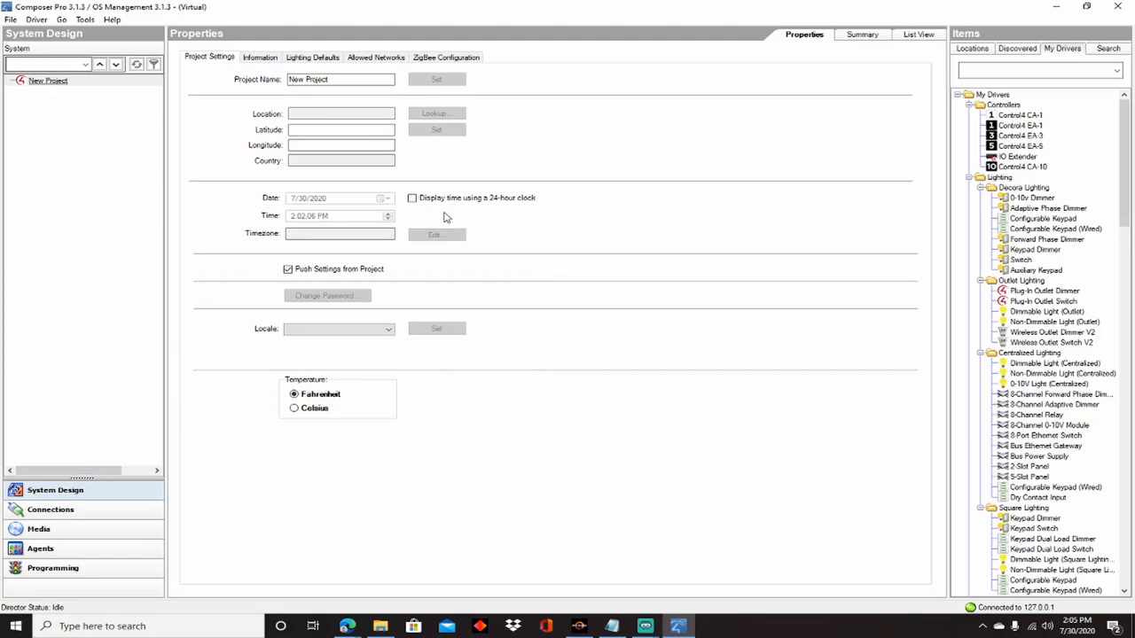
mouse_move(517, 232)
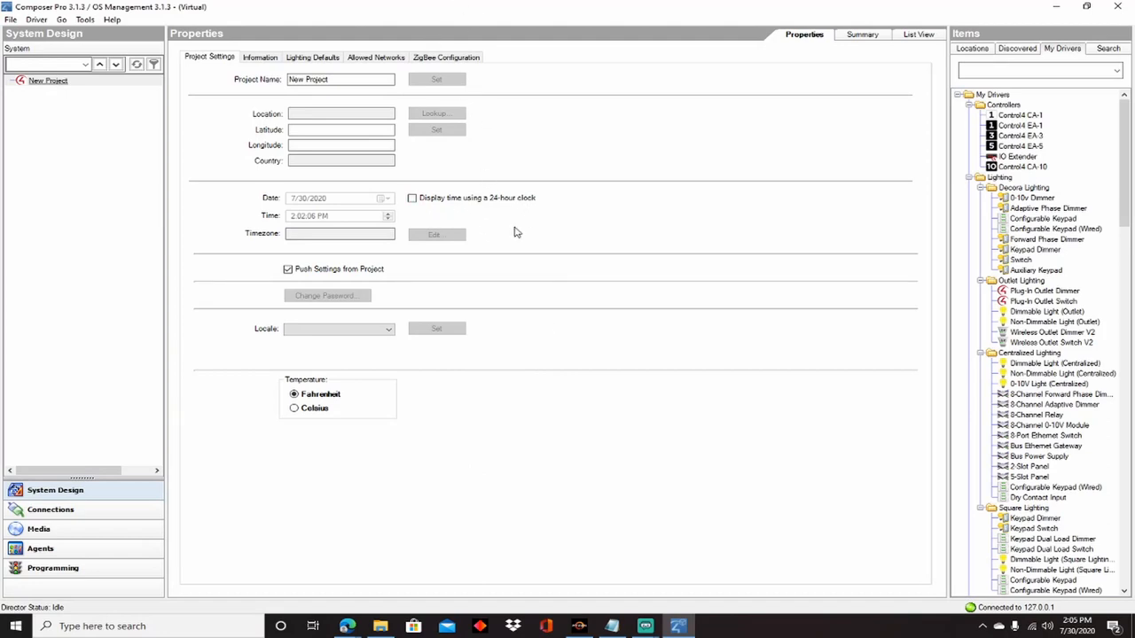
mouse_move(487, 395)
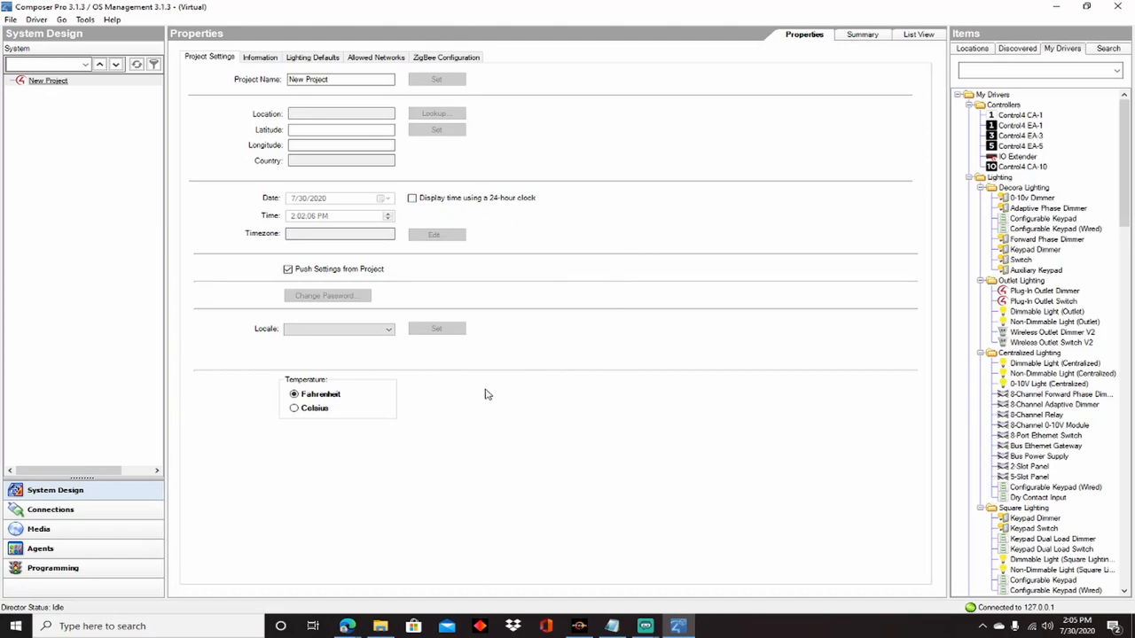
mouse_move(282, 192)
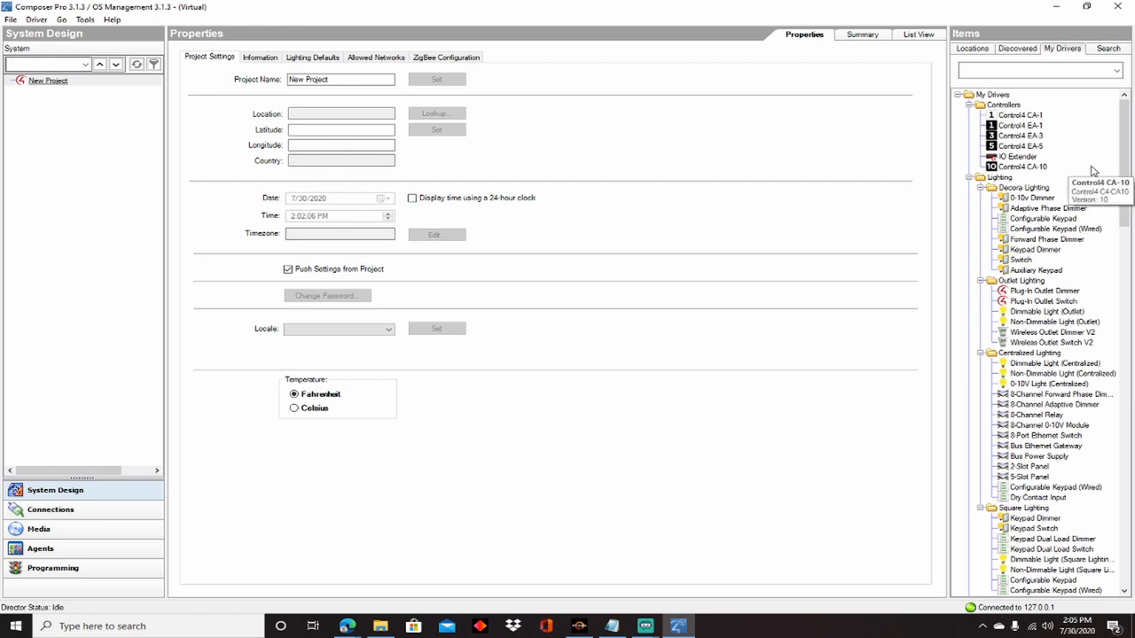
mouse_move(1019, 125)
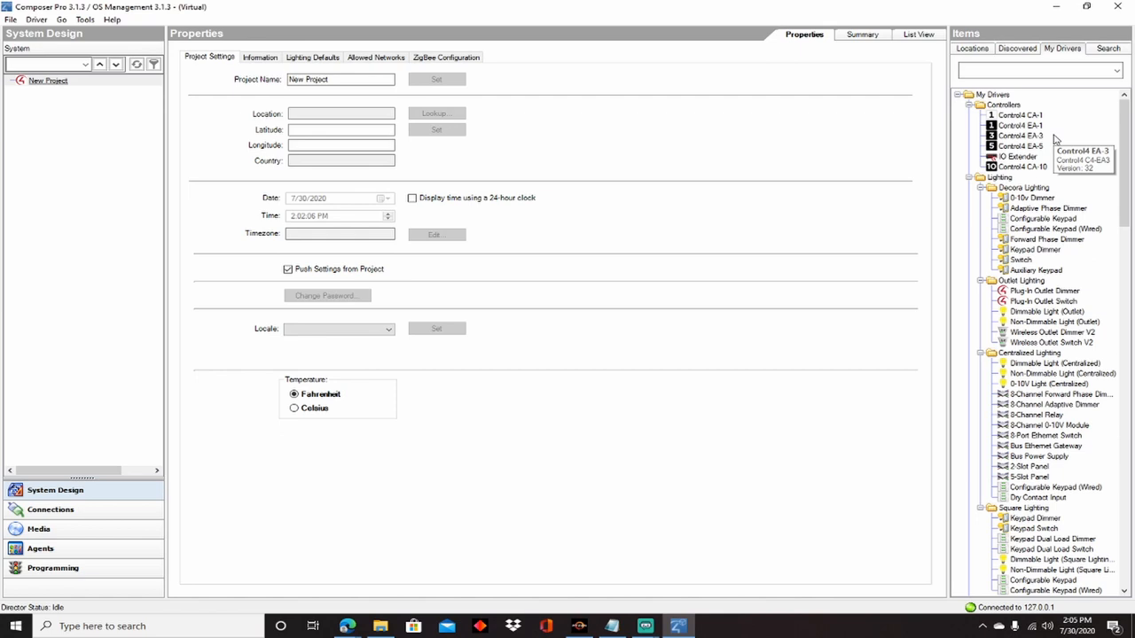
mouse_move(1020, 136)
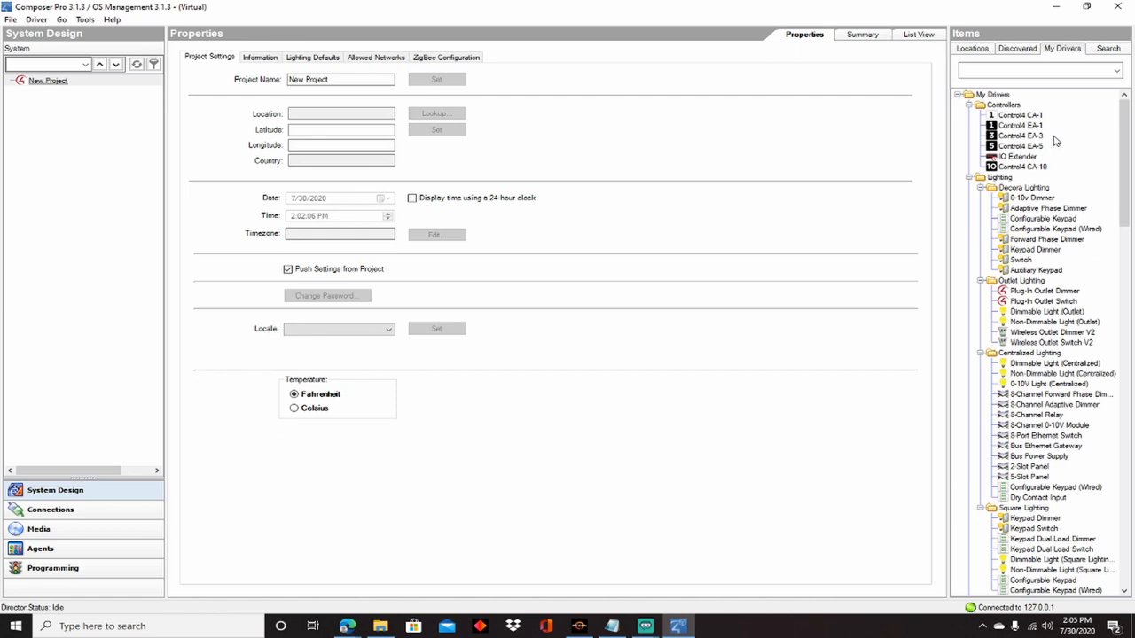
mouse_move(1020, 136)
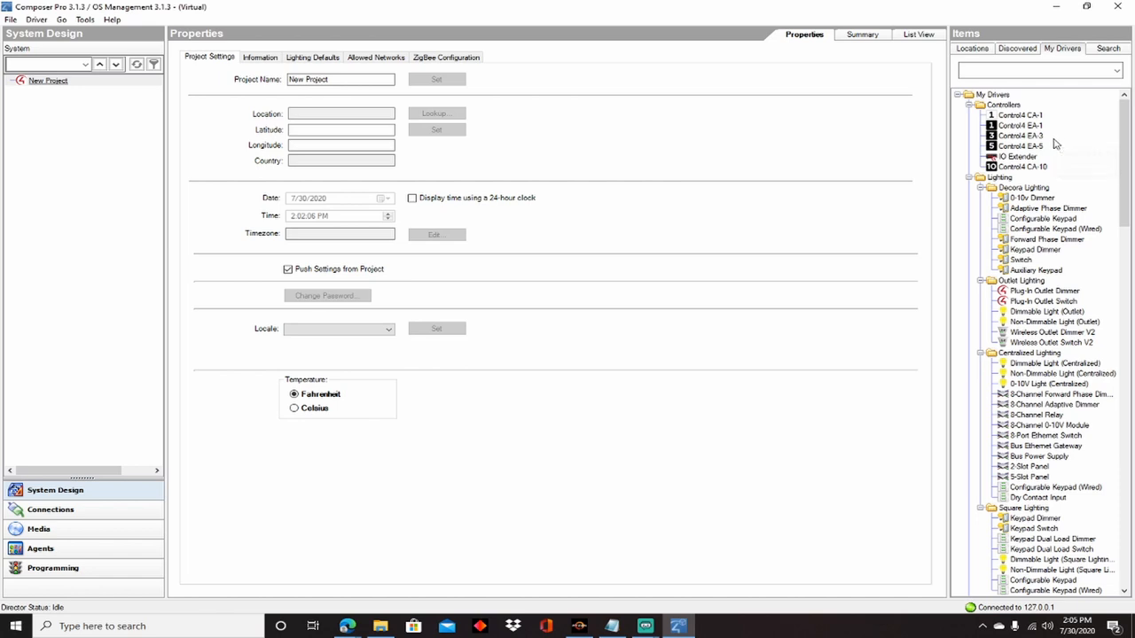
mouse_move(1020, 136)
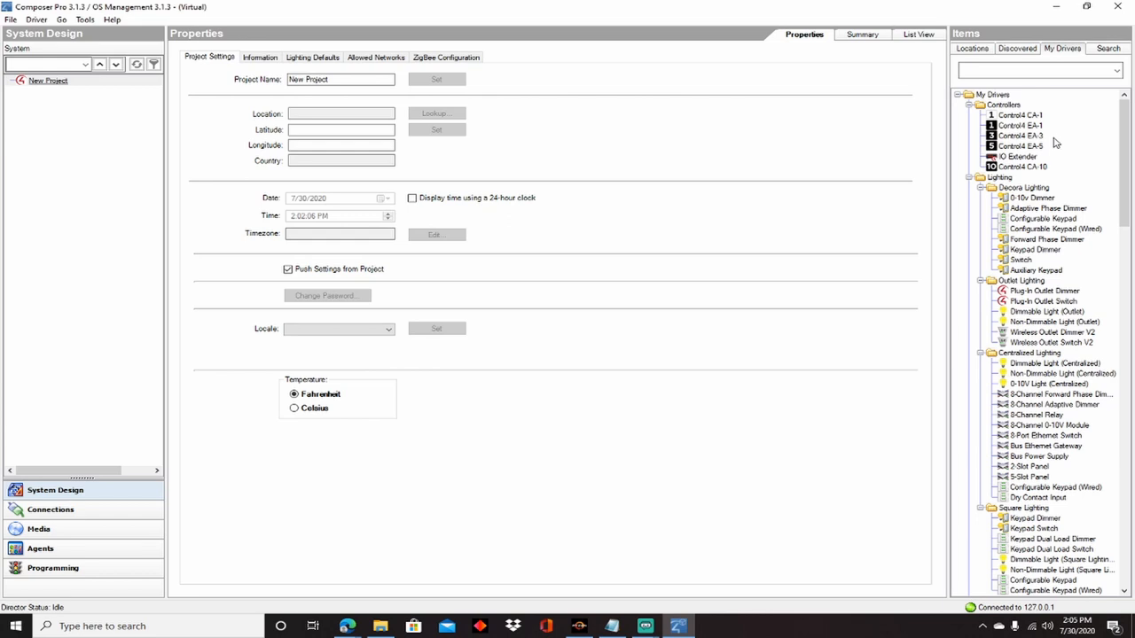
mouse_move(1022, 136)
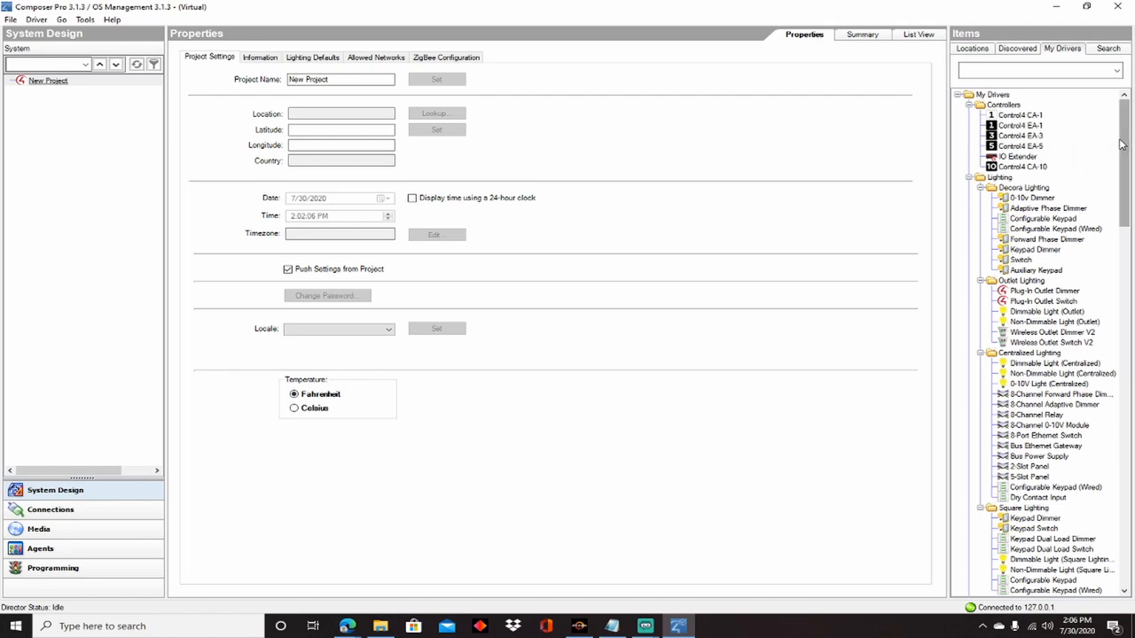
mouse_move(1108, 144)
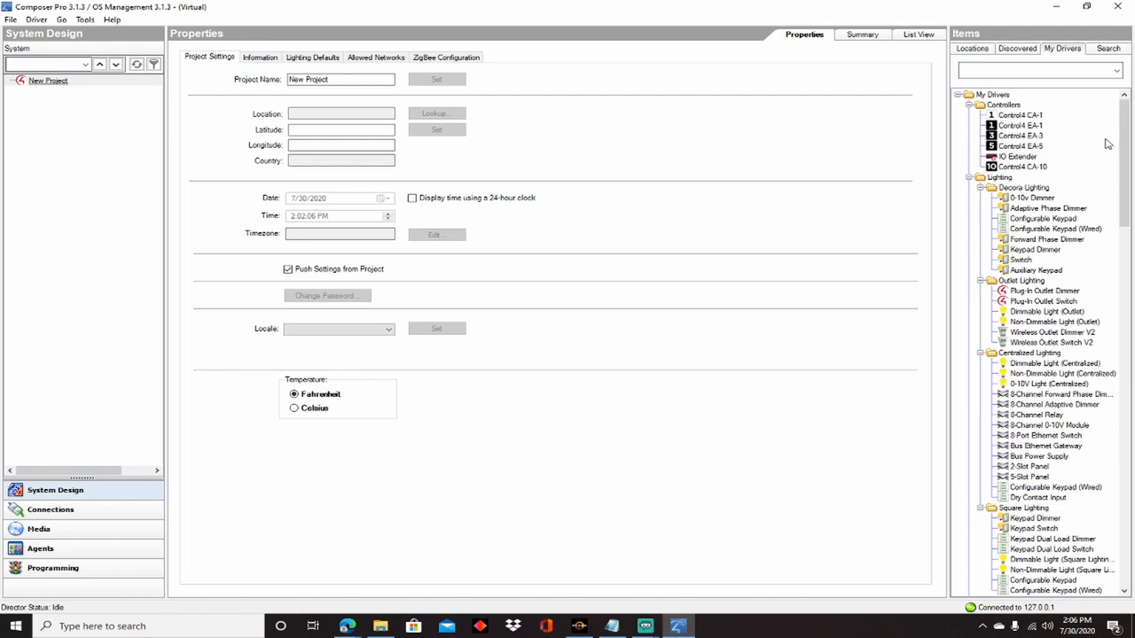
mouse_move(1020, 146)
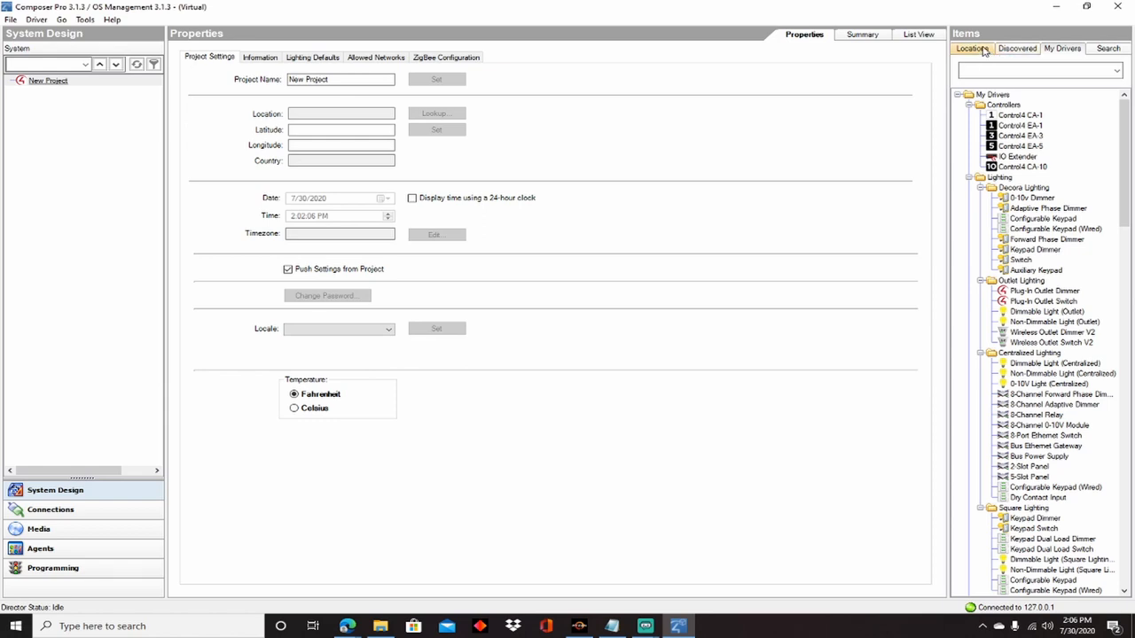
Step: Add Home site, House, Main floor and a room named Headend to the project tree
left_click(972, 48)
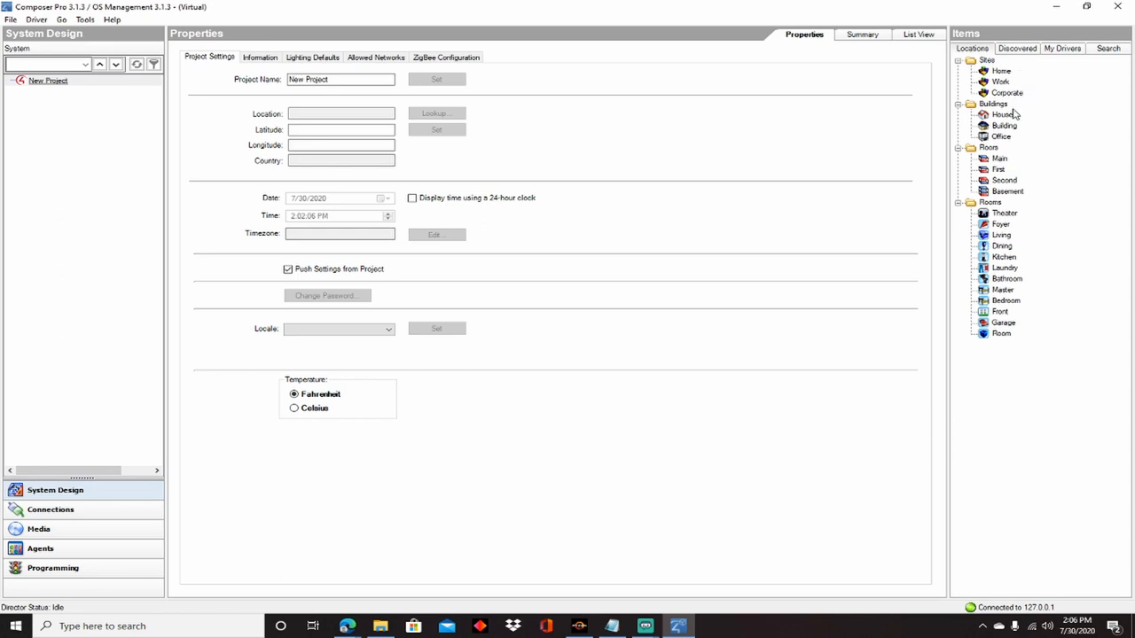
mouse_move(1051, 182)
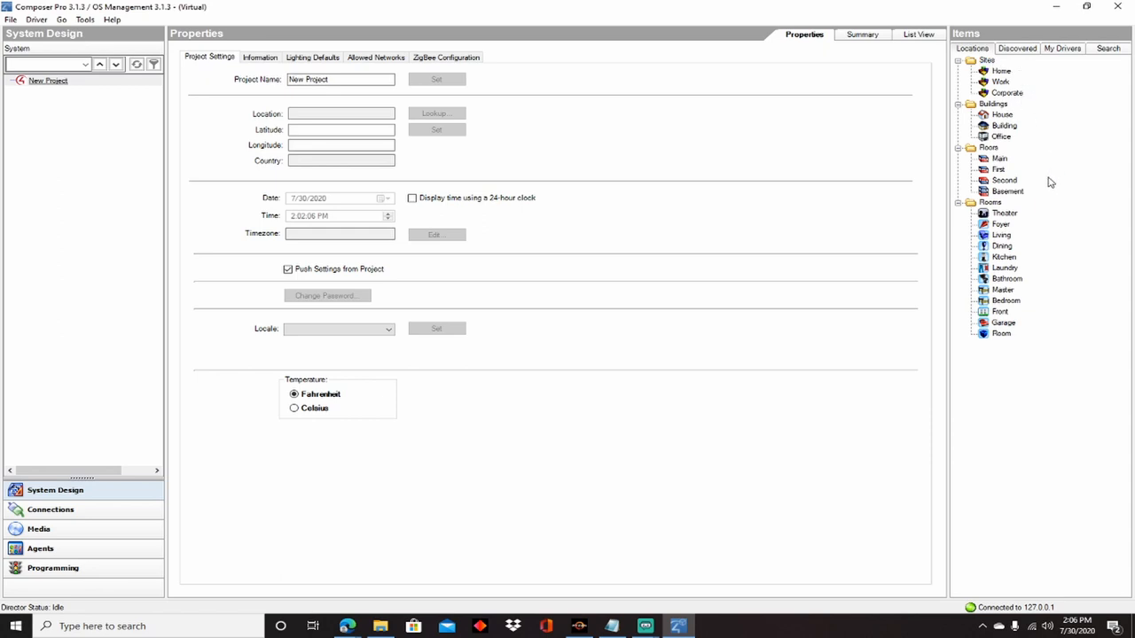
mouse_move(1031, 220)
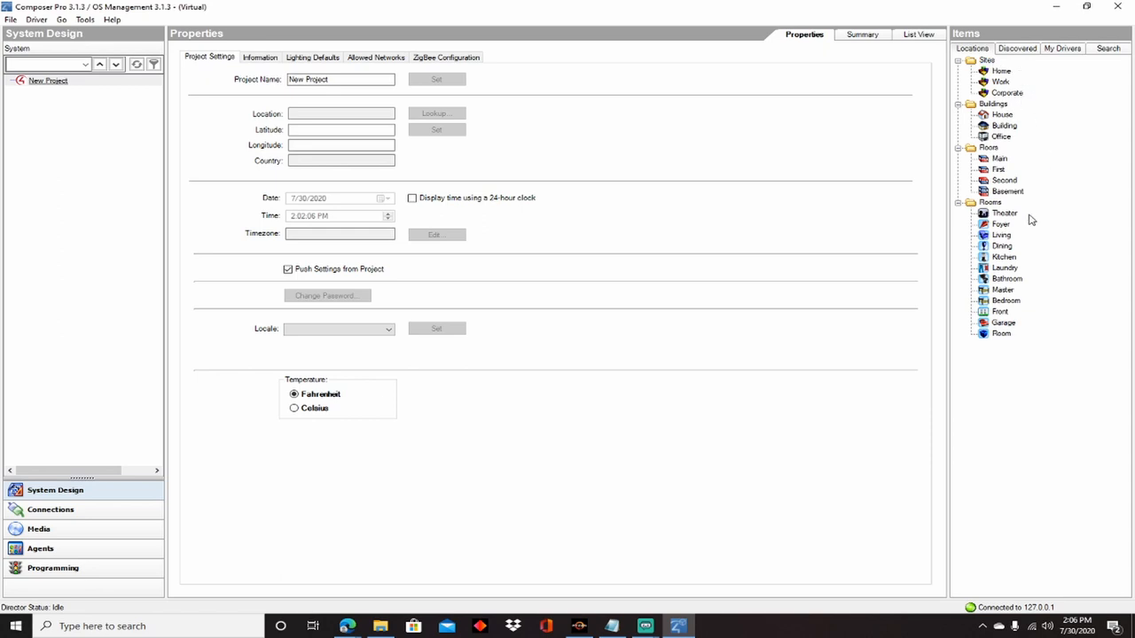
left_click(1001, 333)
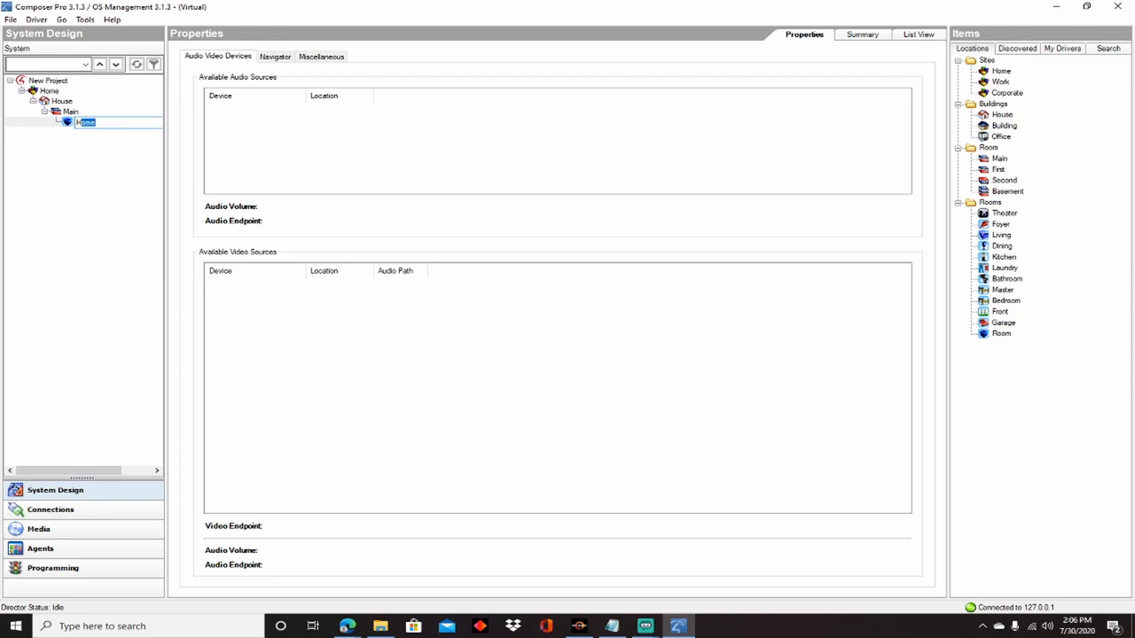
mouse_move(1098, 475)
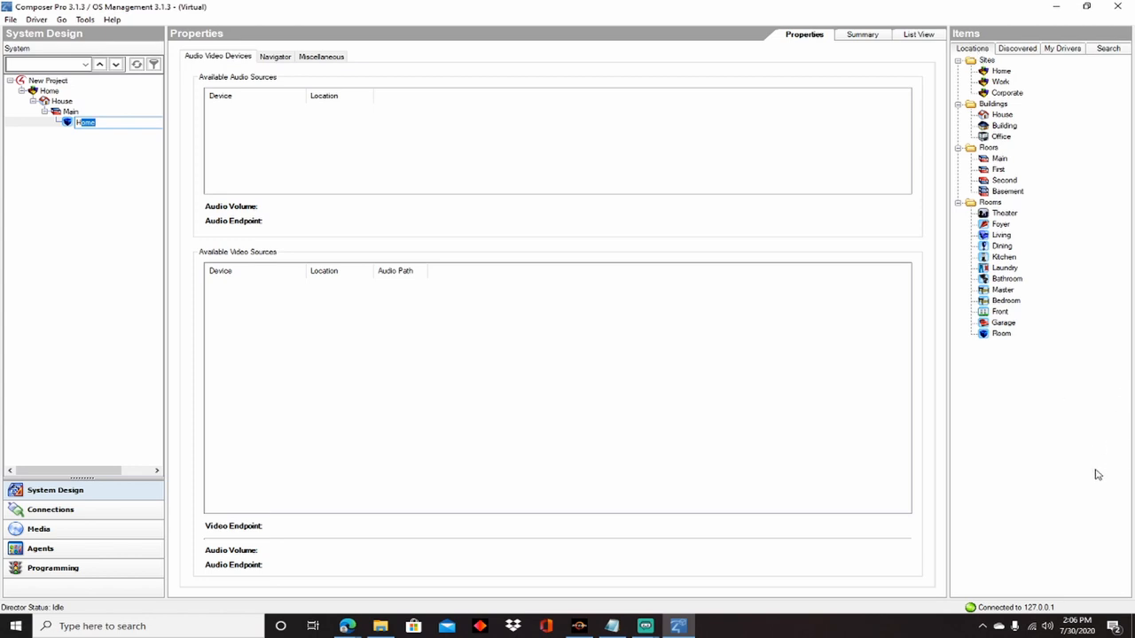
mouse_move(955, 387)
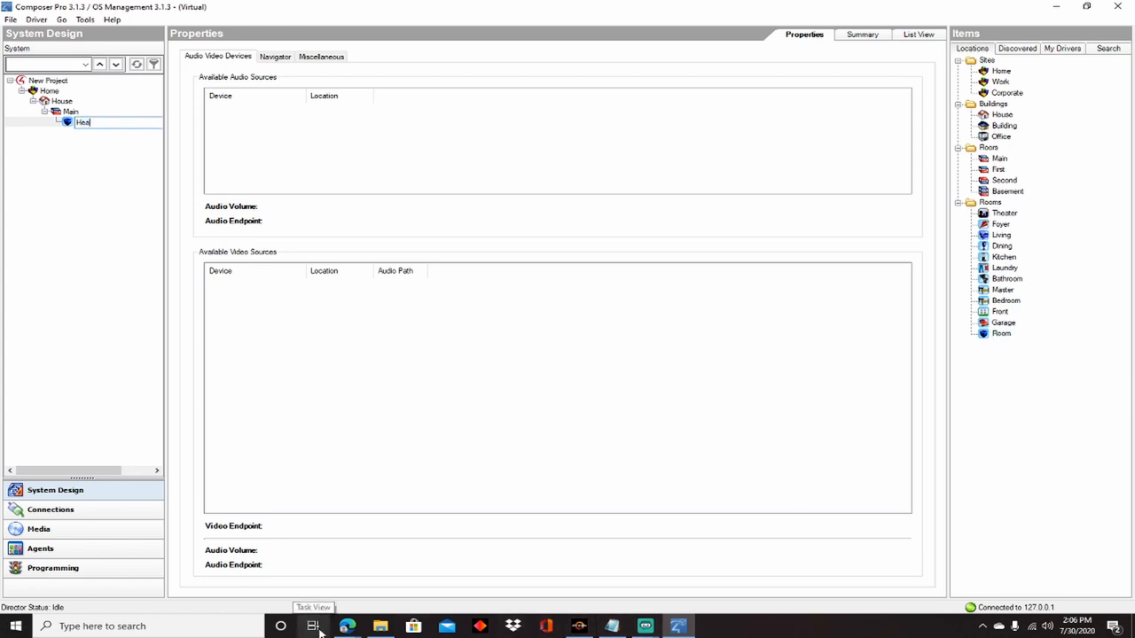
key("Return")
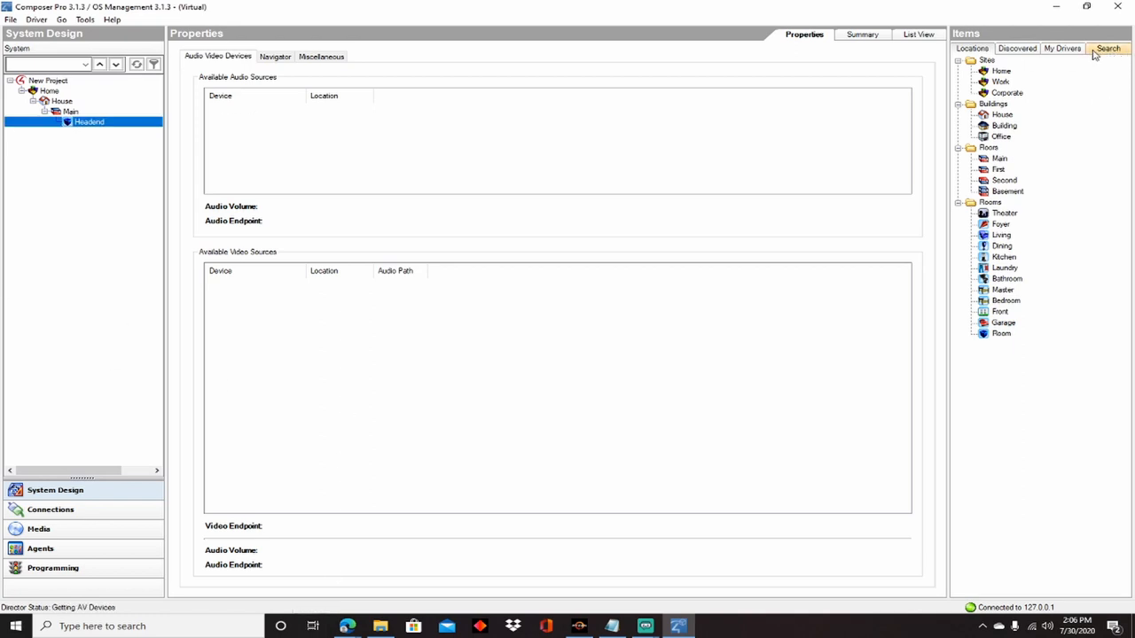
Step: Search the drivers for hc800 and add Home Controller HC800 to Headend
left_click(1062, 48)
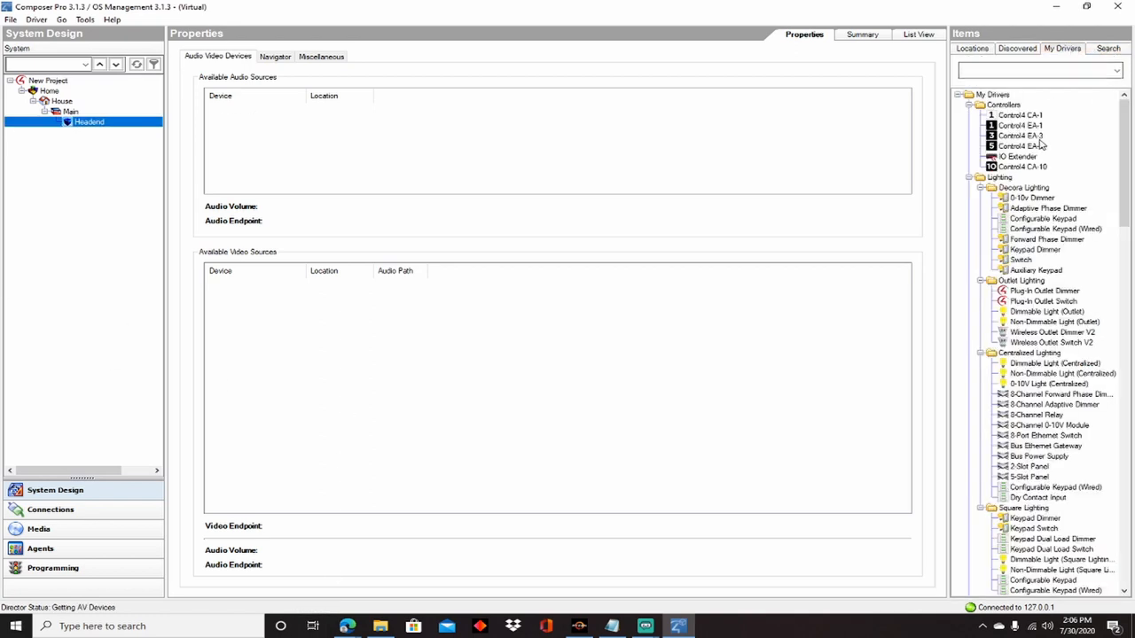
mouse_move(1024, 145)
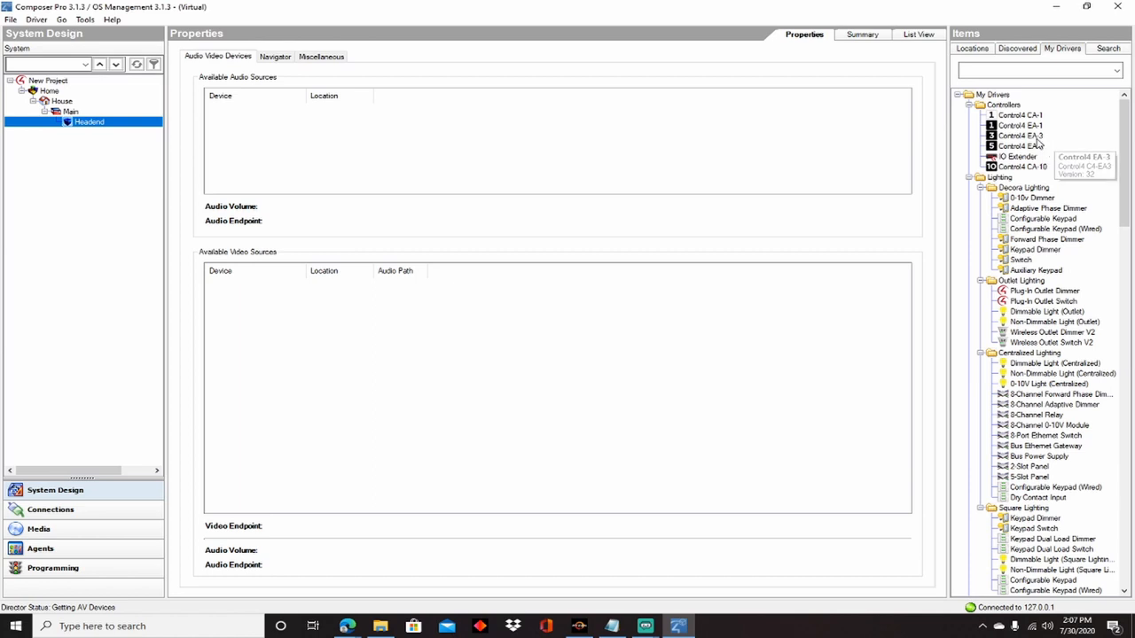
mouse_move(1033, 144)
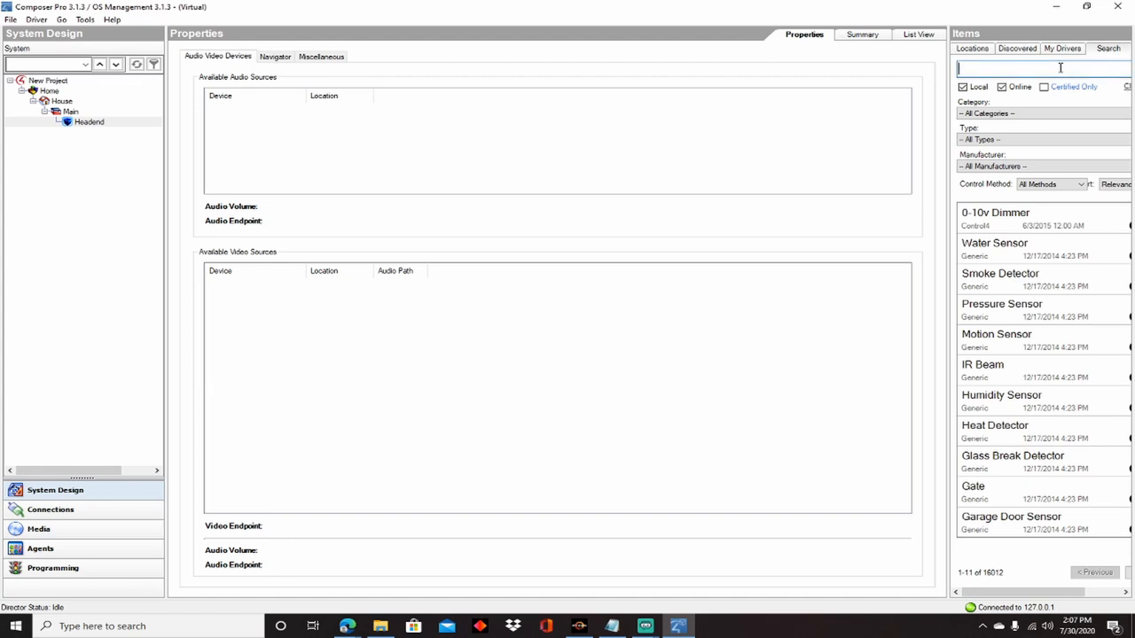
type("hc800")
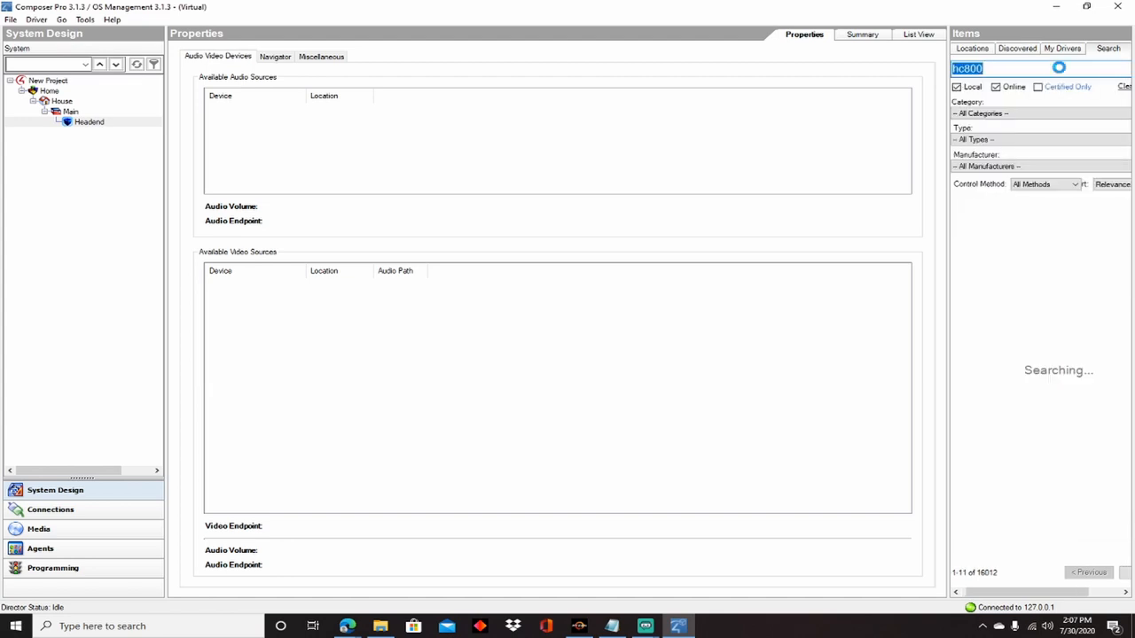
double_click(1014, 217)
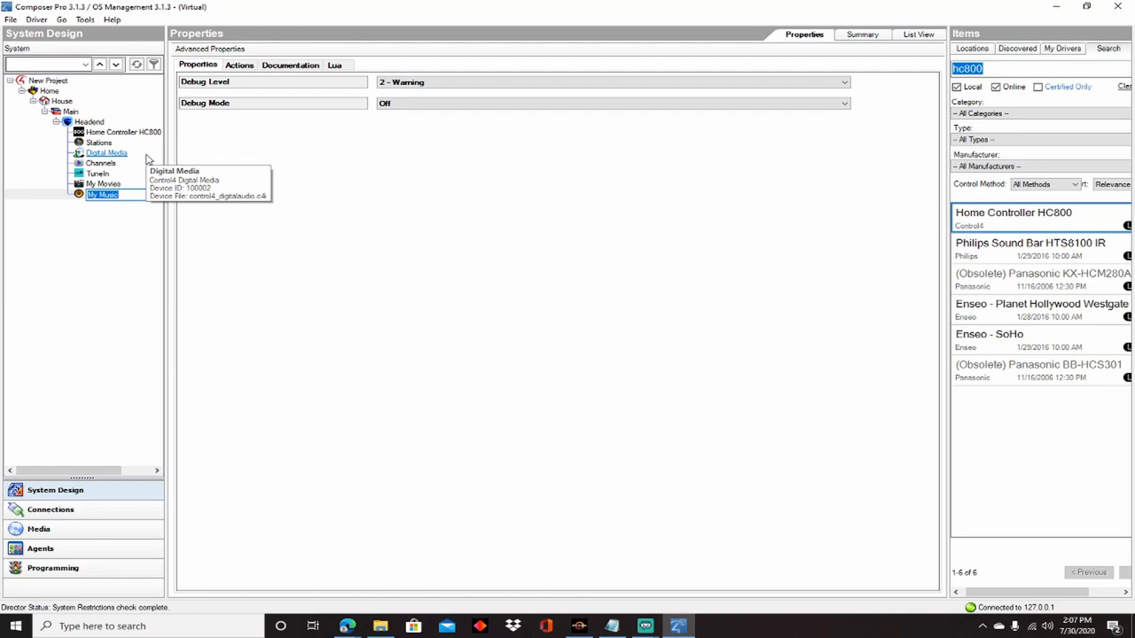
mouse_move(123, 132)
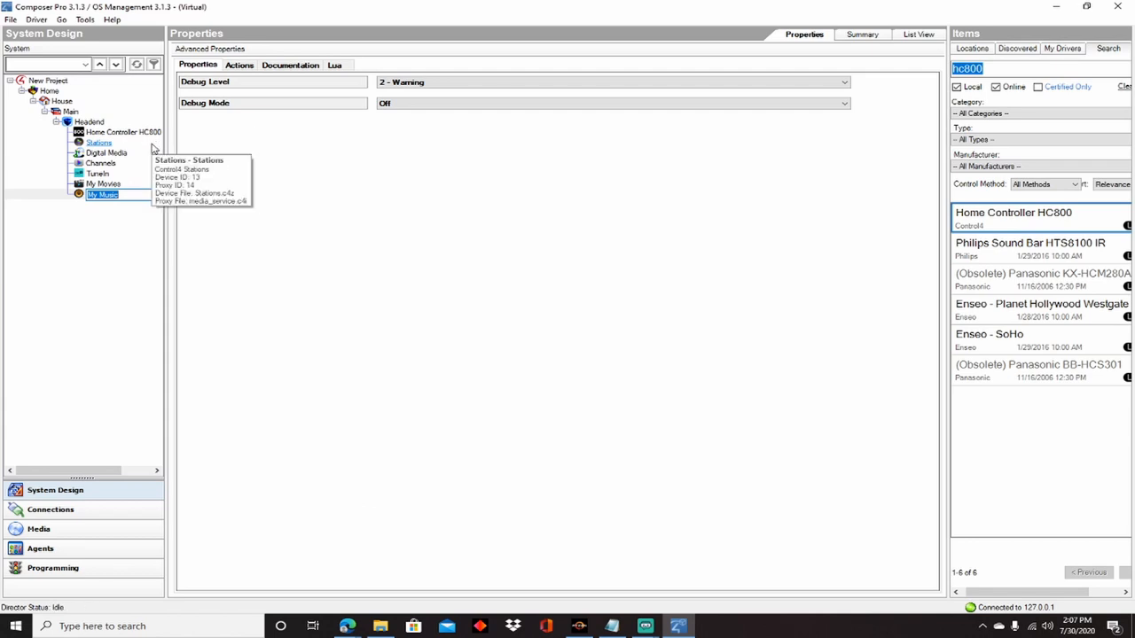
mouse_move(151, 141)
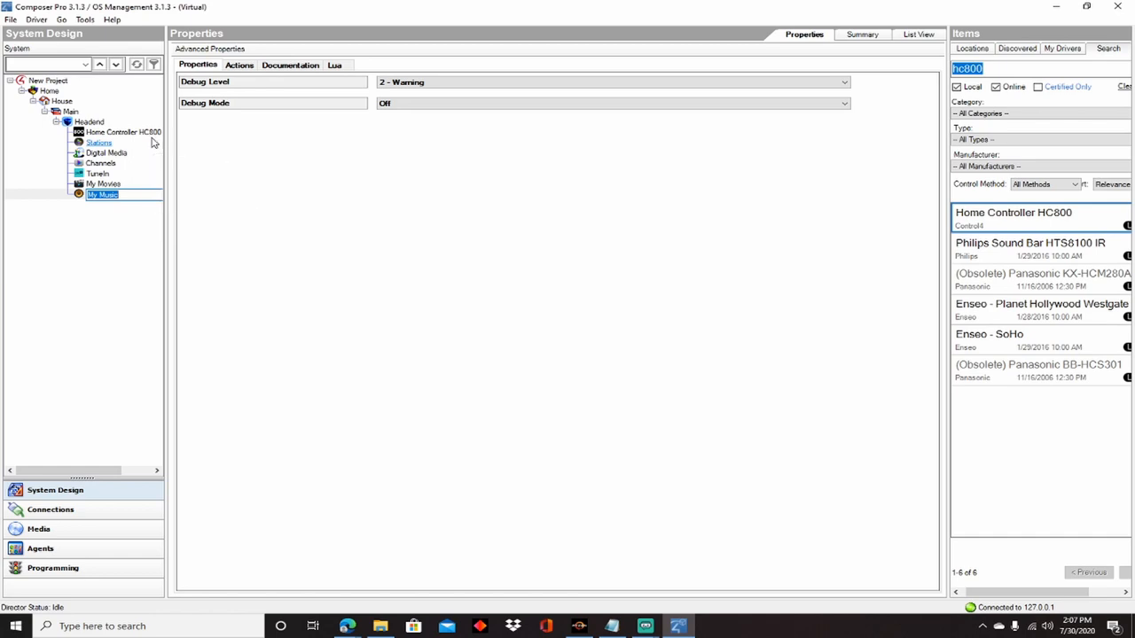
mouse_move(98, 142)
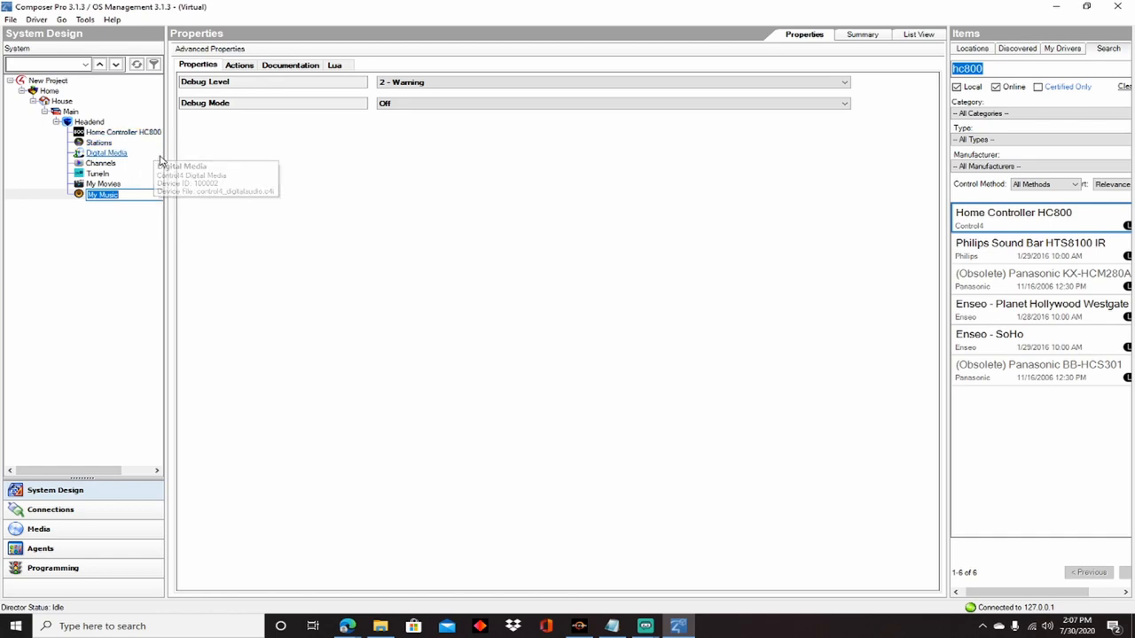
mouse_move(124, 132)
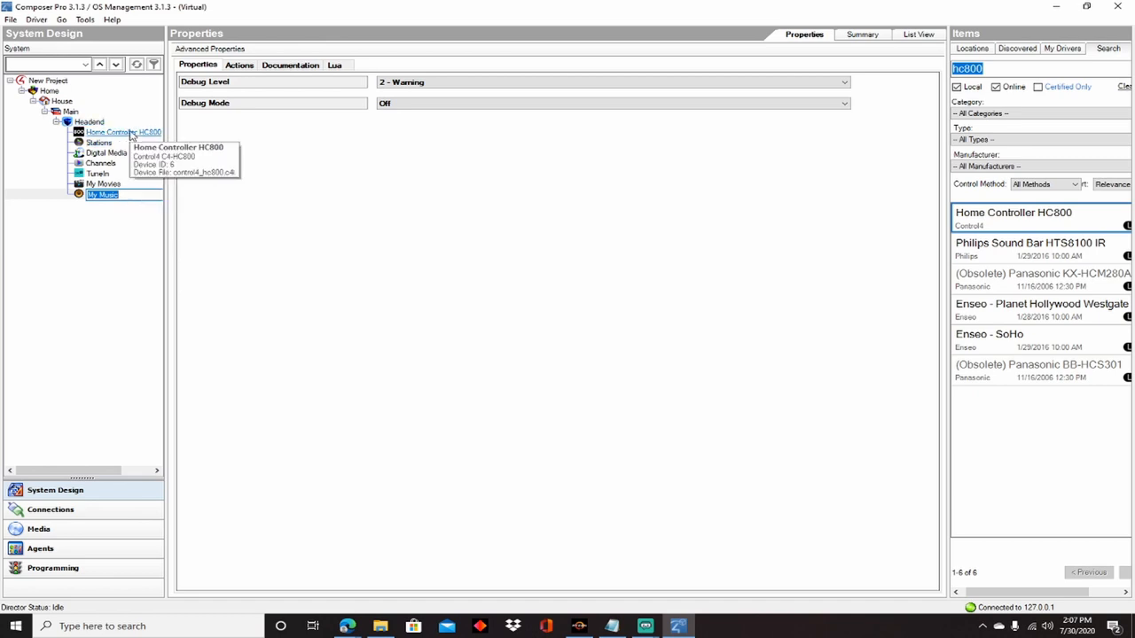
mouse_move(228, 133)
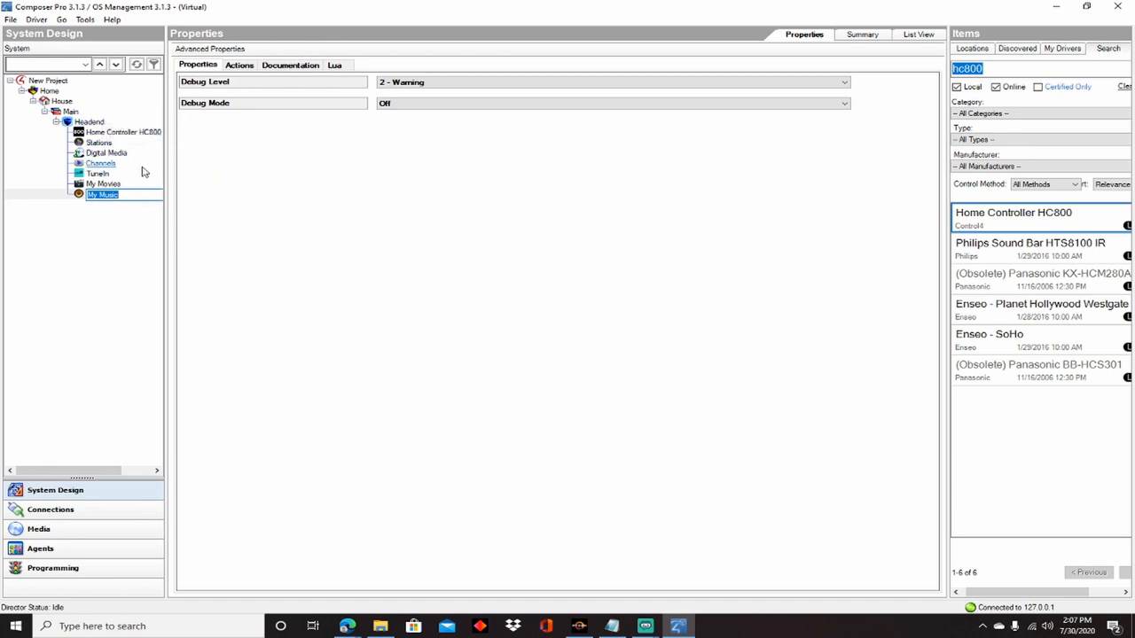
mouse_move(139, 106)
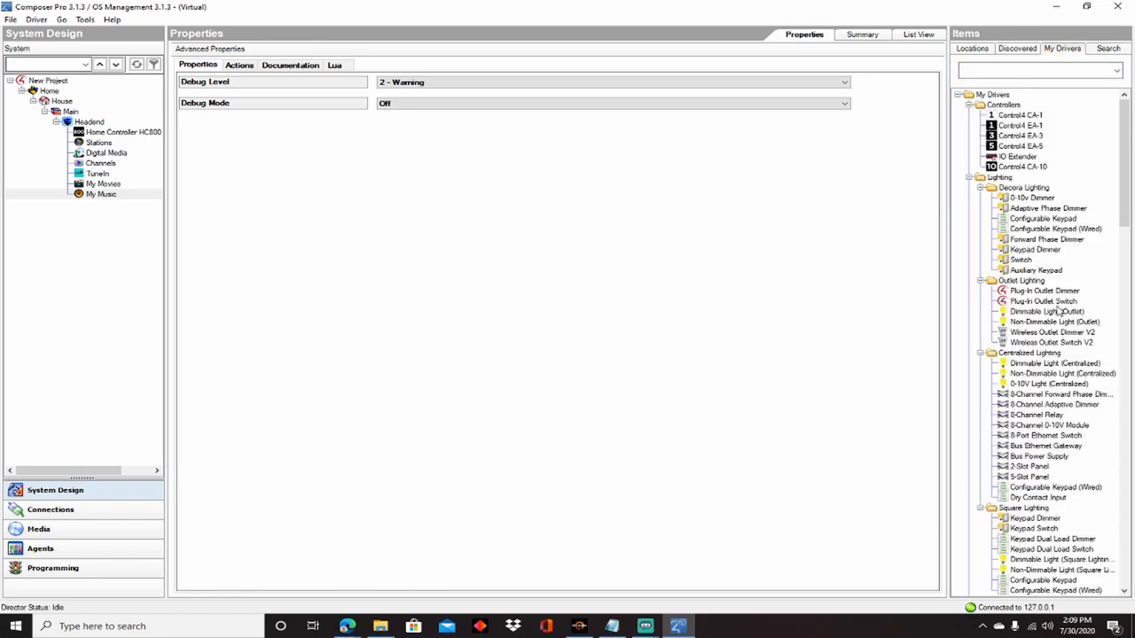
Step: Scroll through the My Drivers list of installed drivers
scroll("down", 3)
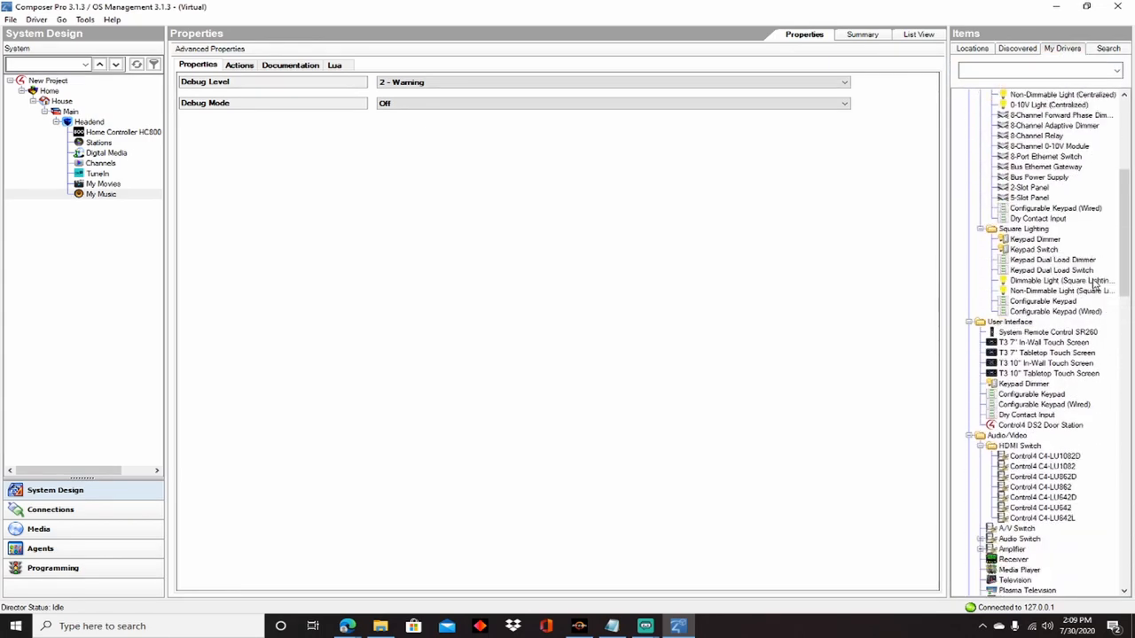
scroll("down", 3)
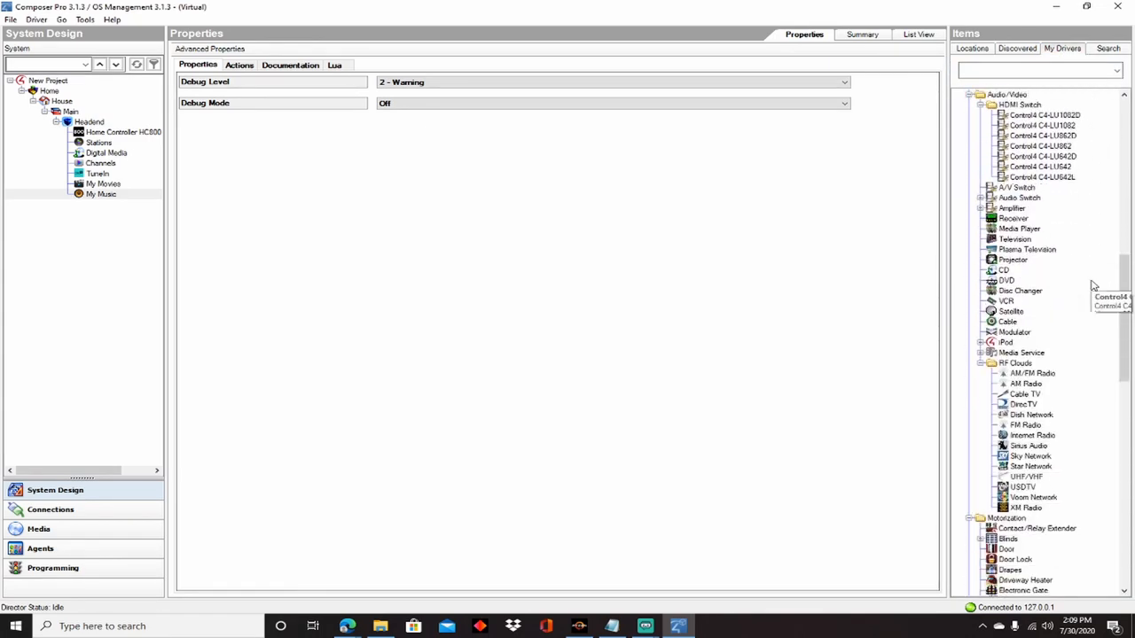
scroll("down", 3)
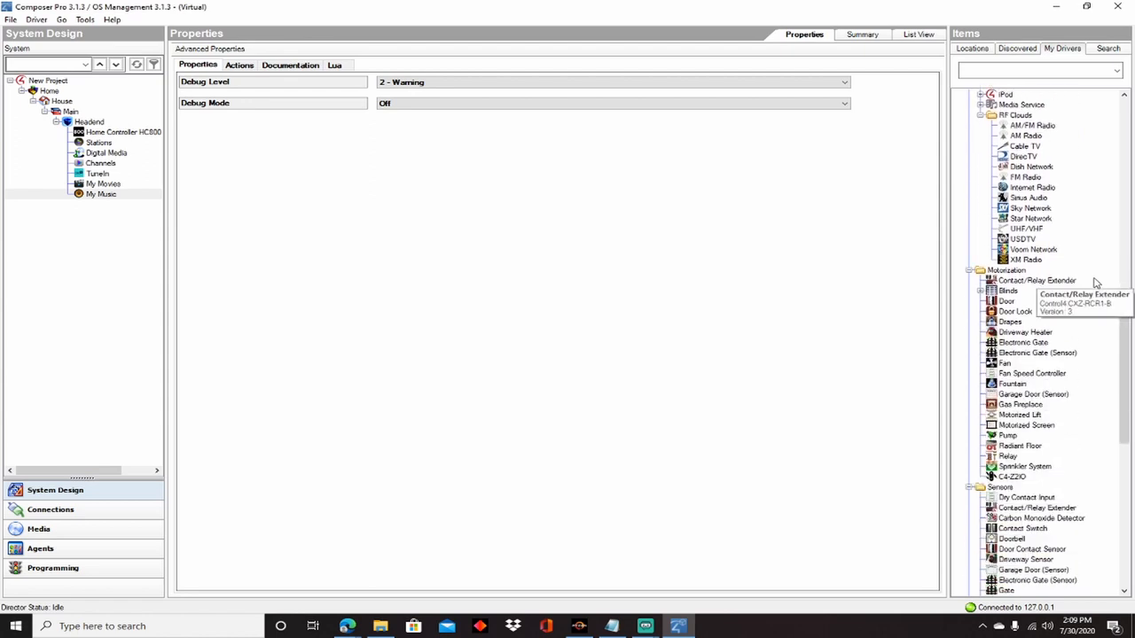
scroll("down", 3)
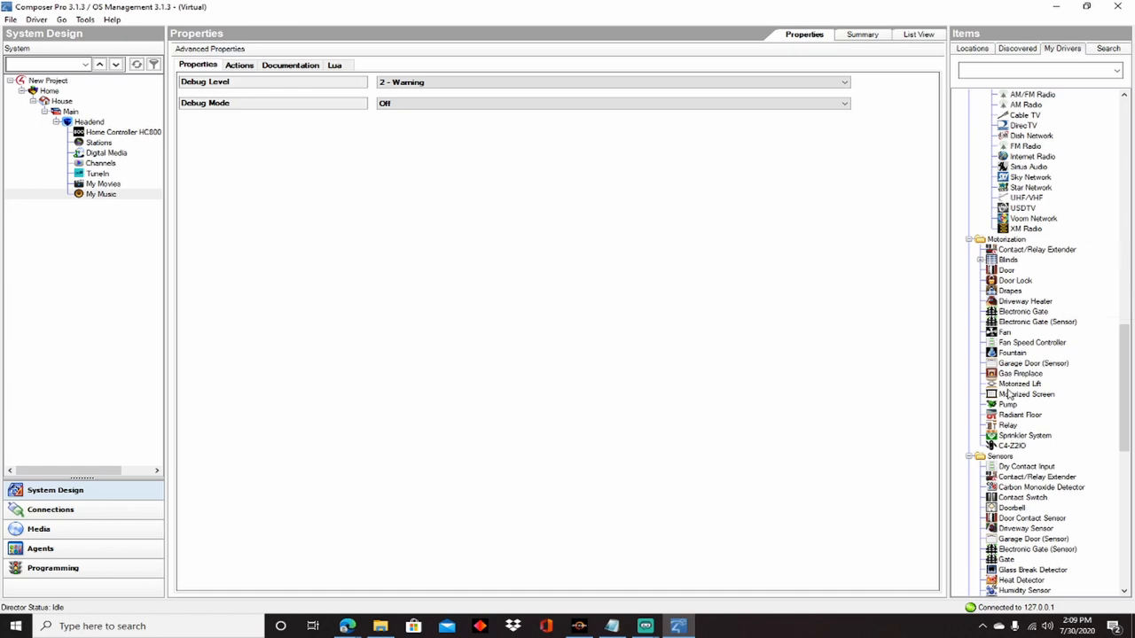
mouse_move(1008, 425)
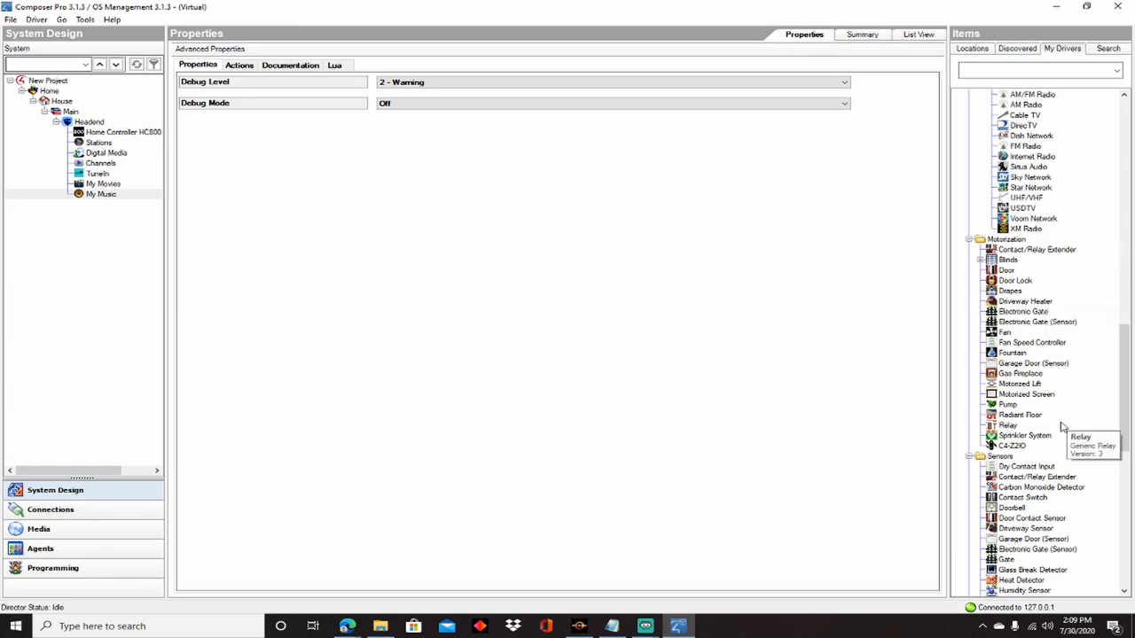
scroll("down", 3)
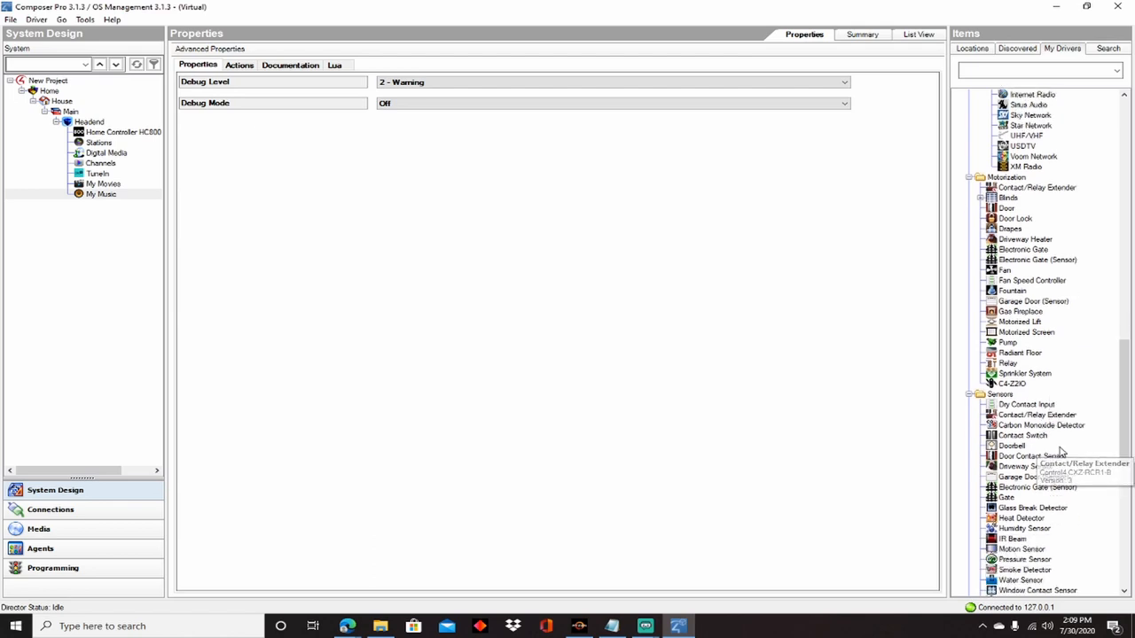
scroll("down", 3)
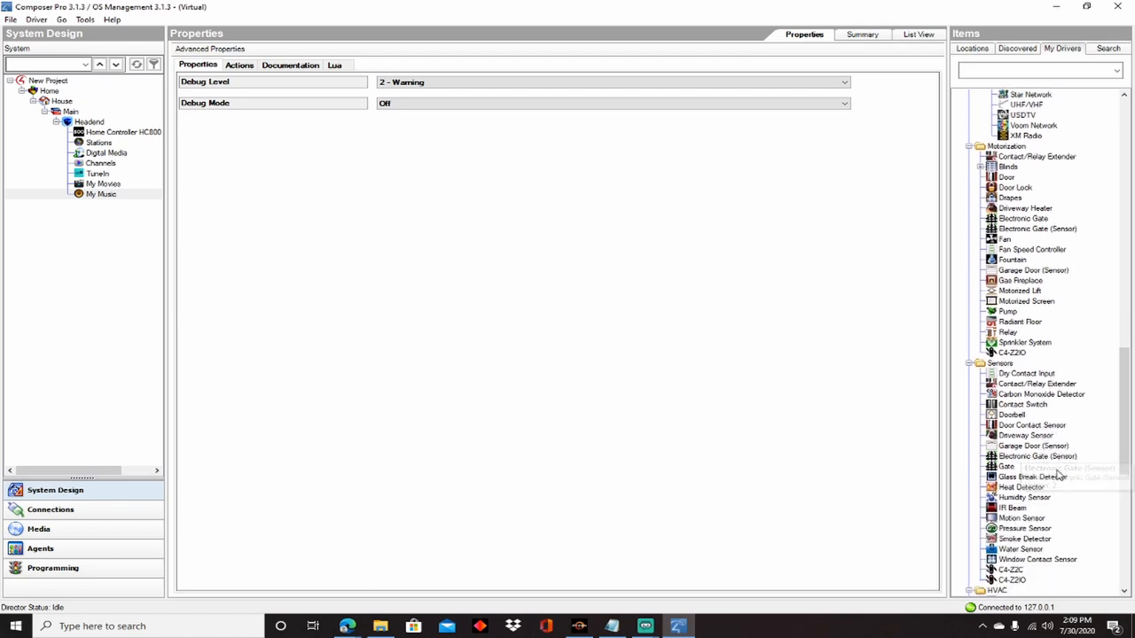
scroll("down", 3)
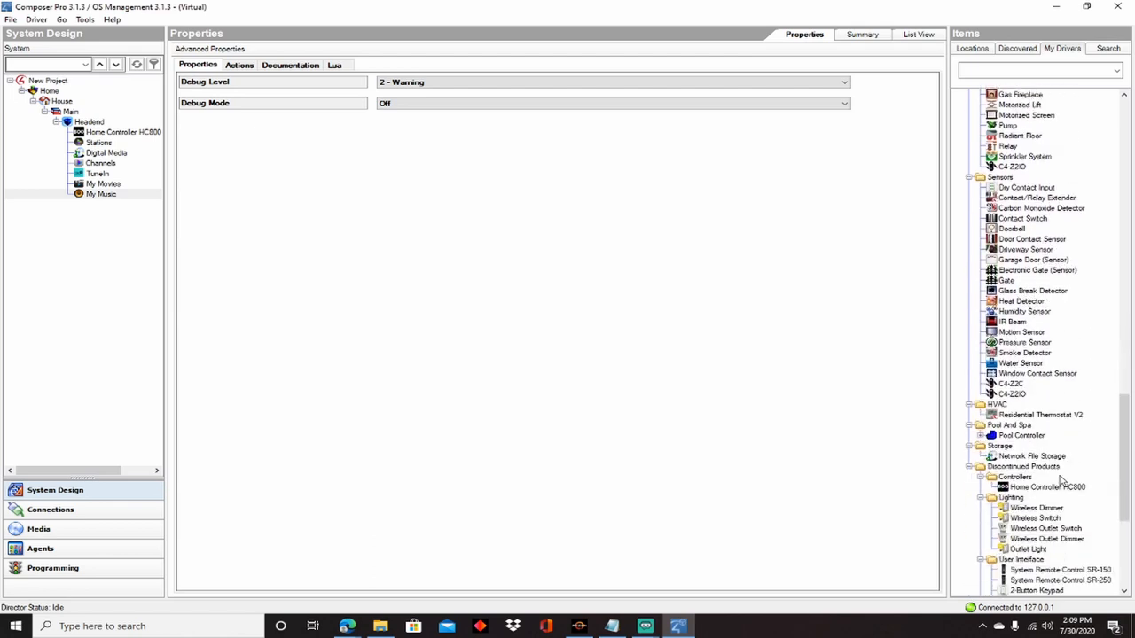
scroll("up", 3)
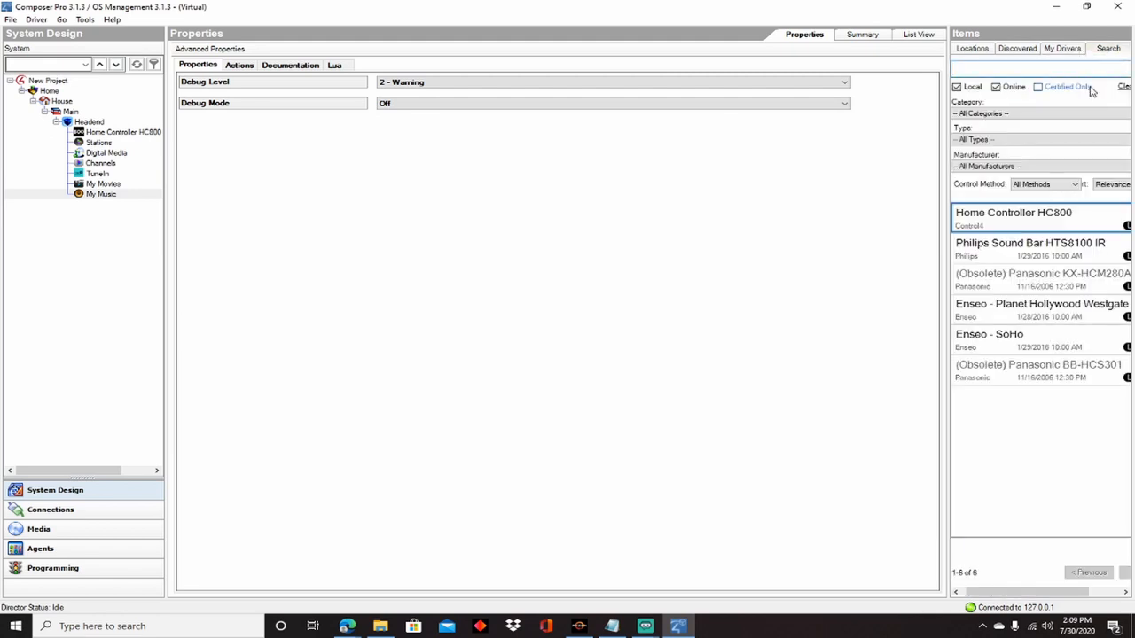
Step: Search 'generic relay', then 'garage door', and add the Garage Door driver
type("generic rel")
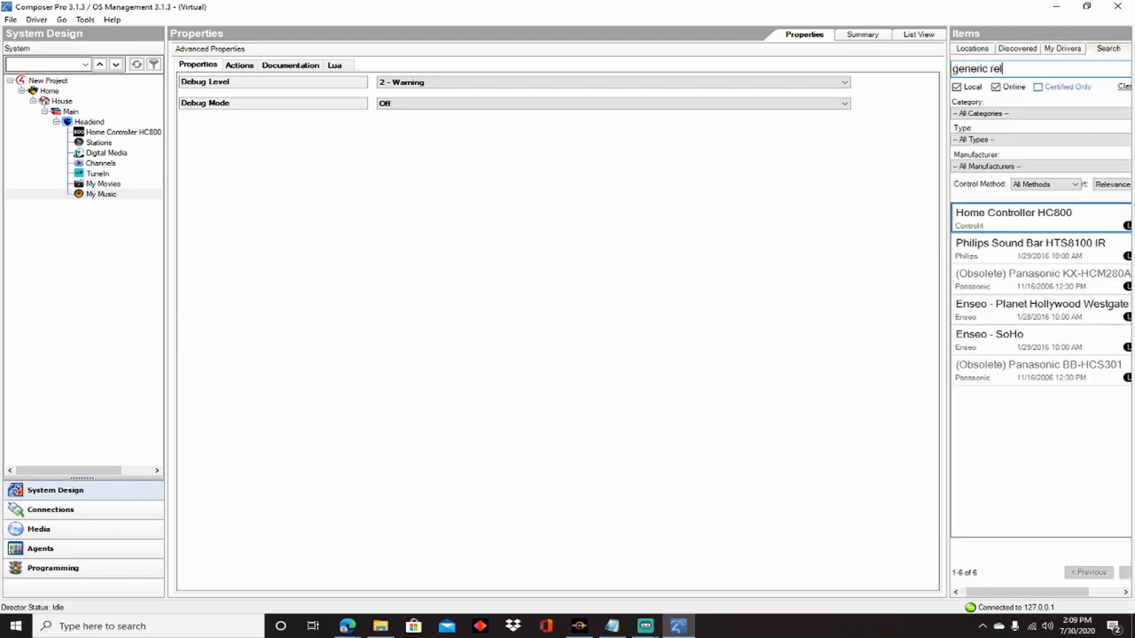
type("ay")
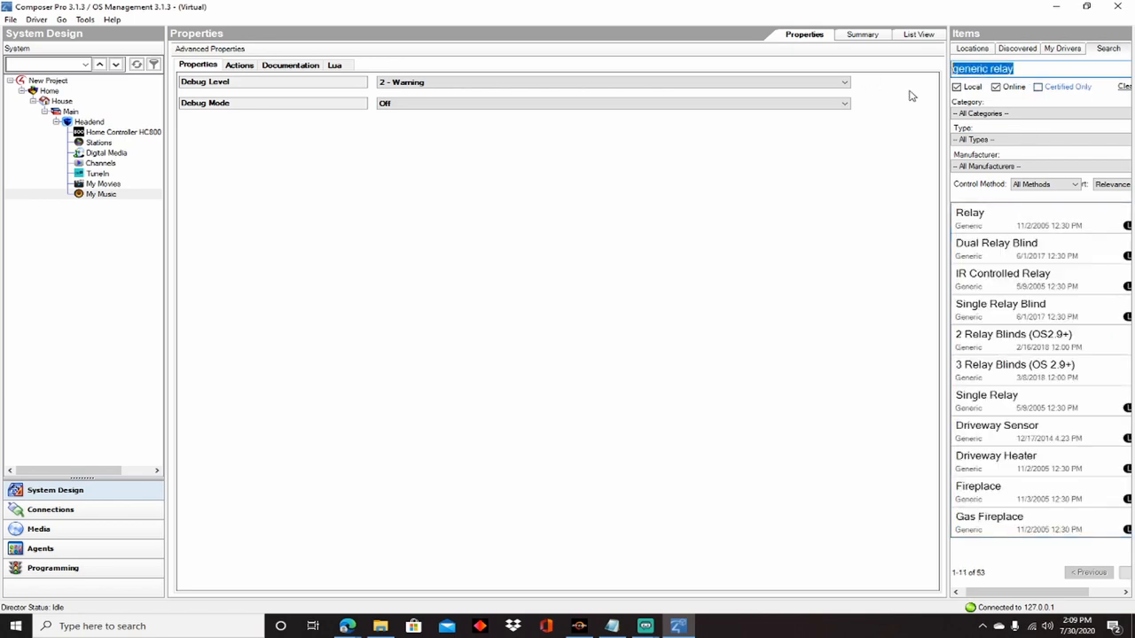
type("garage")
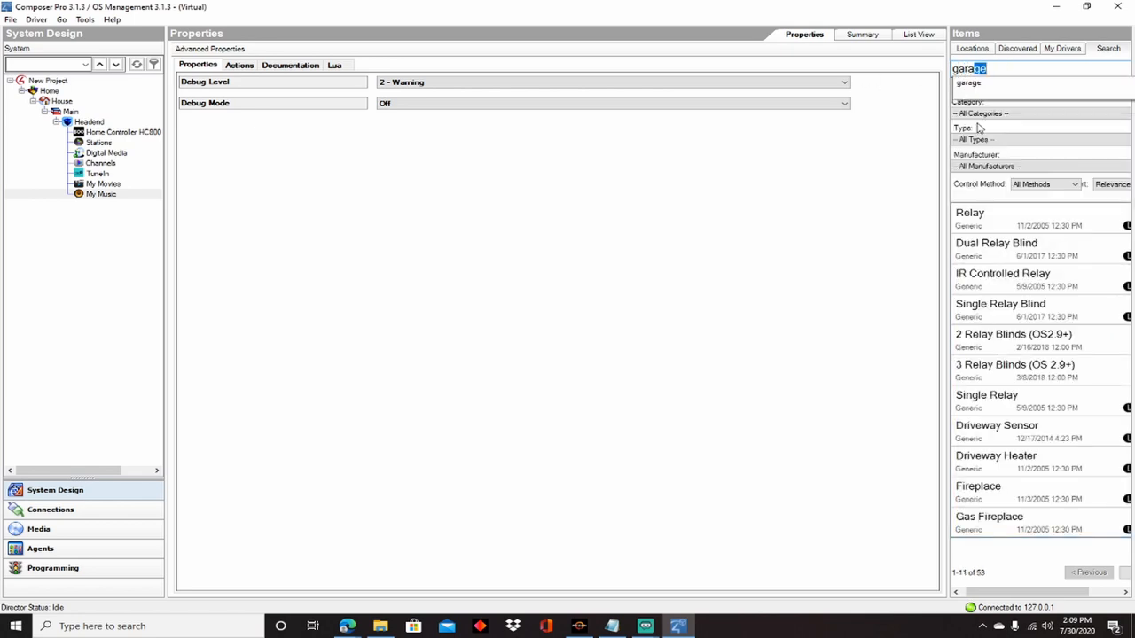
type("door")
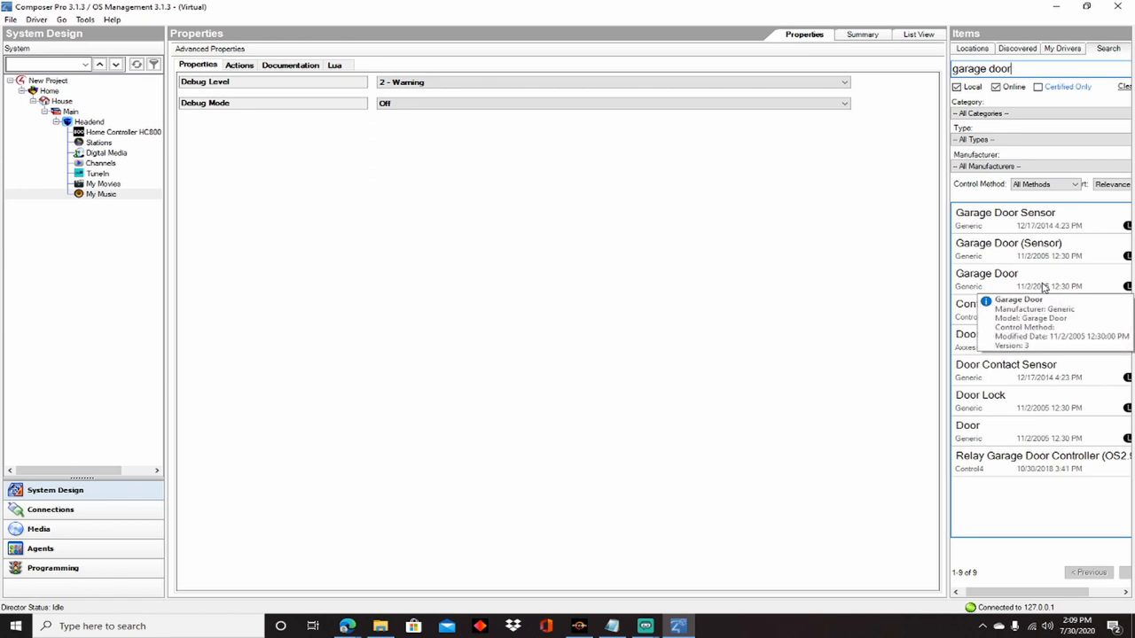
double_click(987, 273)
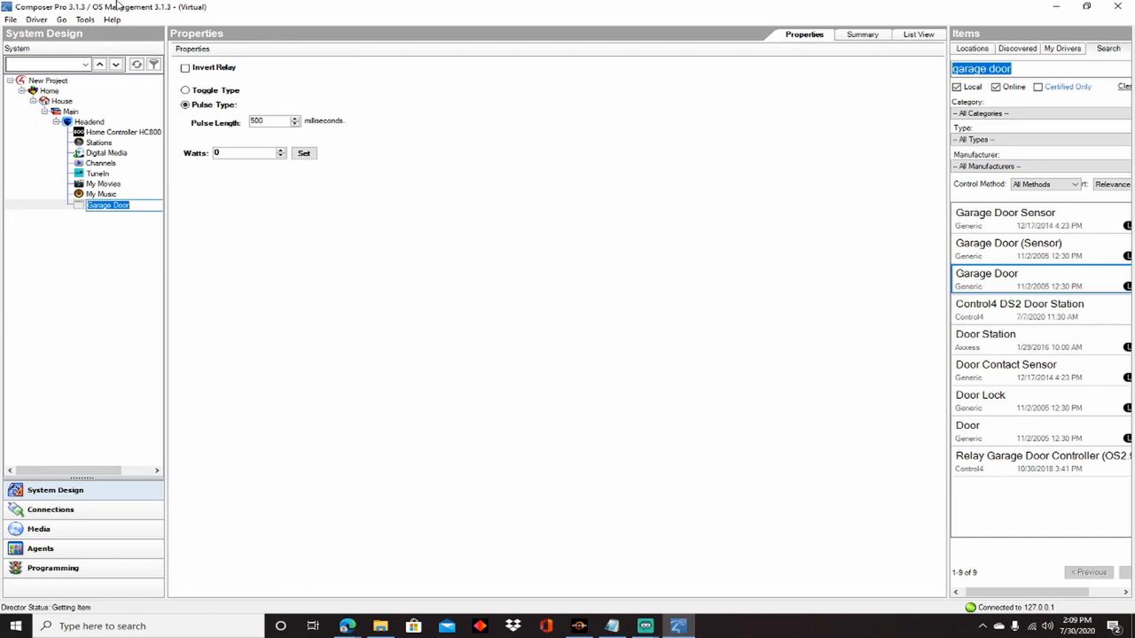
mouse_move(90, 122)
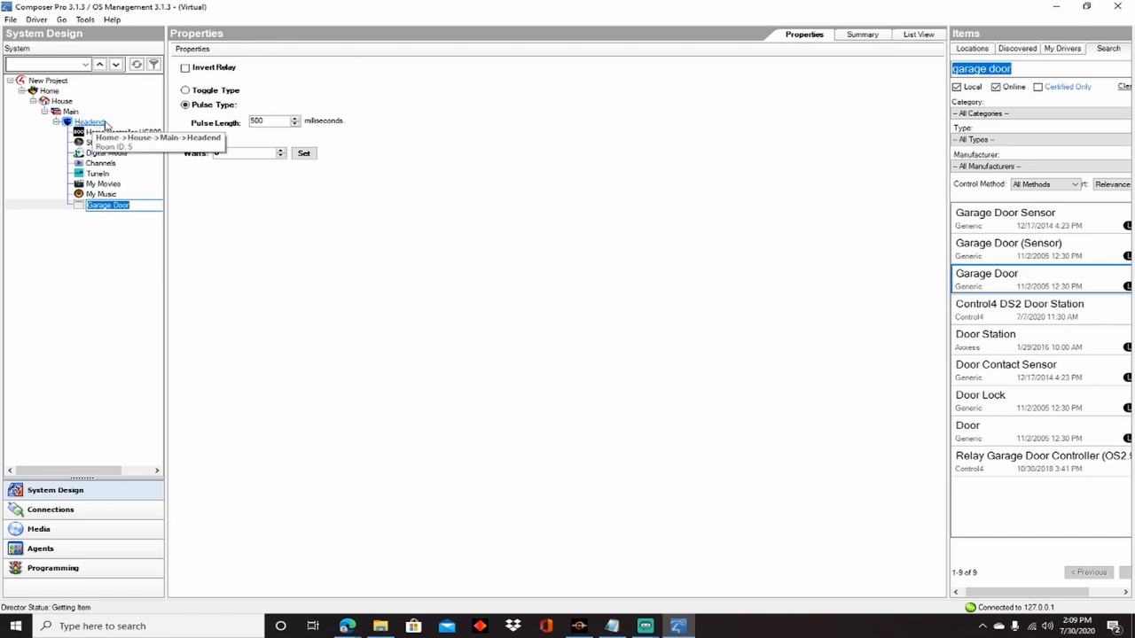
Step: Add a Garage room under Main and move the Garage Door driver into it
left_click(972, 48)
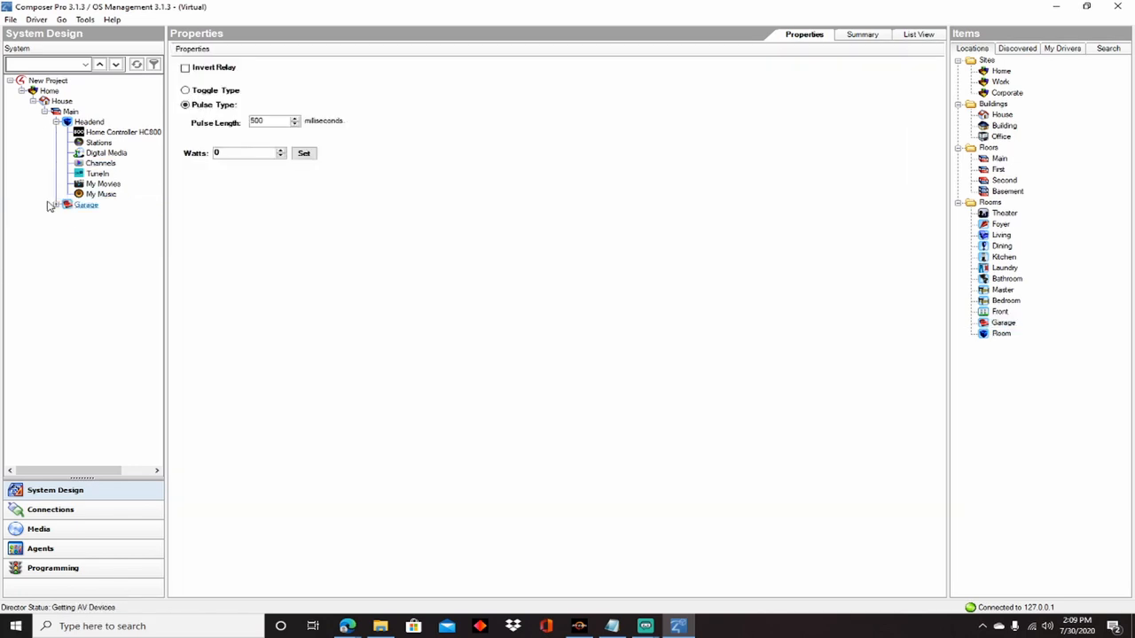
left_click(56, 205)
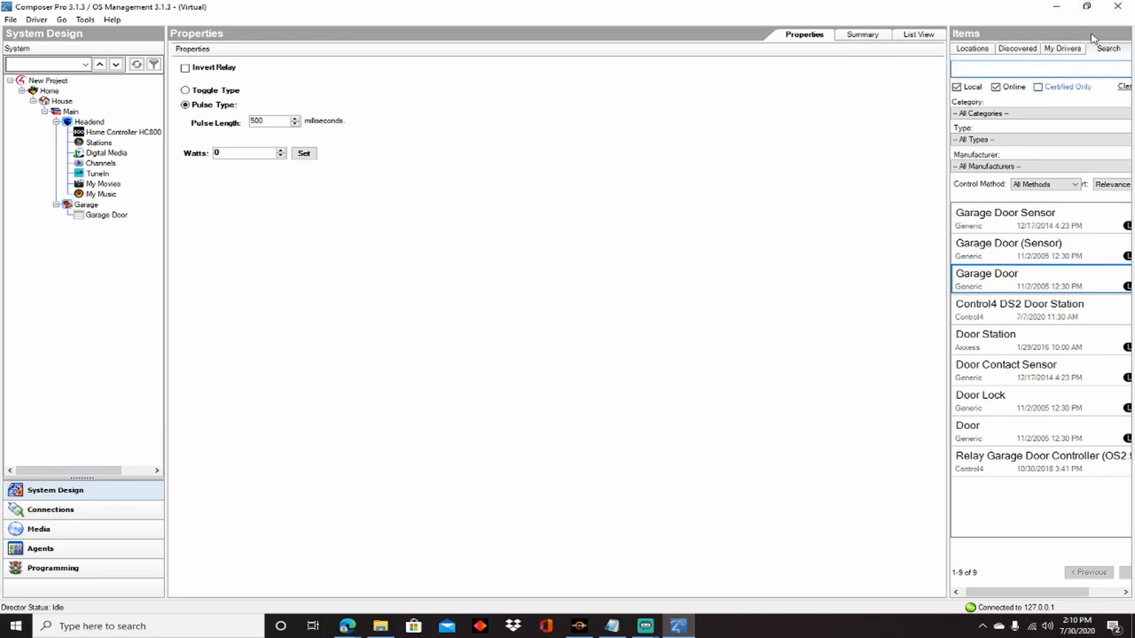
Step: Browse My Drivers to Motorization and add Garage Door (Sensor) to the Garage room
left_click(1062, 48)
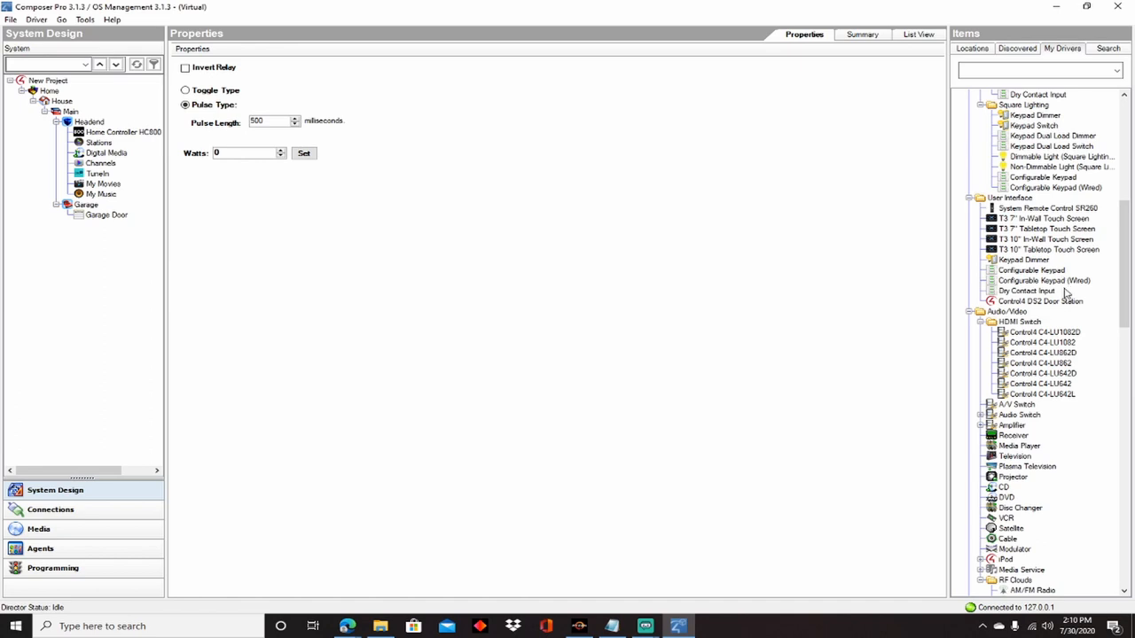
scroll("up", 3)
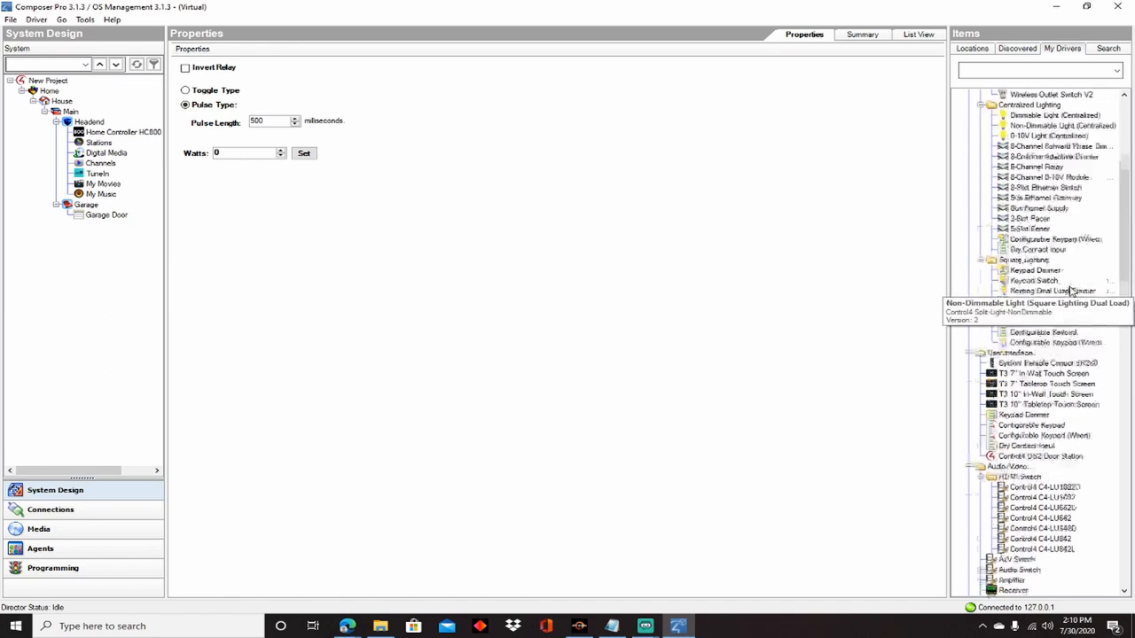
scroll("down", 3)
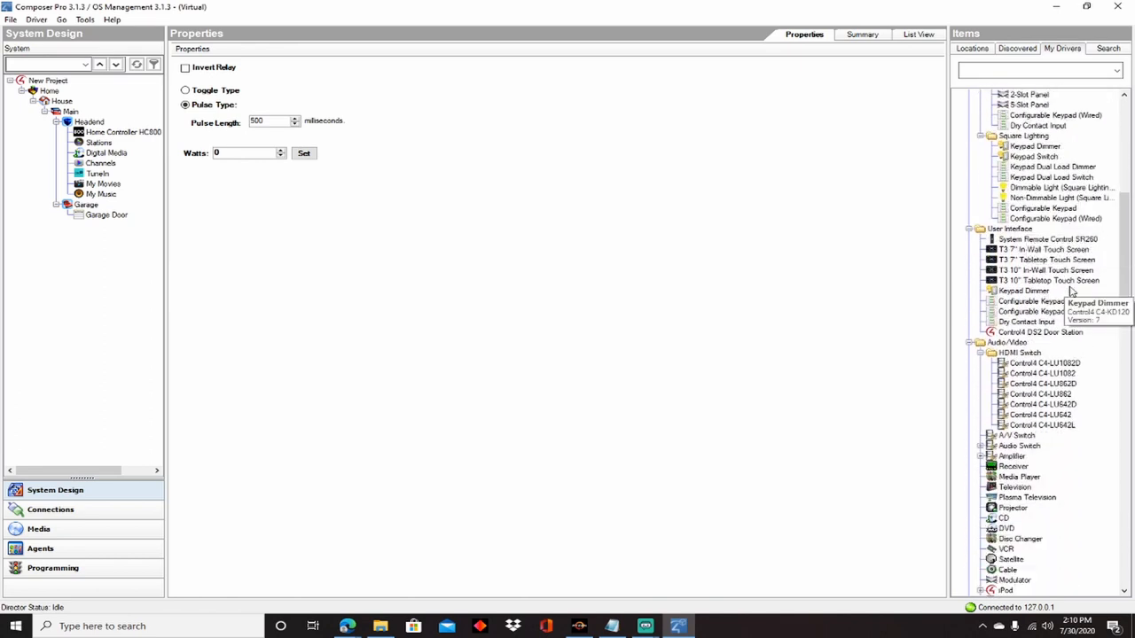
scroll("down", 3)
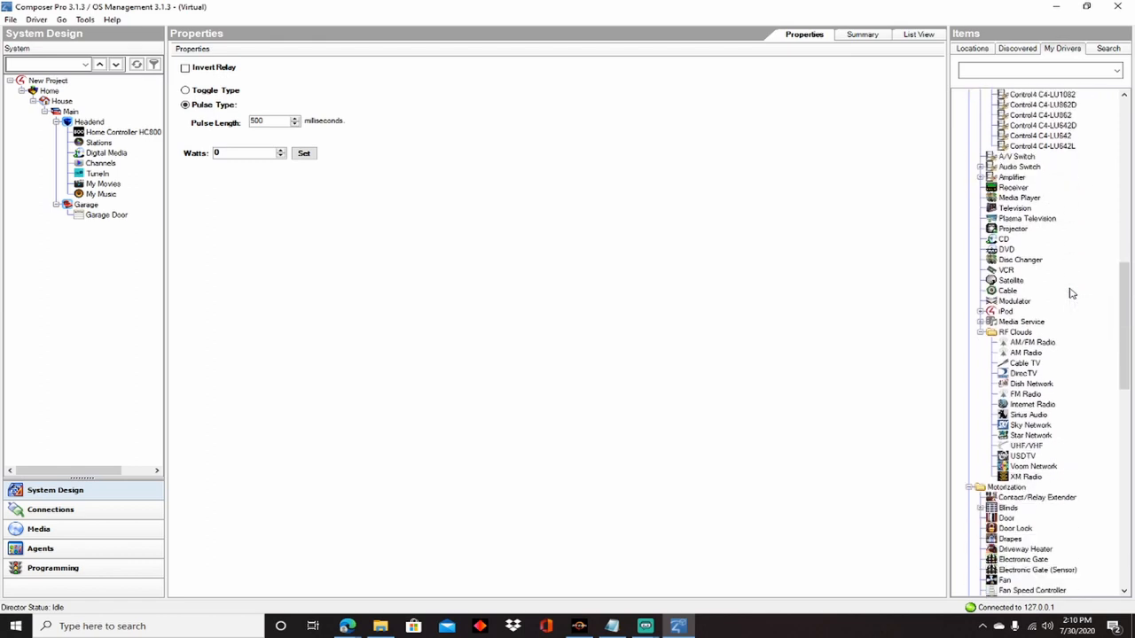
scroll("down", 3)
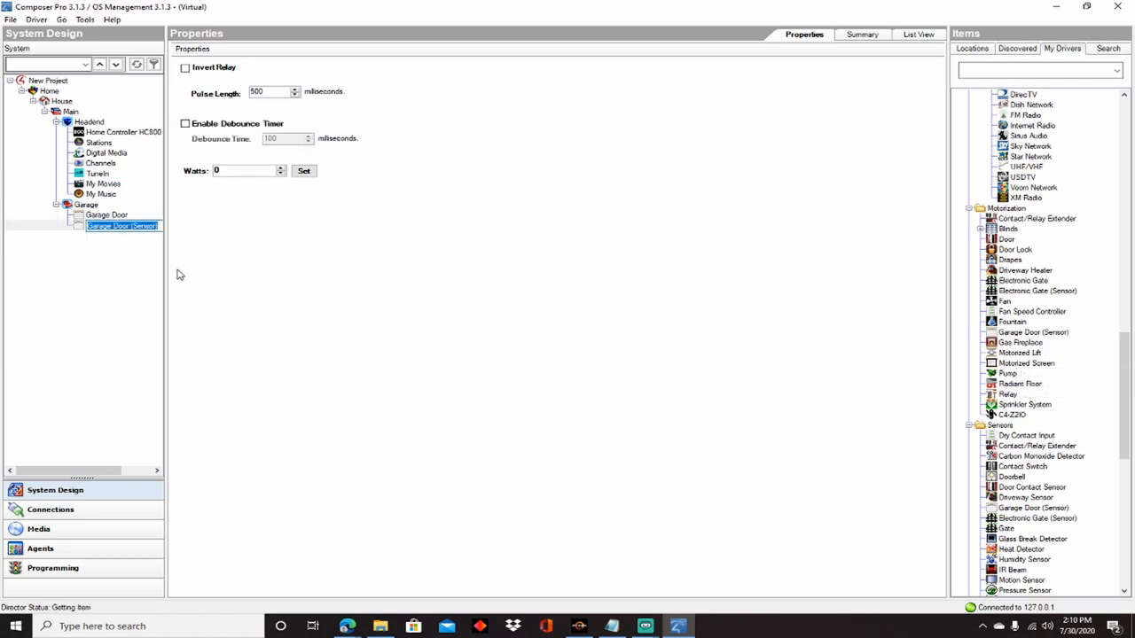
mouse_move(122, 239)
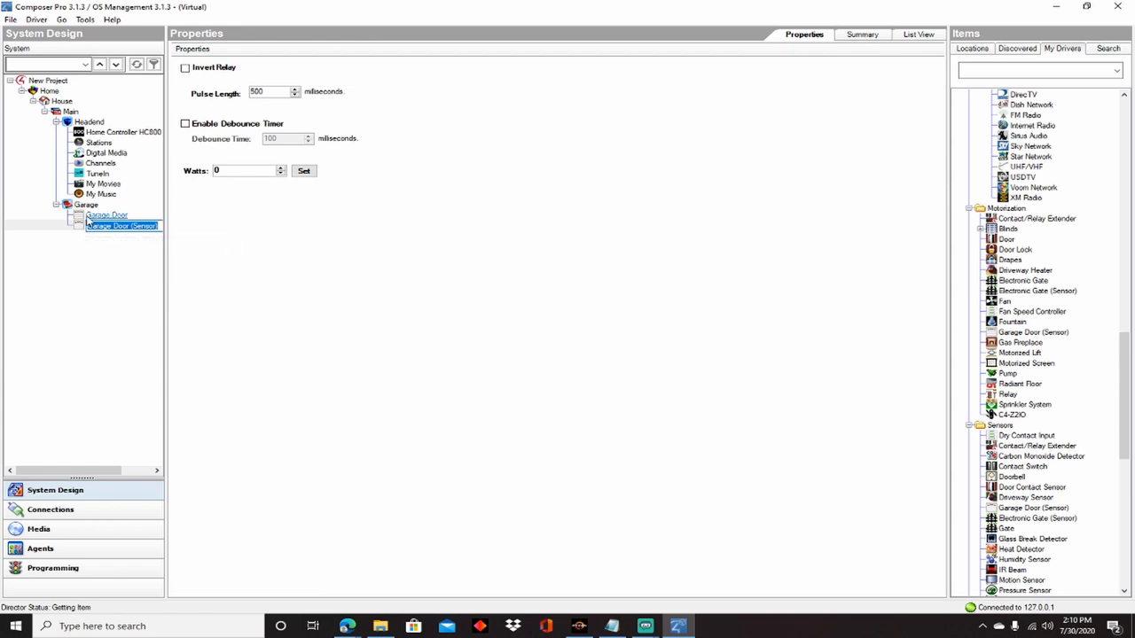
right_click(106, 214)
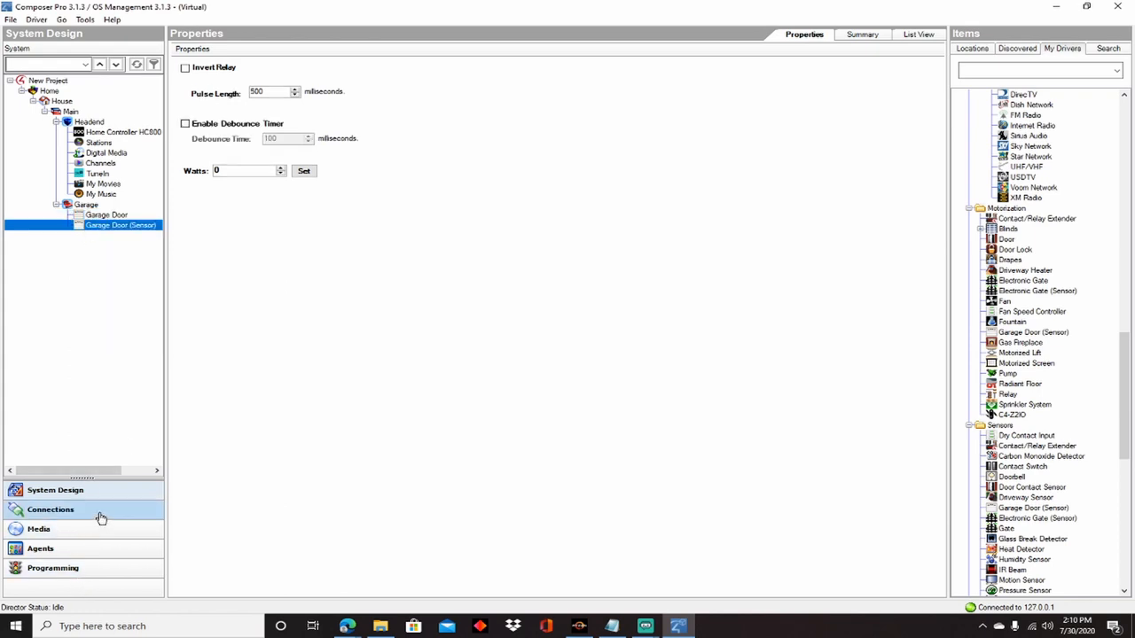
Step: In Connections, expand House > Main > Garage to view the garage doors' relay and contact inputs
left_click(50, 509)
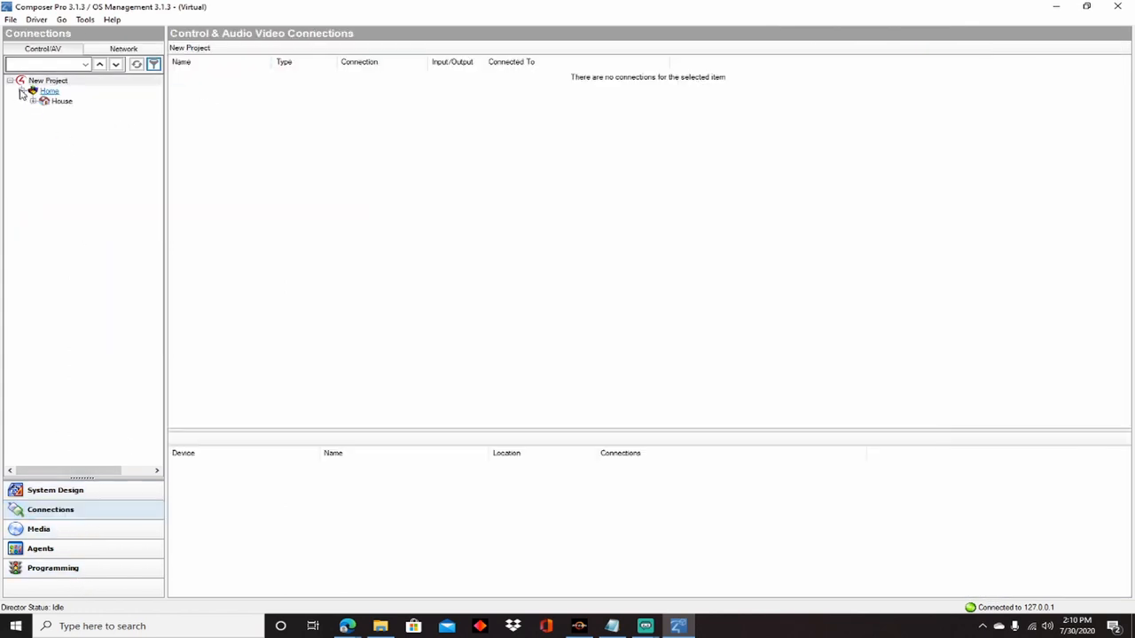
left_click(34, 100)
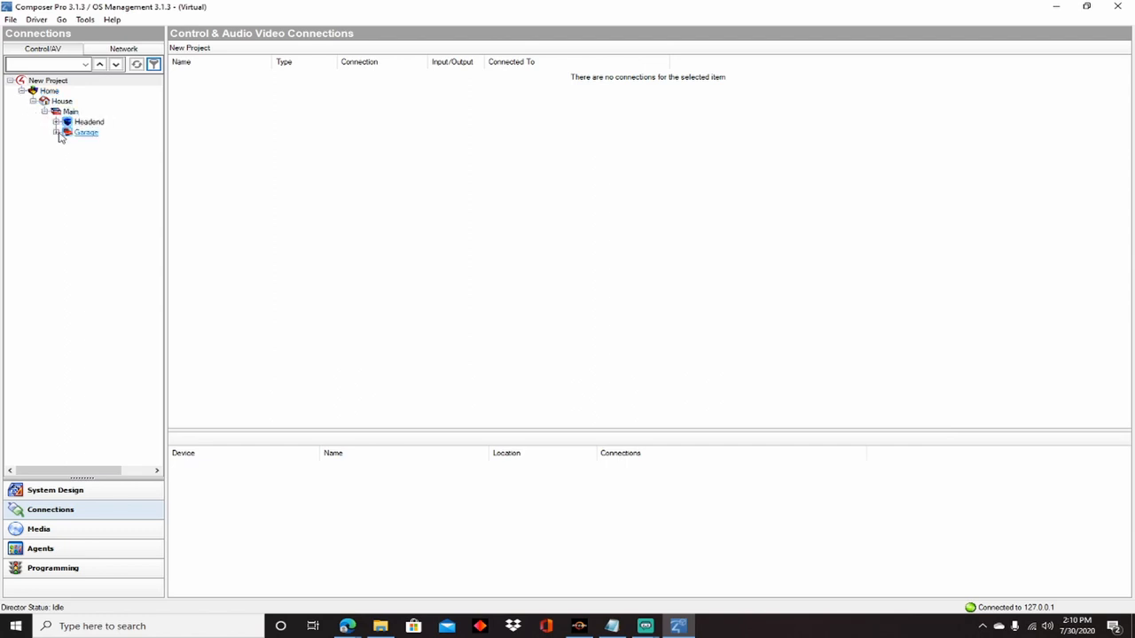
left_click(120, 153)
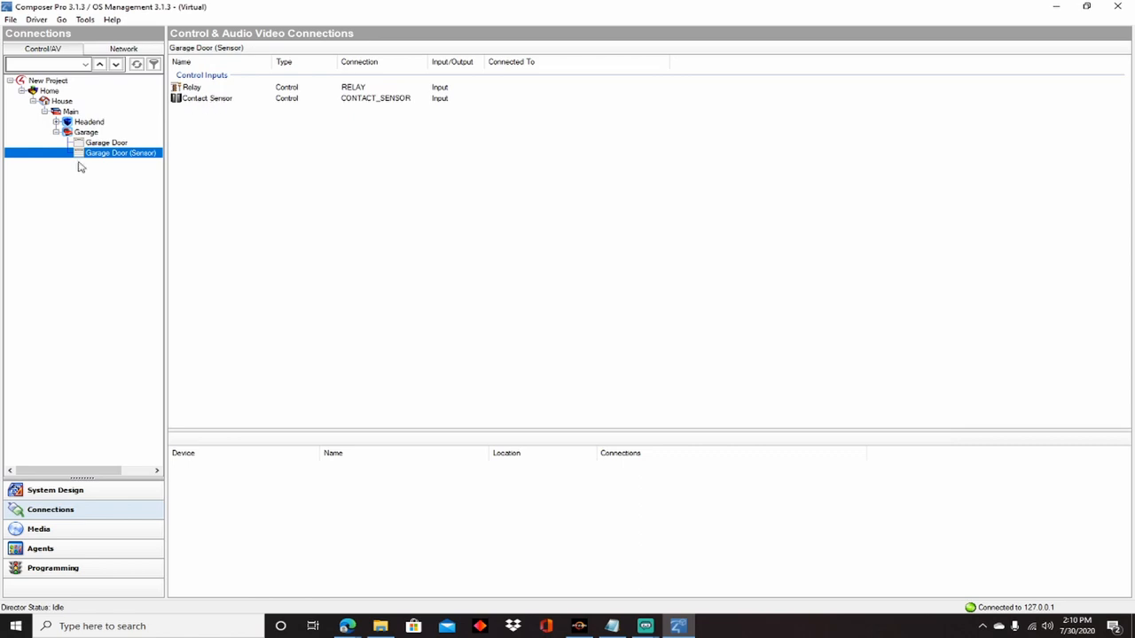
right_click(106, 143)
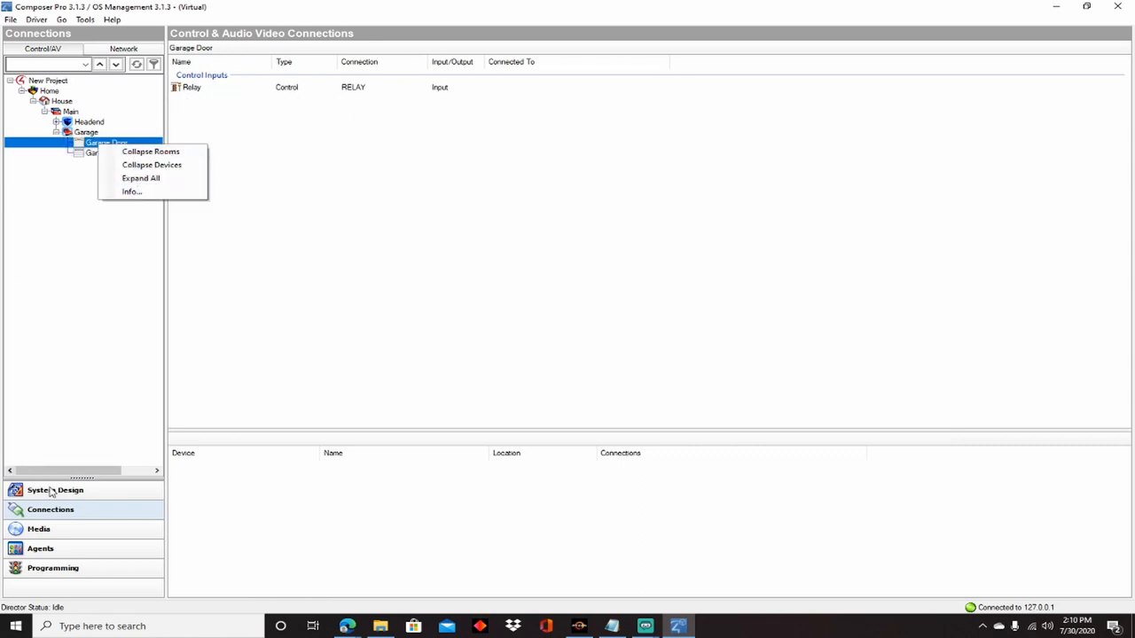
Step: Delete the plain Garage Door driver from the Garage room and confirm with Yes
left_click(55, 490)
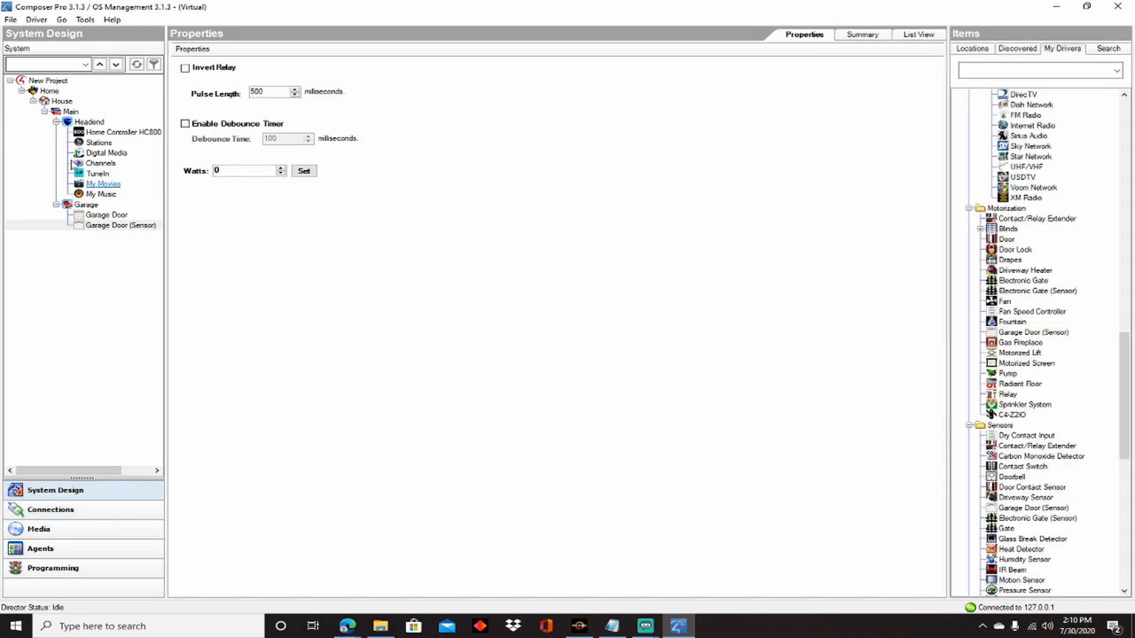
right_click(106, 215)
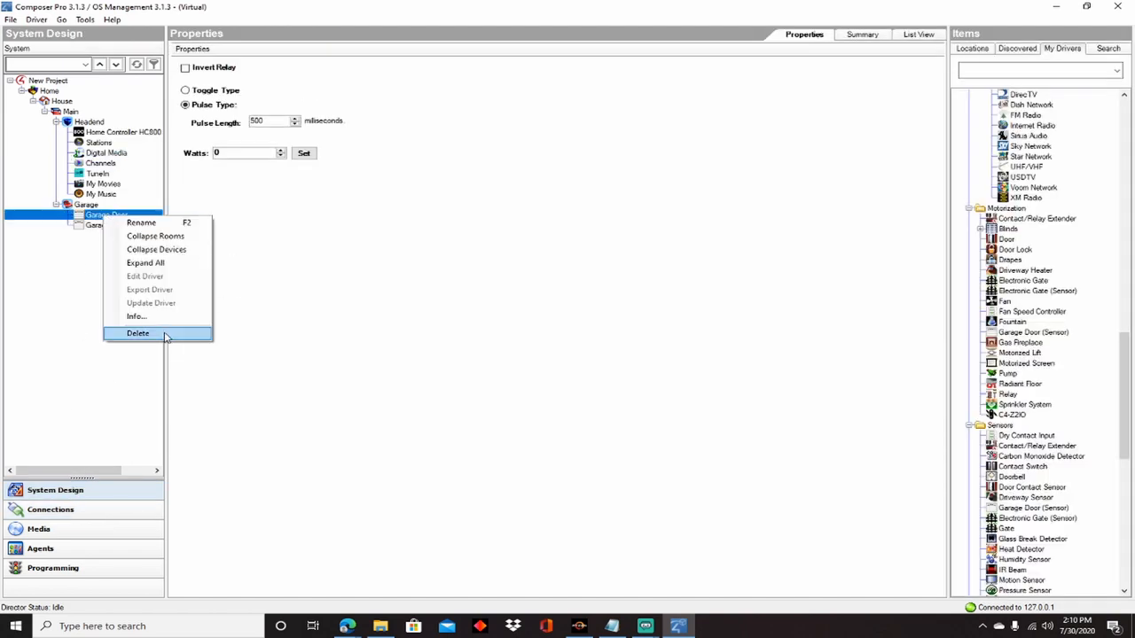
left_click(137, 333)
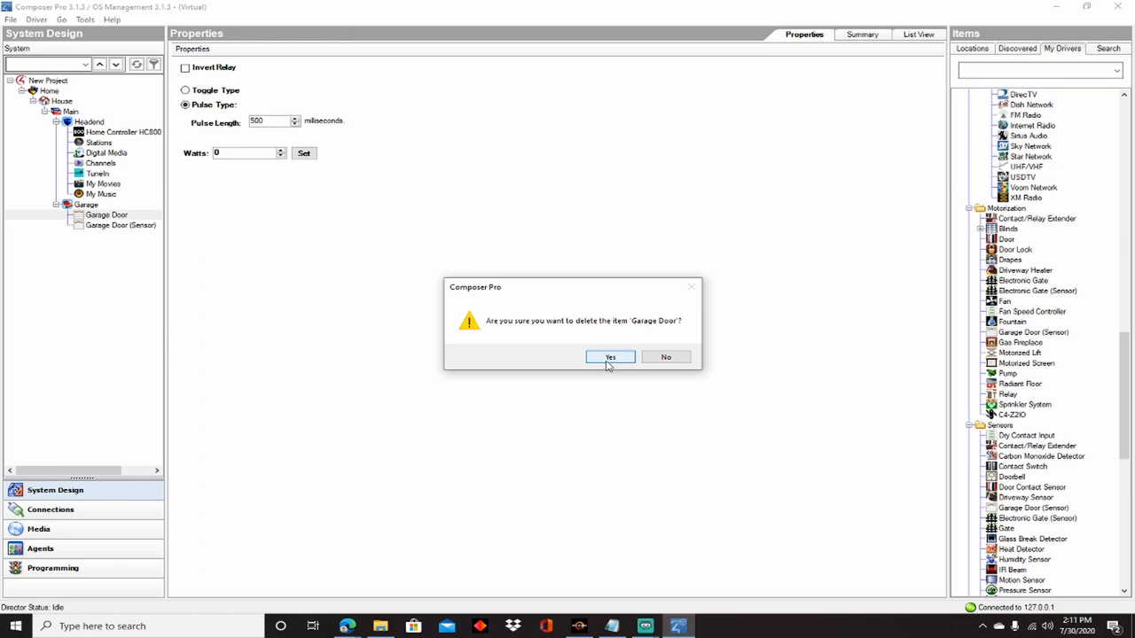
mouse_move(610, 357)
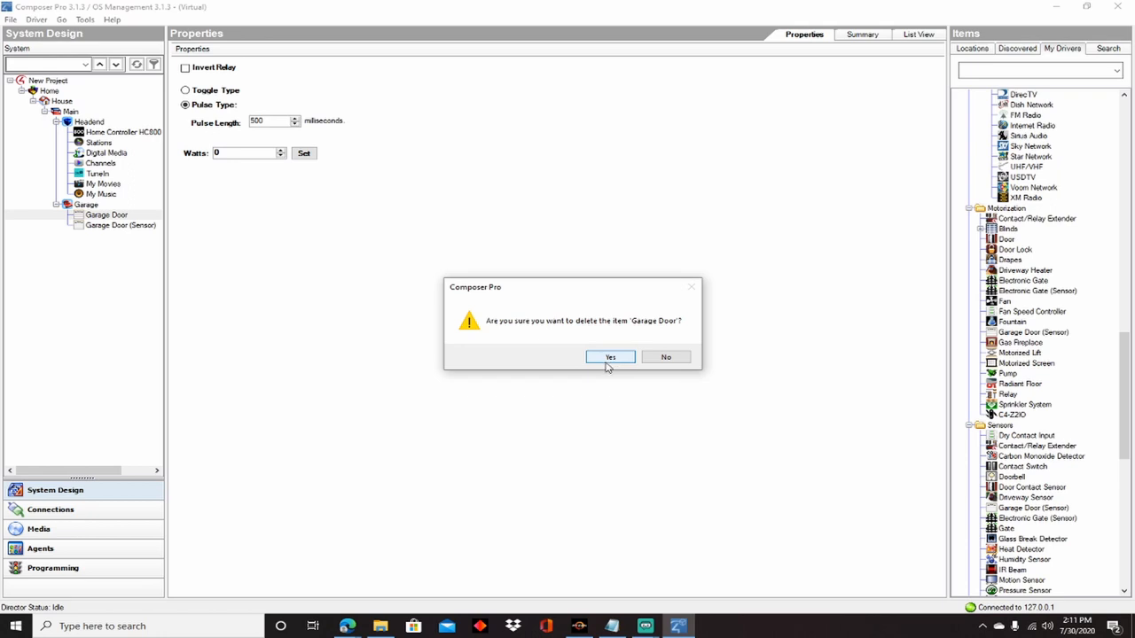
mouse_move(554, 361)
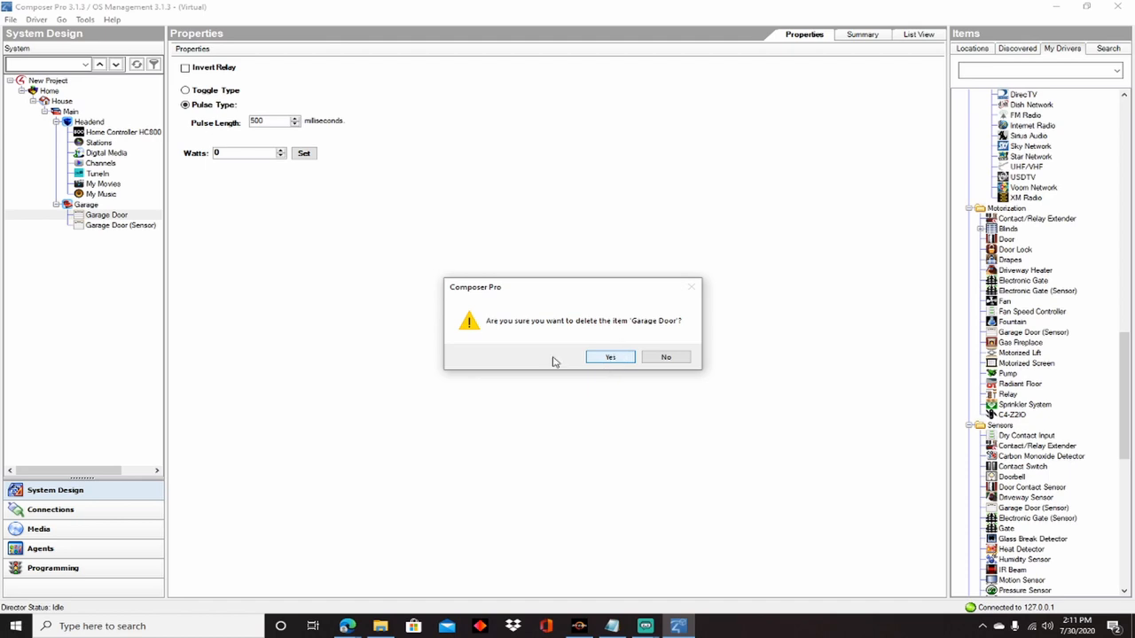
mouse_move(610, 356)
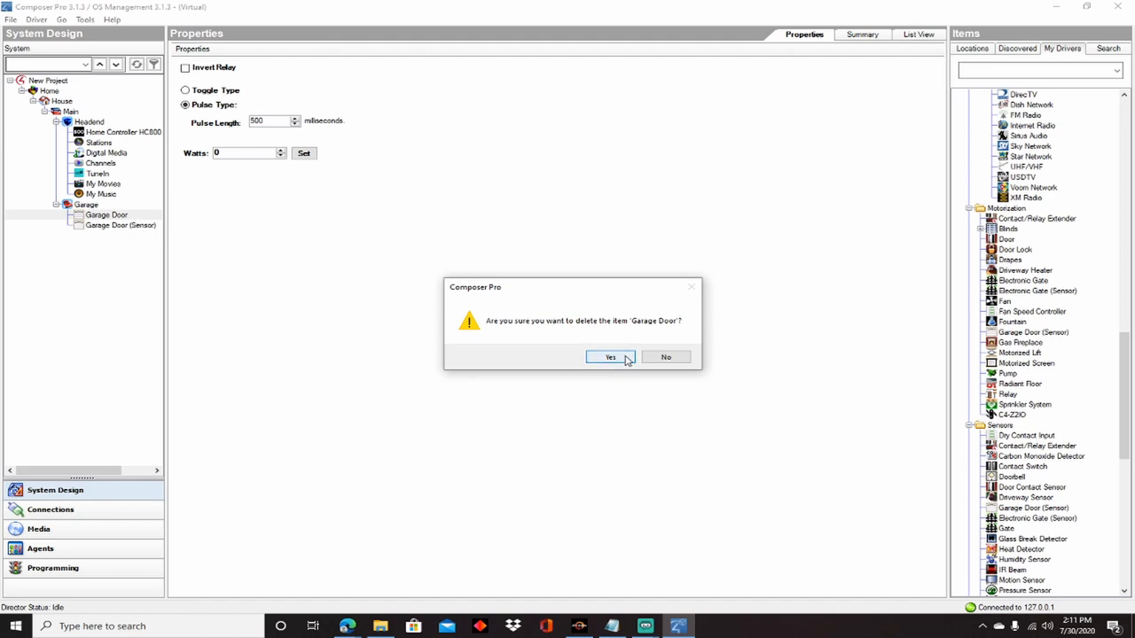
left_click(610, 357)
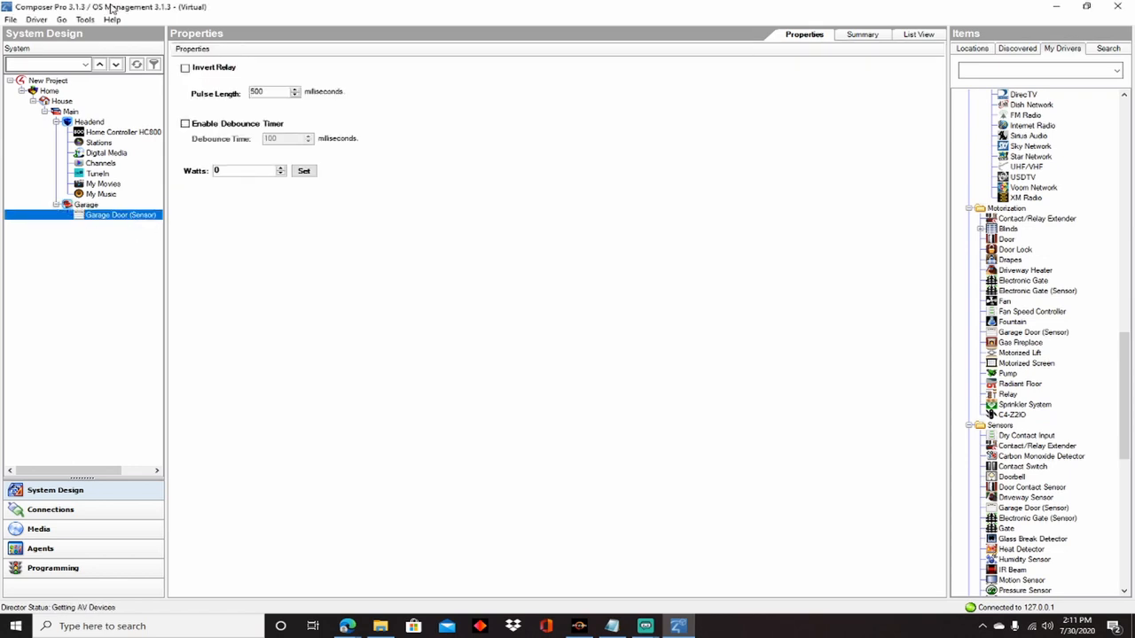
Step: Bind Garage Door (Sensor) Relay to HC800 RELAY 1 and Contact Sensor to CONTACT 1
left_click(50, 509)
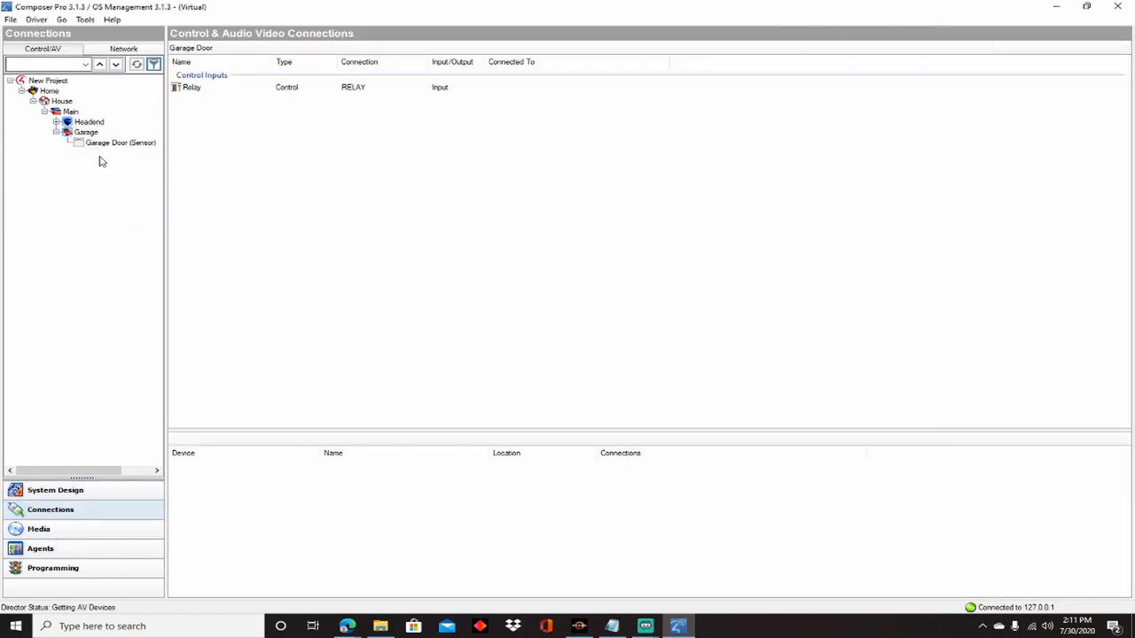
left_click(120, 142)
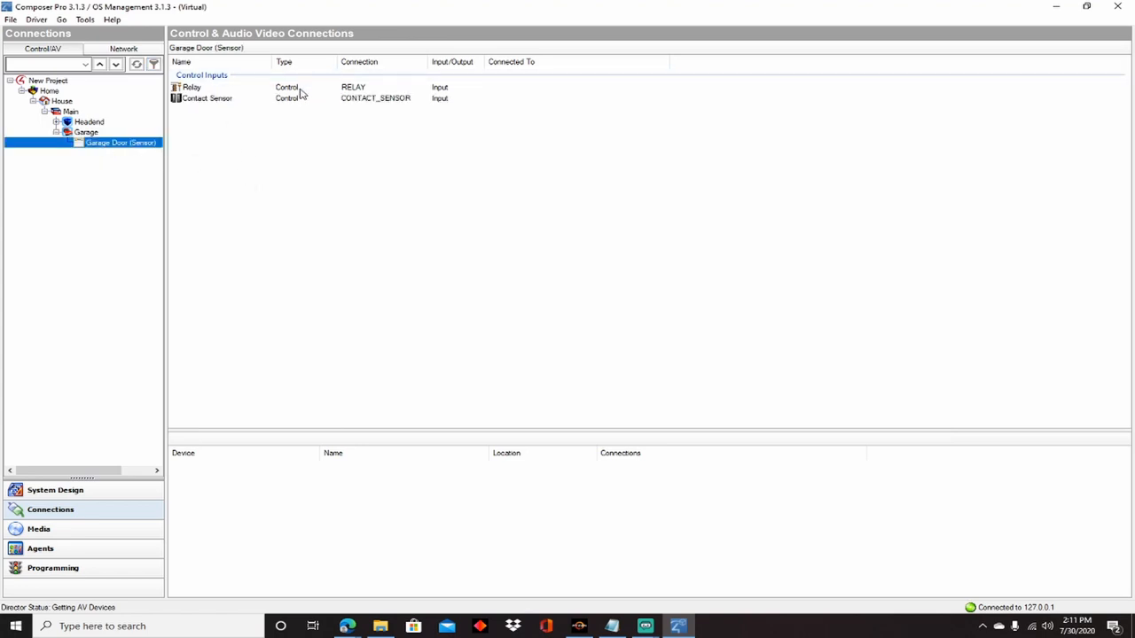
left_click(192, 87)
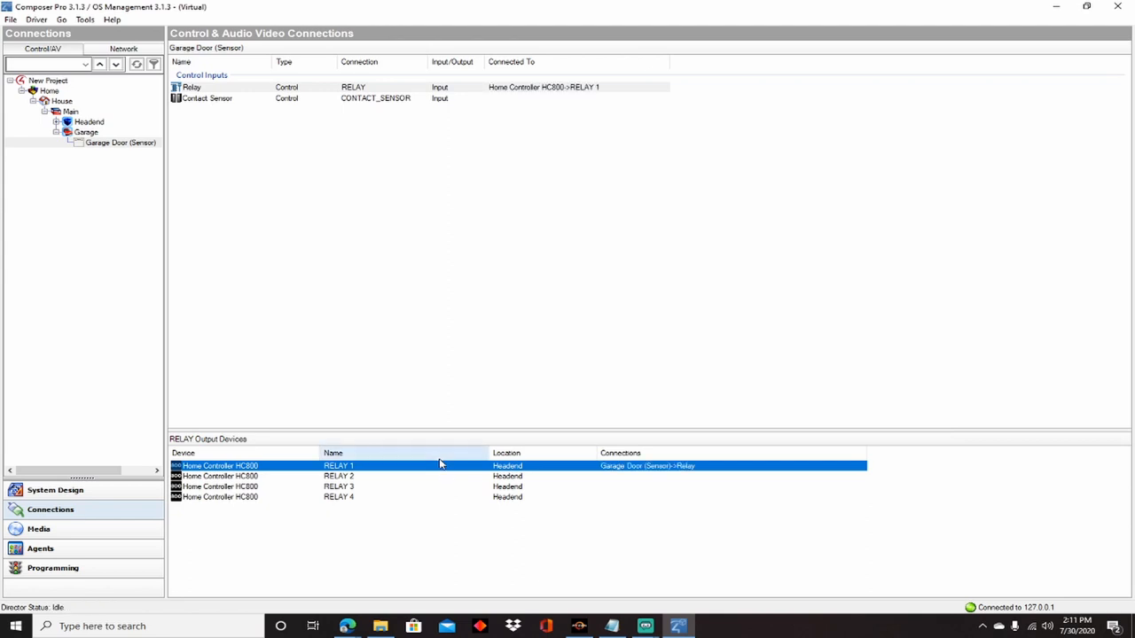
left_click(207, 97)
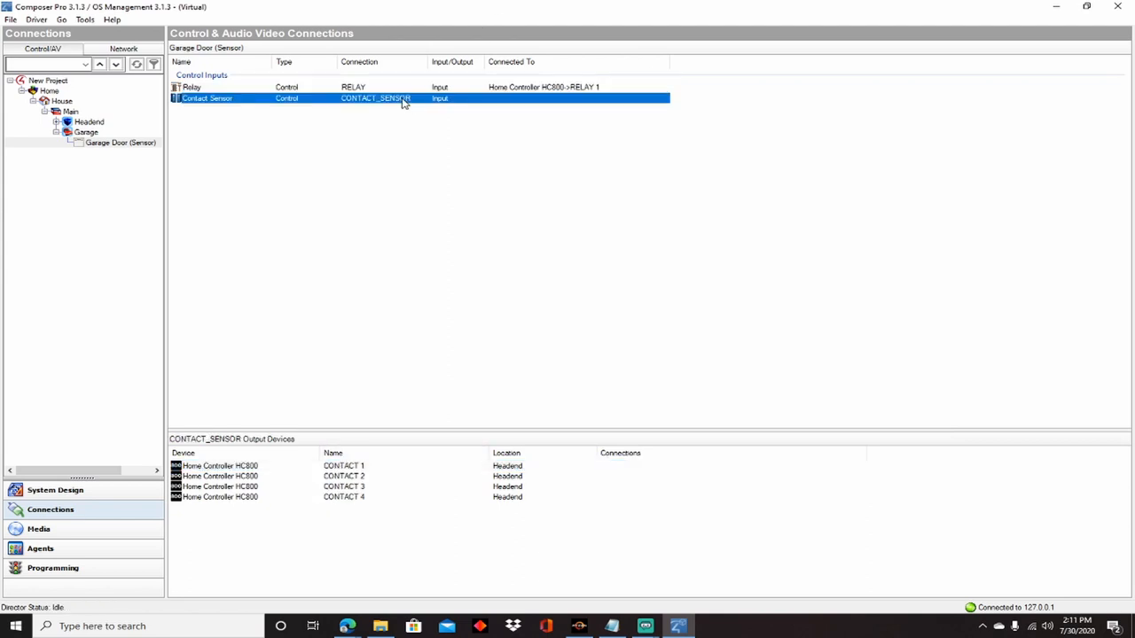
left_click(343, 465)
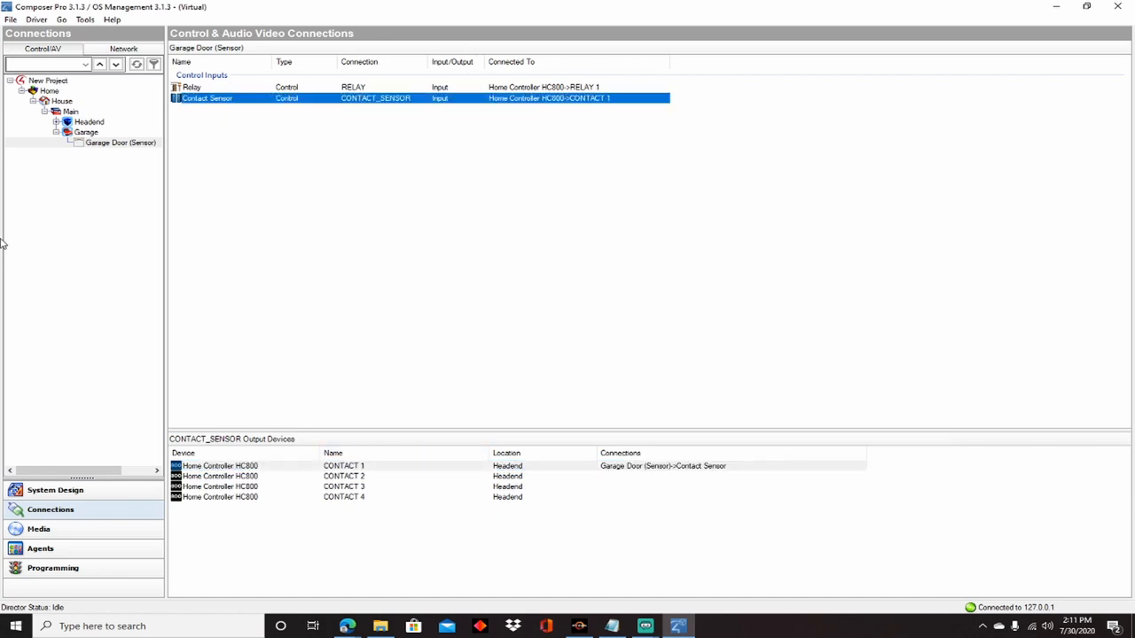
mouse_move(103, 227)
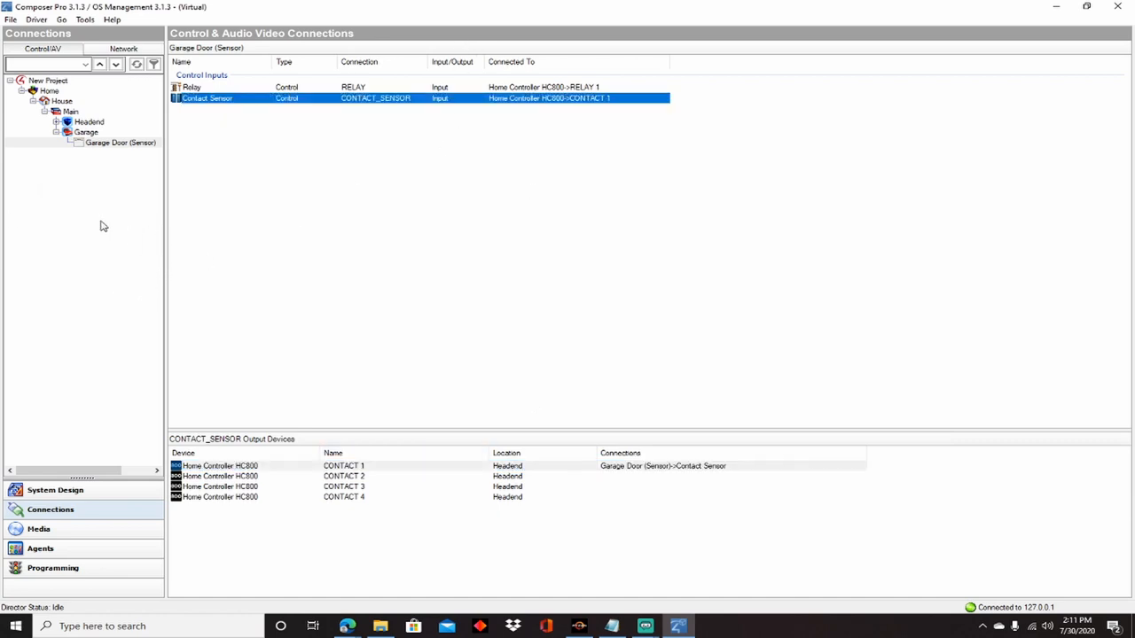
mouse_move(286, 203)
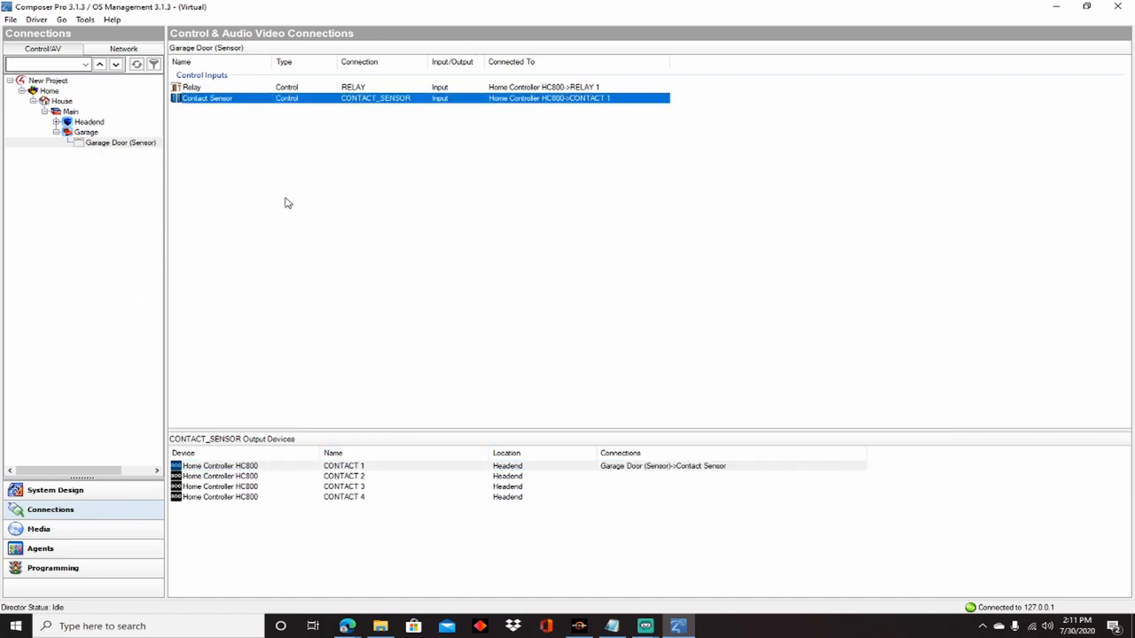
mouse_move(147, 185)
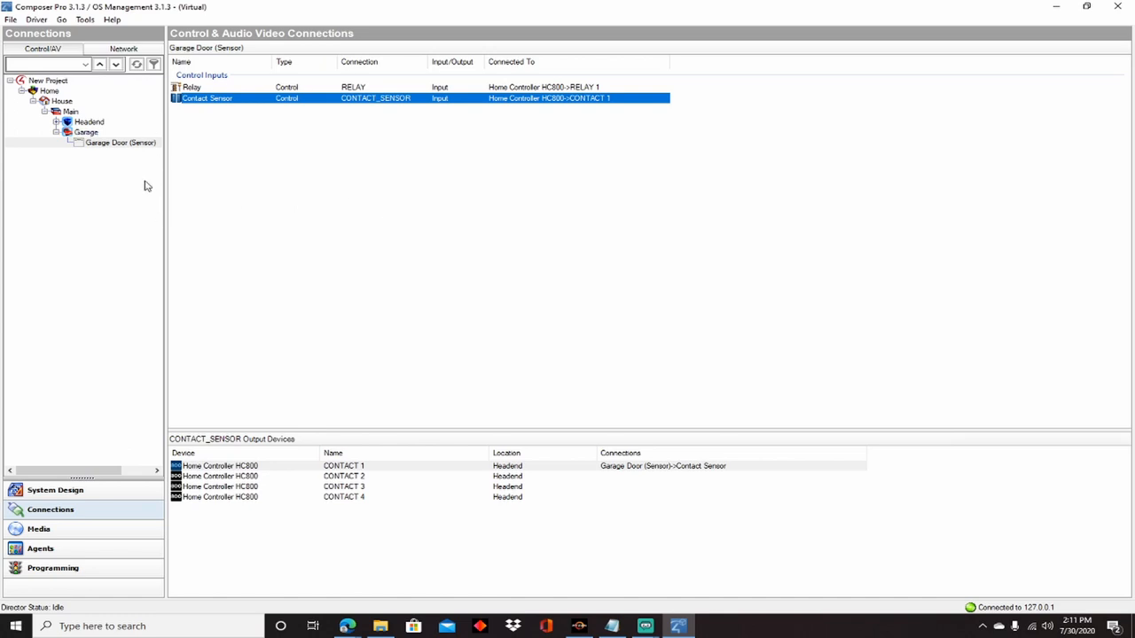
mouse_move(117, 536)
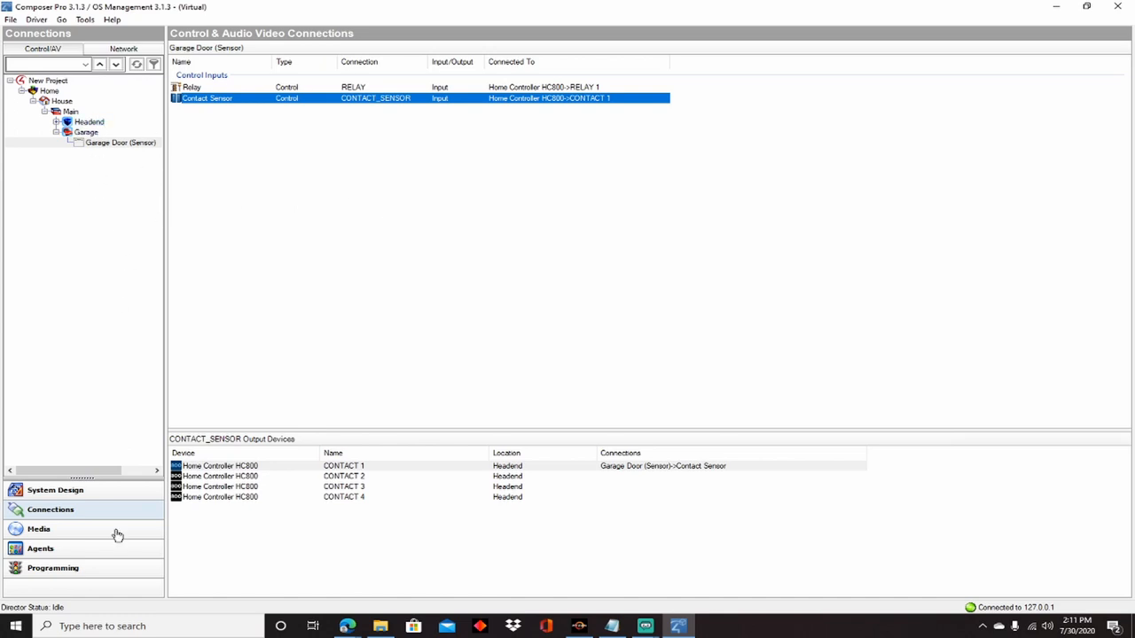
left_click(55, 490)
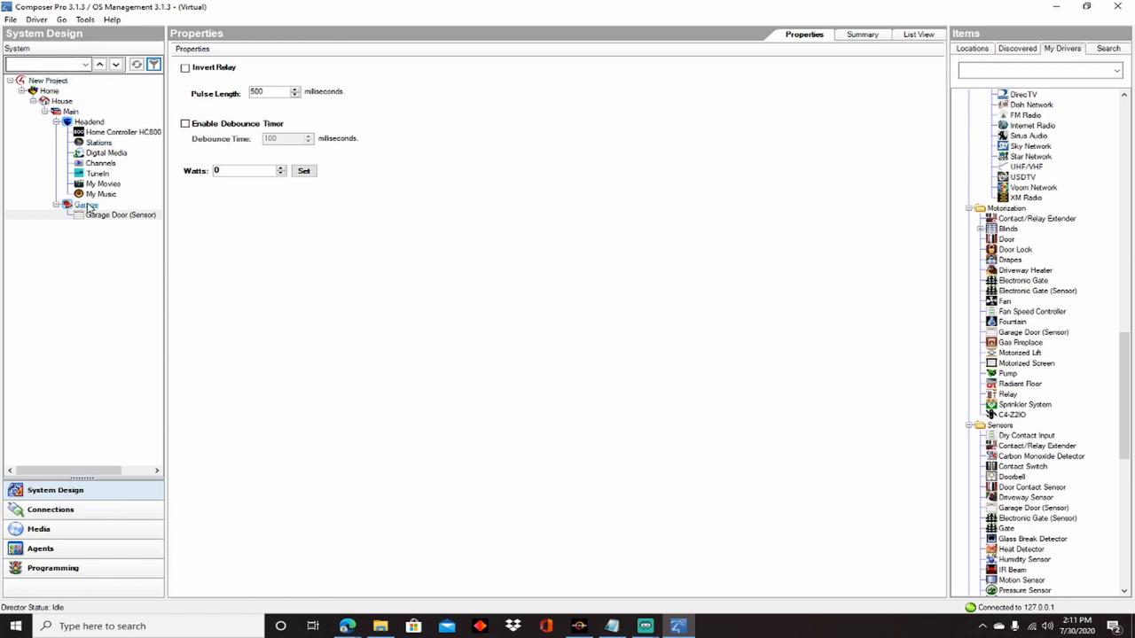
Step: In the Garage room's Navigator Locks & Sensors filter, set Garage Door (Sensor) visible
left_click(86, 205)
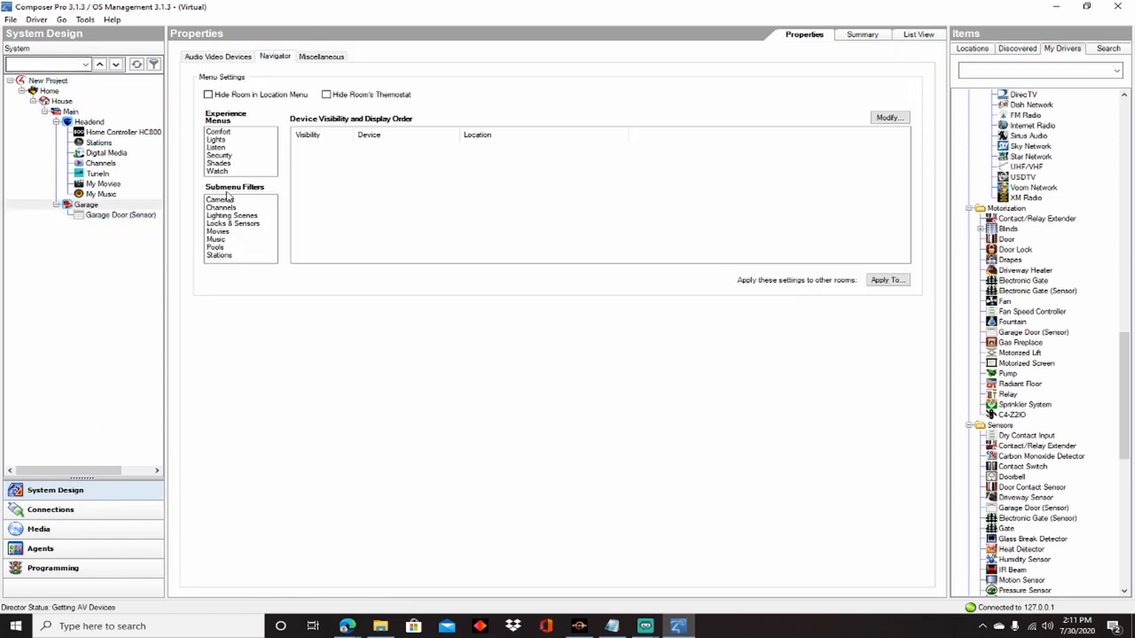
left_click(233, 224)
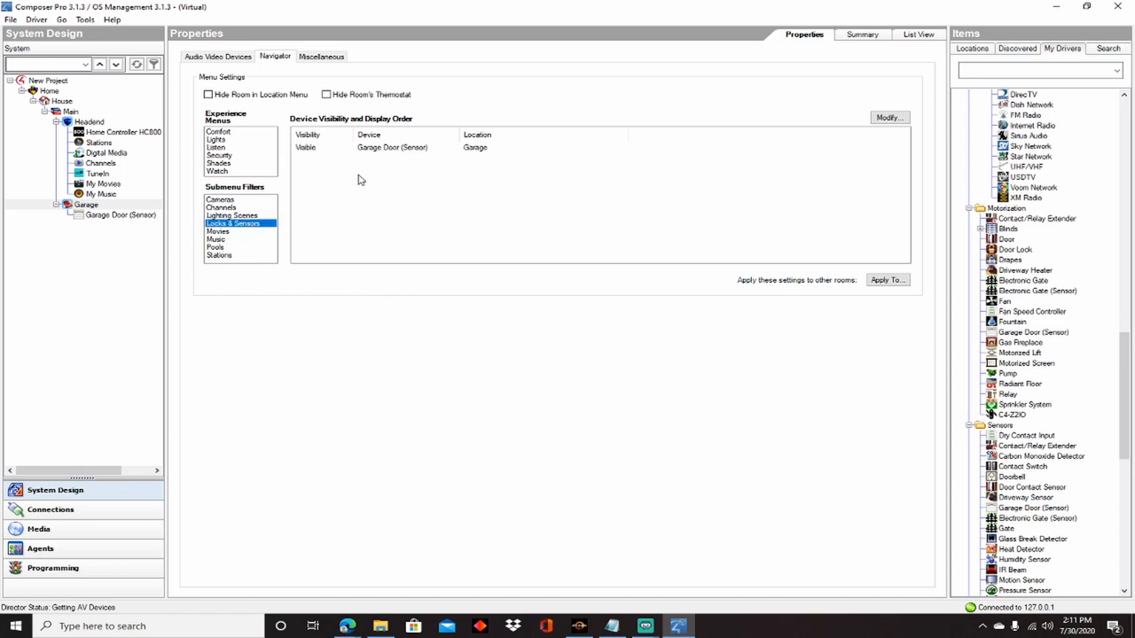
left_click(392, 147)
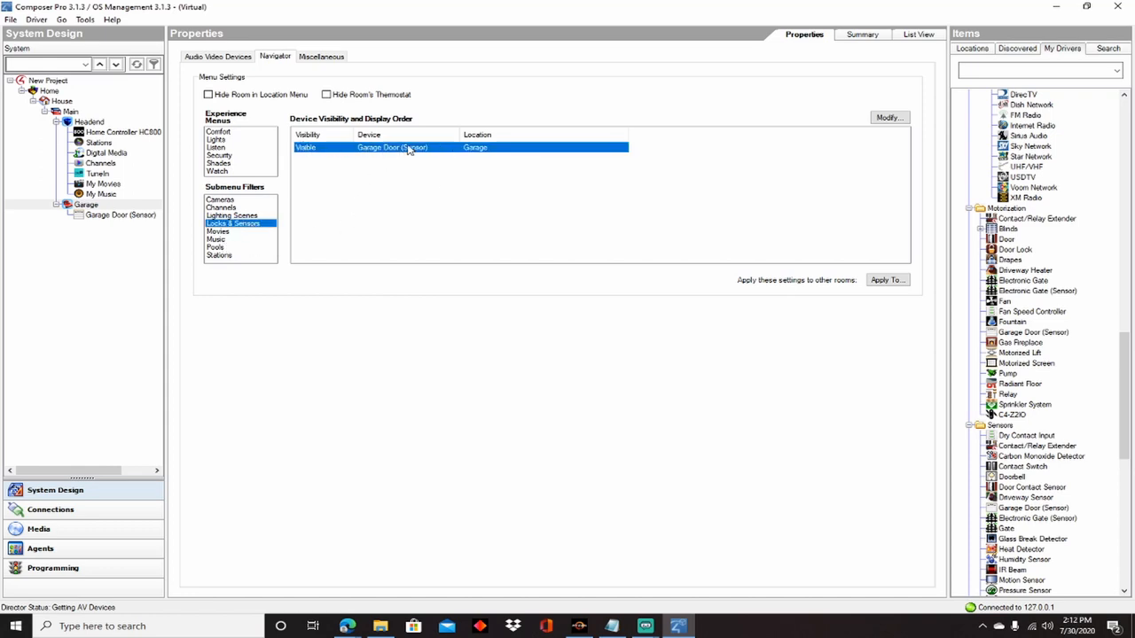
mouse_move(858, 165)
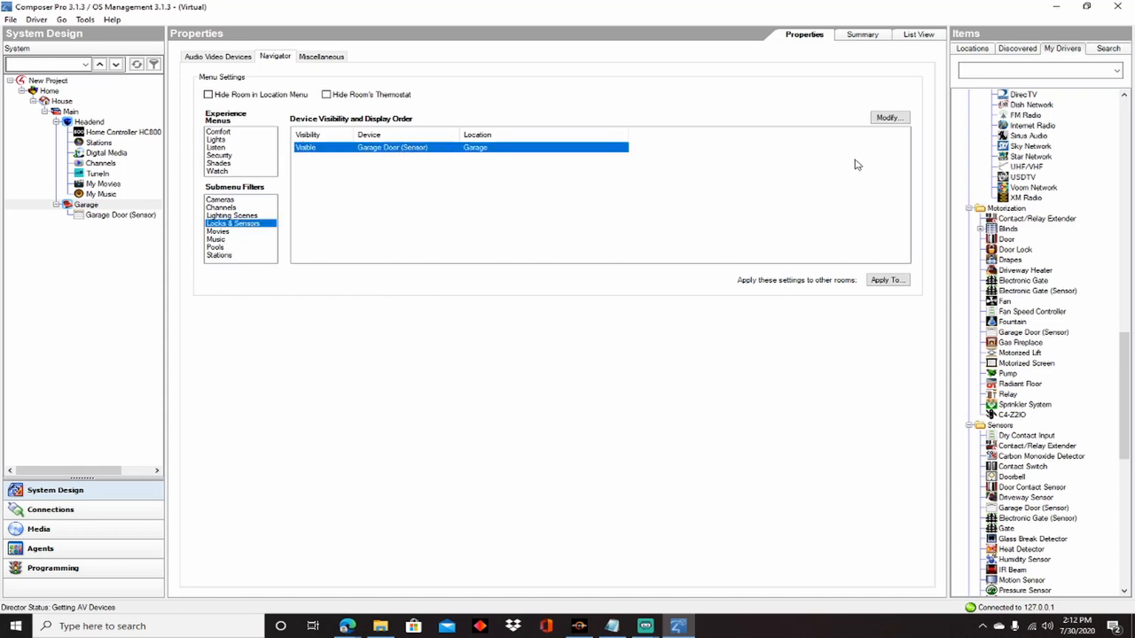
mouse_move(499, 234)
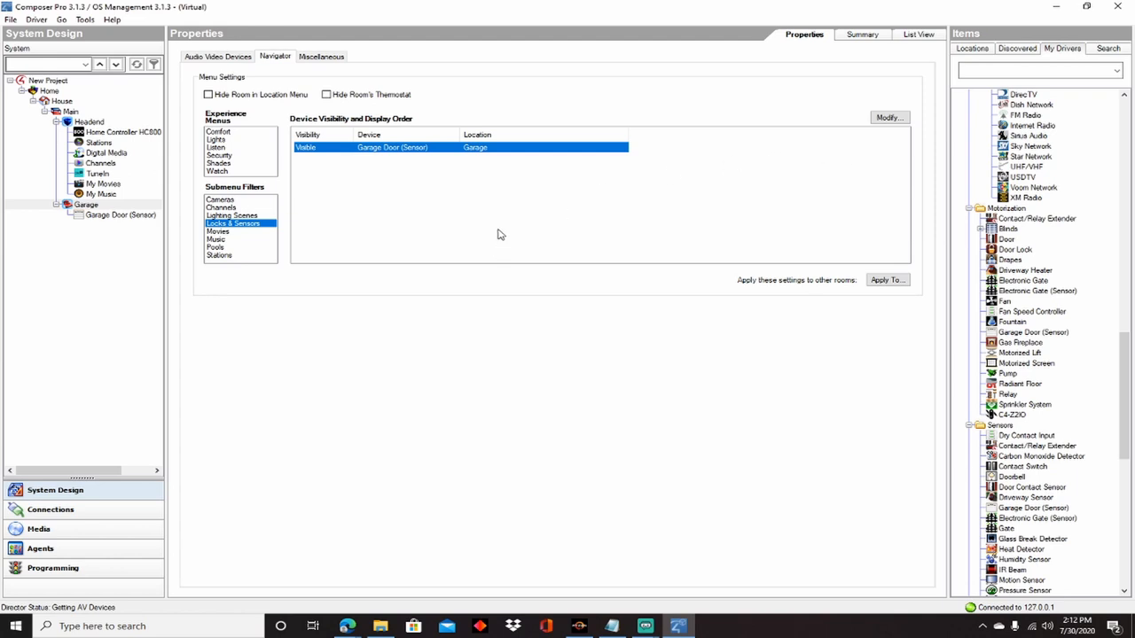
mouse_move(220, 271)
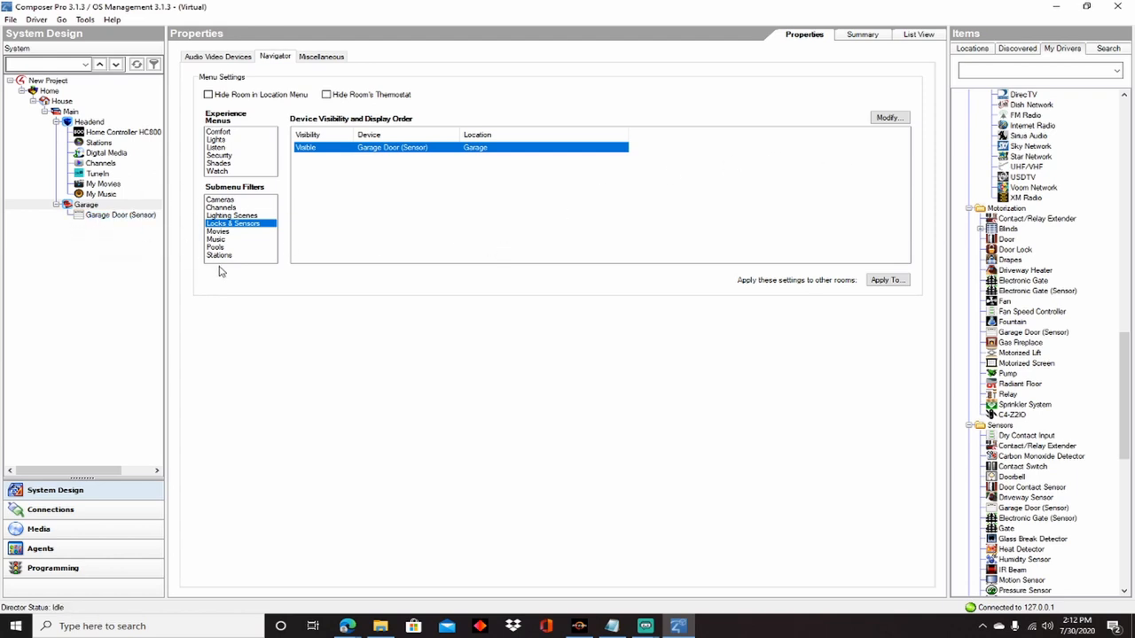
mouse_move(658, 187)
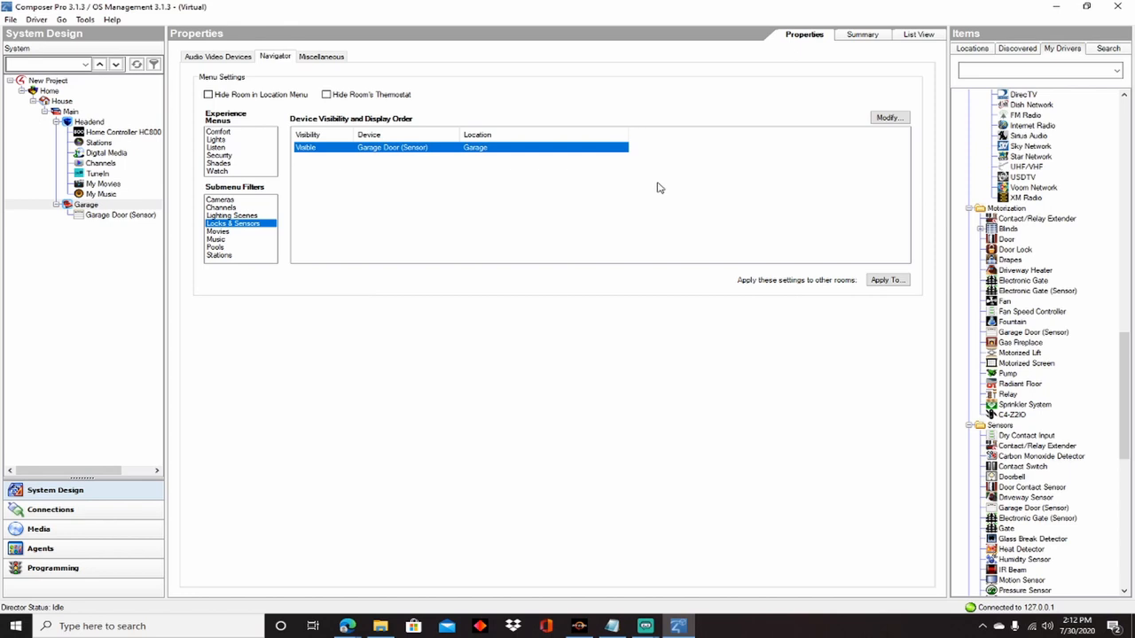
mouse_move(669, 186)
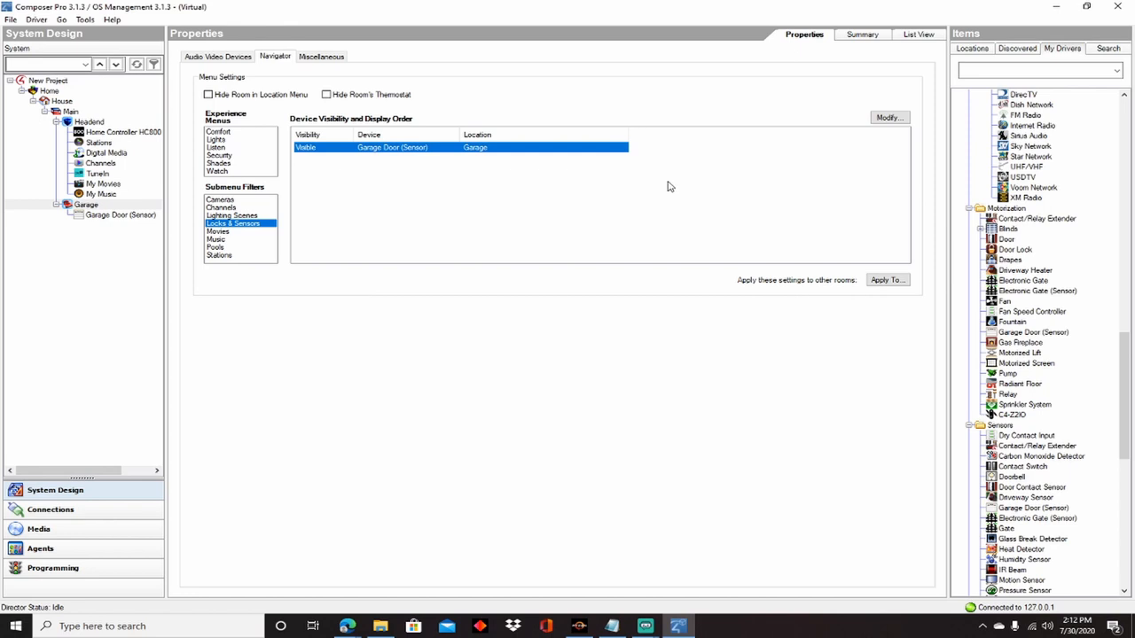
mouse_move(678, 184)
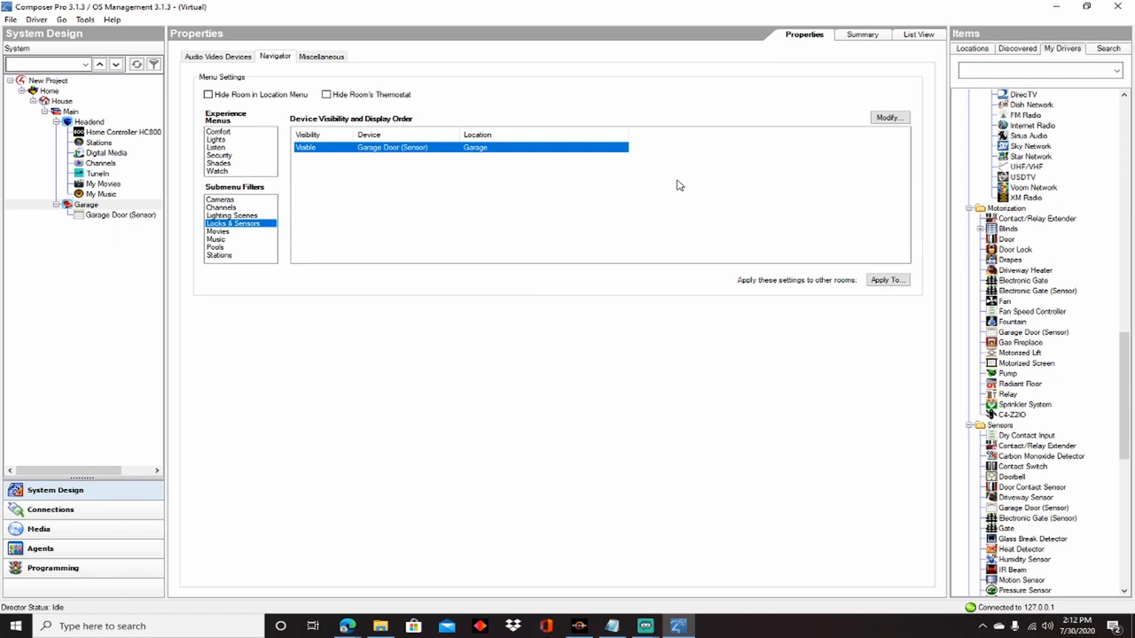
mouse_move(578, 220)
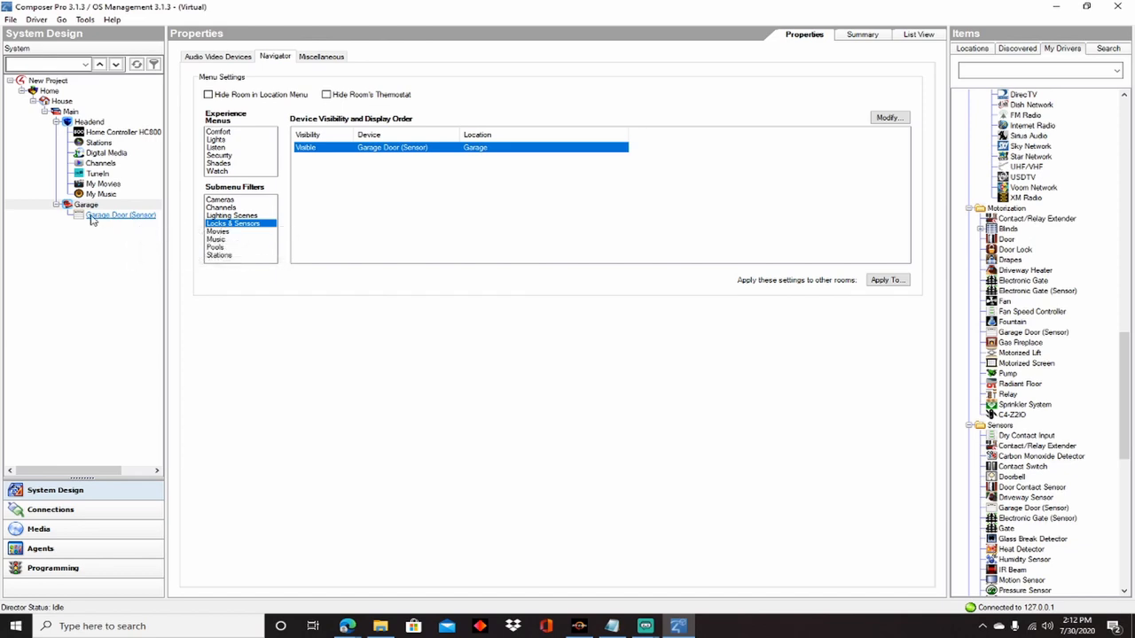
mouse_move(113, 217)
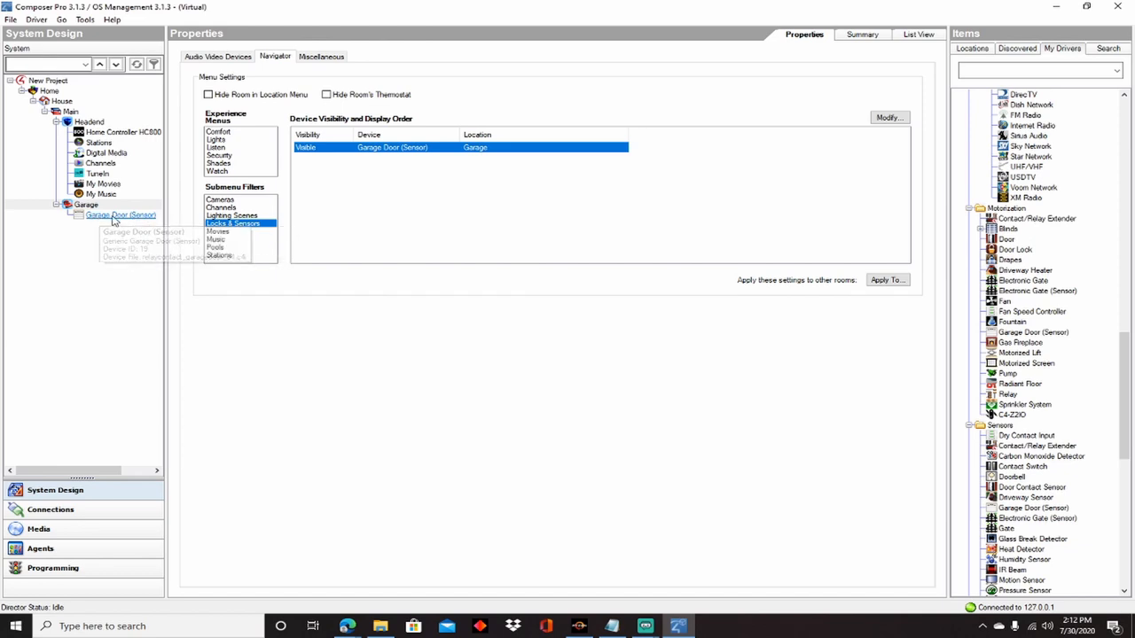
mouse_move(115, 219)
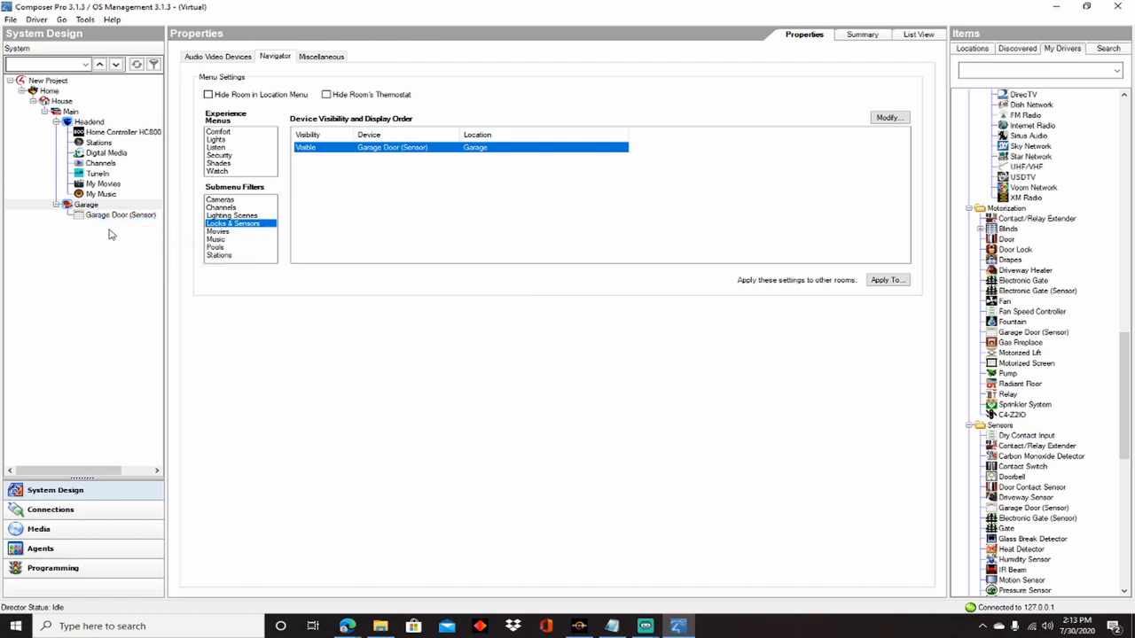
mouse_move(122, 226)
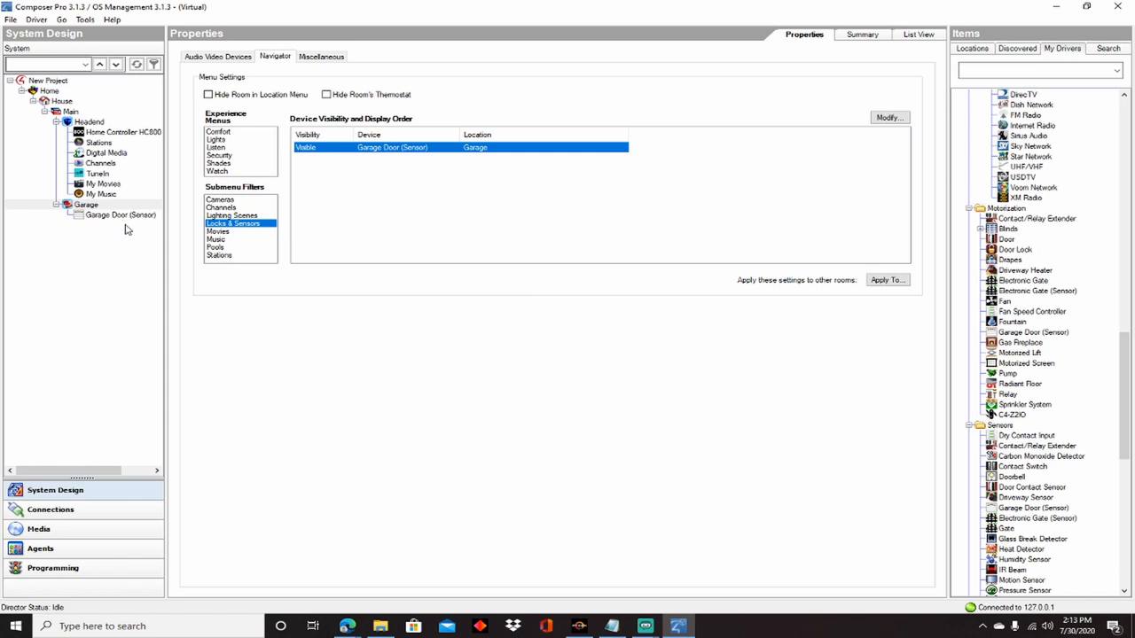
mouse_move(127, 232)
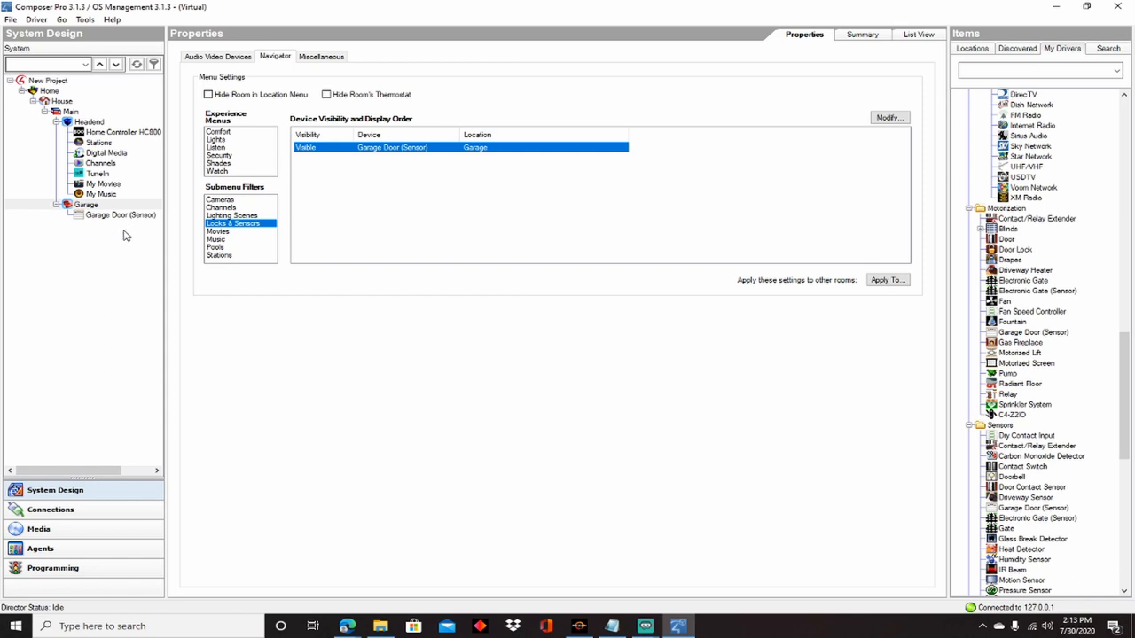
mouse_move(146, 233)
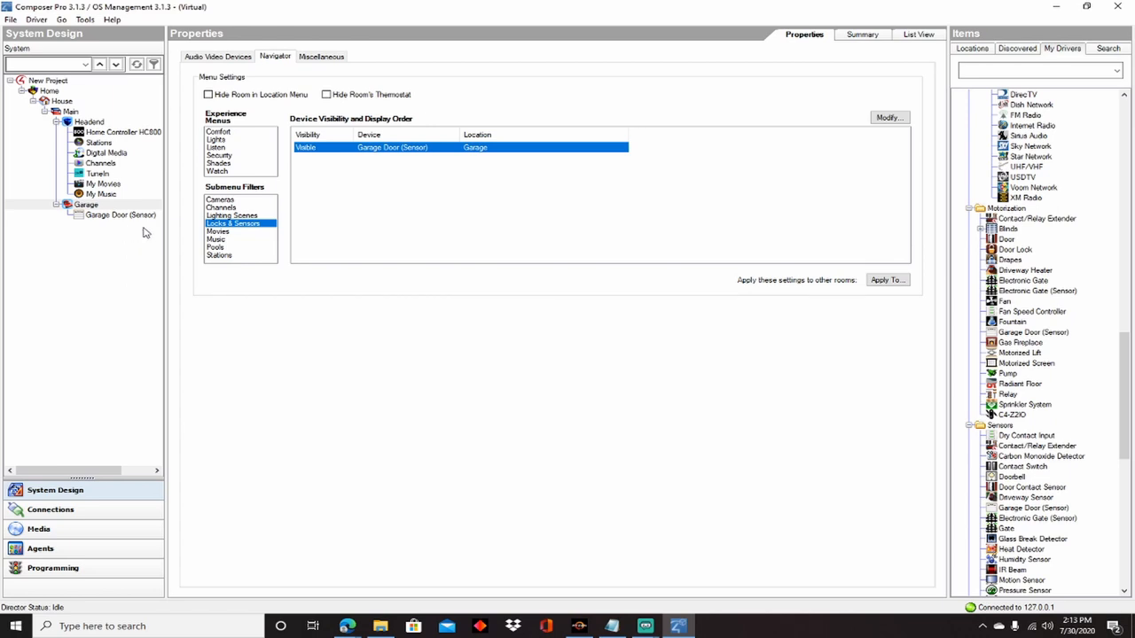
mouse_move(130, 232)
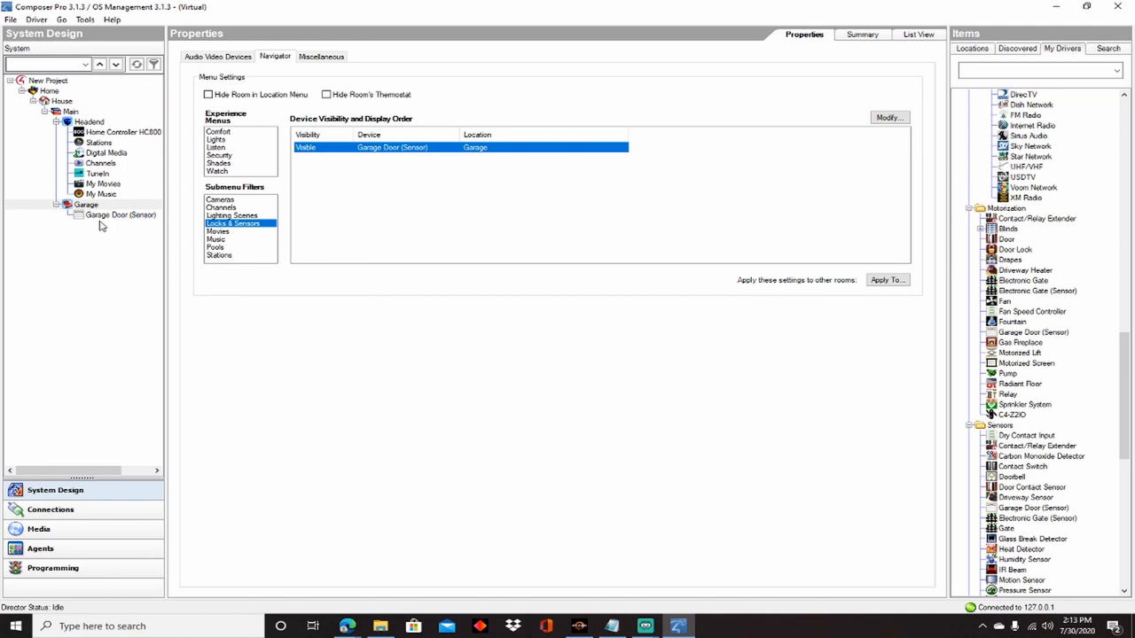
mouse_move(120, 215)
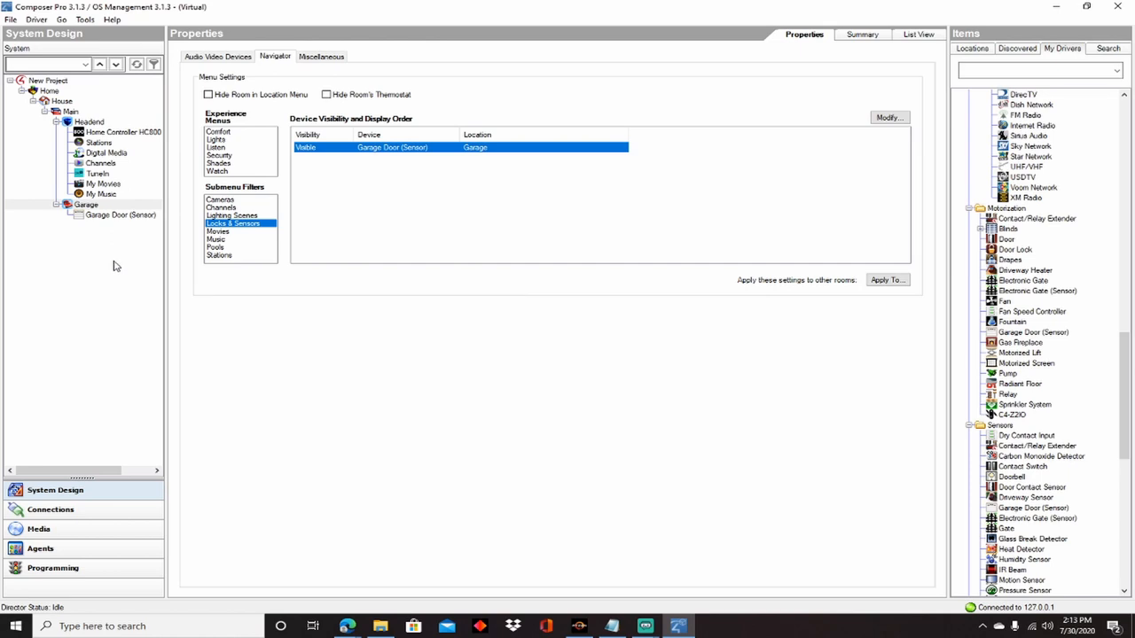
mouse_move(137, 269)
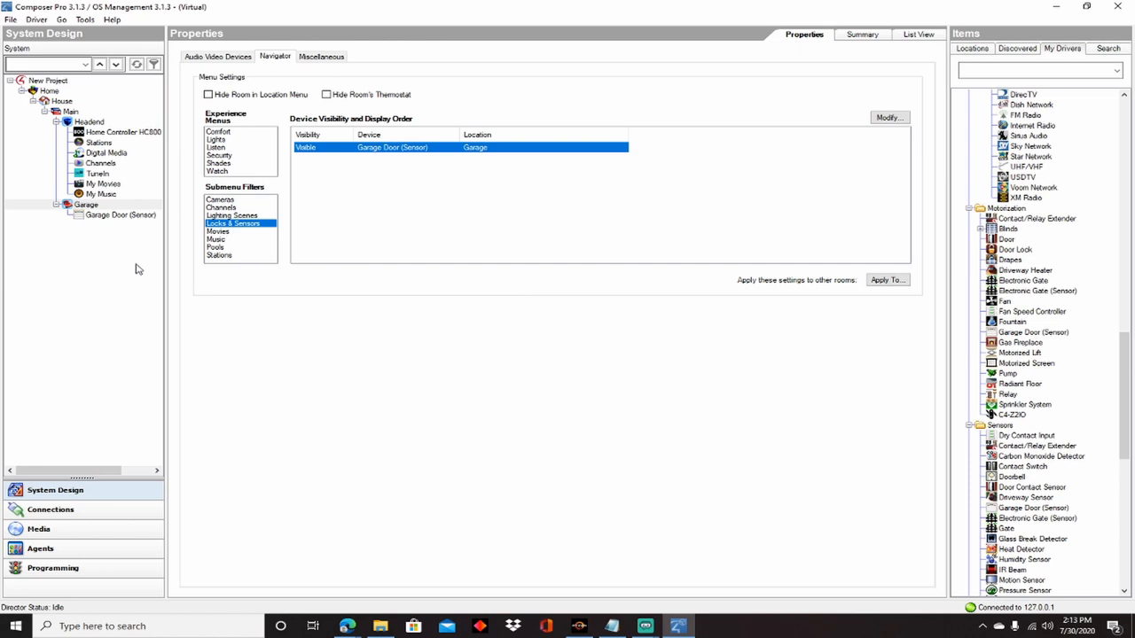
mouse_move(119, 215)
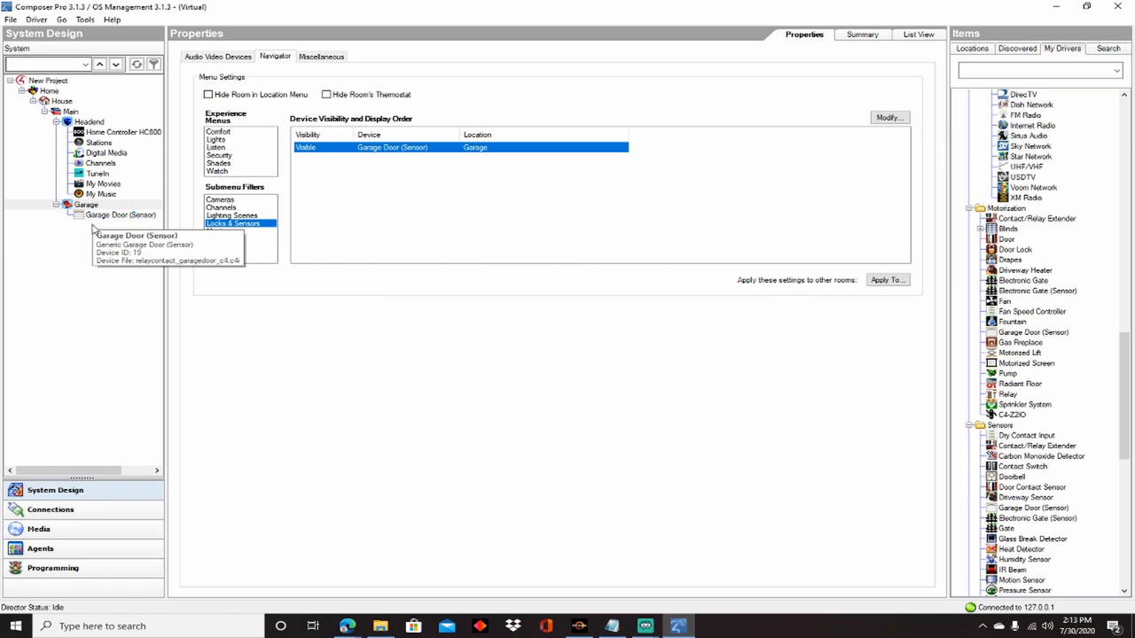
mouse_move(111, 272)
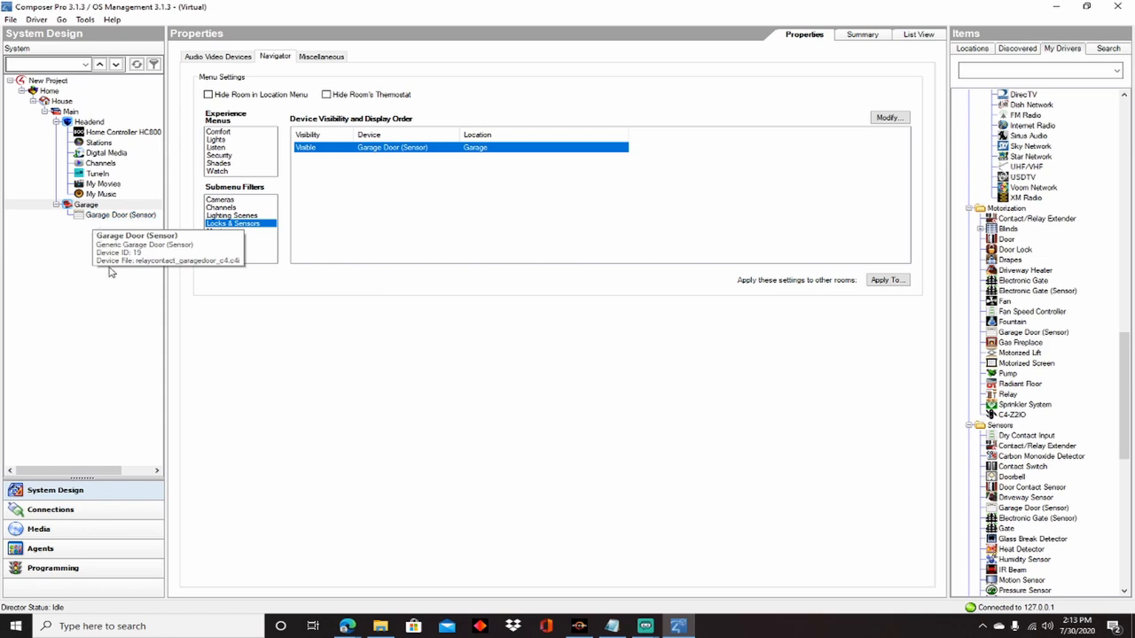
mouse_move(114, 273)
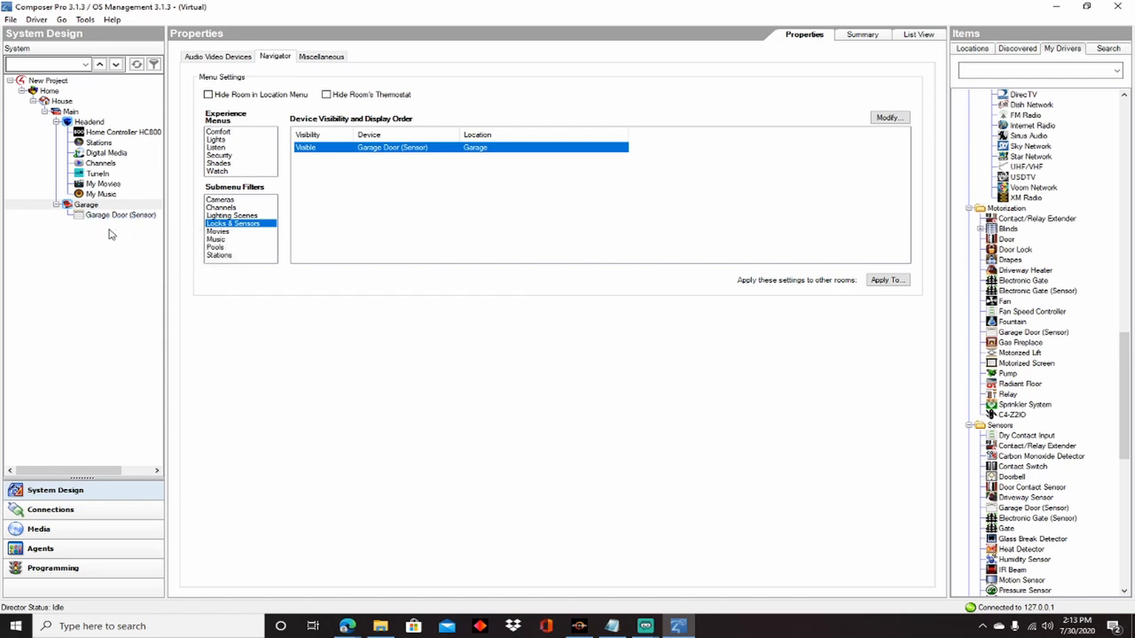
mouse_move(81, 246)
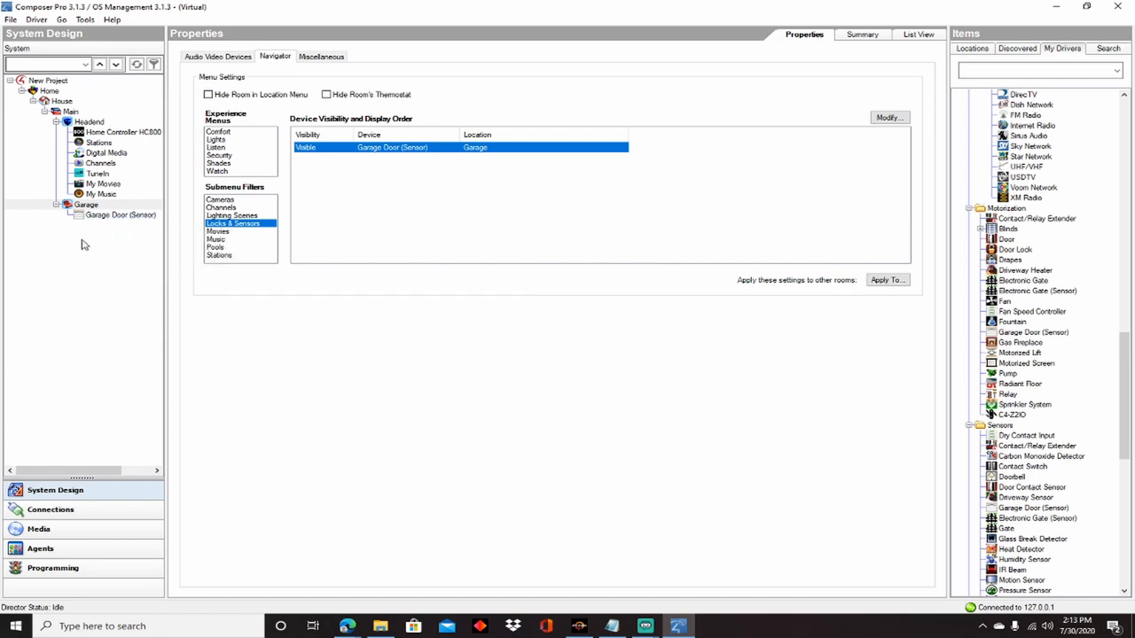
mouse_move(155, 443)
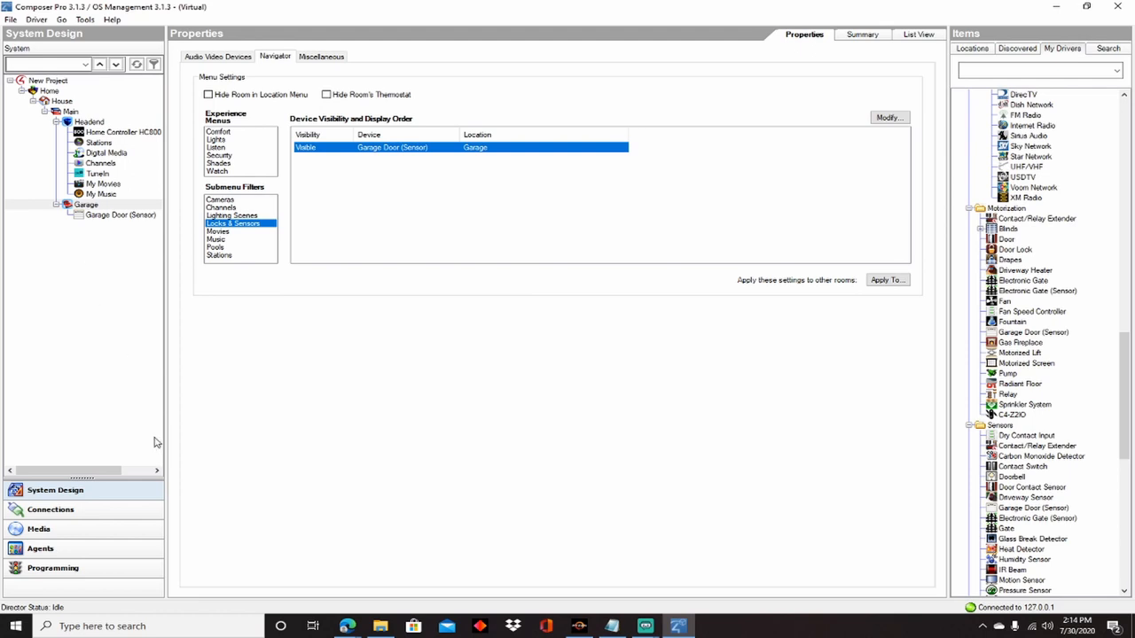
mouse_move(153, 259)
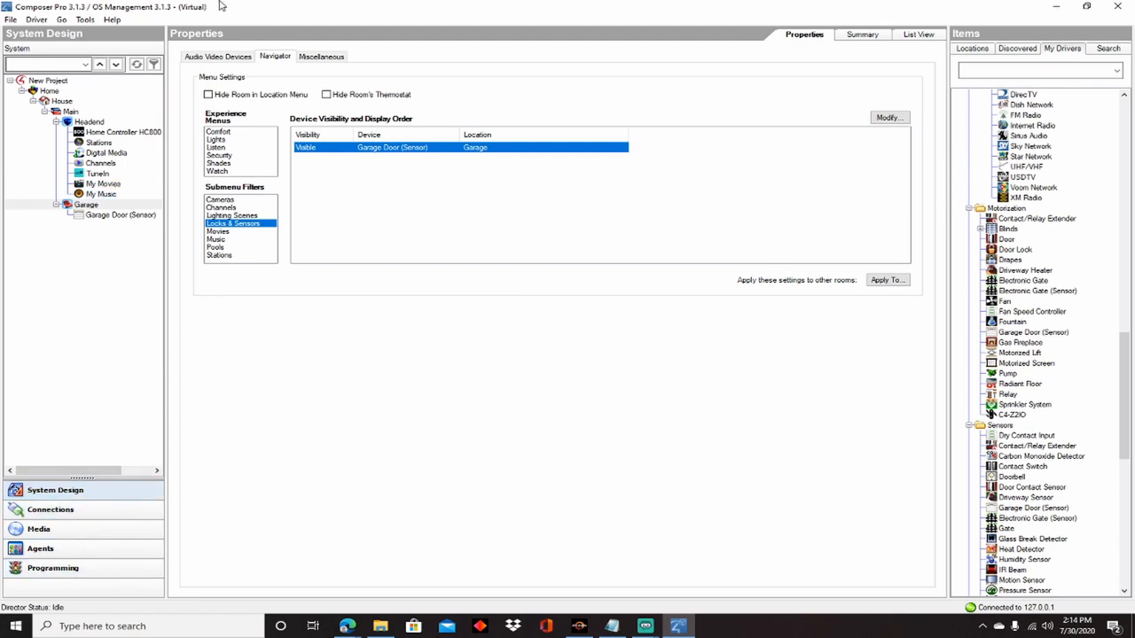
mouse_move(1015, 44)
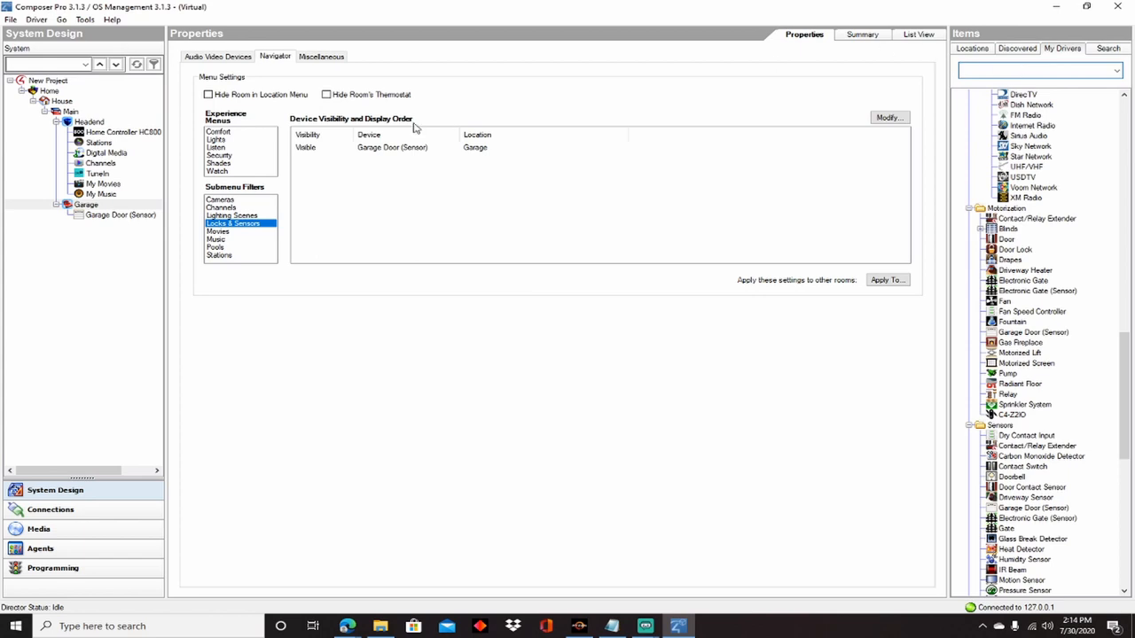
Step: Select the Headend room under Audio Video Devices and search all drivers for 'sonos'
left_click(218, 56)
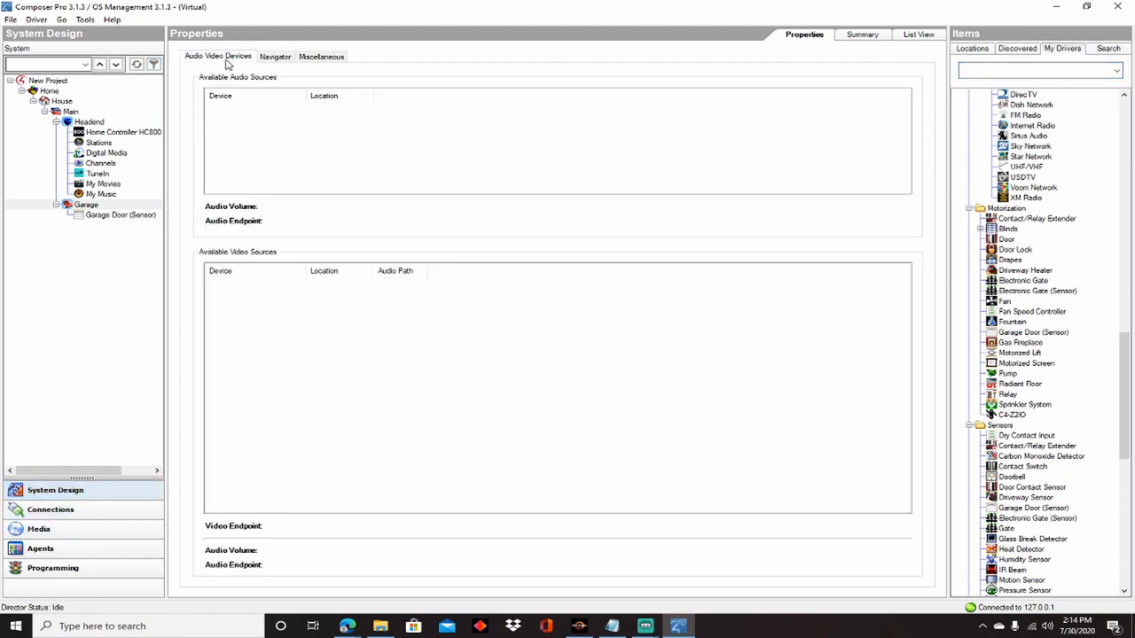
left_click(89, 121)
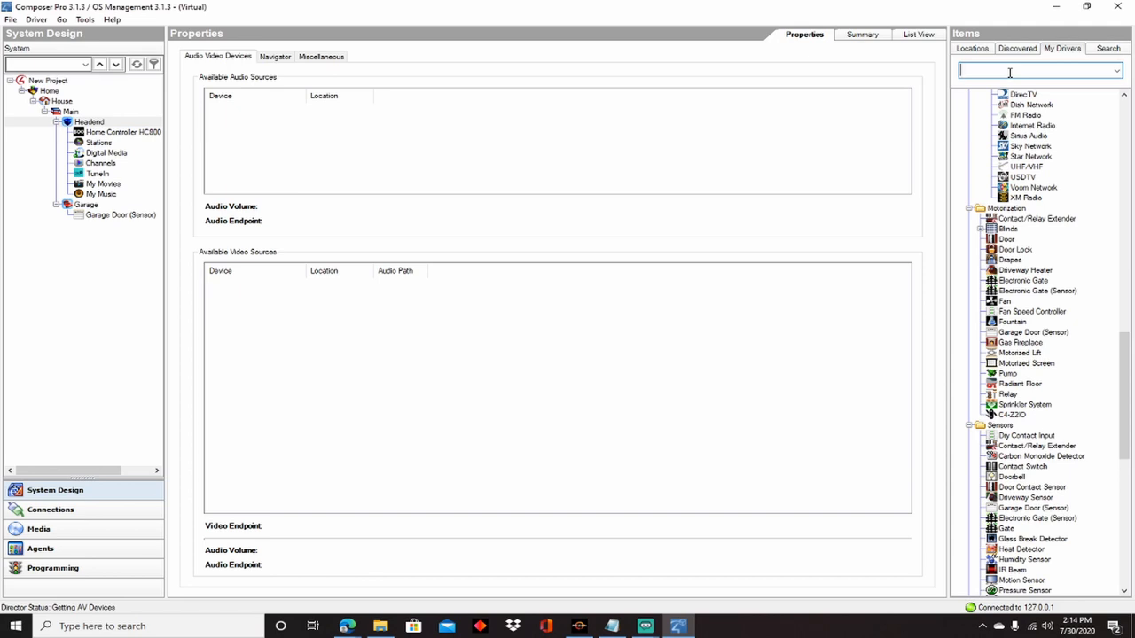
type("SO")
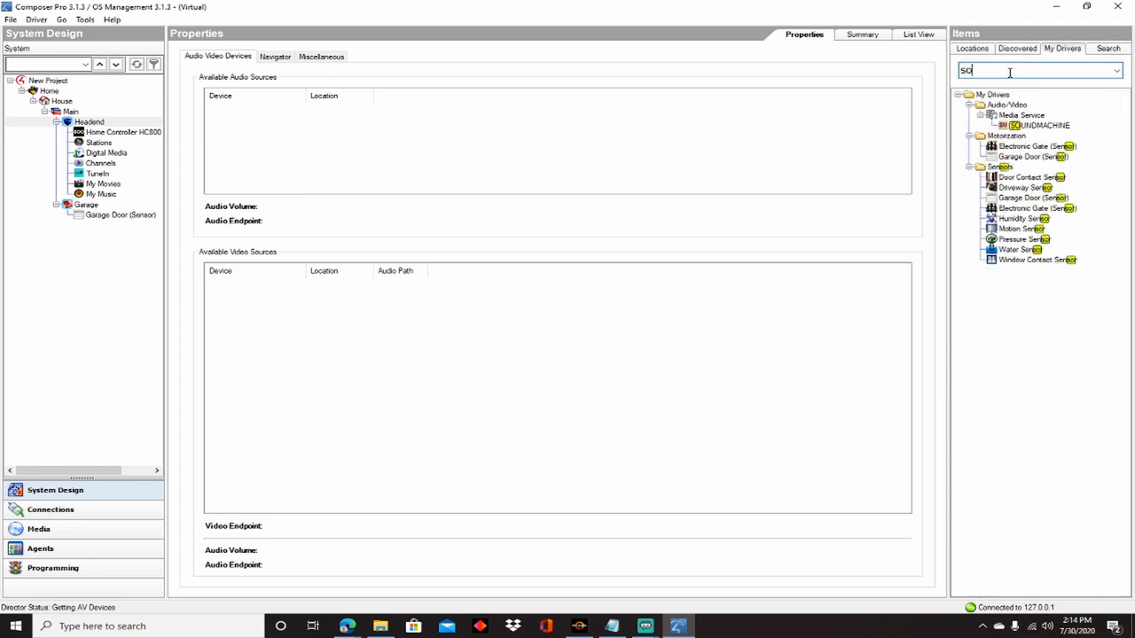
type("sonos")
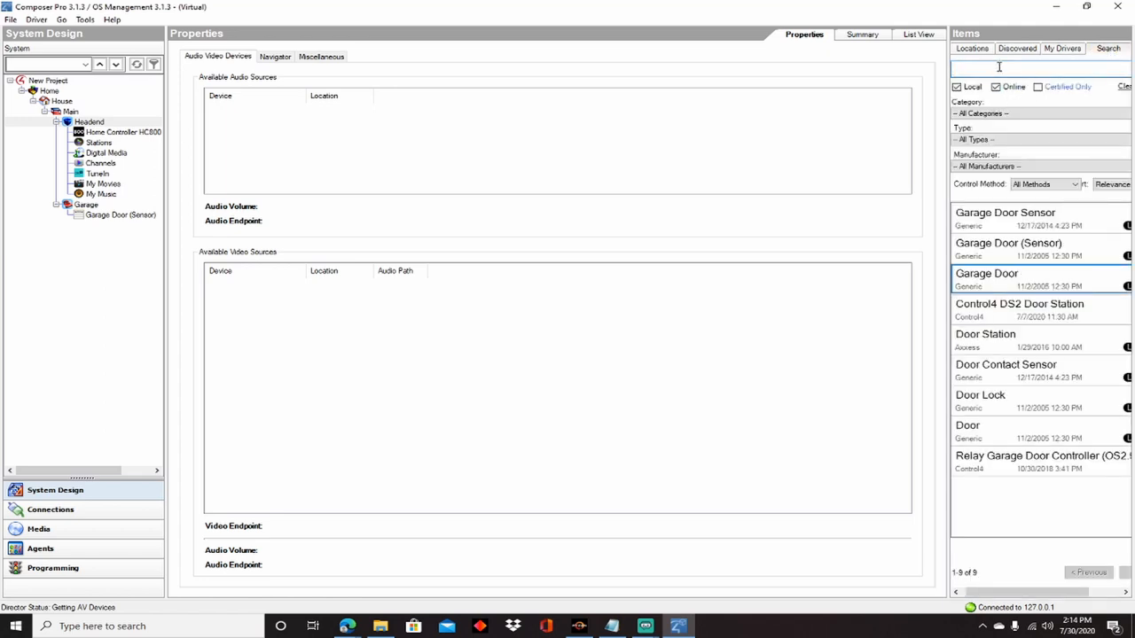
type("sonos")
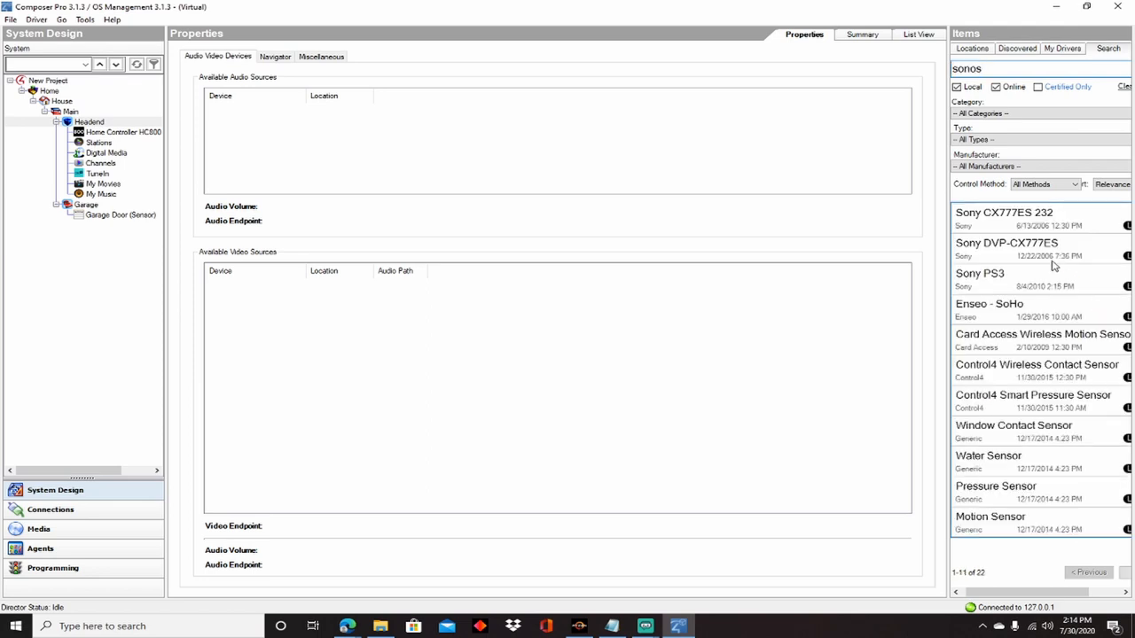
left_click(99, 143)
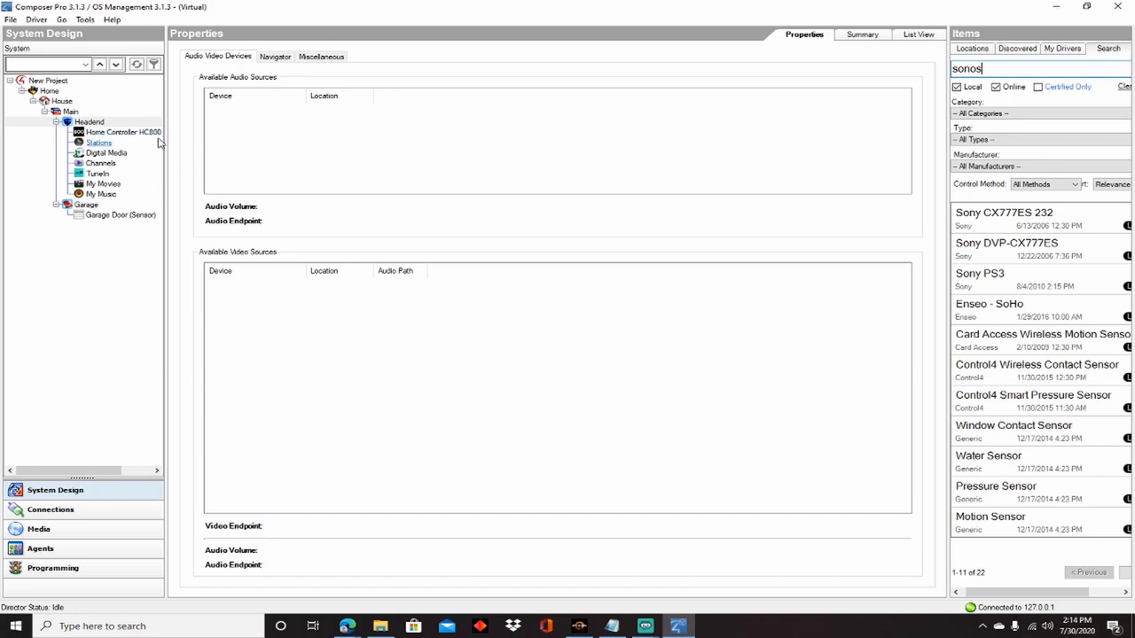
mouse_move(122, 133)
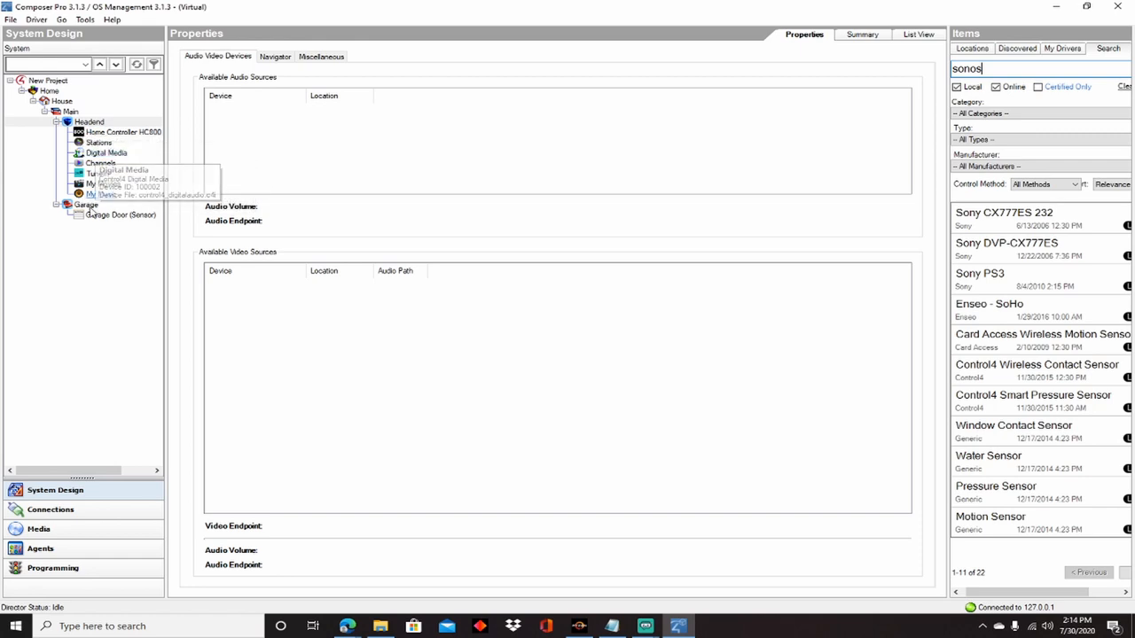
left_click(99, 143)
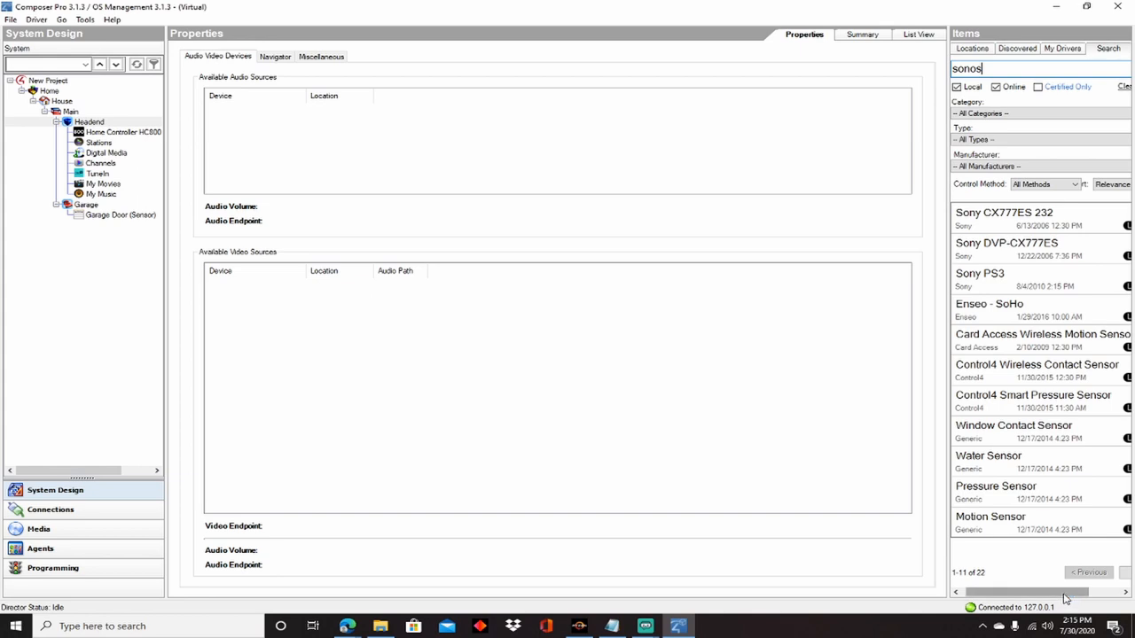
Step: Limit the 'Sonos' driver search to certified drivers only, paging through the 18 results
scroll("right", 3)
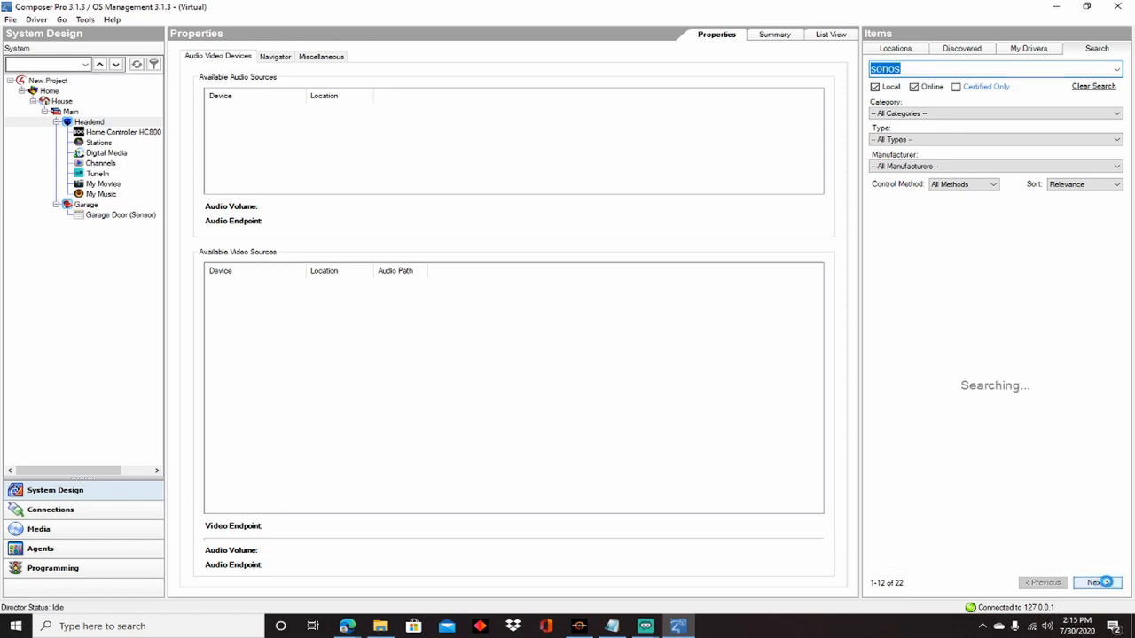
left_click(1097, 582)
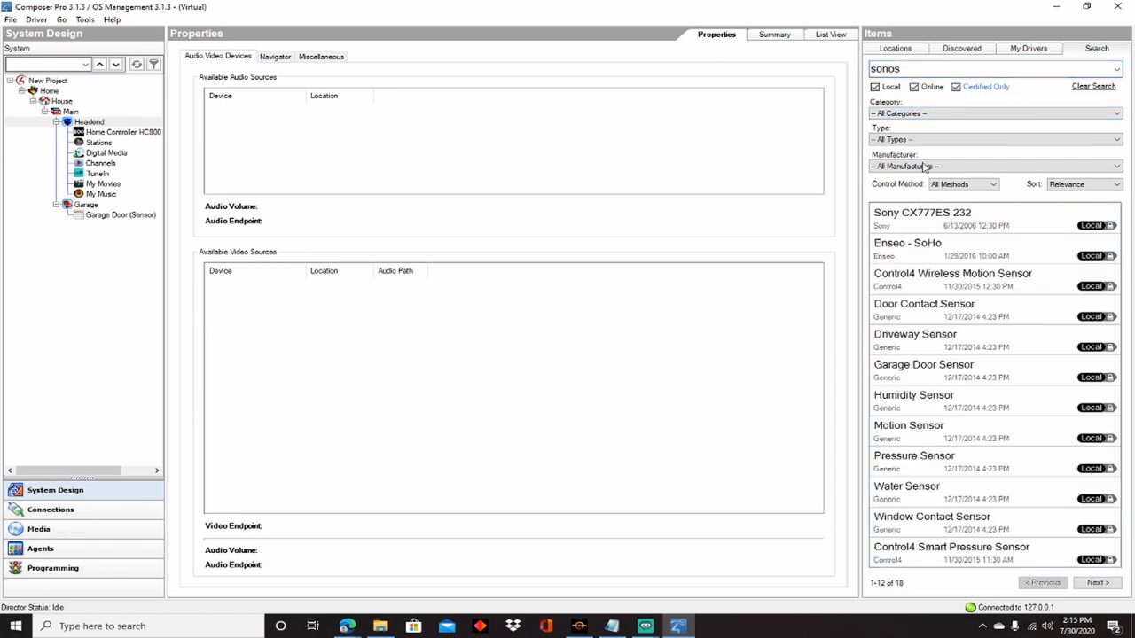
left_click(1098, 583)
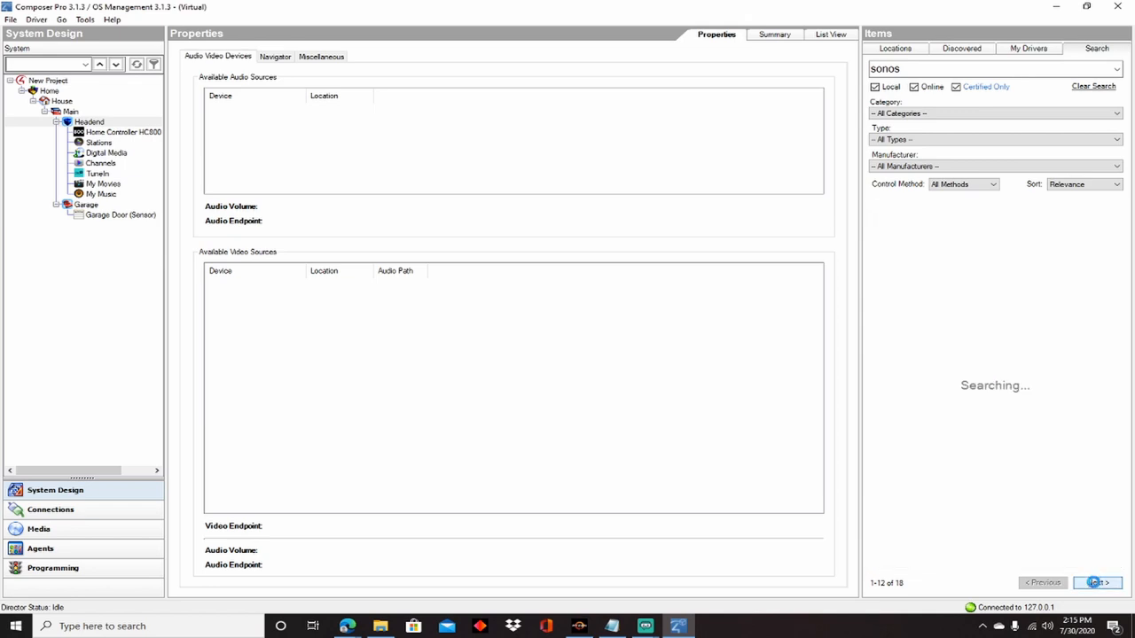
left_click(1098, 583)
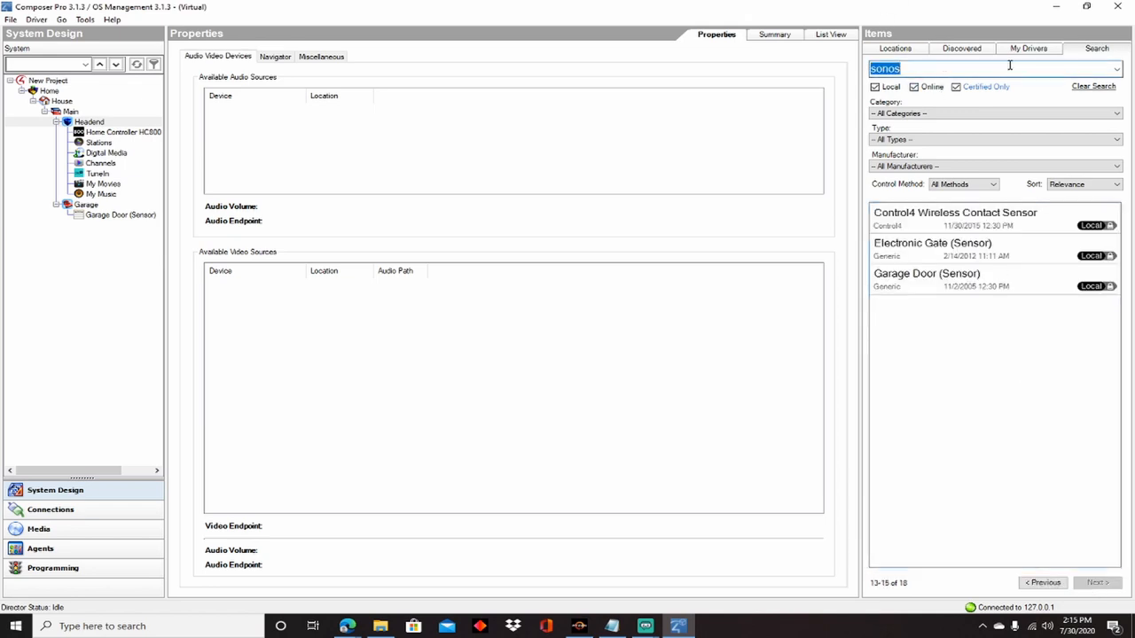
type("Sonos")
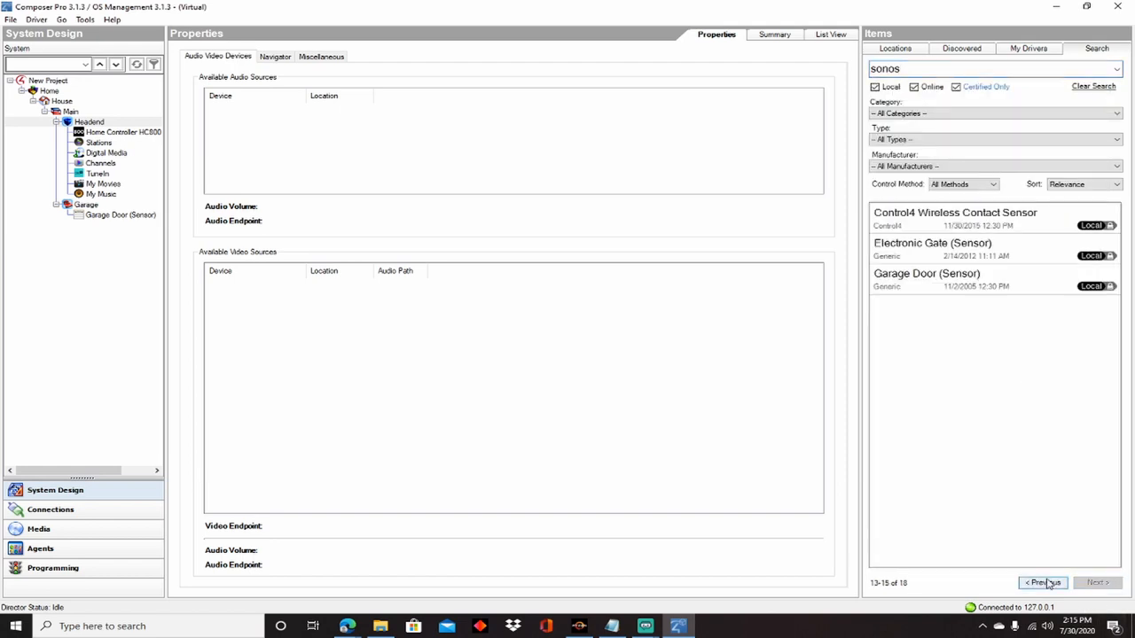
left_click(1043, 583)
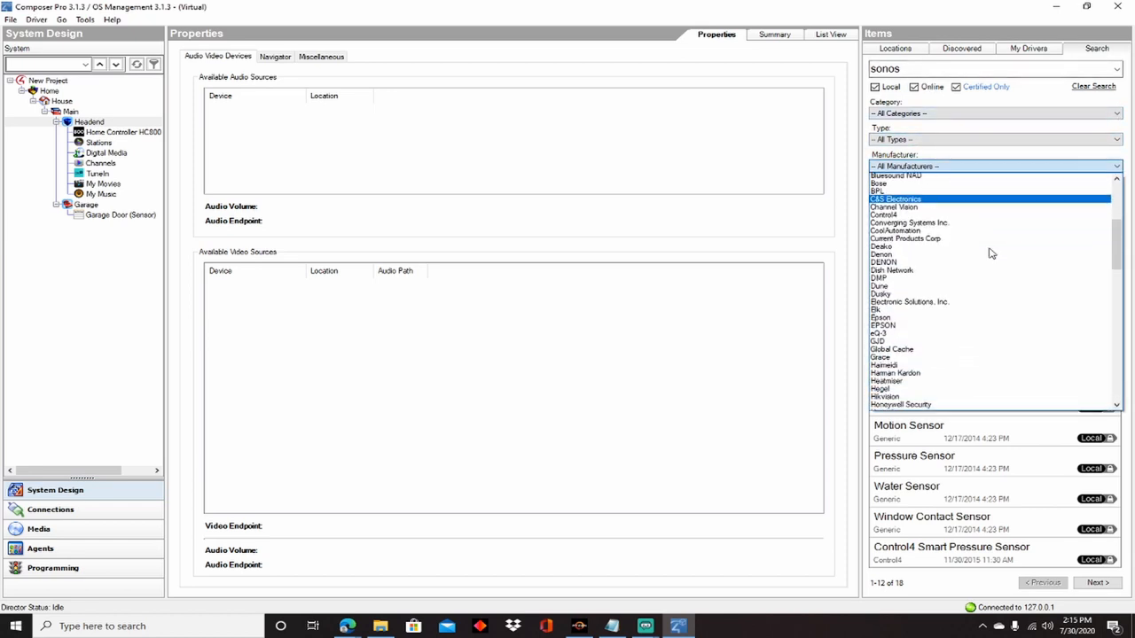
Step: Filter results to manufacturer Sonos and add the Network (Works With Sonos Certified) driver to Headend
scroll("down", 3)
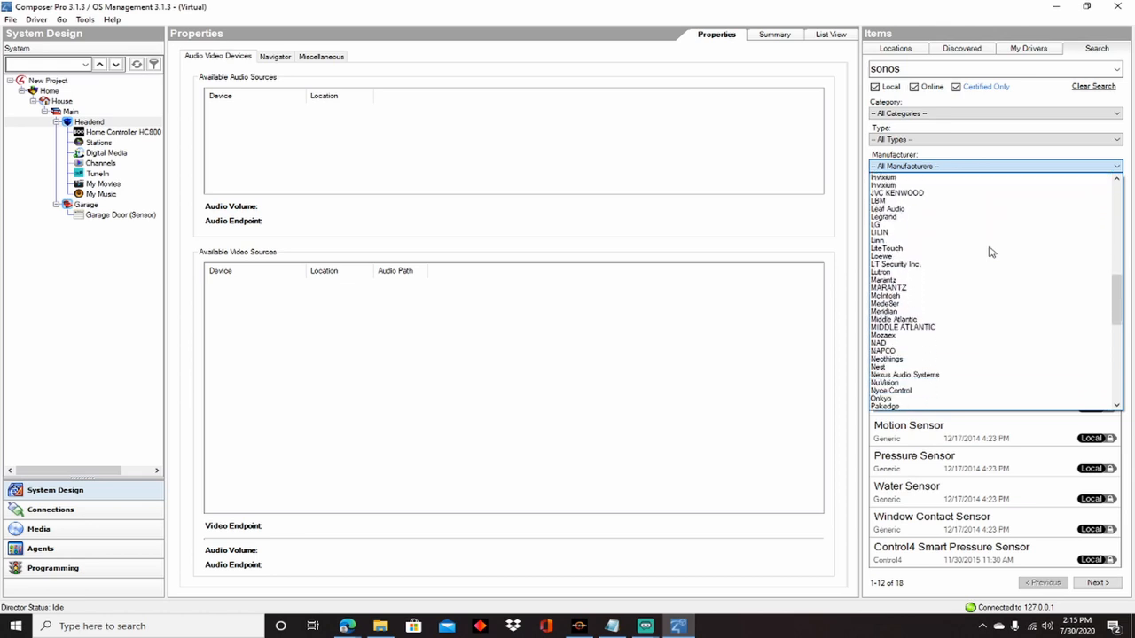
scroll("down", 3)
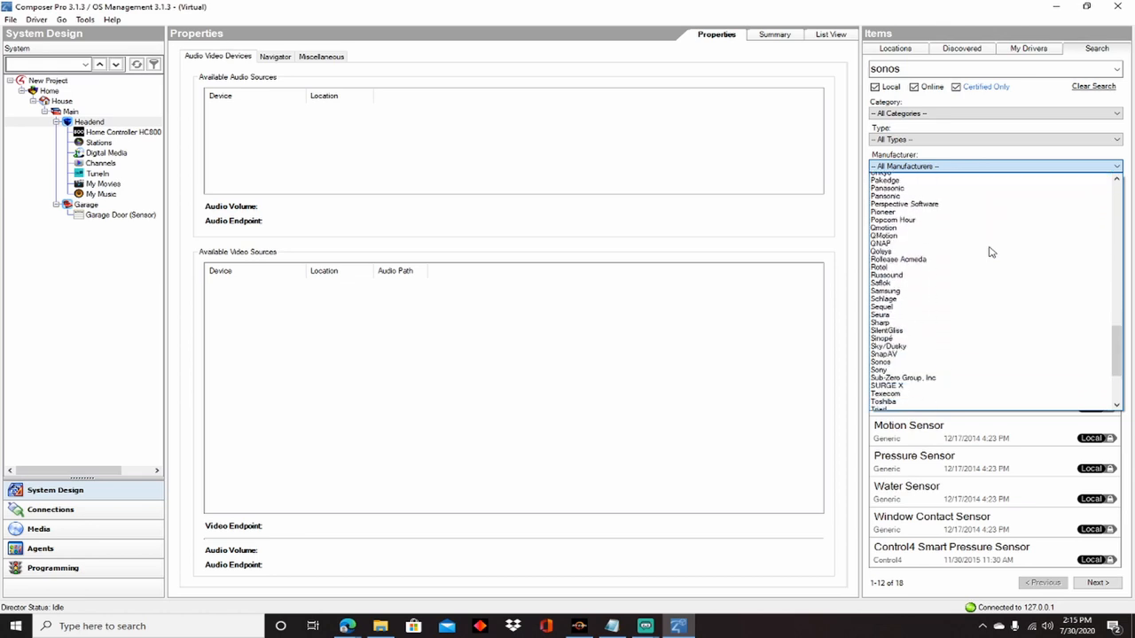
left_click(880, 362)
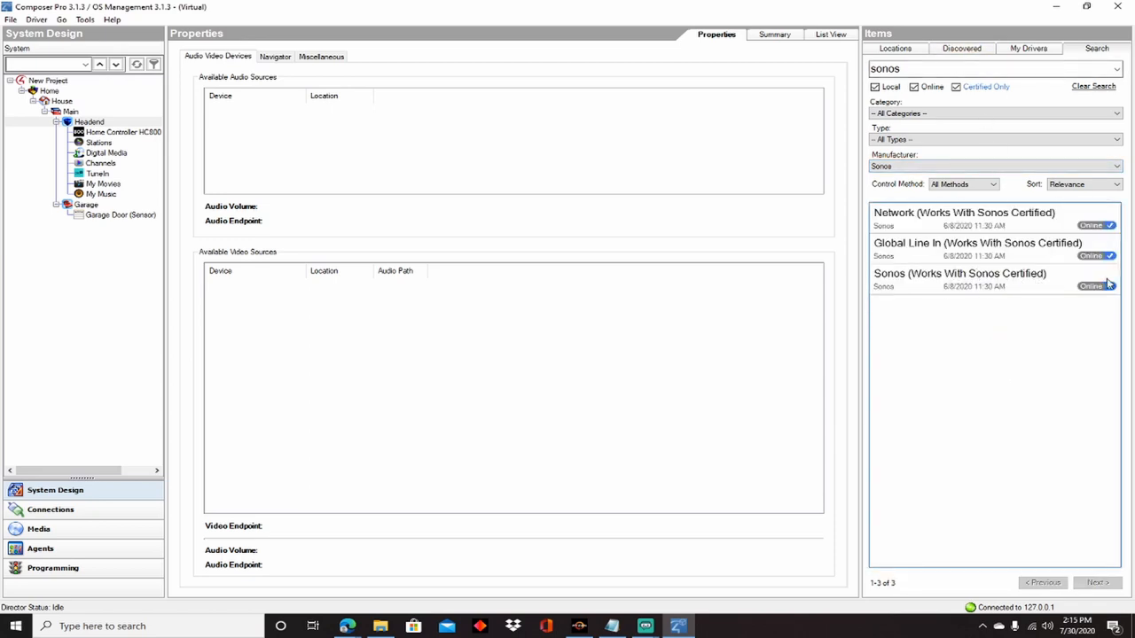
mouse_move(1004, 219)
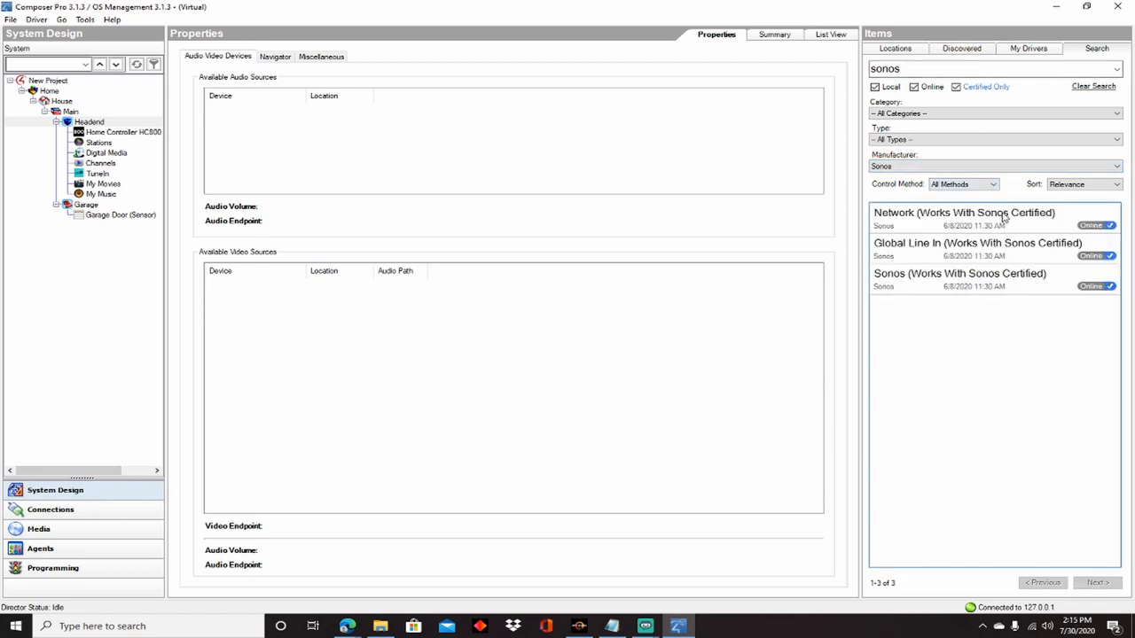
mouse_move(964, 212)
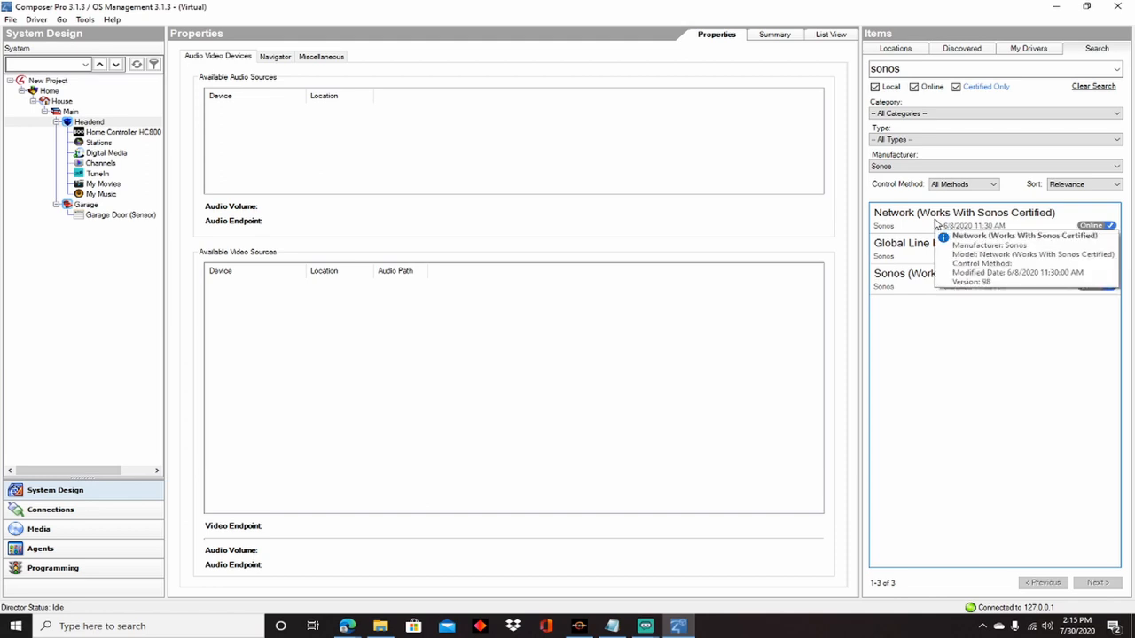
mouse_move(929, 226)
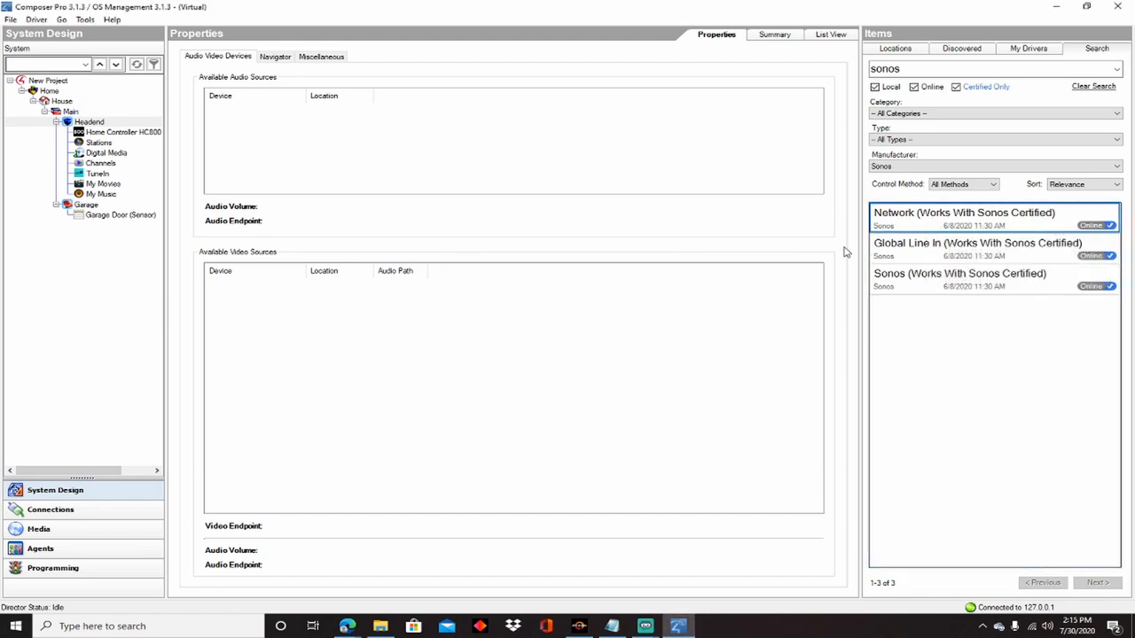
mouse_move(572, 215)
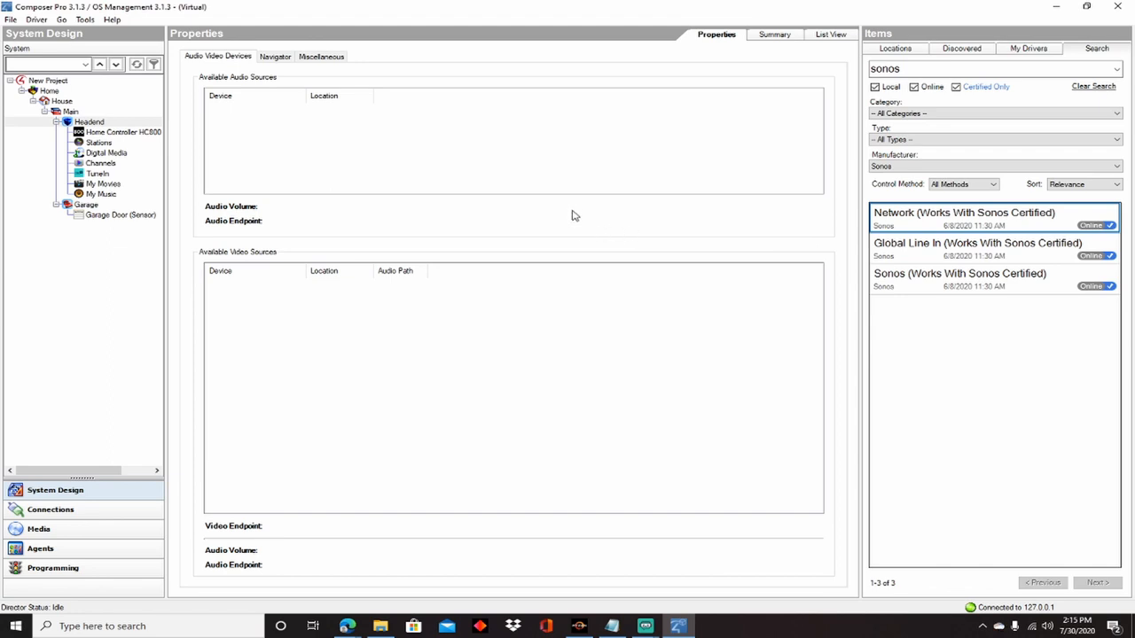
double_click(964, 213)
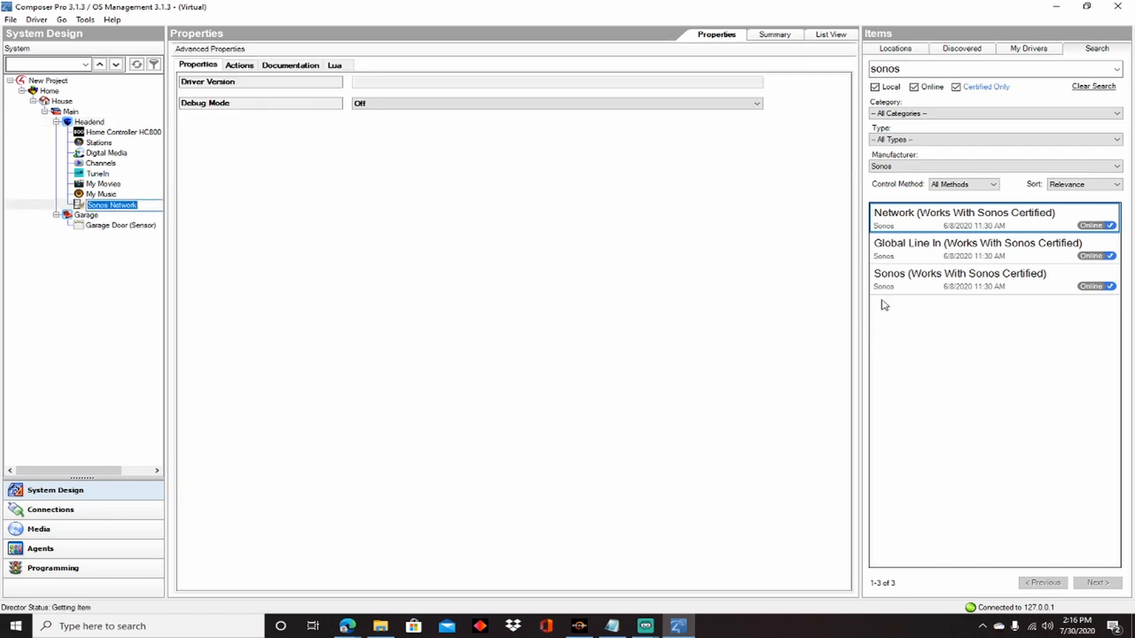
mouse_move(959, 273)
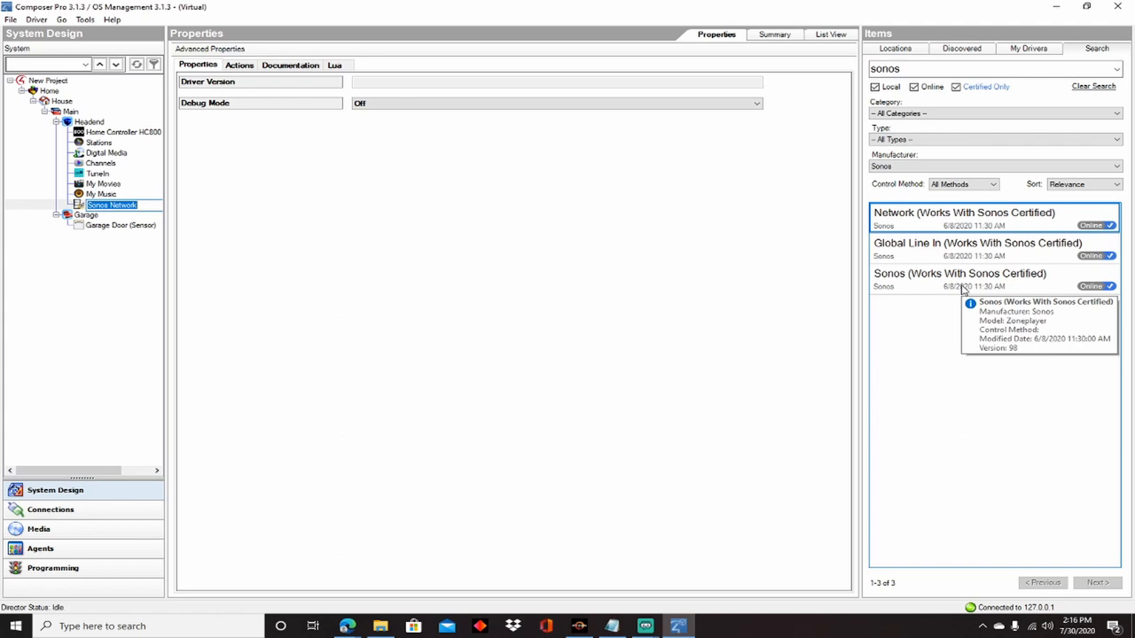
mouse_move(956, 279)
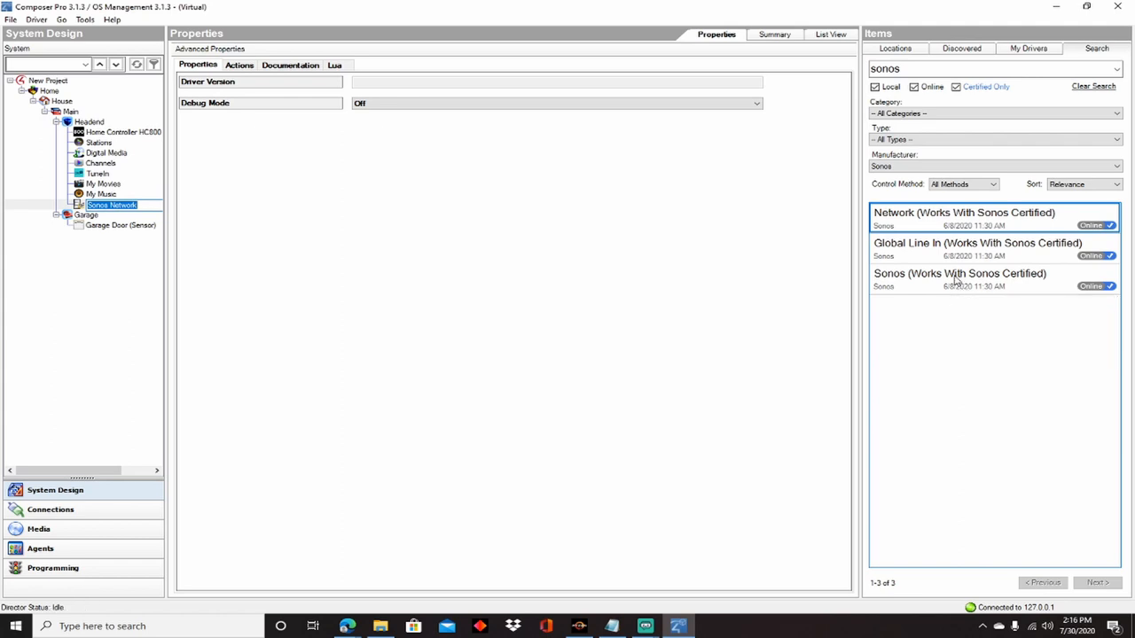
Step: Add the Sonos (Works With Sonos Certified) driver to Headend next to Sonos Network
double_click(959, 273)
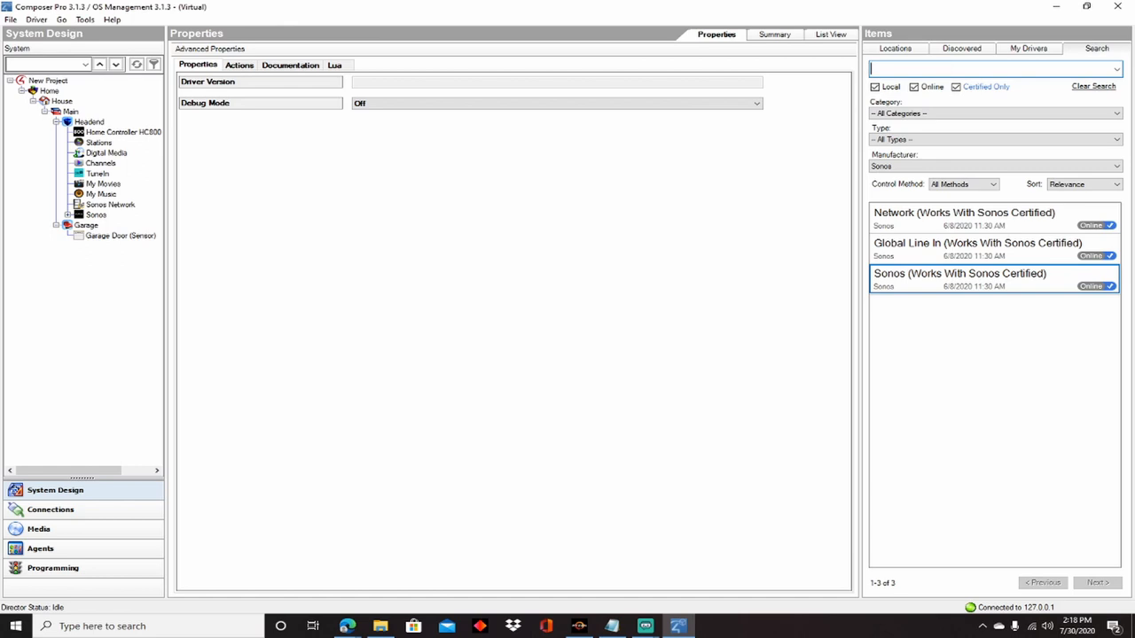
Step: Search drivers for 'AV path s' to find the Control4 AV Path Setter
type("AV path setter")
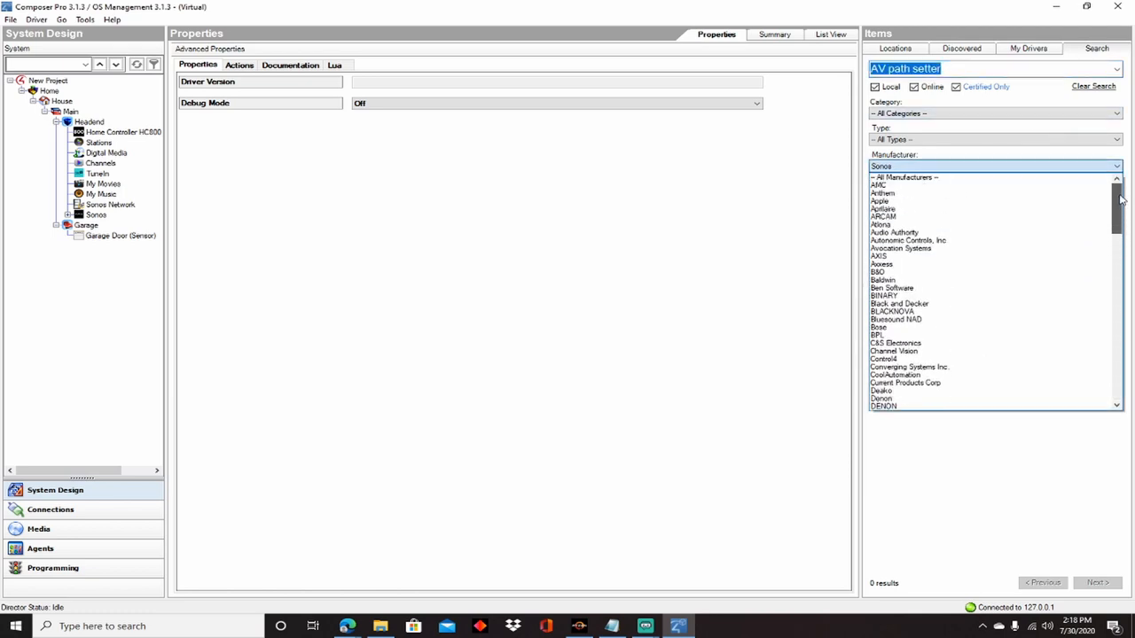
scroll("down", 3)
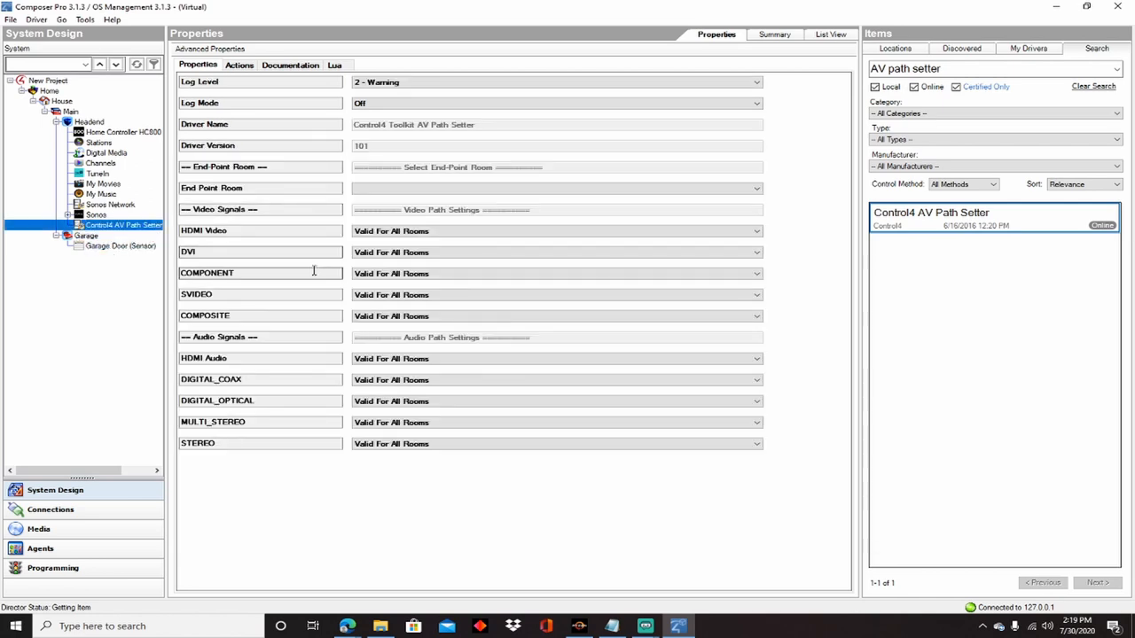
mouse_move(261, 265)
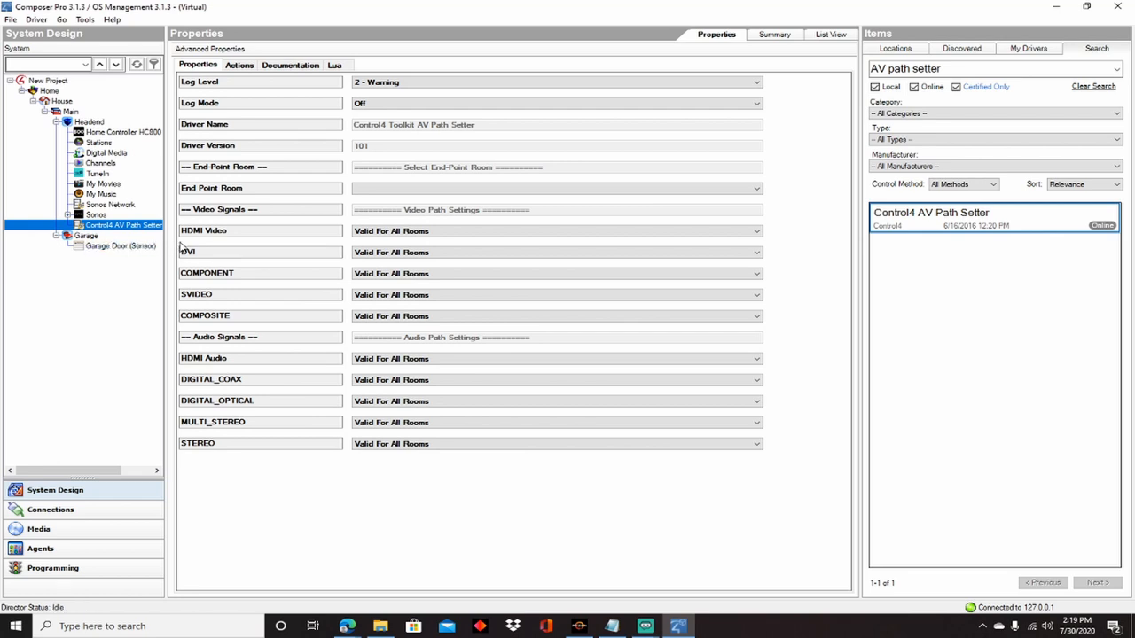
mouse_move(192, 348)
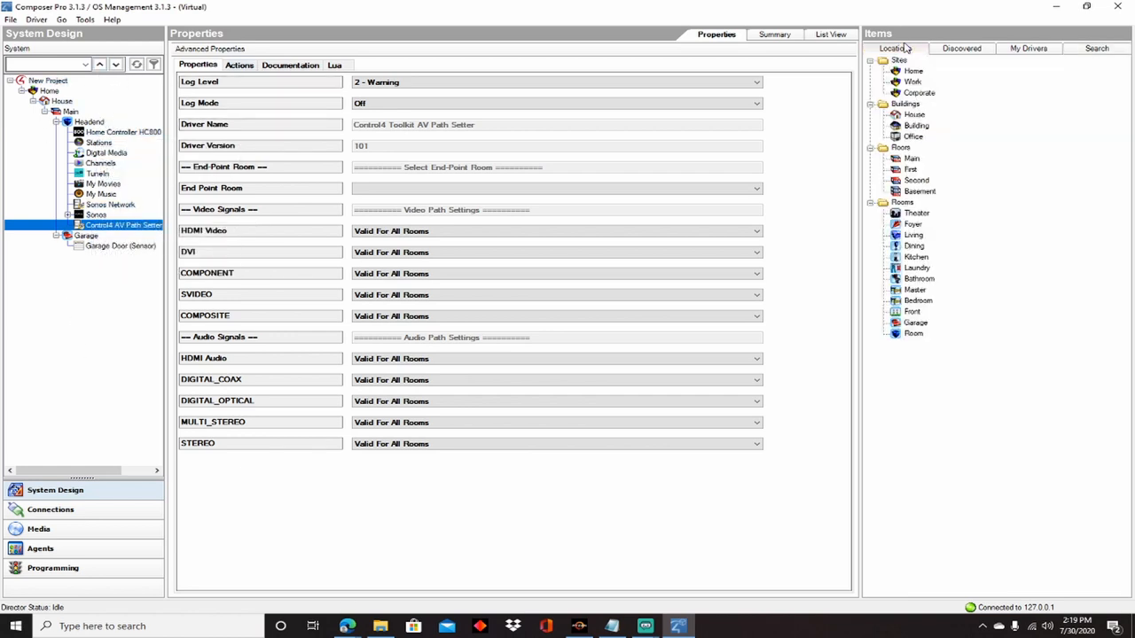
Step: Add a Living room under the Main floor from the available room types
left_click(914, 235)
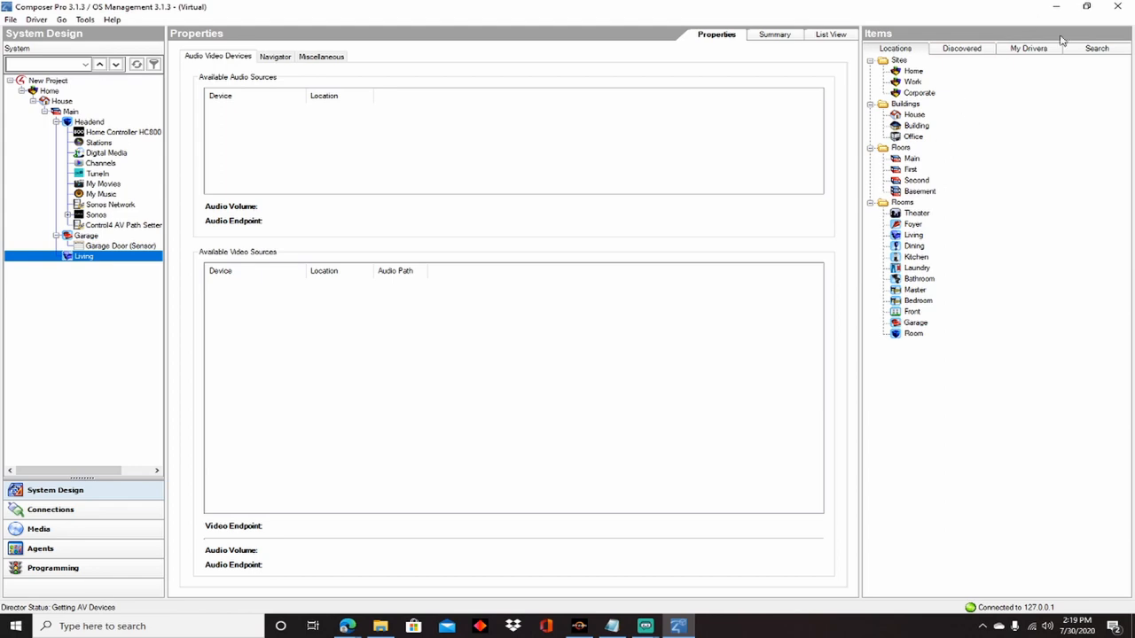
left_click(1097, 48)
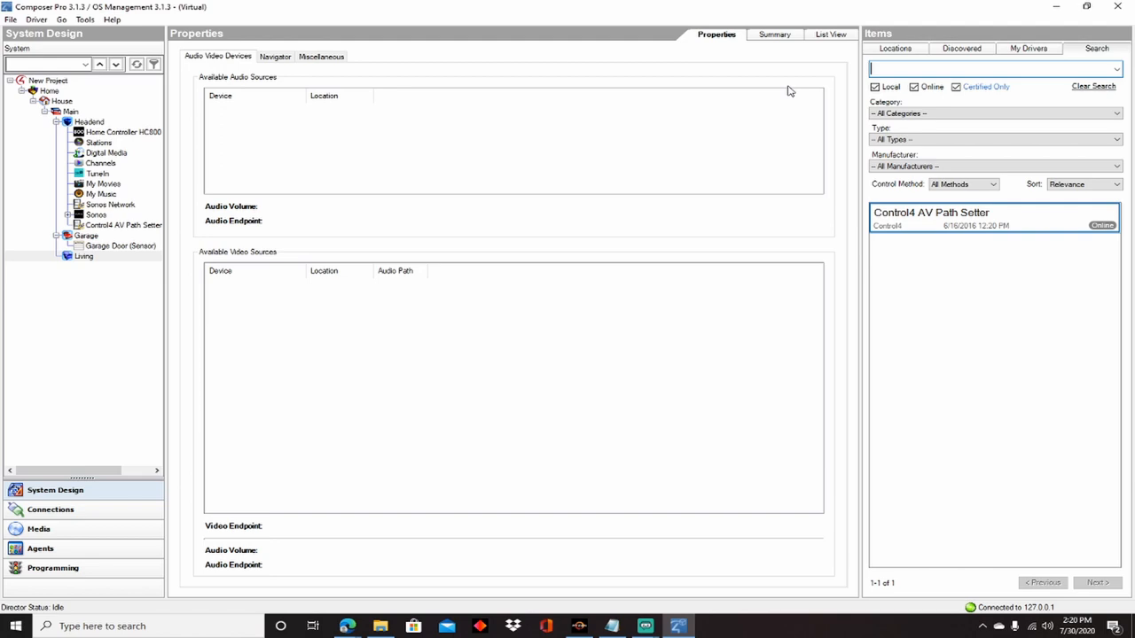
Step: Search model 'qn32ls03tbfxza', add the Samsung TV to the Living room, and view its properties
type("frame")
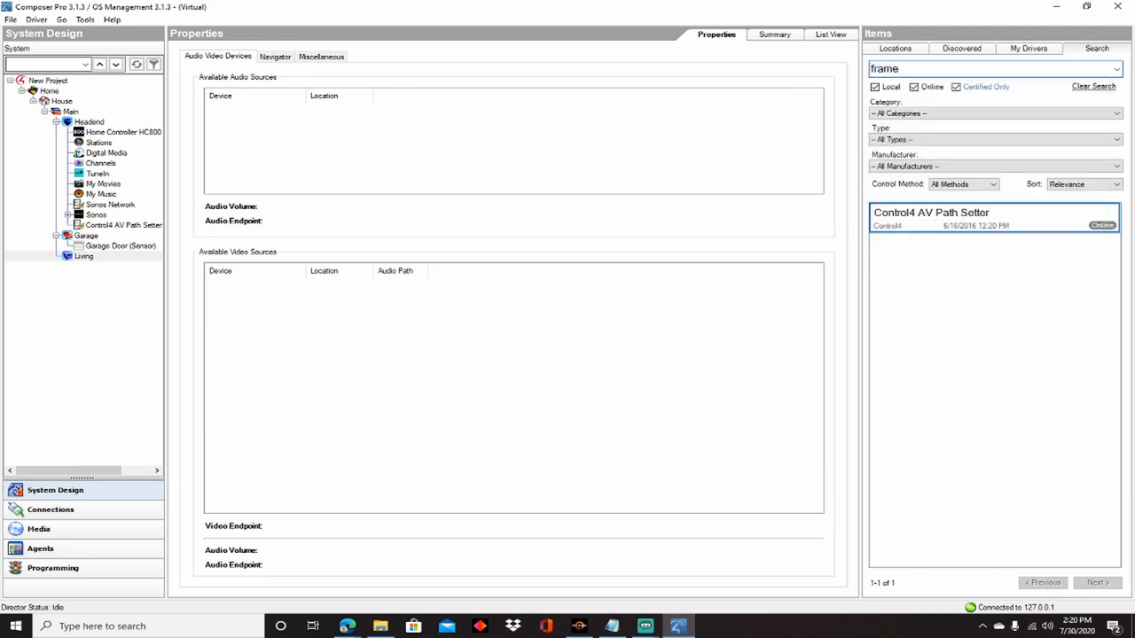
key("Backspace")
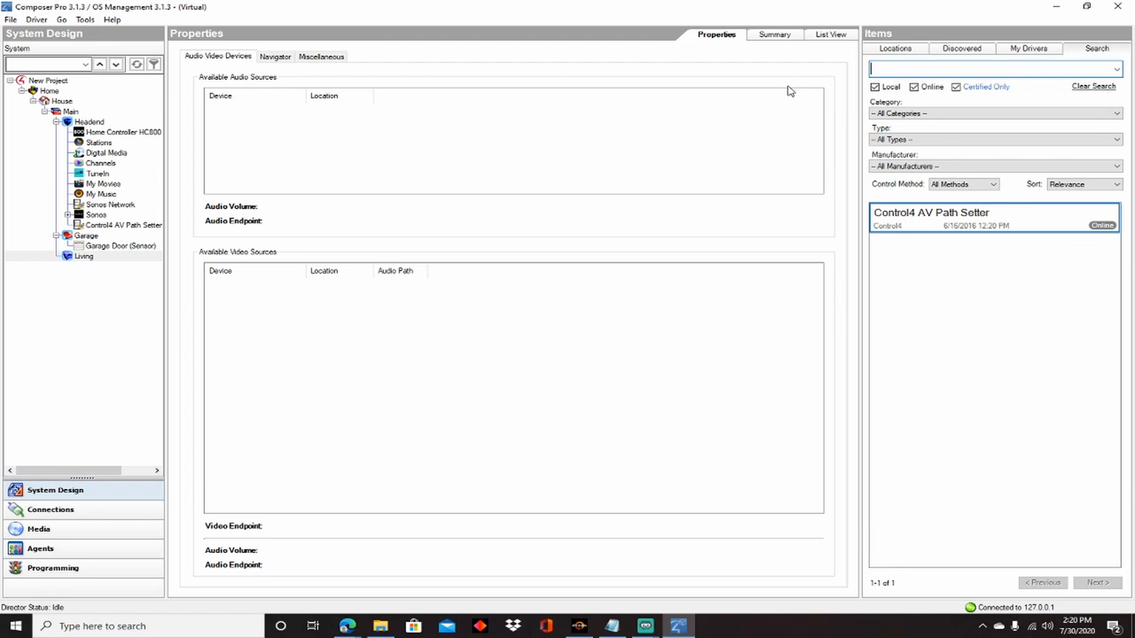
type("qn32ls03tbfxza")
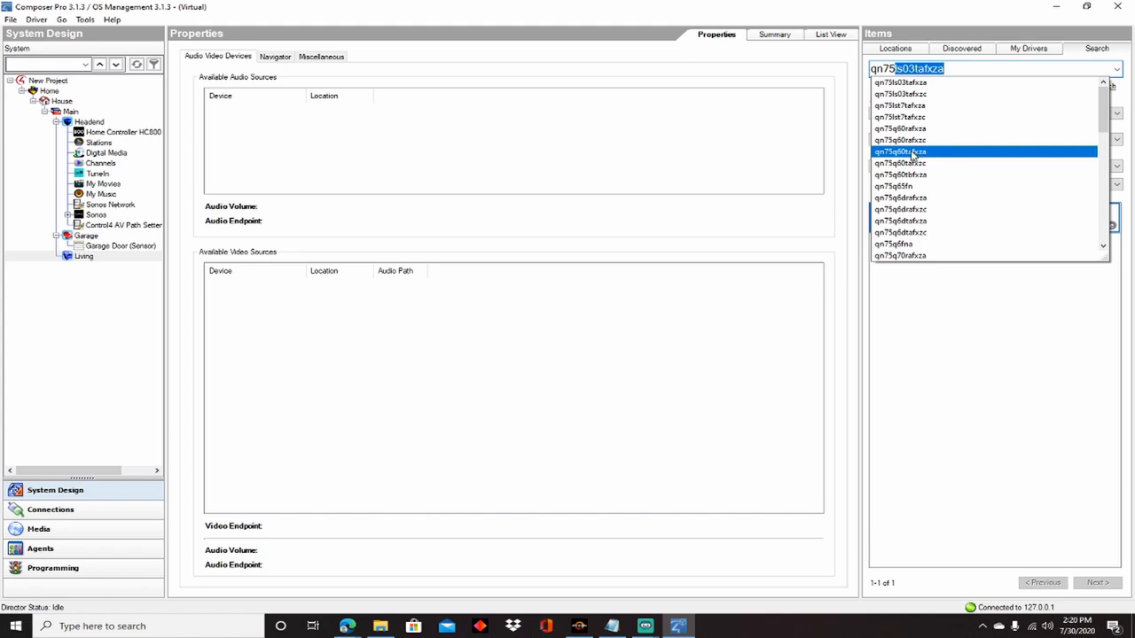
left_click(900, 152)
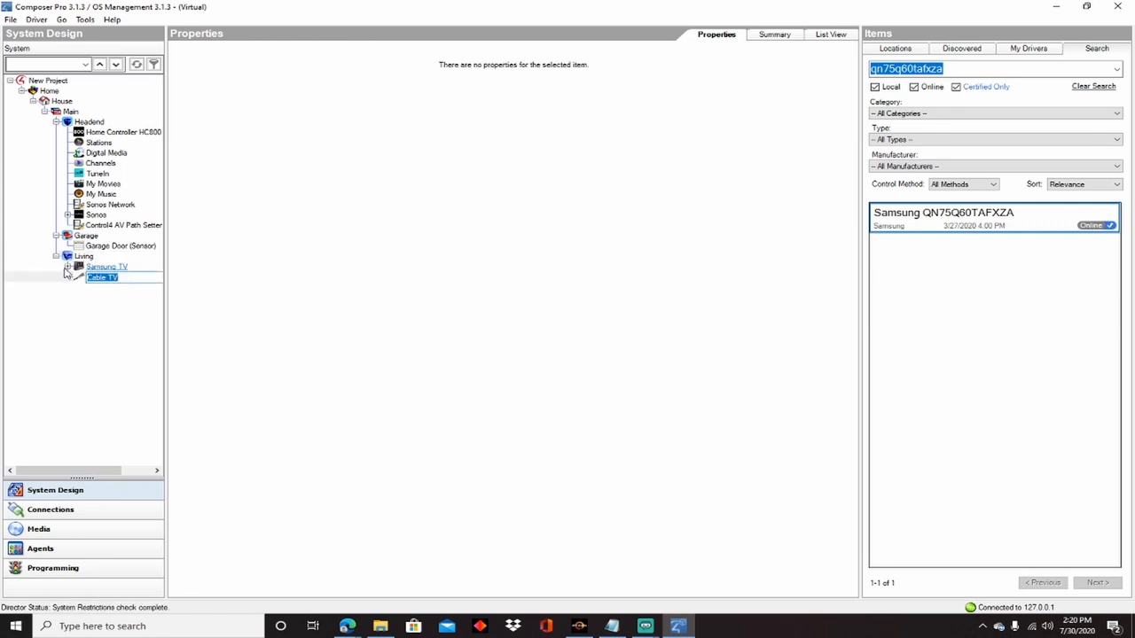
left_click(67, 267)
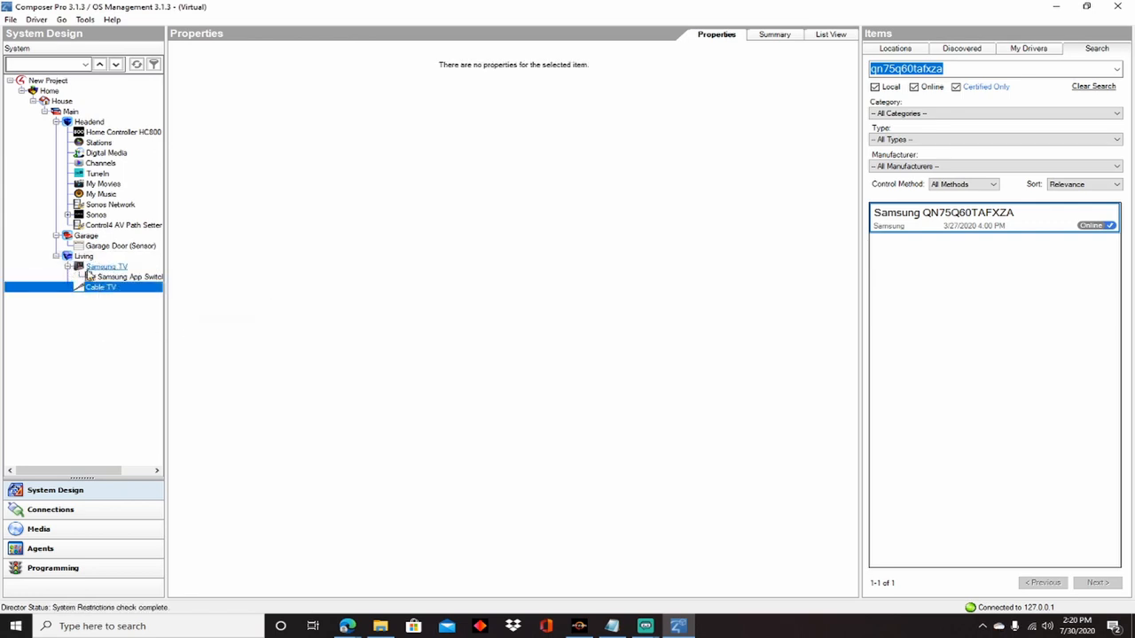
left_click(106, 266)
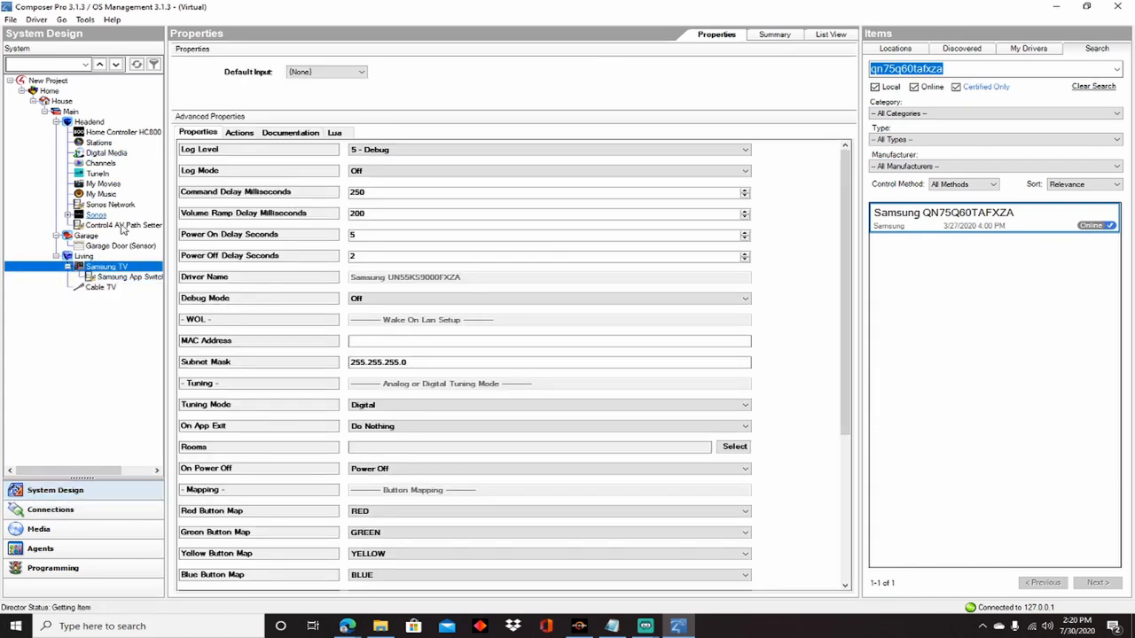
Step: Delete the DirecTV driver and add a Scientific Atlanta Explorer 8300HD cable box named Cable
left_click(50, 509)
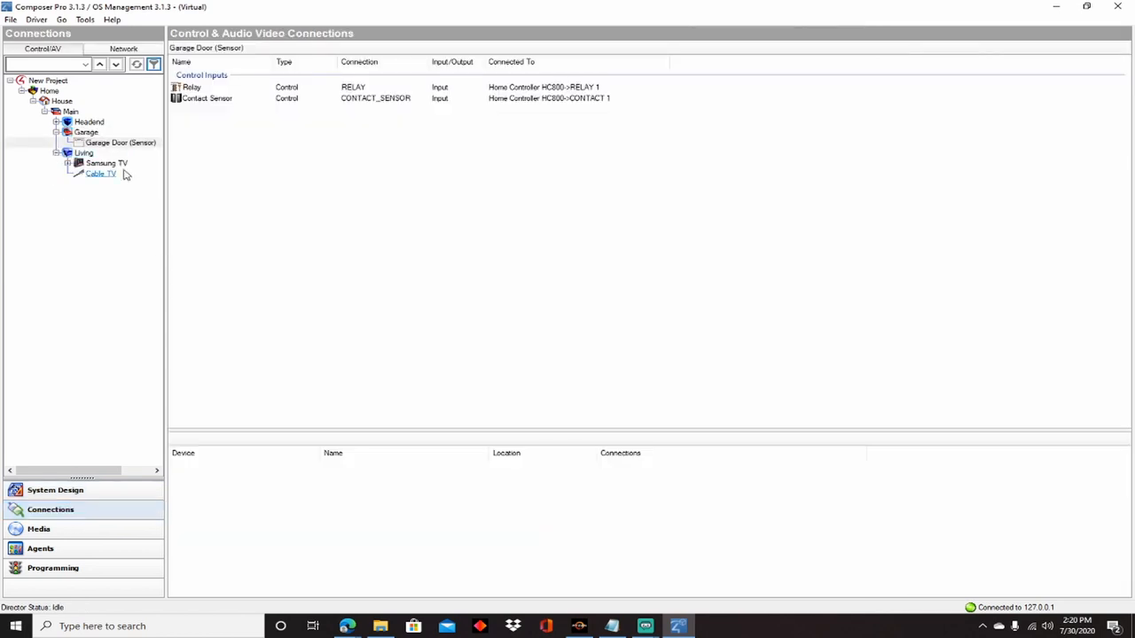
mouse_move(106, 163)
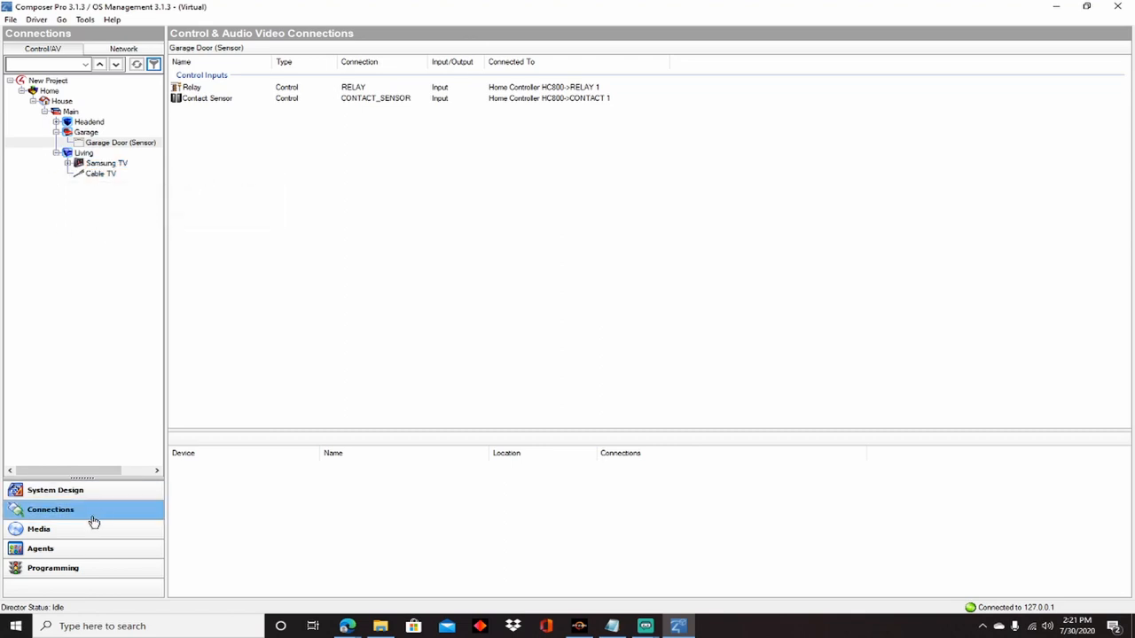
left_click(55, 490)
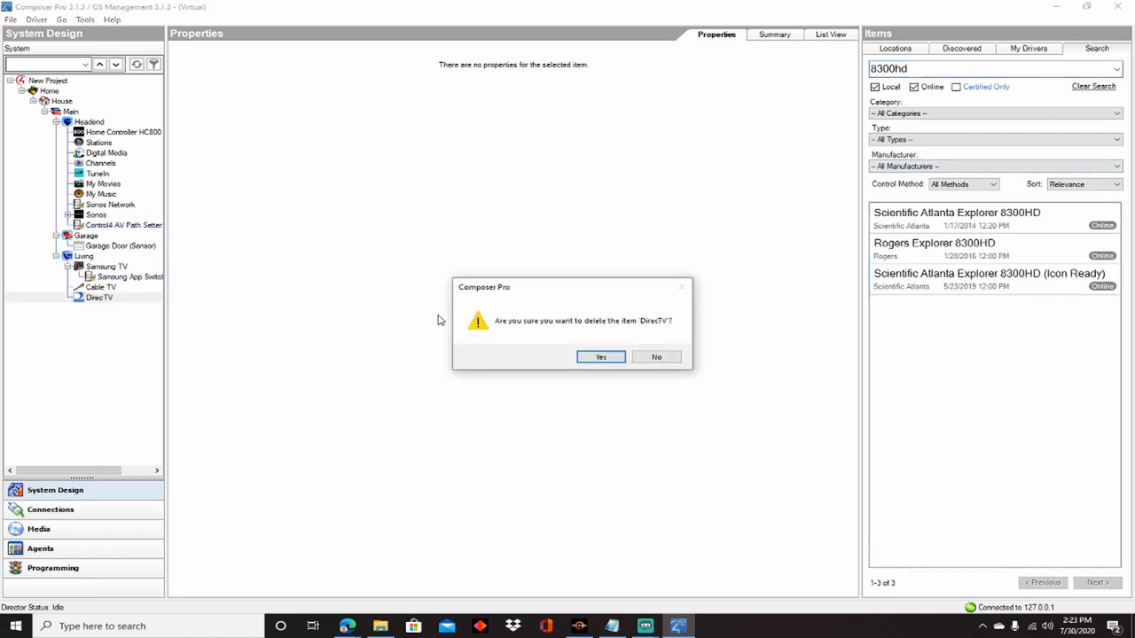
left_click(601, 356)
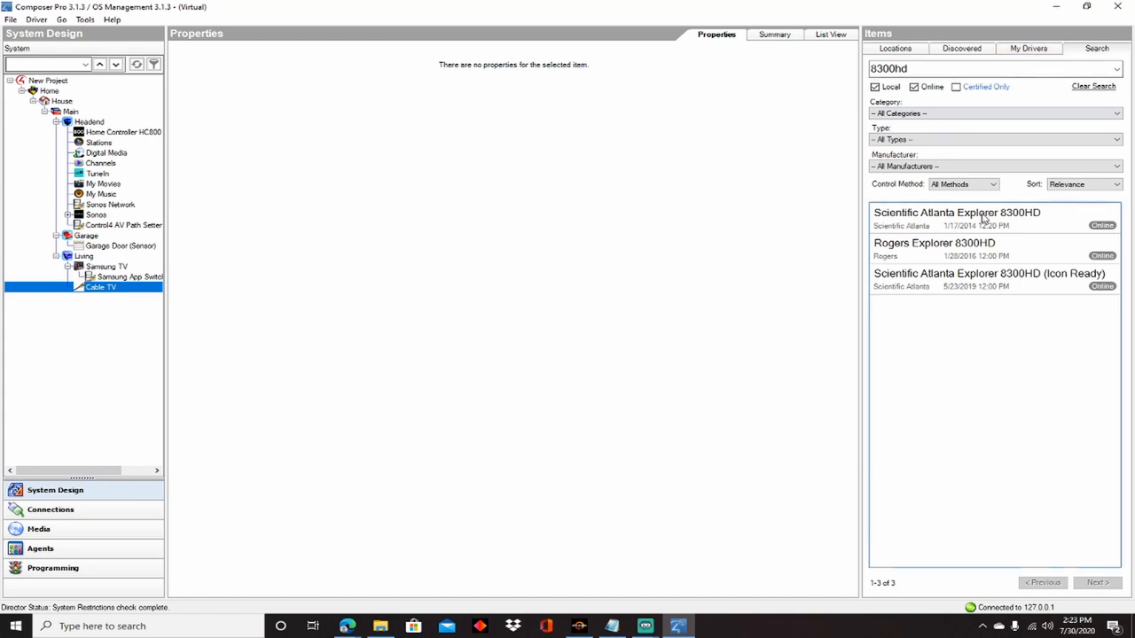
double_click(956, 212)
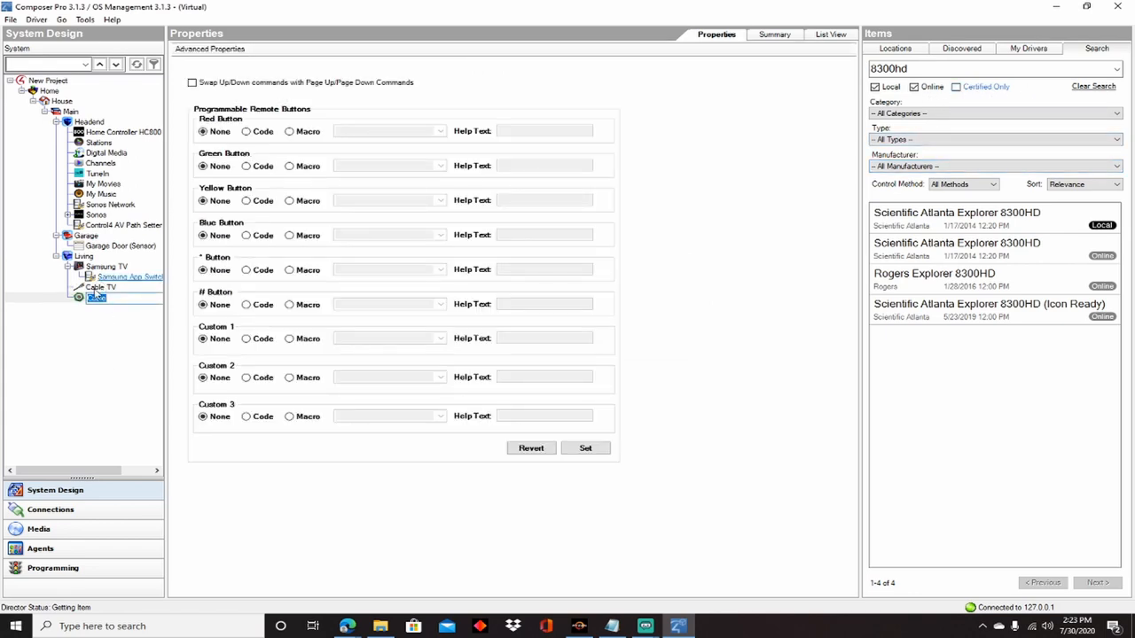
left_click(51, 509)
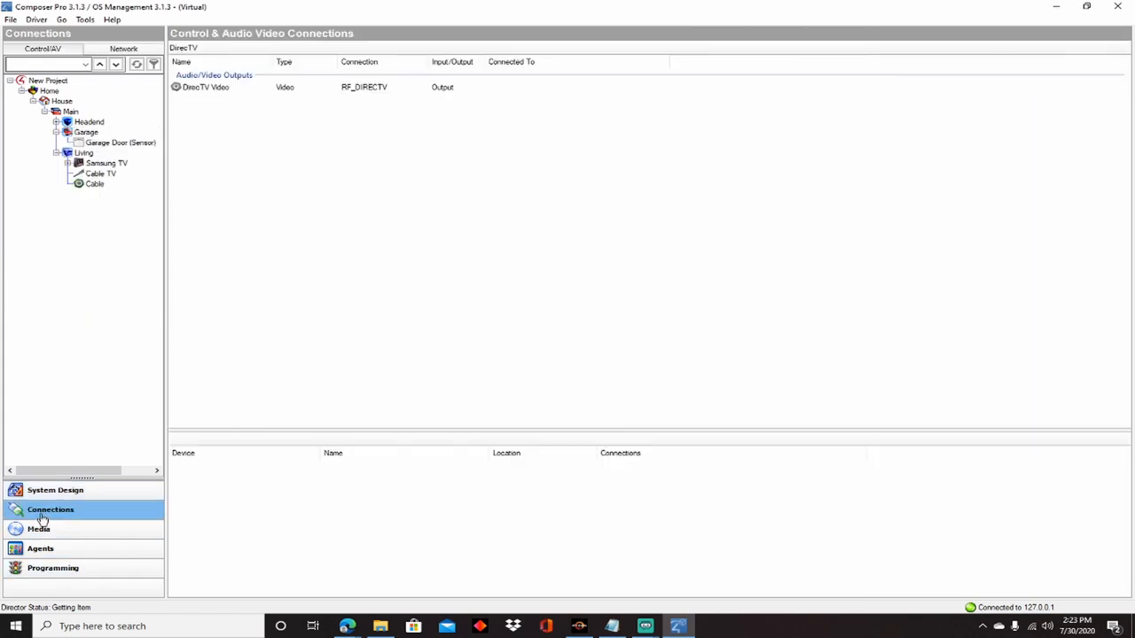
Step: Wire Cable's output to Samsung TV HDMI 1 and the TV's optical audio to the AV Path Setter
left_click(94, 183)
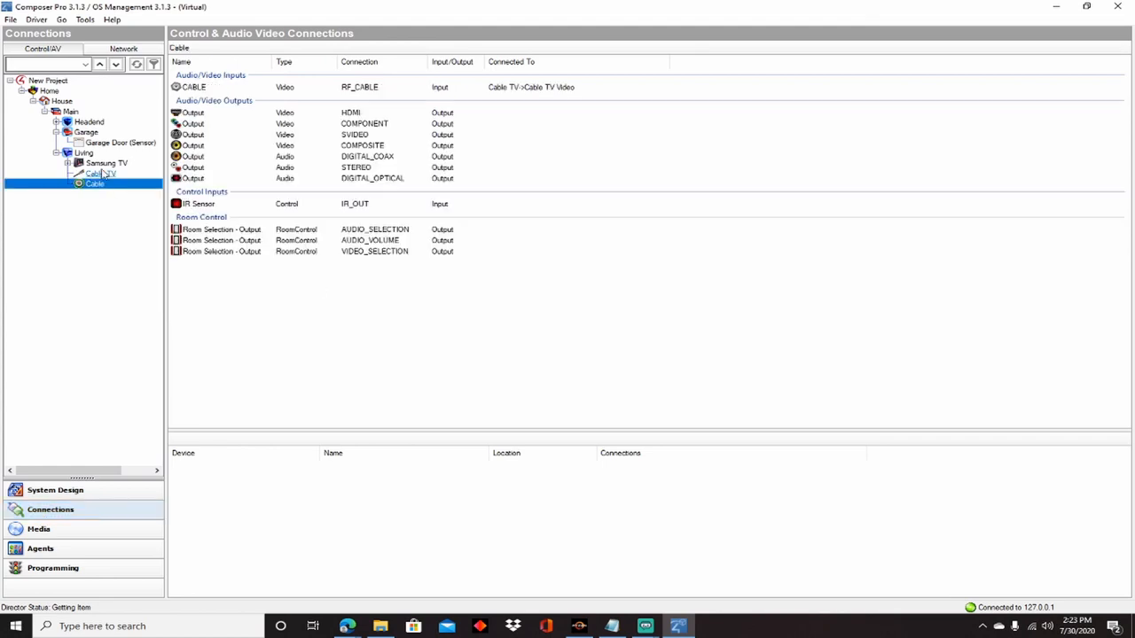
left_click(107, 163)
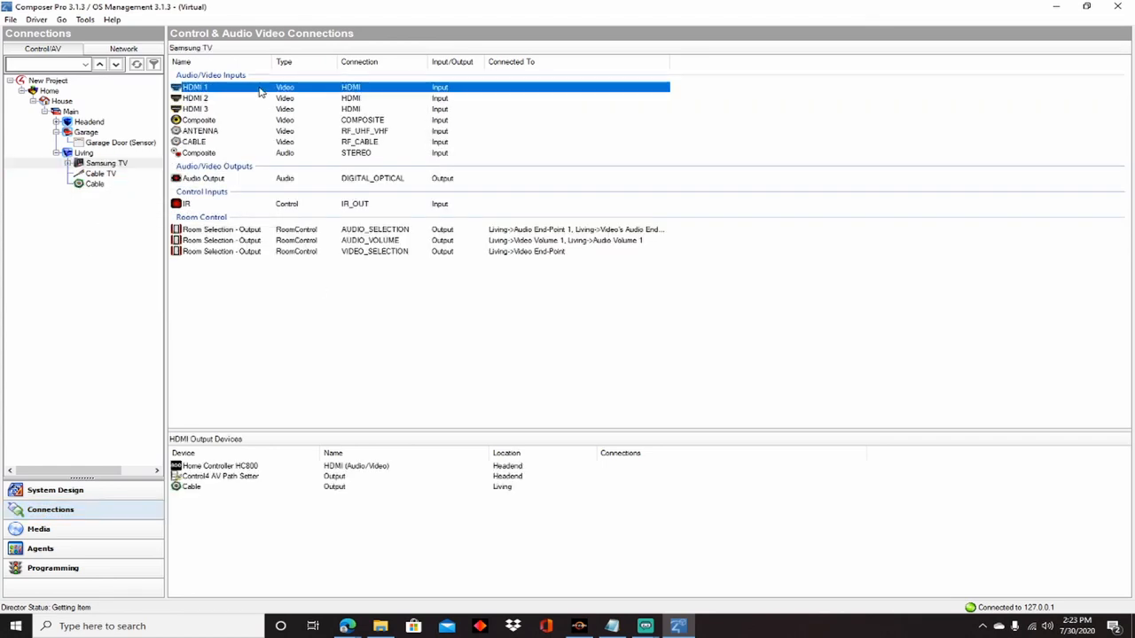
left_click(192, 487)
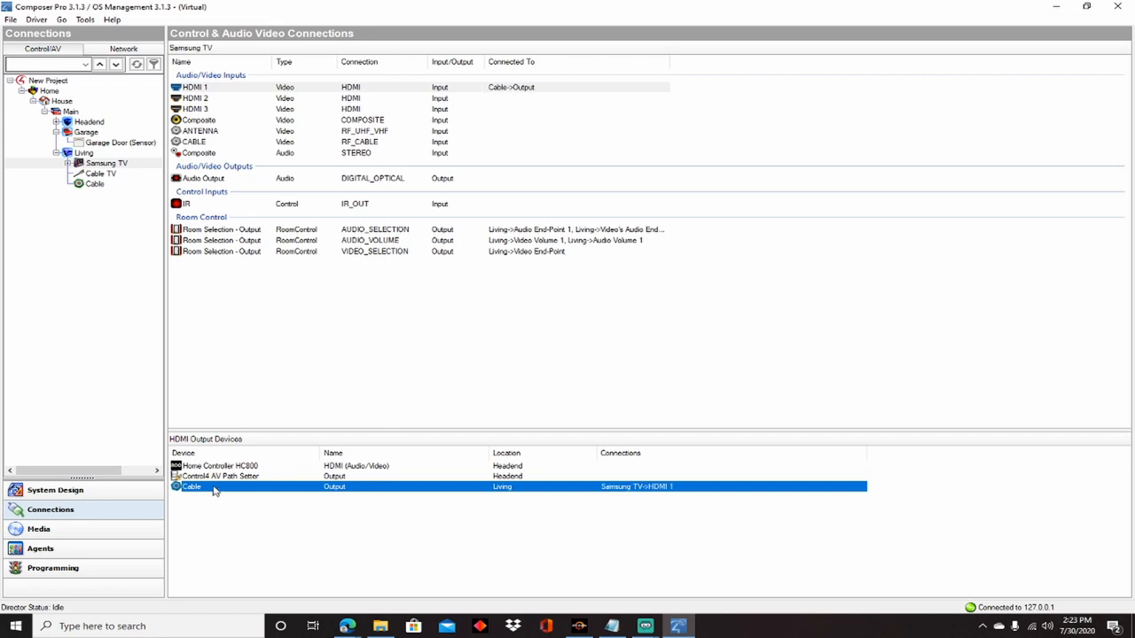
left_click(195, 87)
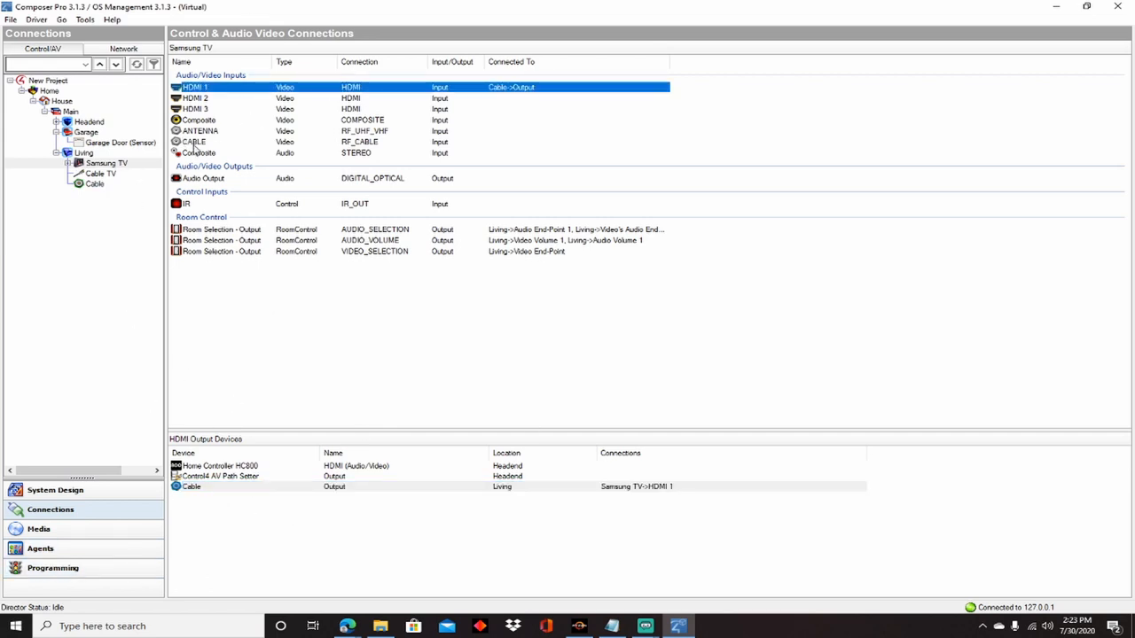
mouse_move(325, 182)
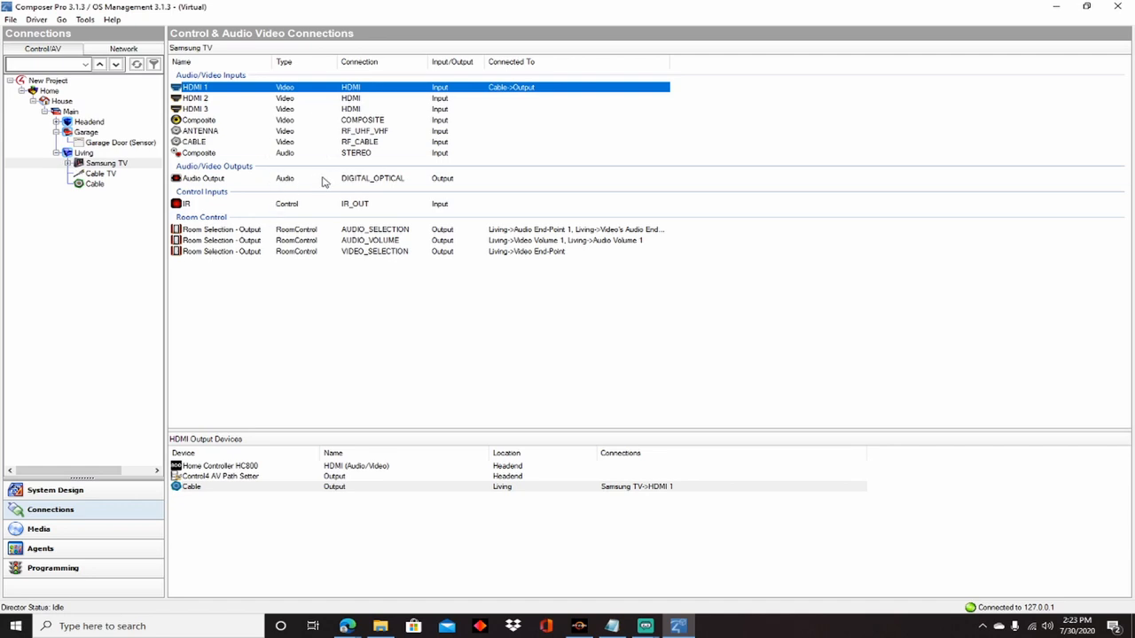
mouse_move(398, 182)
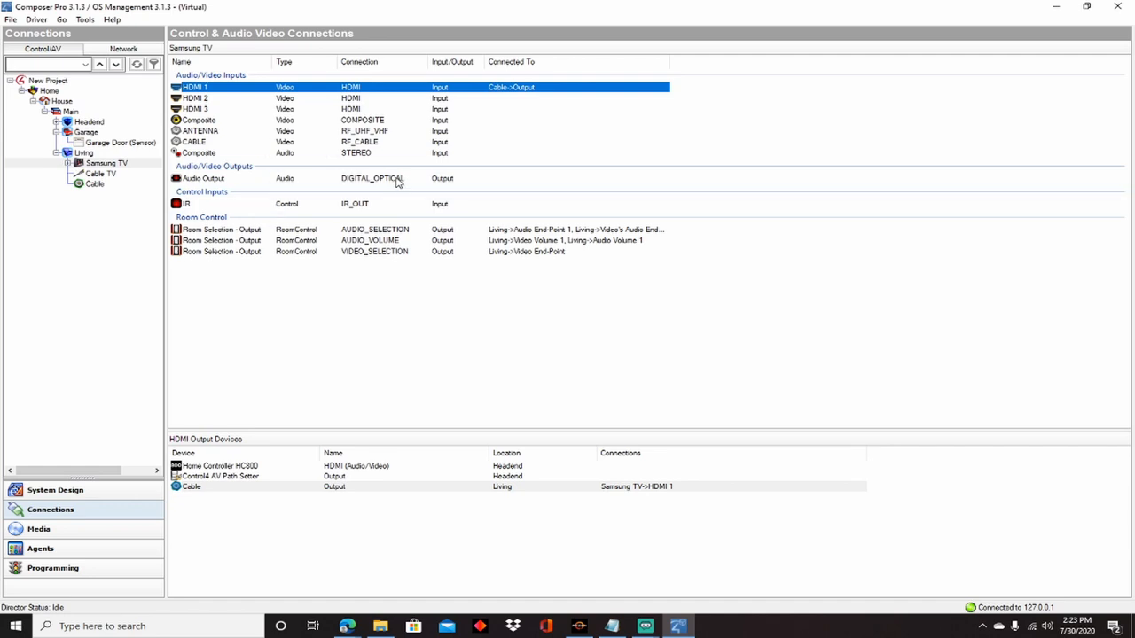
left_click(204, 178)
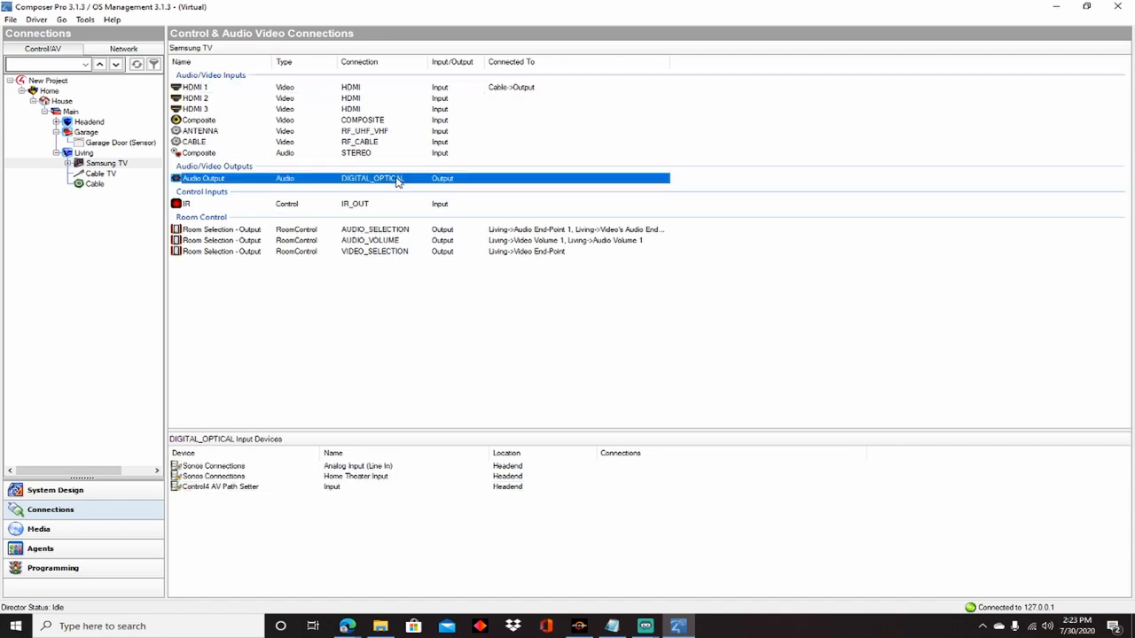
mouse_move(380, 182)
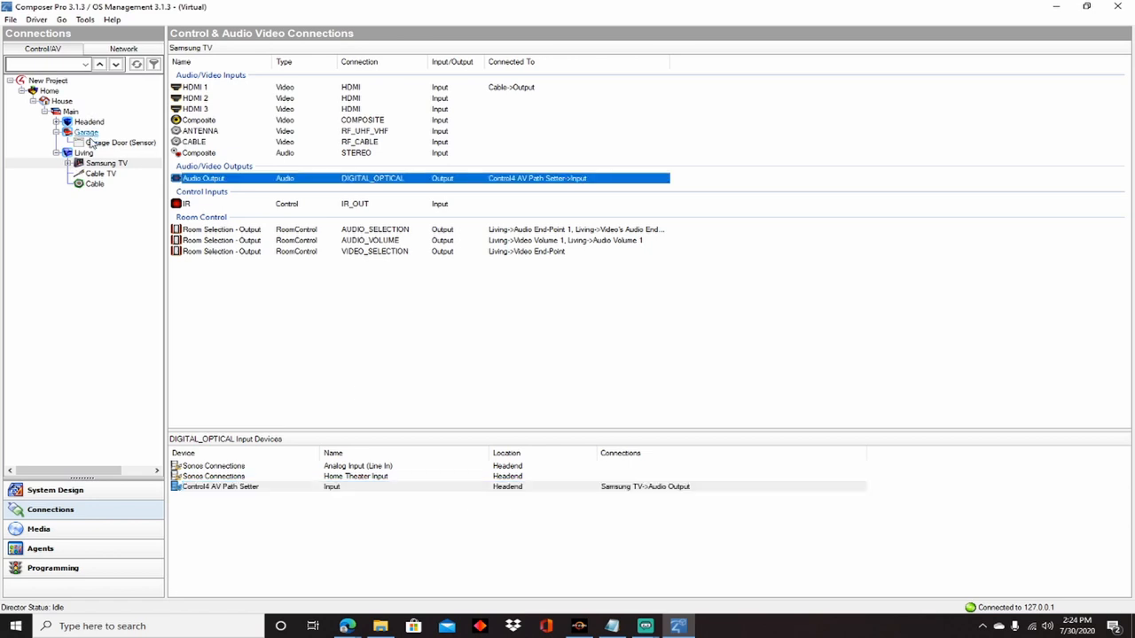
left_click(89, 122)
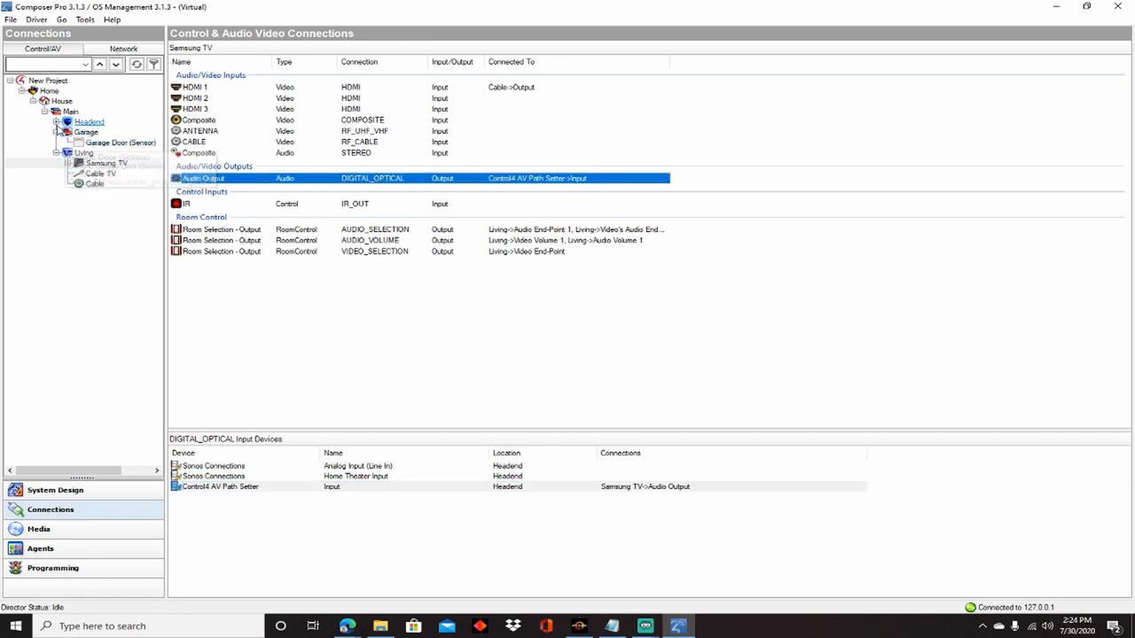
Step: Check the AV Path Setter's STEREO output link to Sonos, then show Samsung TV's connections
left_click(124, 224)
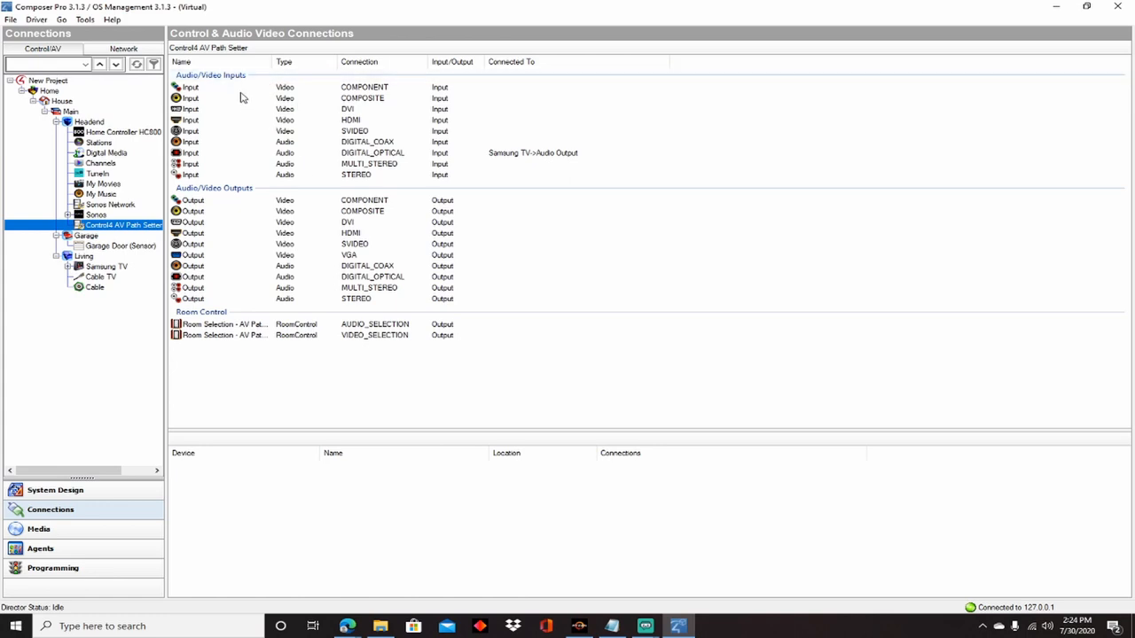
mouse_move(217, 119)
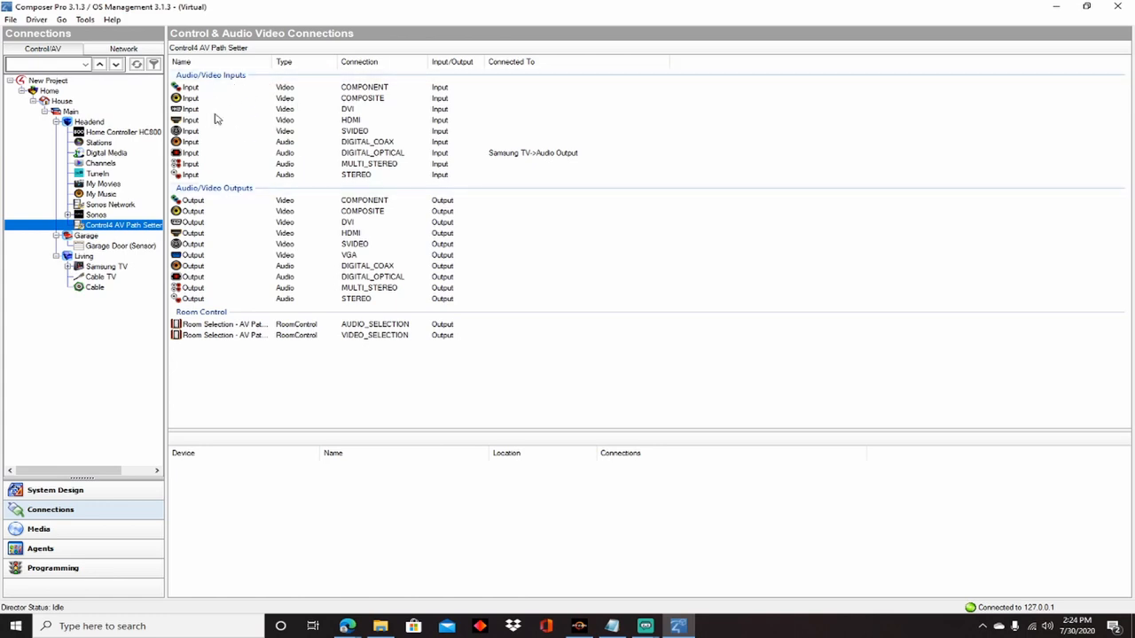
mouse_move(219, 131)
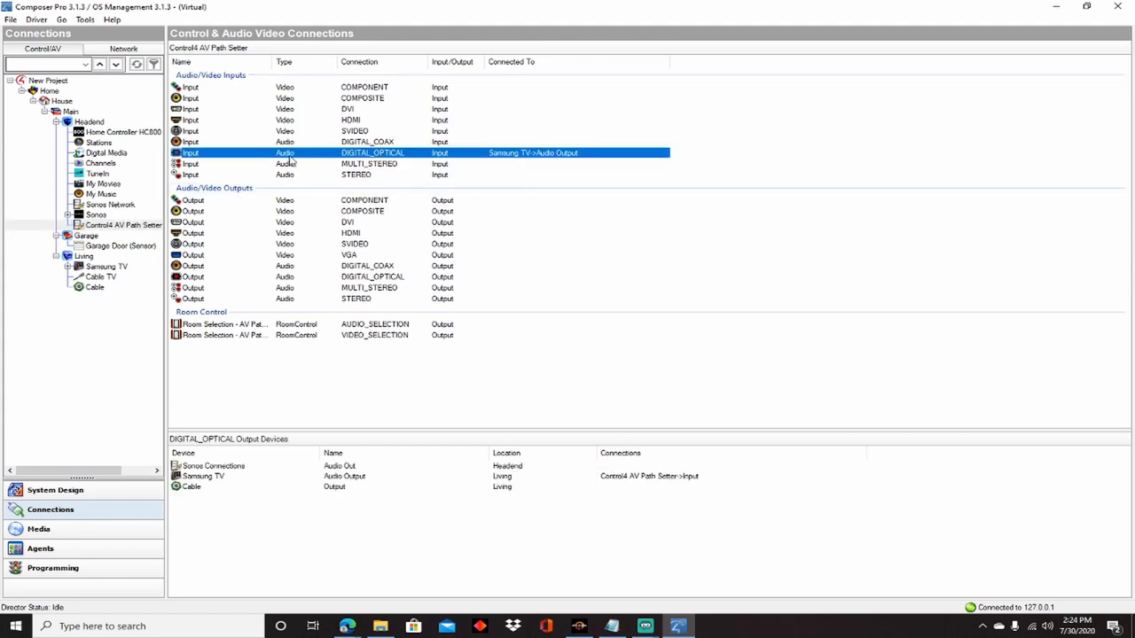
mouse_move(563, 163)
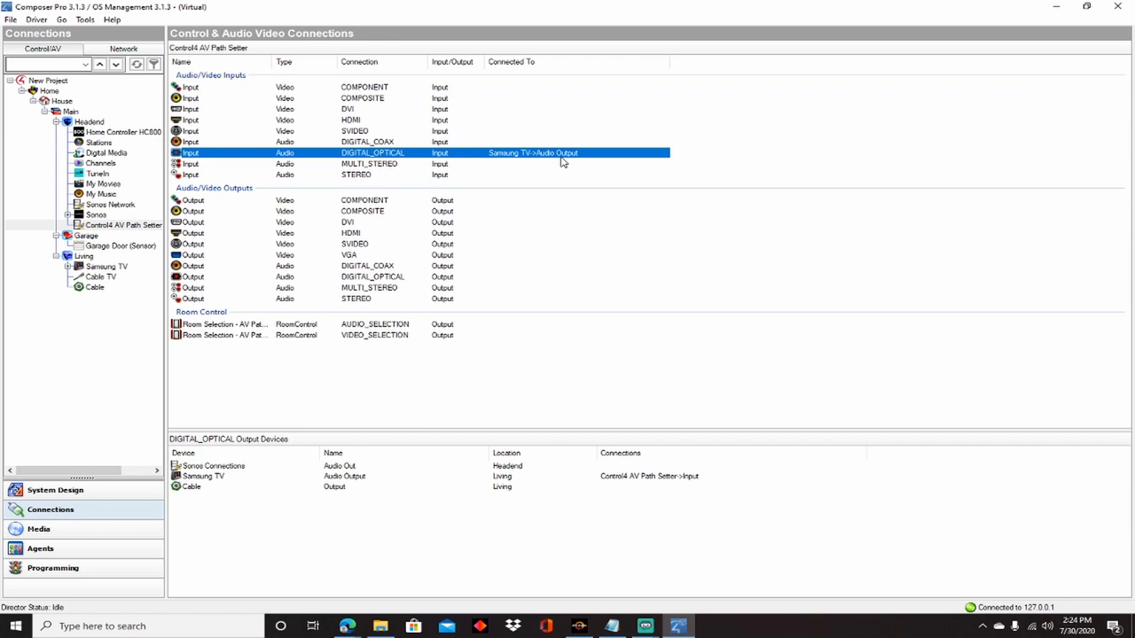
mouse_move(237, 288)
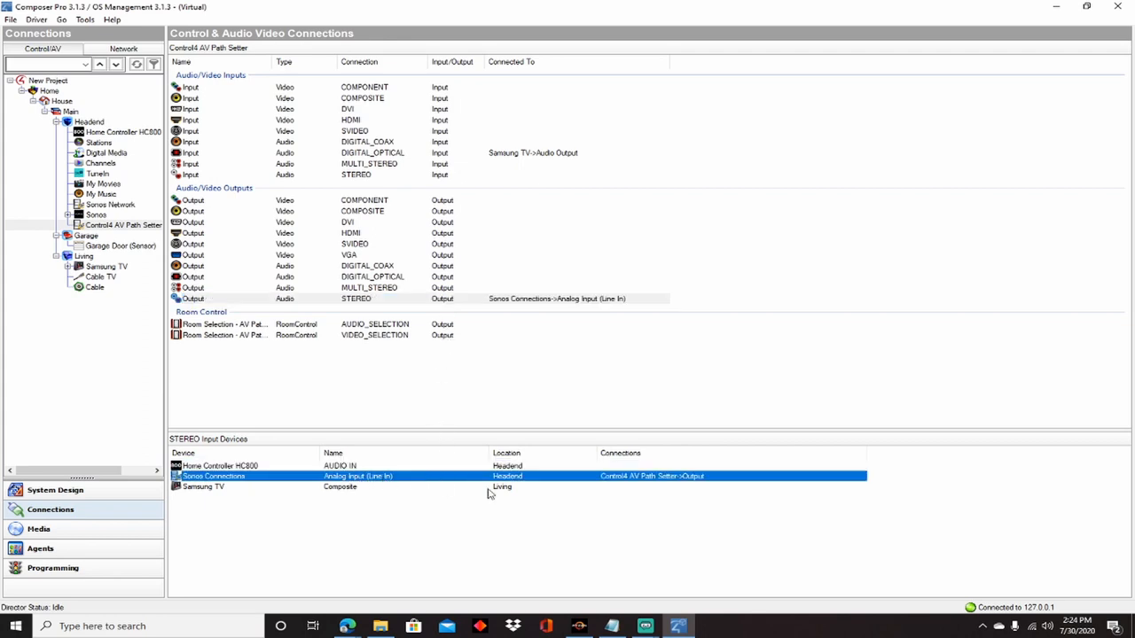
left_click(354, 298)
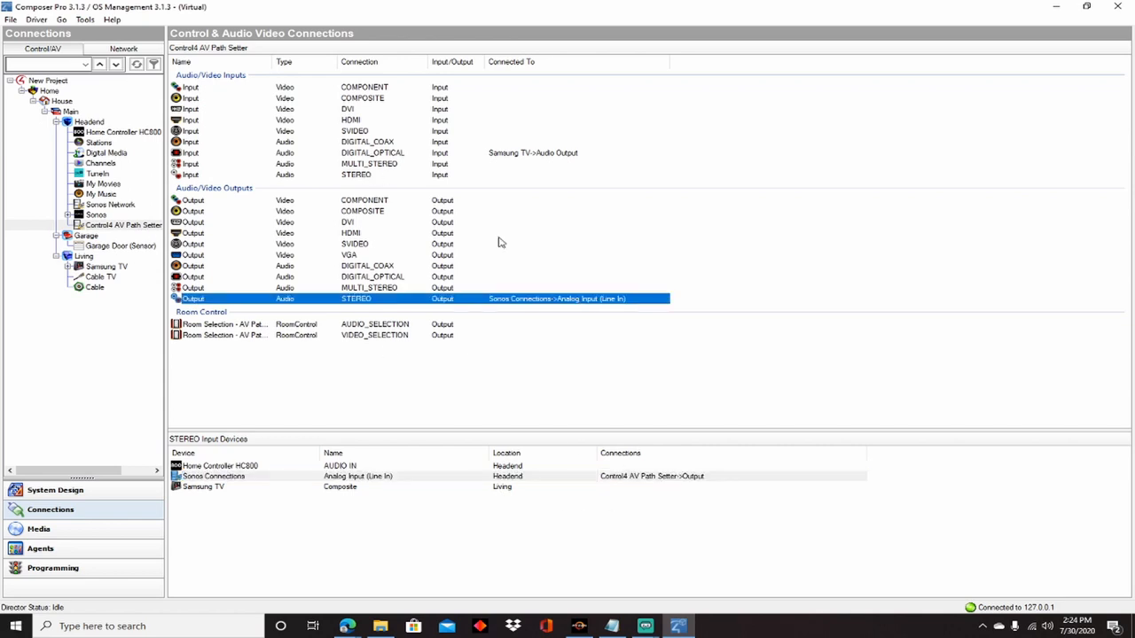
mouse_move(585, 310)
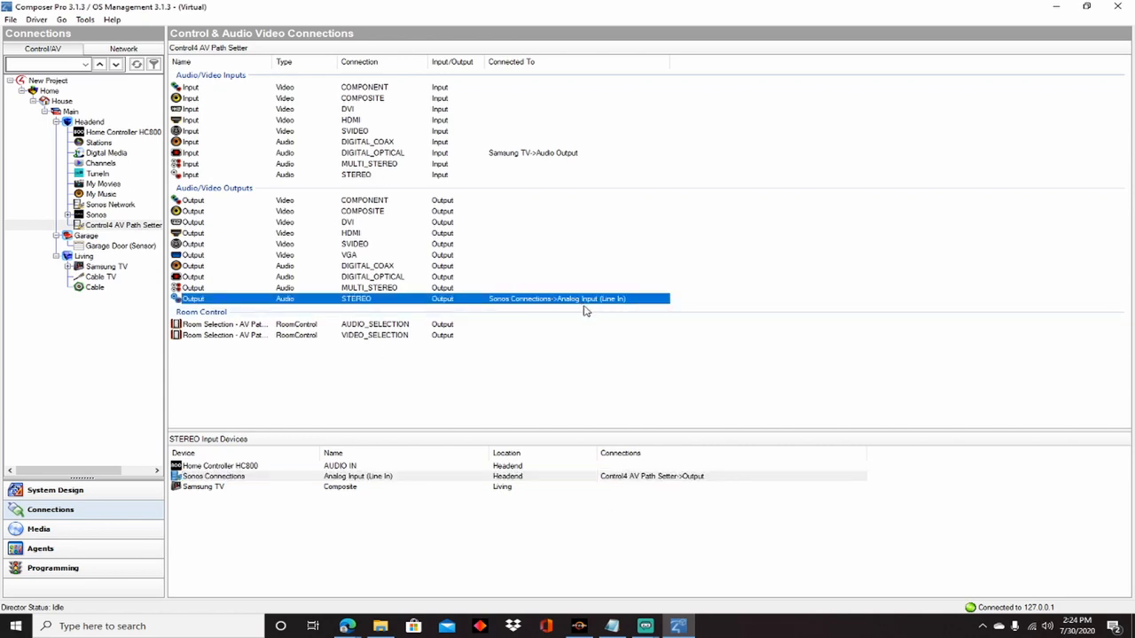
mouse_move(634, 546)
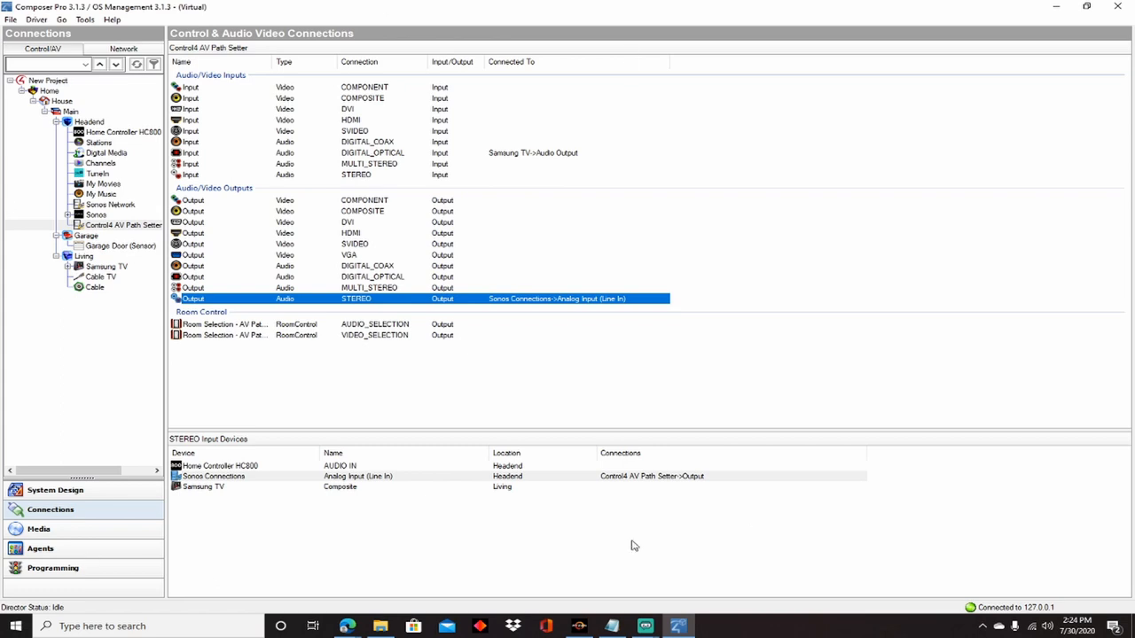
mouse_move(335, 142)
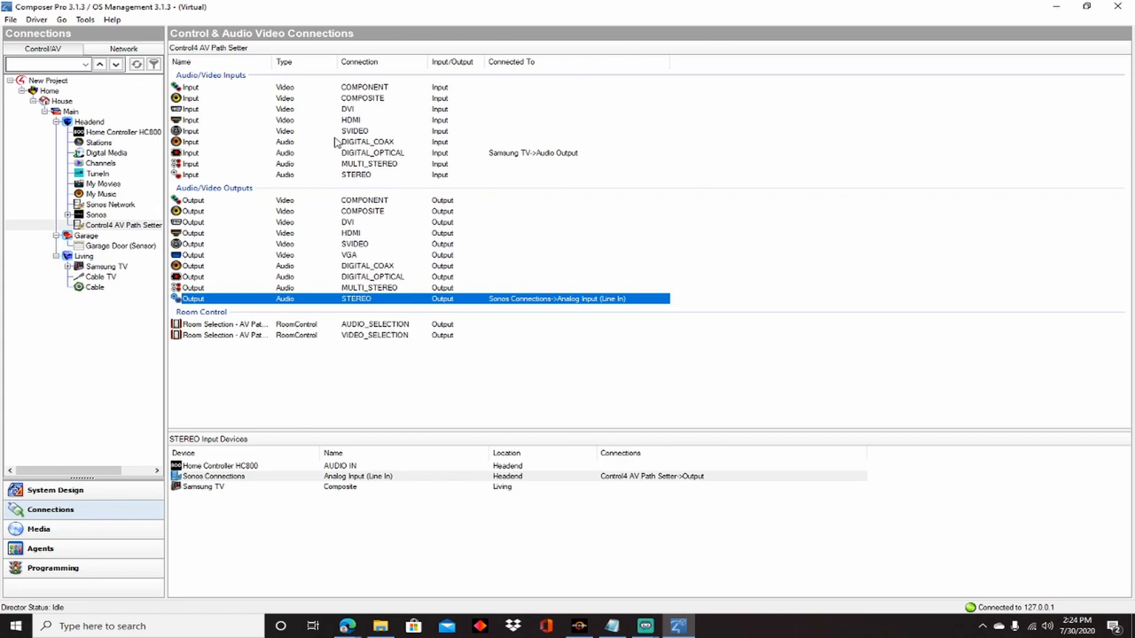
mouse_move(453, 399)
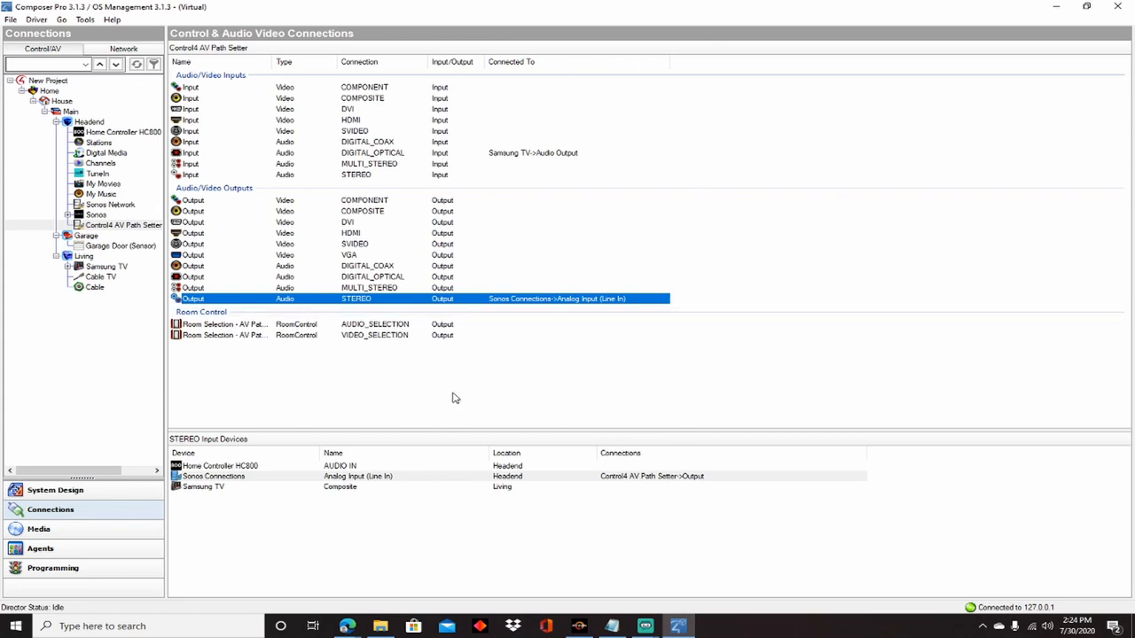
mouse_move(476, 343)
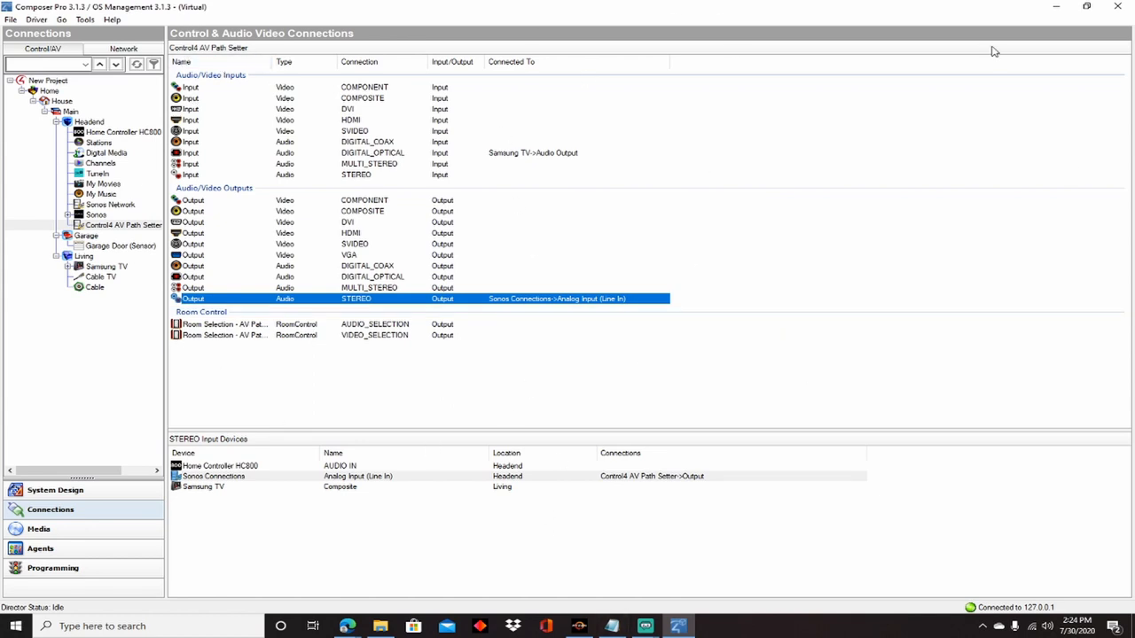
mouse_move(524, 149)
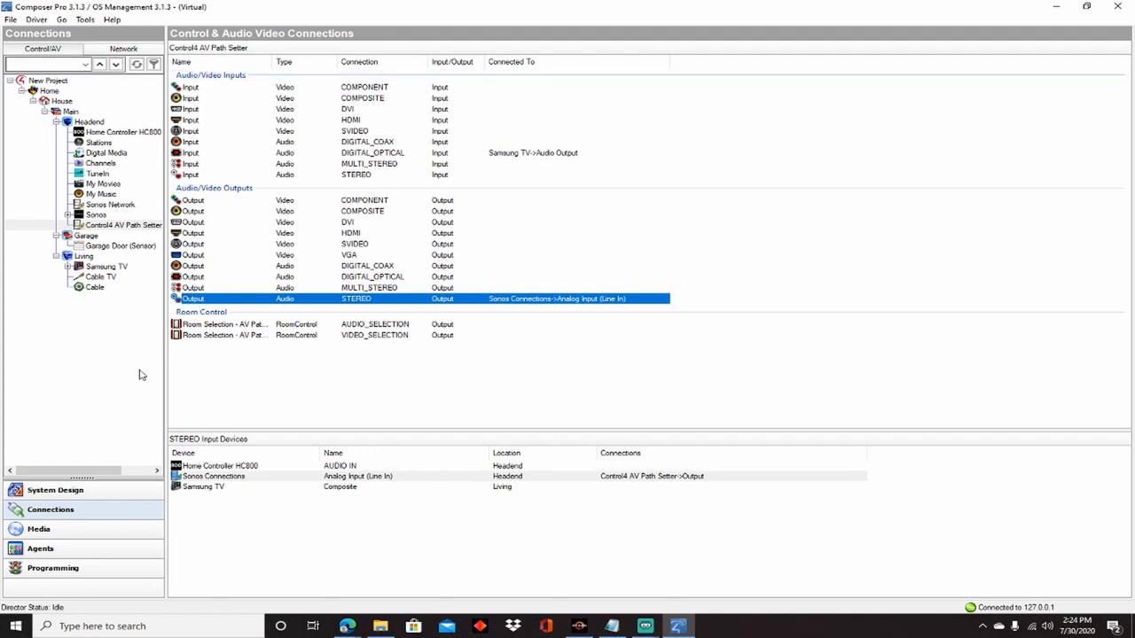
left_click(106, 266)
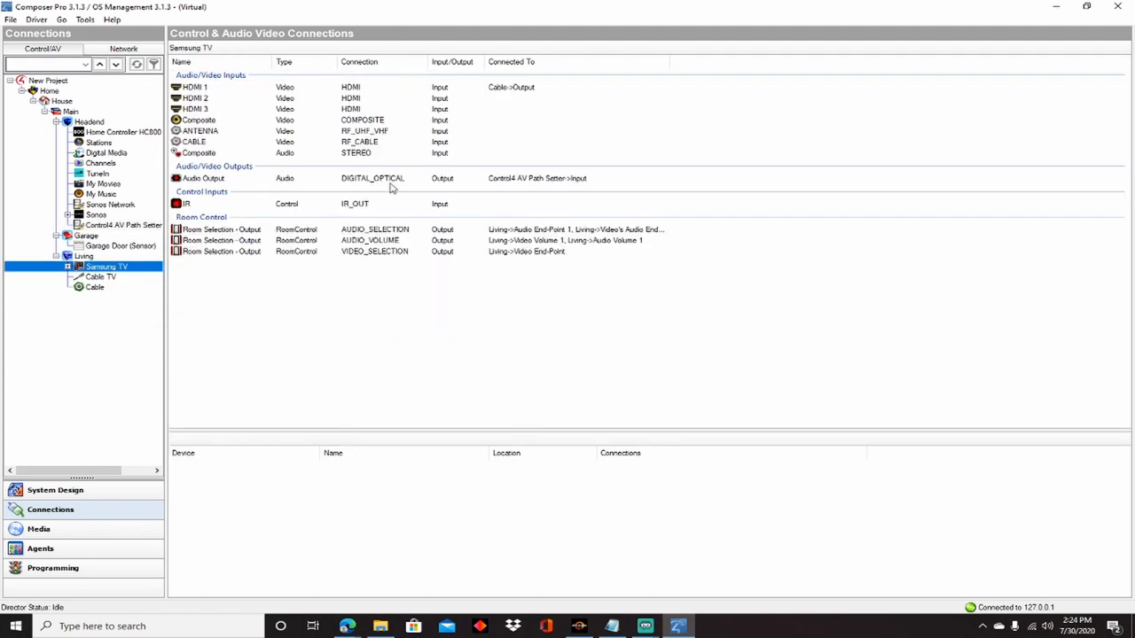
Step: Select the Samsung TV's DIGITAL_OPTICAL output to list compatible inputs, including the AV Path Setter
left_click(204, 179)
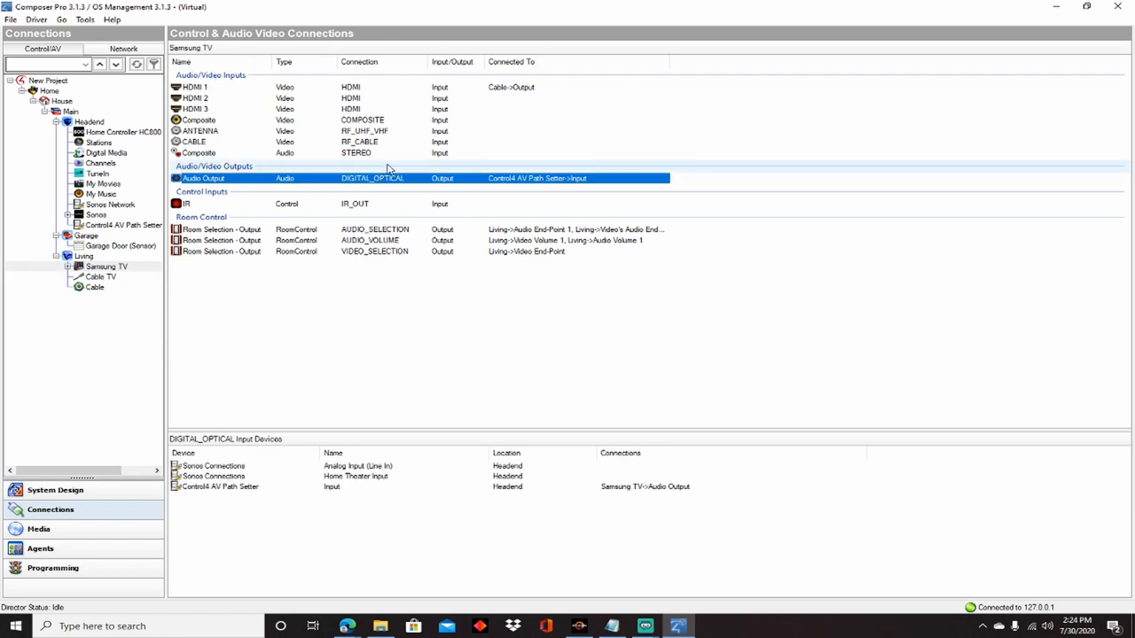
mouse_move(468, 464)
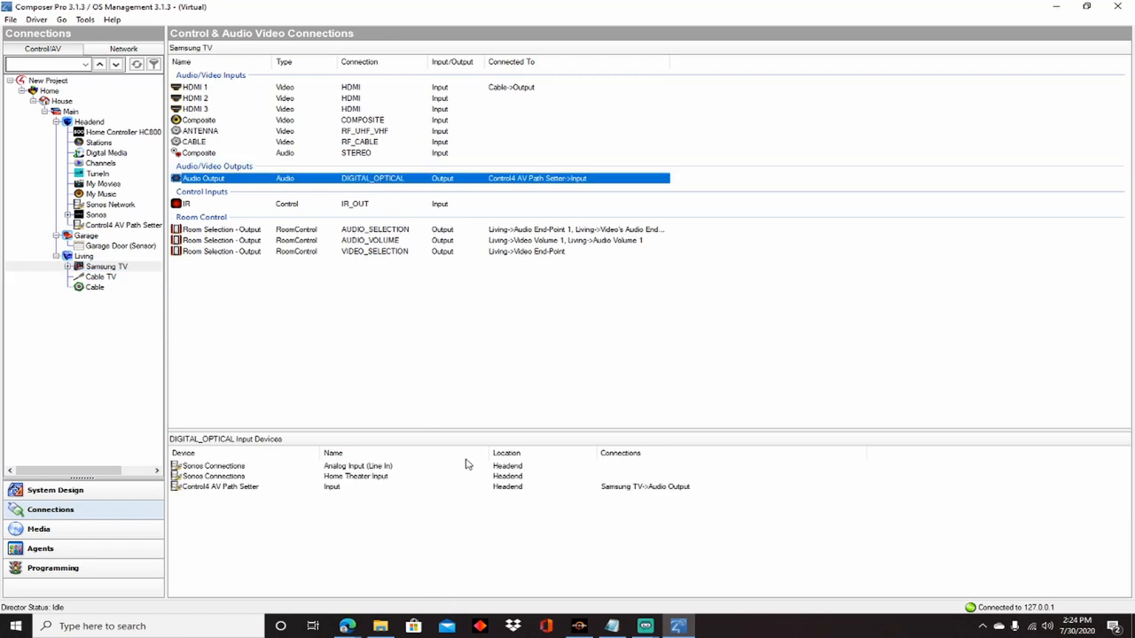
mouse_move(337, 482)
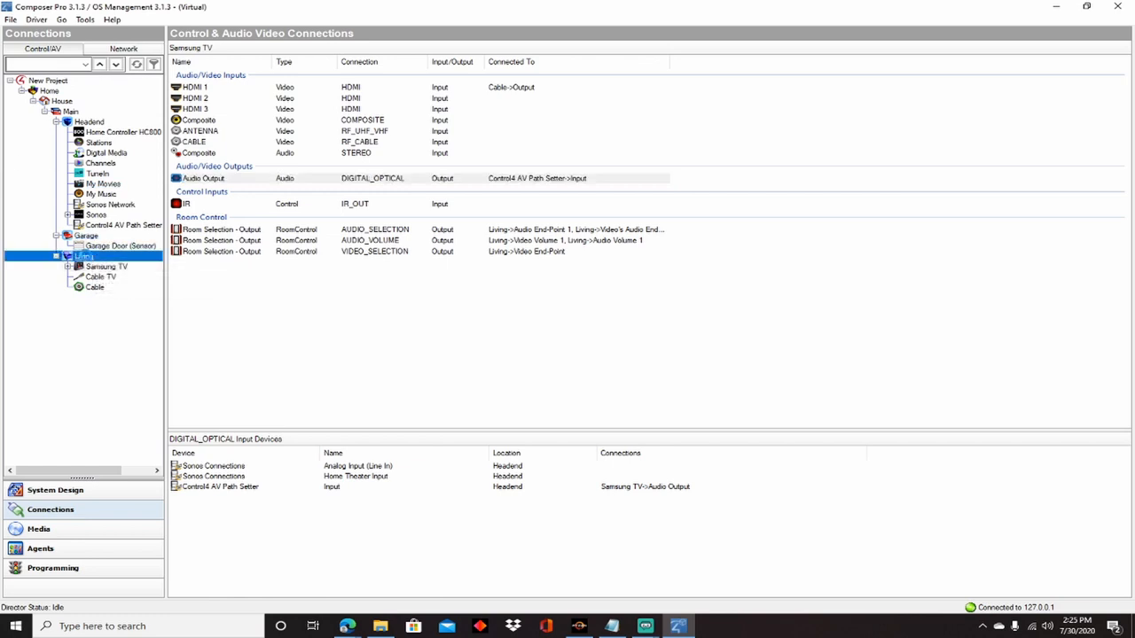
Step: Disconnect Living's Audio End-Point 1, Video Volume 1 and Audio Volume 1 from the Samsung TV
left_click(84, 256)
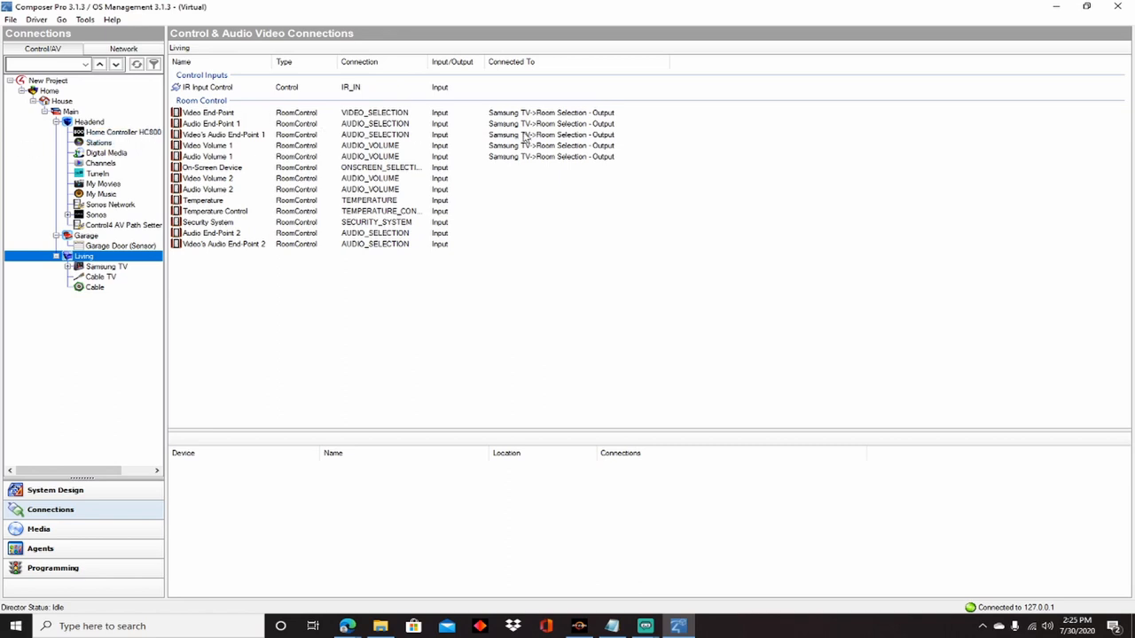
mouse_move(412, 126)
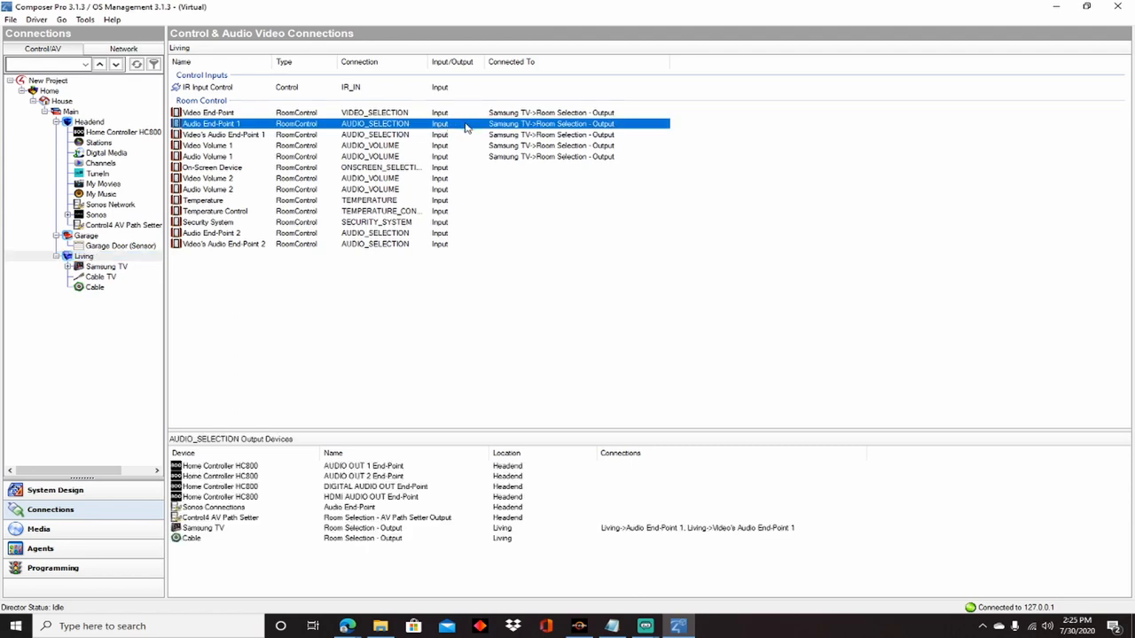
mouse_move(661, 532)
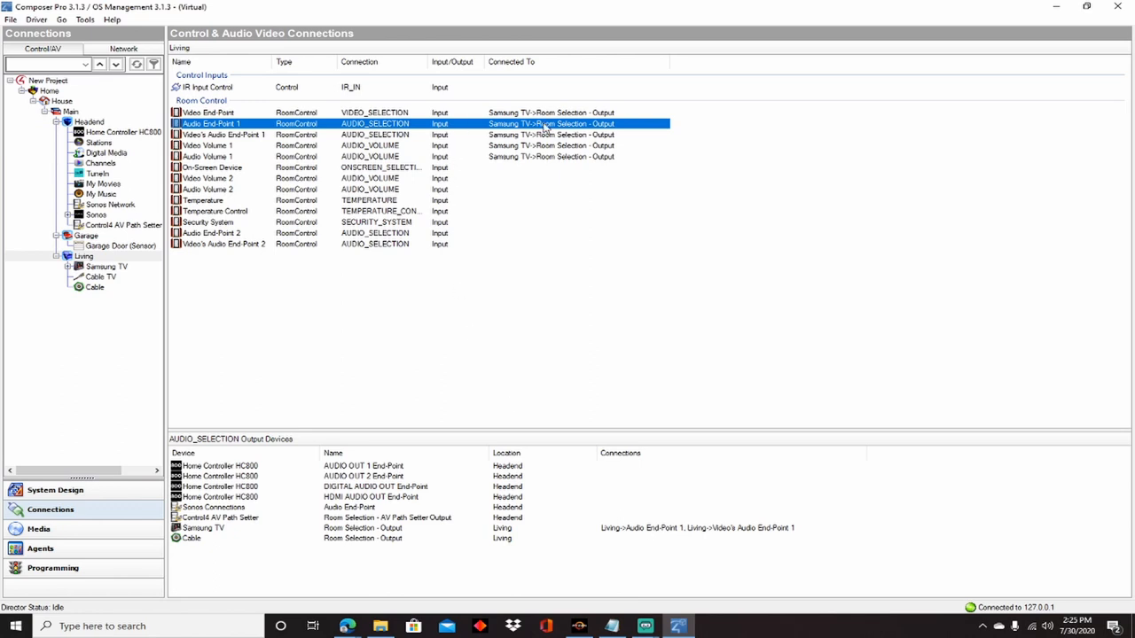
right_click(550, 123)
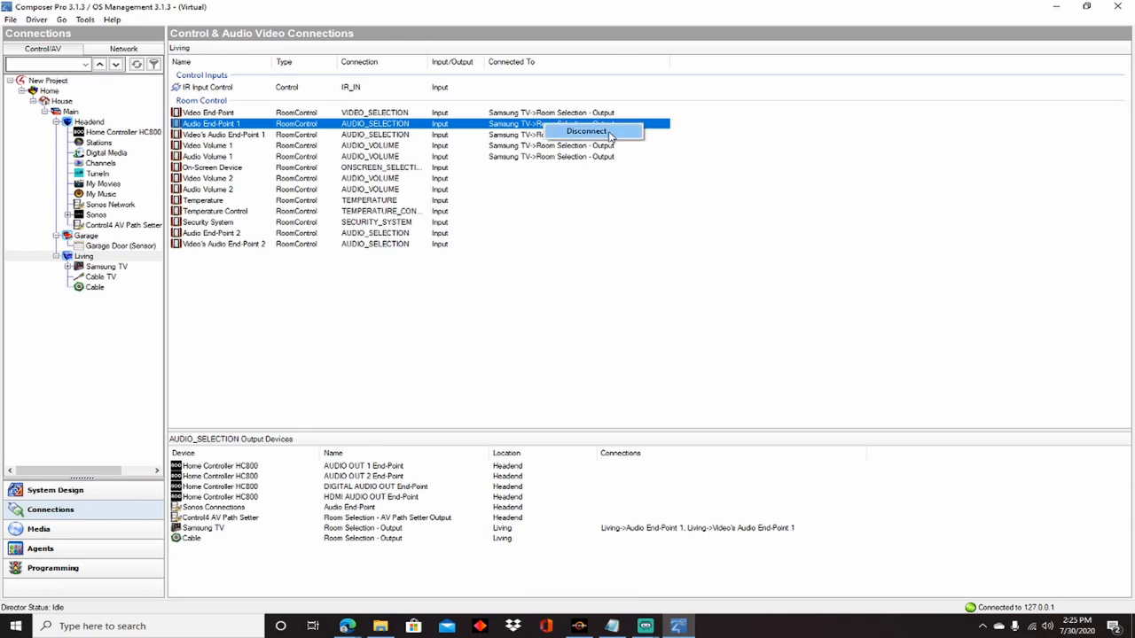
left_click(587, 132)
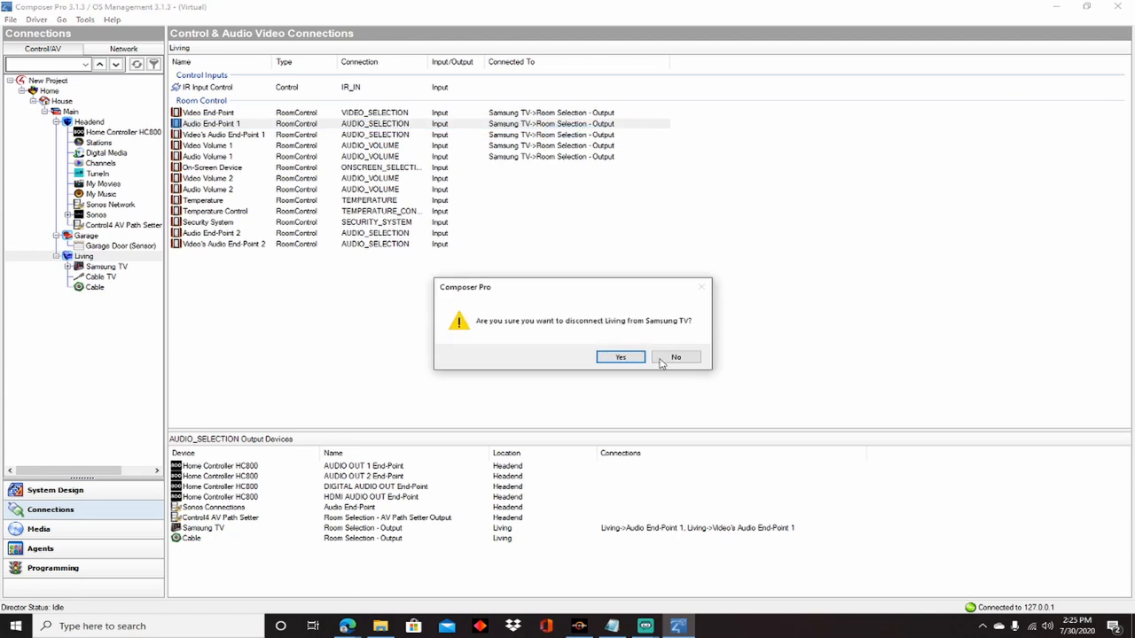
left_click(619, 357)
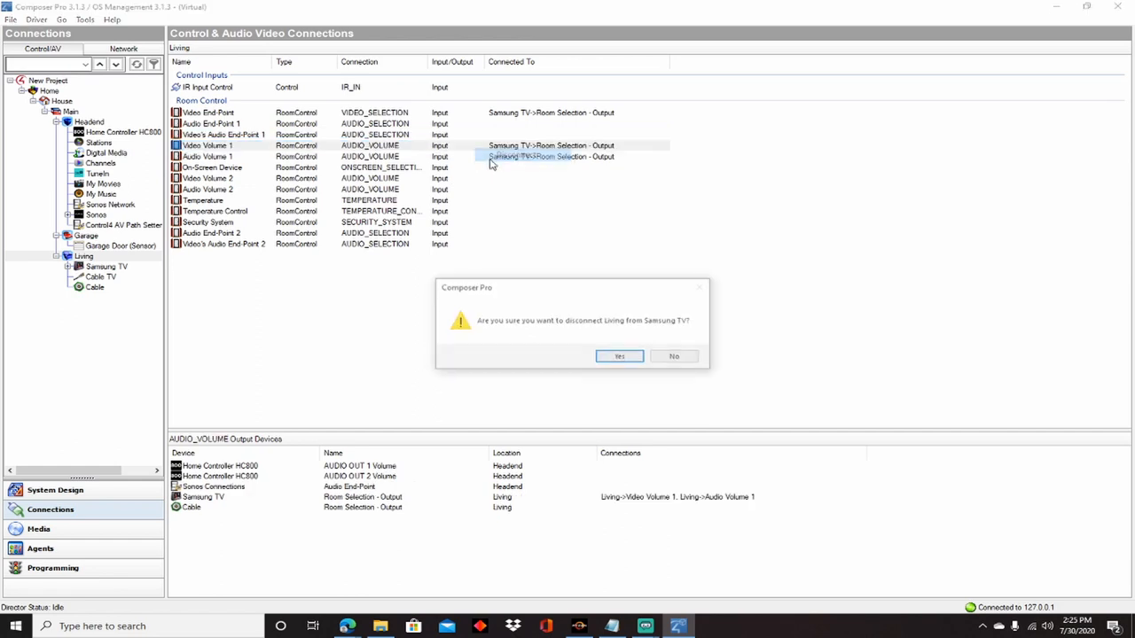
left_click(619, 356)
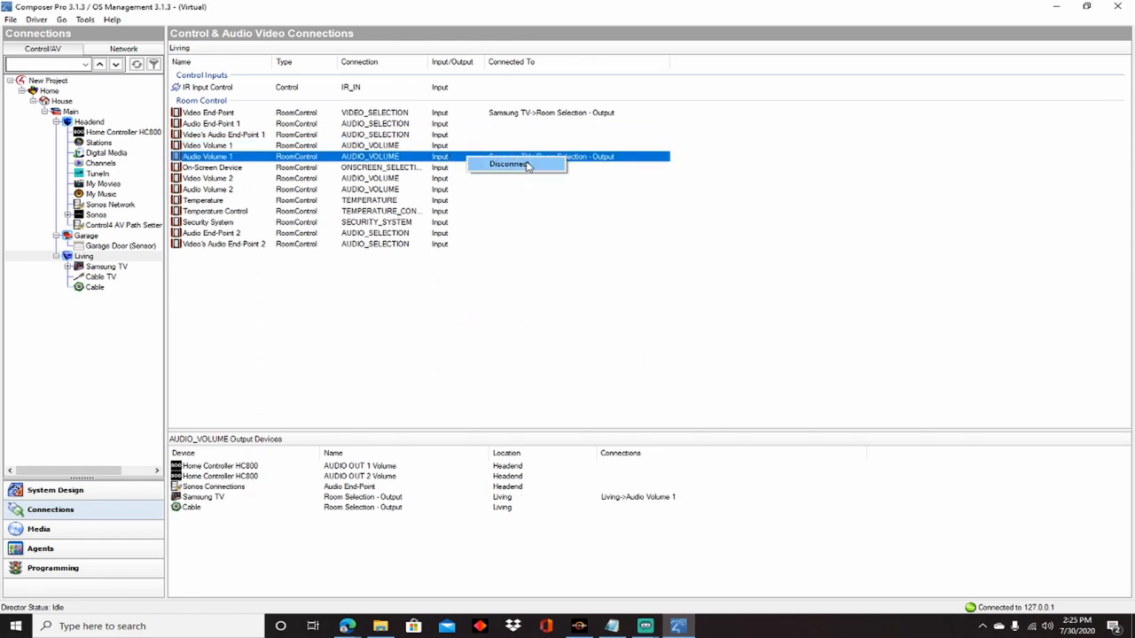
left_click(507, 164)
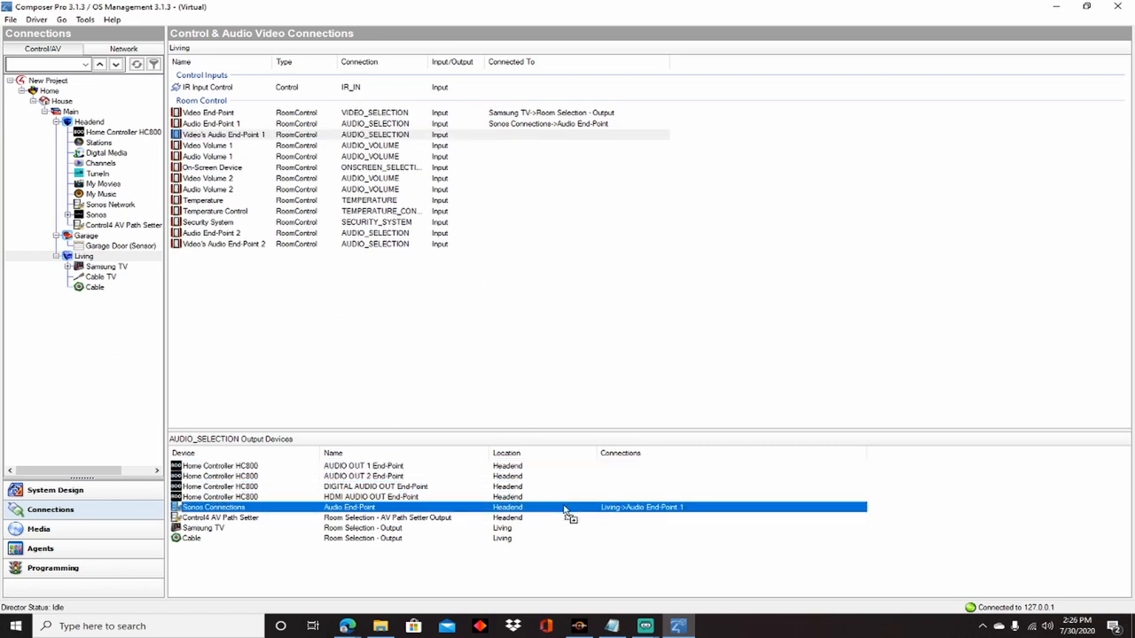
Step: Bind Living's Video Audio End-Point 1 and Audio Volume 1 to the Sonos end-point
left_click(207, 144)
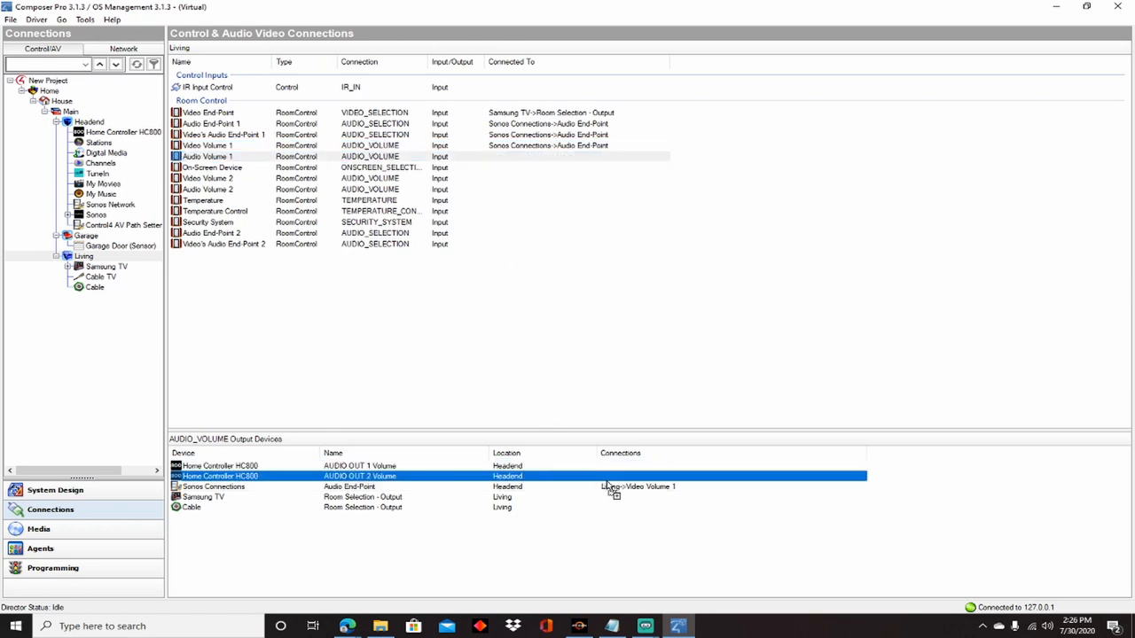
left_click(213, 487)
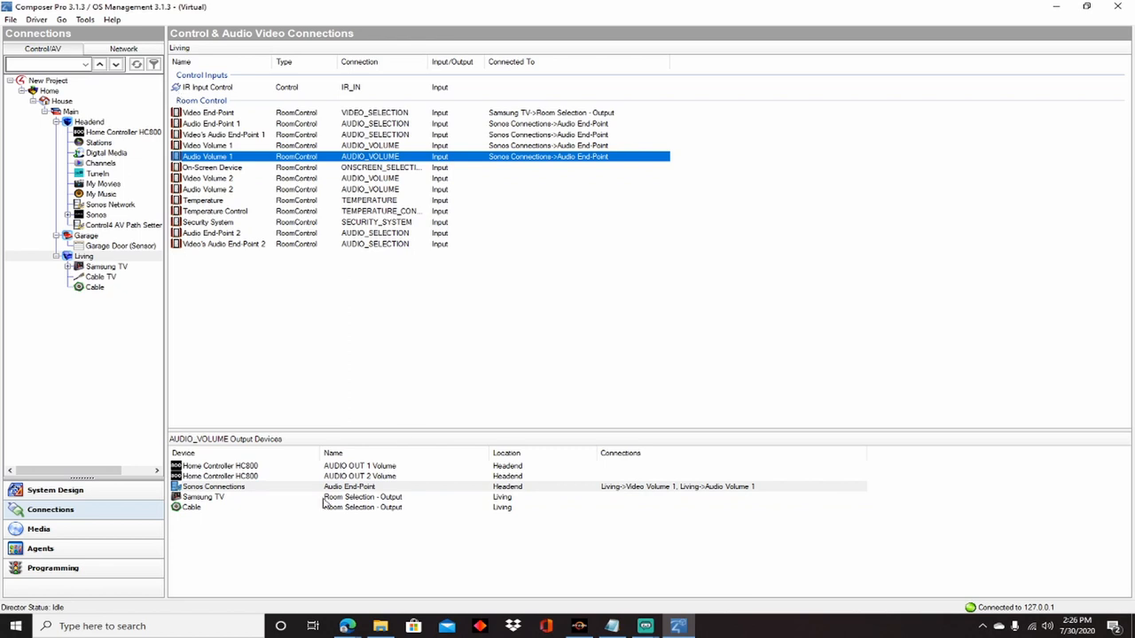
mouse_move(525, 187)
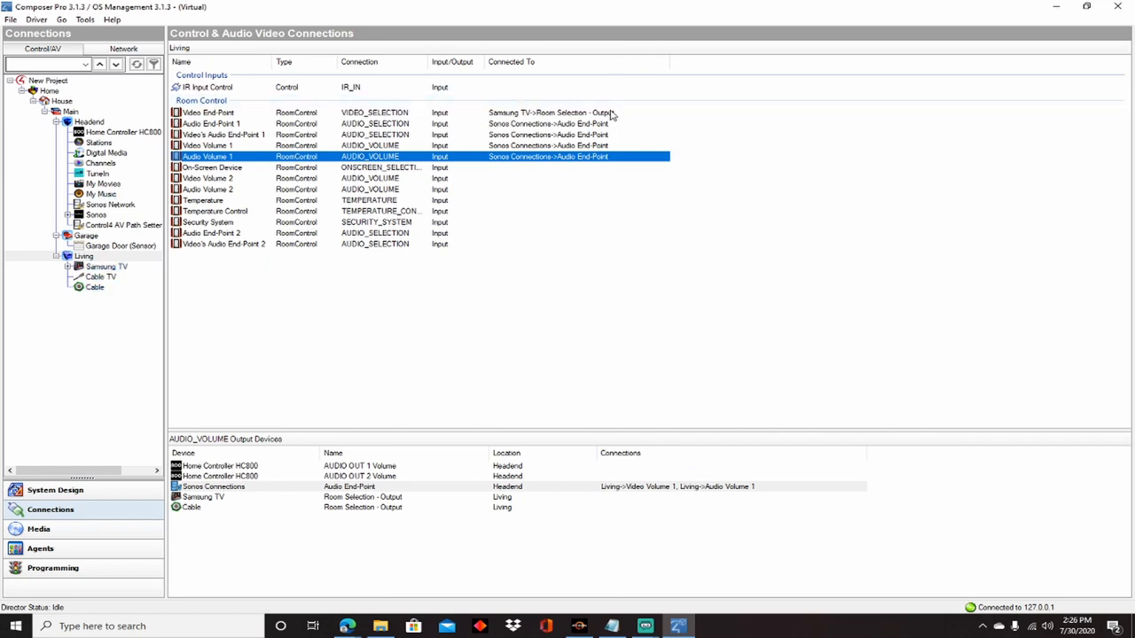
mouse_move(204, 135)
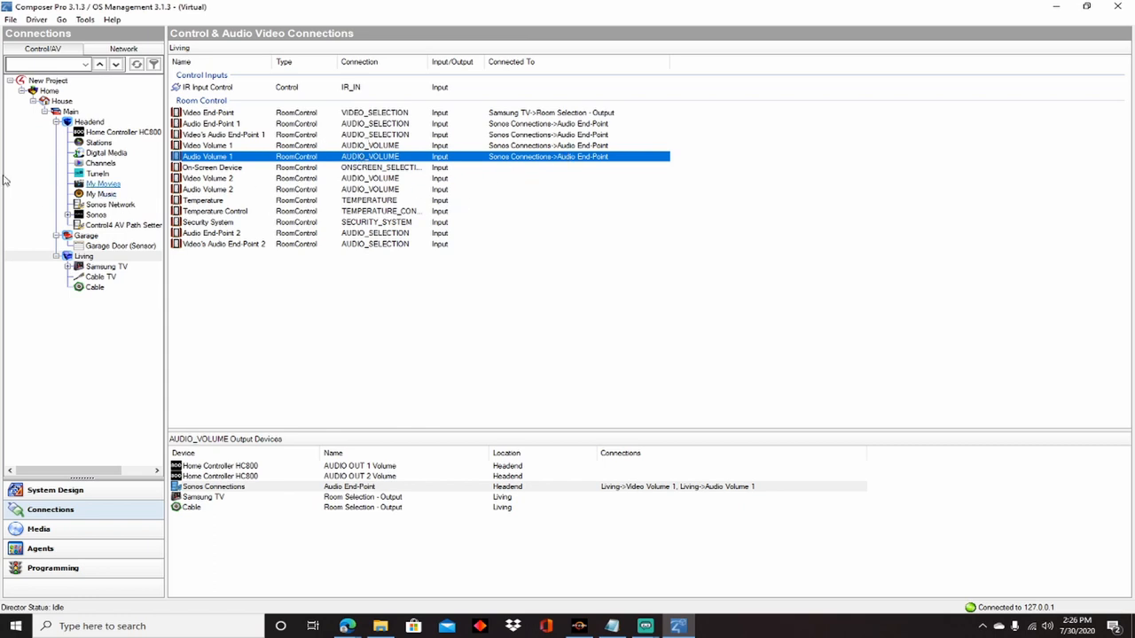
mouse_move(157, 324)
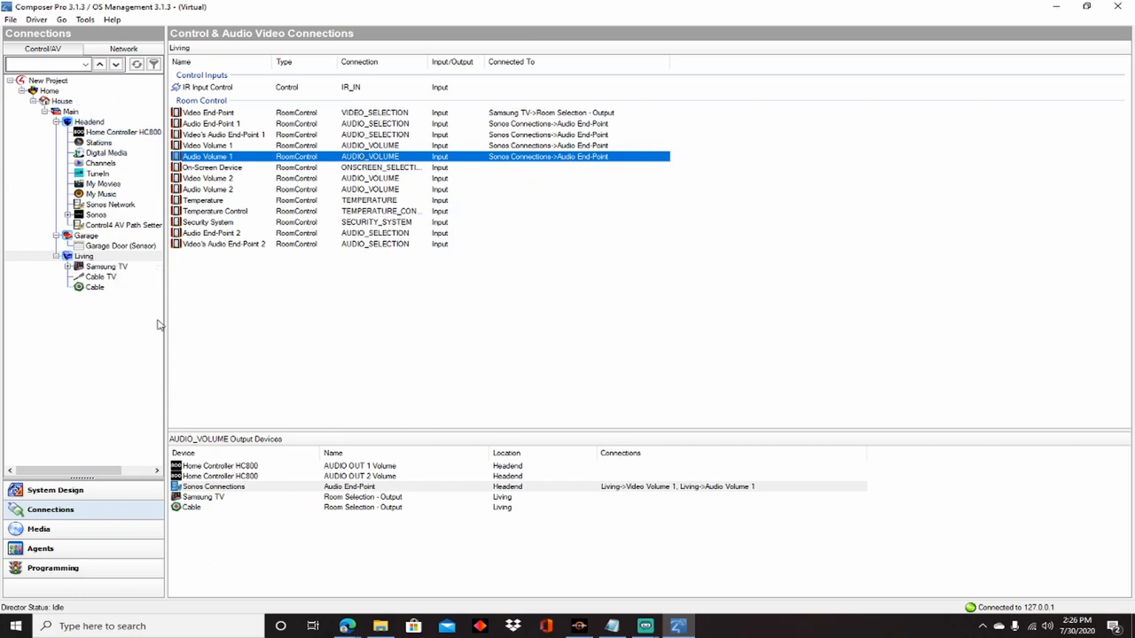
mouse_move(171, 349)
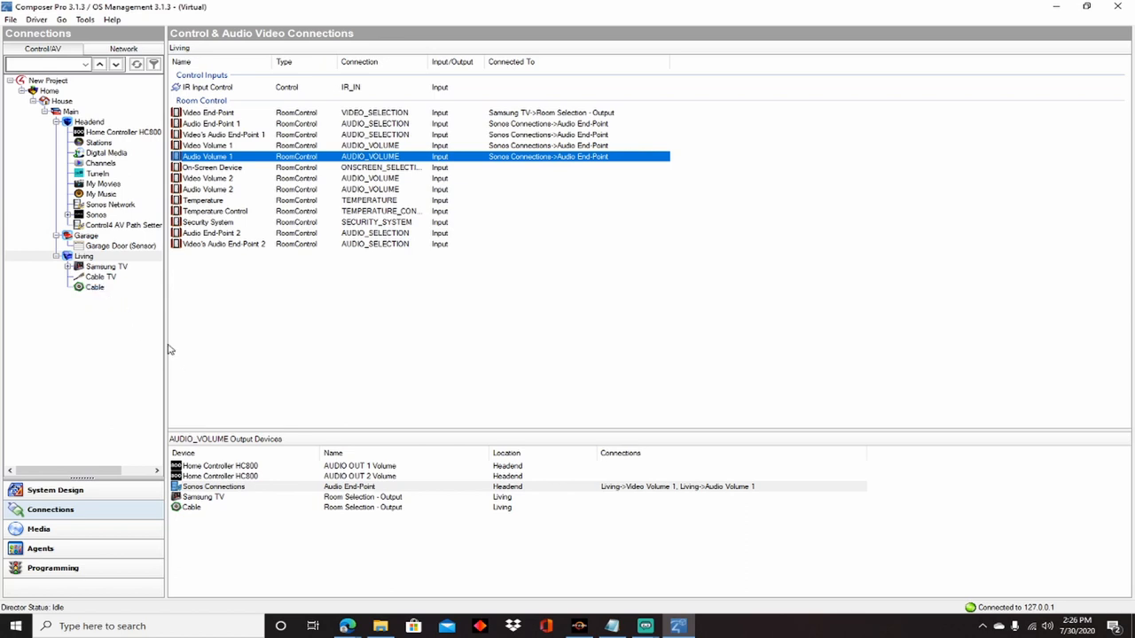
mouse_move(127, 362)
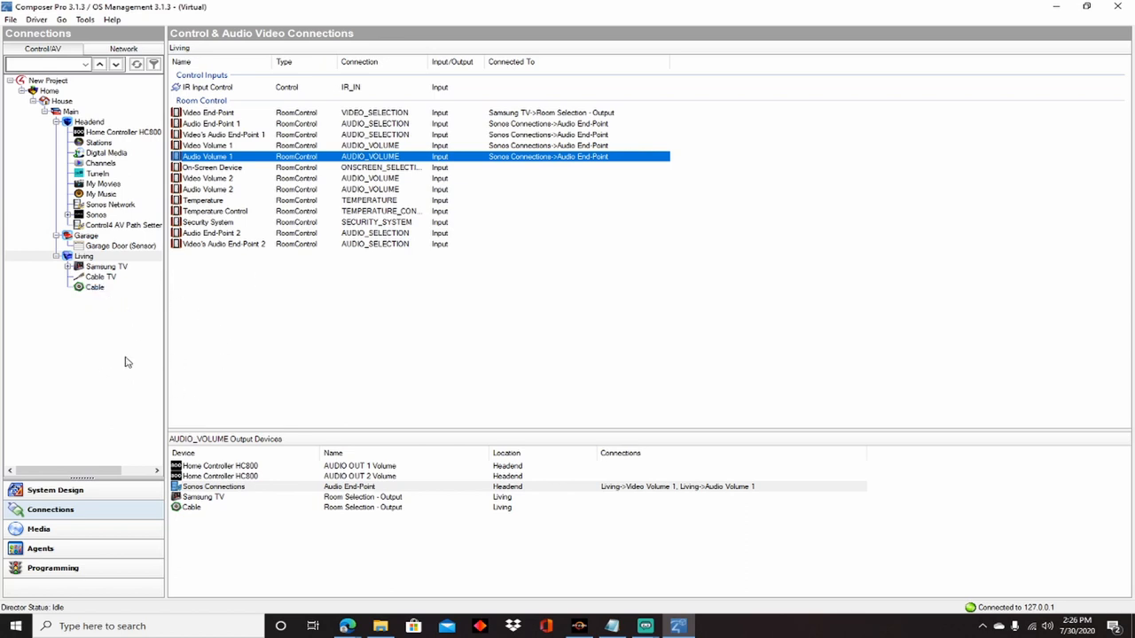
mouse_move(139, 323)
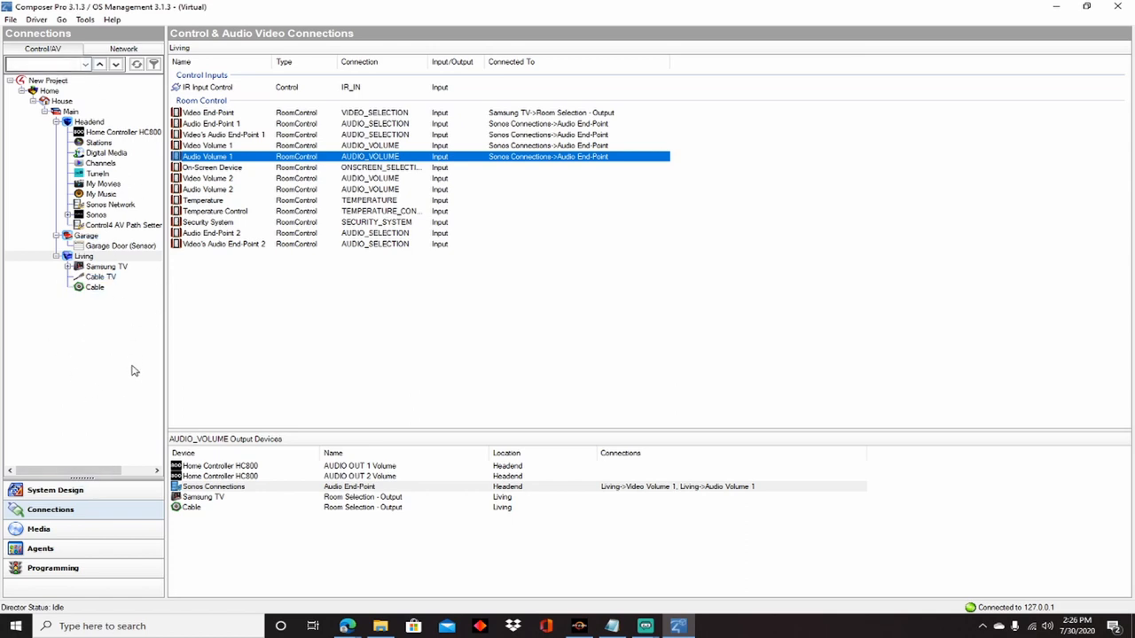
mouse_move(101, 277)
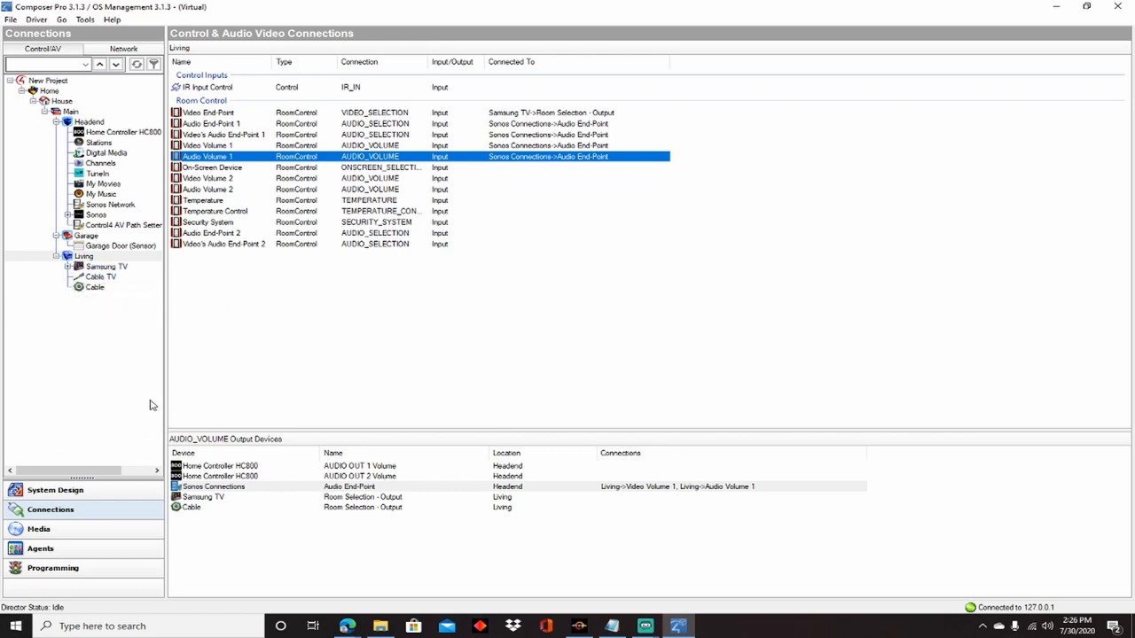
mouse_move(113, 302)
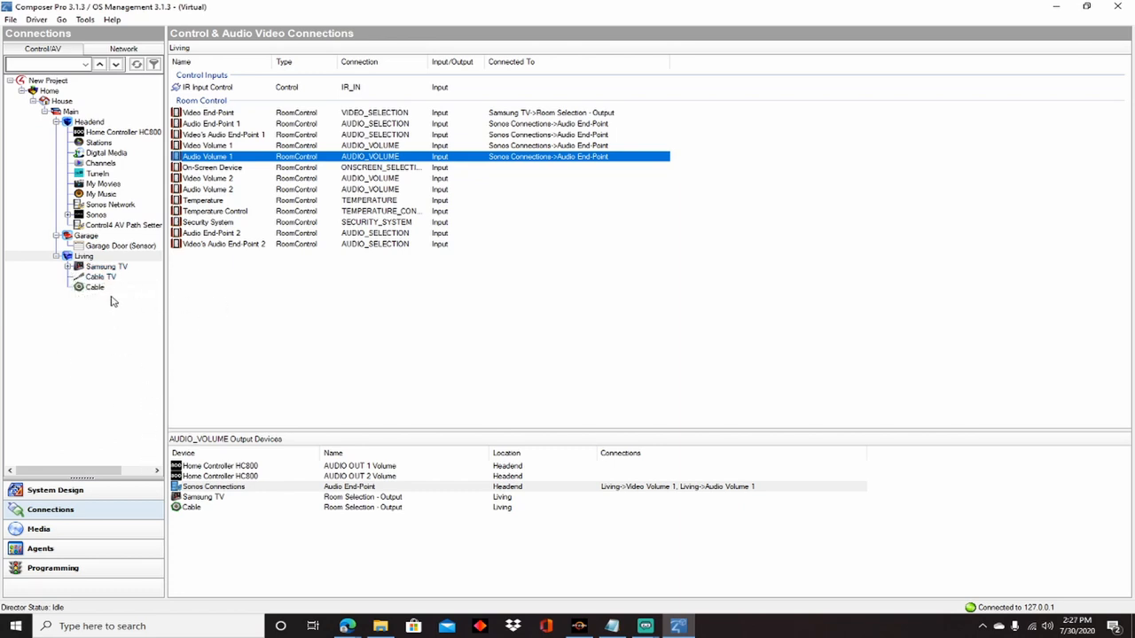
mouse_move(107, 266)
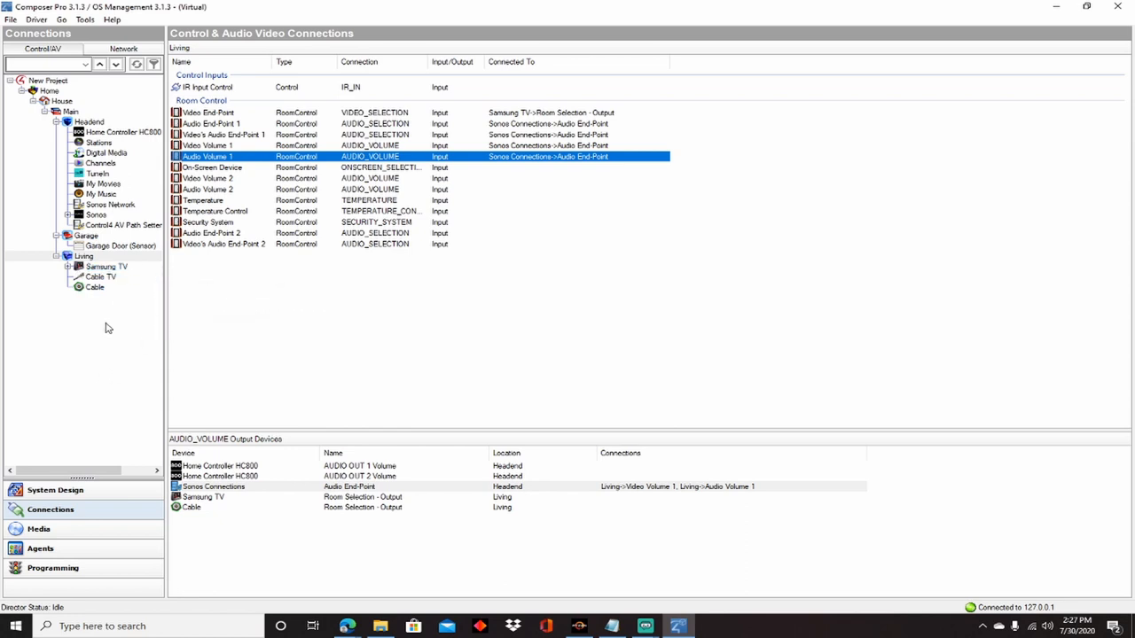
mouse_move(74, 77)
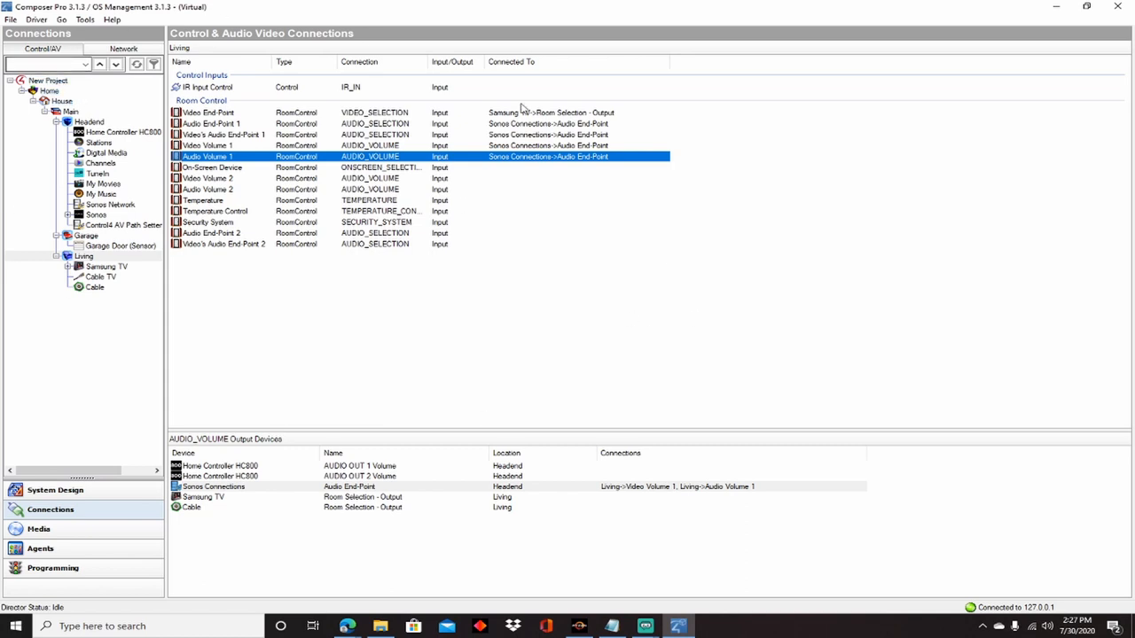
mouse_move(273, 332)
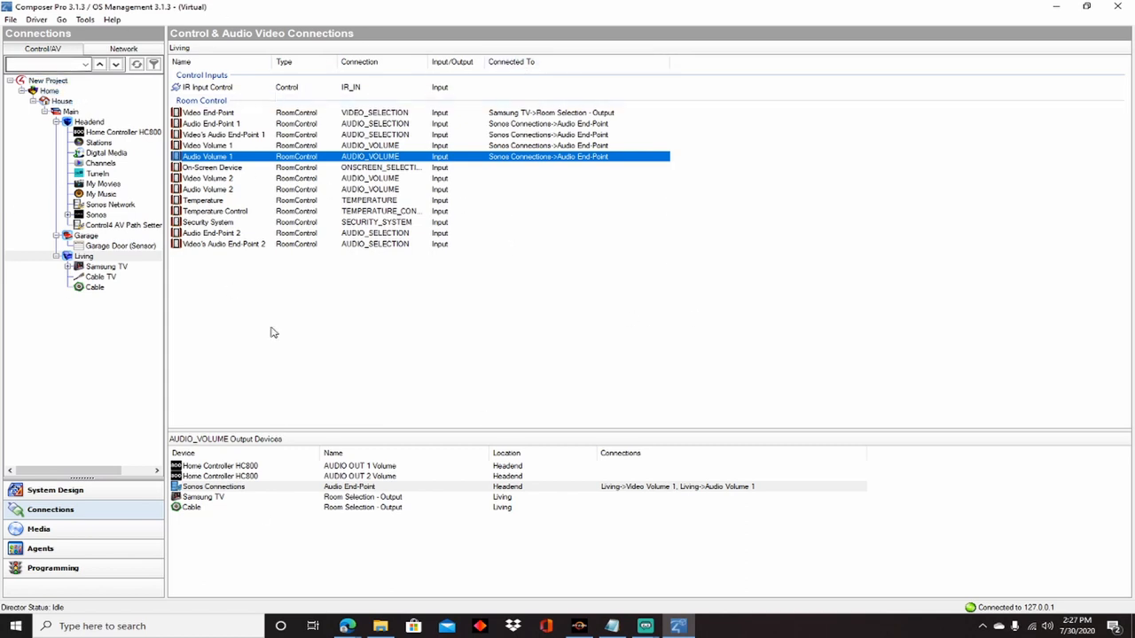
Step: Show the AV Path Setter's connections: Samsung TV optical in, stereo out to Sonos Line In
left_click(124, 225)
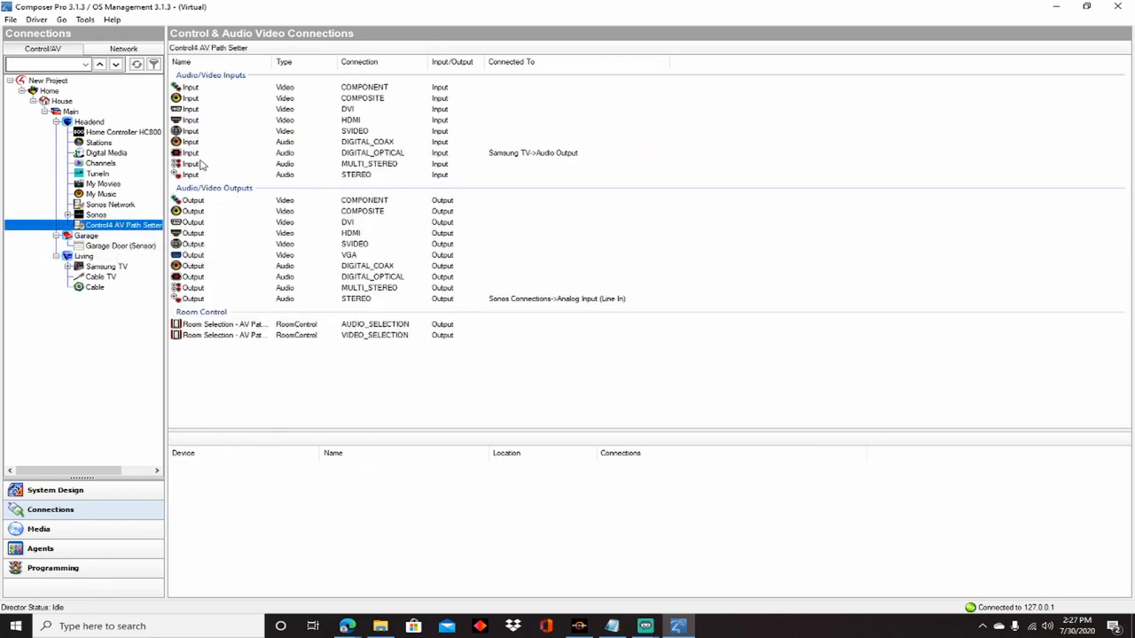
mouse_move(565, 157)
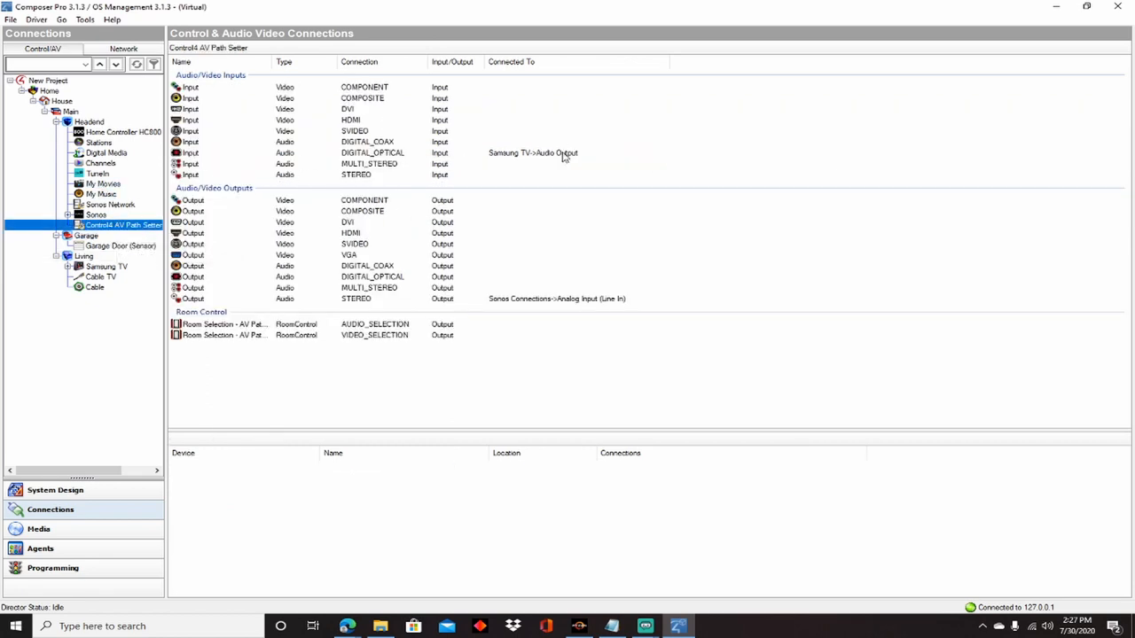
mouse_move(197, 161)
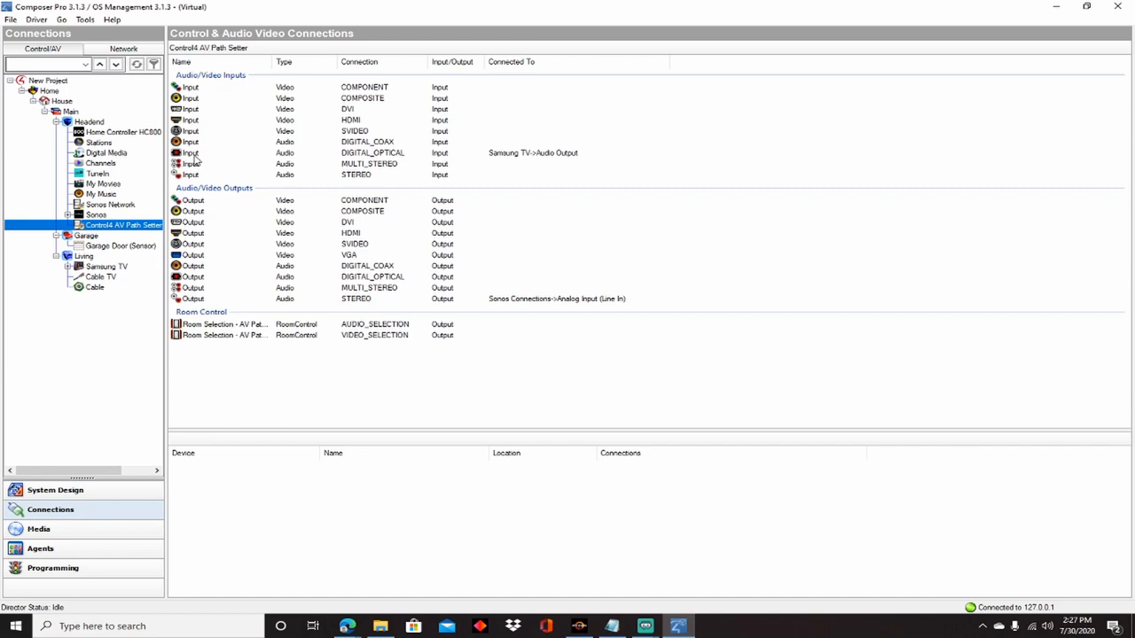
mouse_move(199, 302)
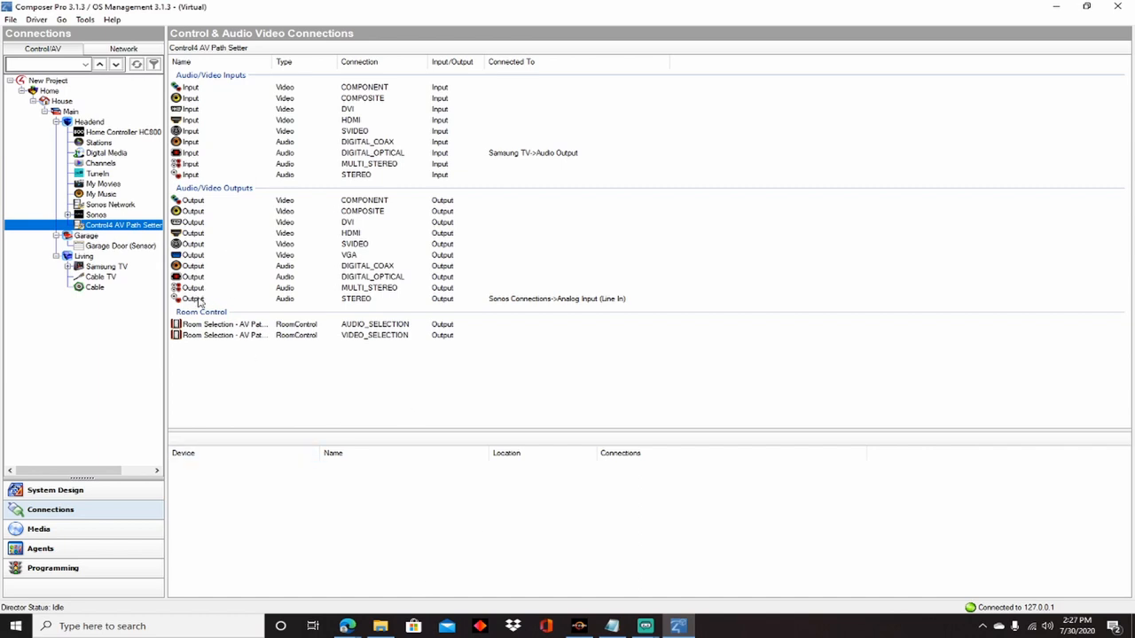
mouse_move(493, 309)
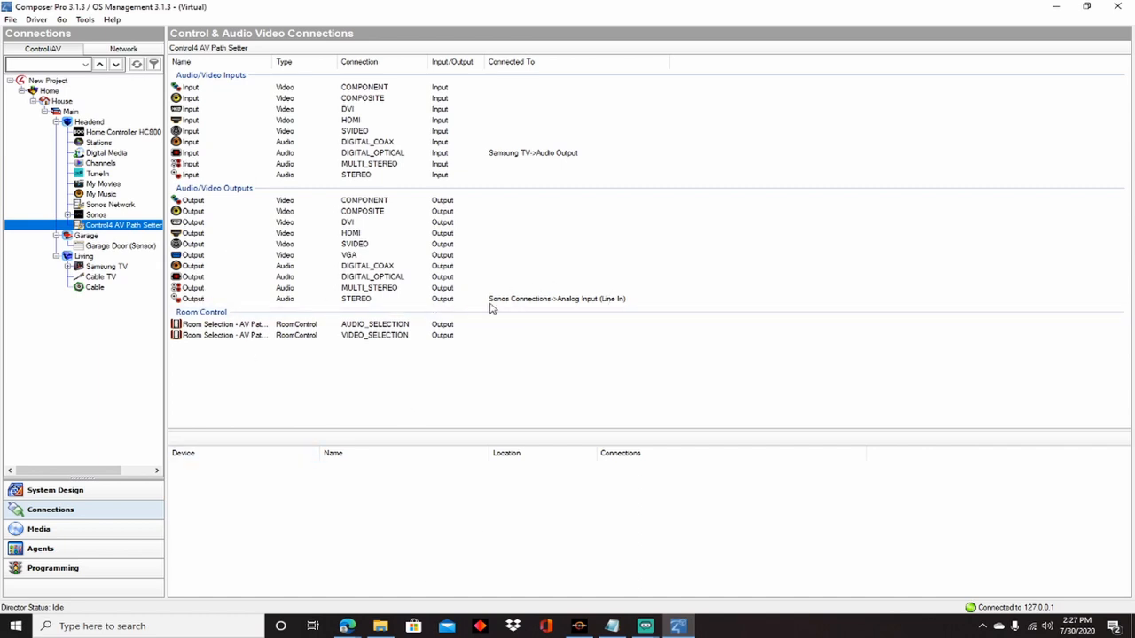
mouse_move(459, 398)
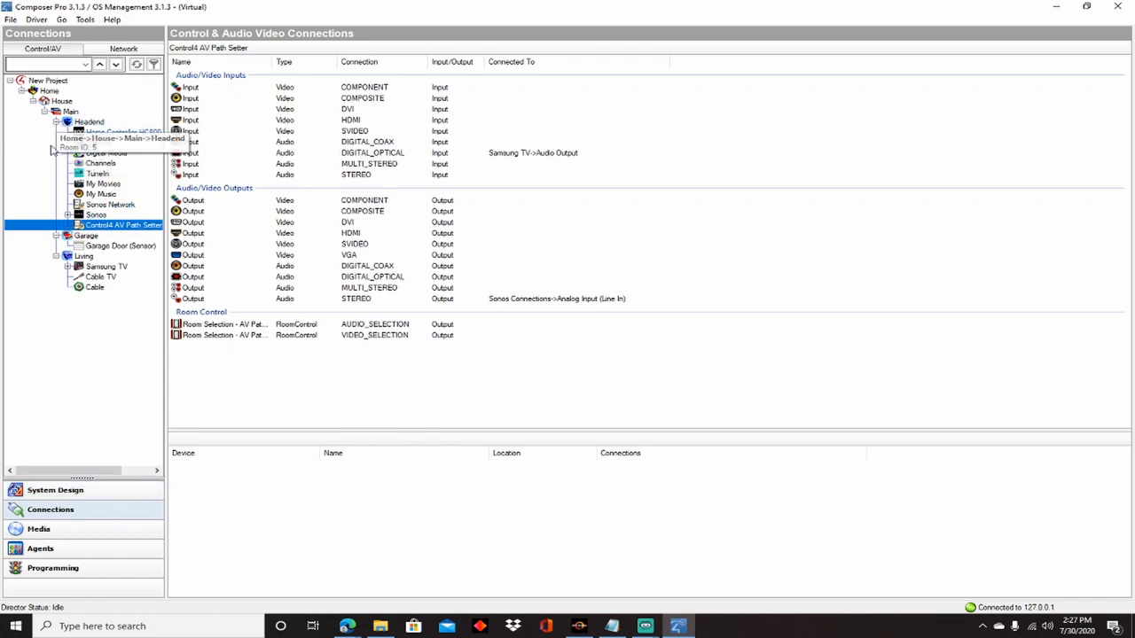
mouse_move(253, 442)
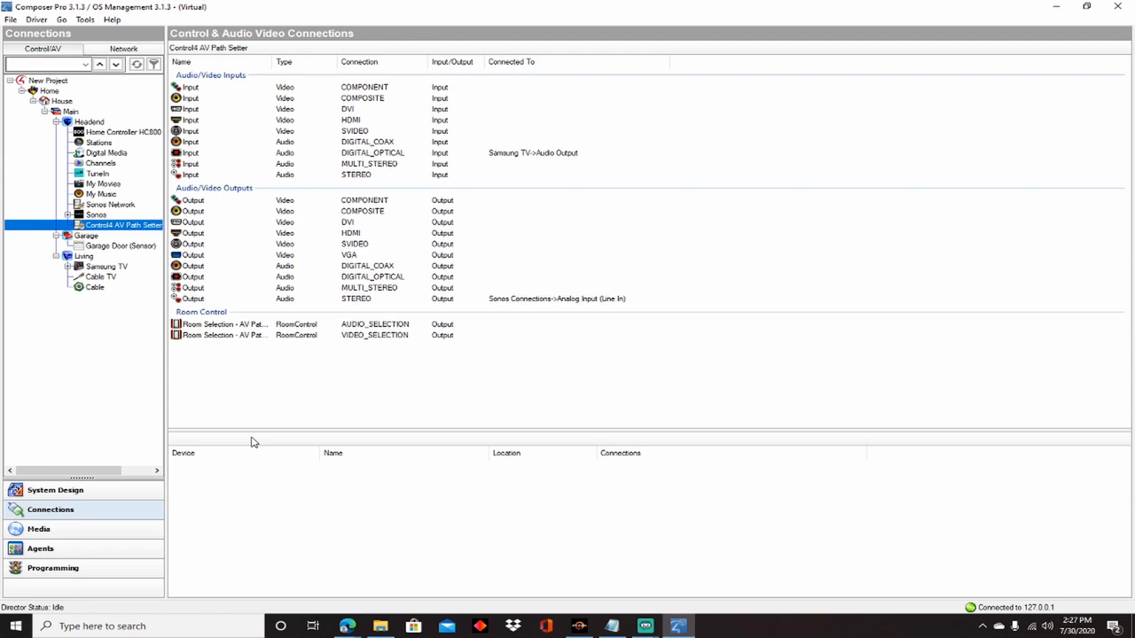
mouse_move(297, 515)
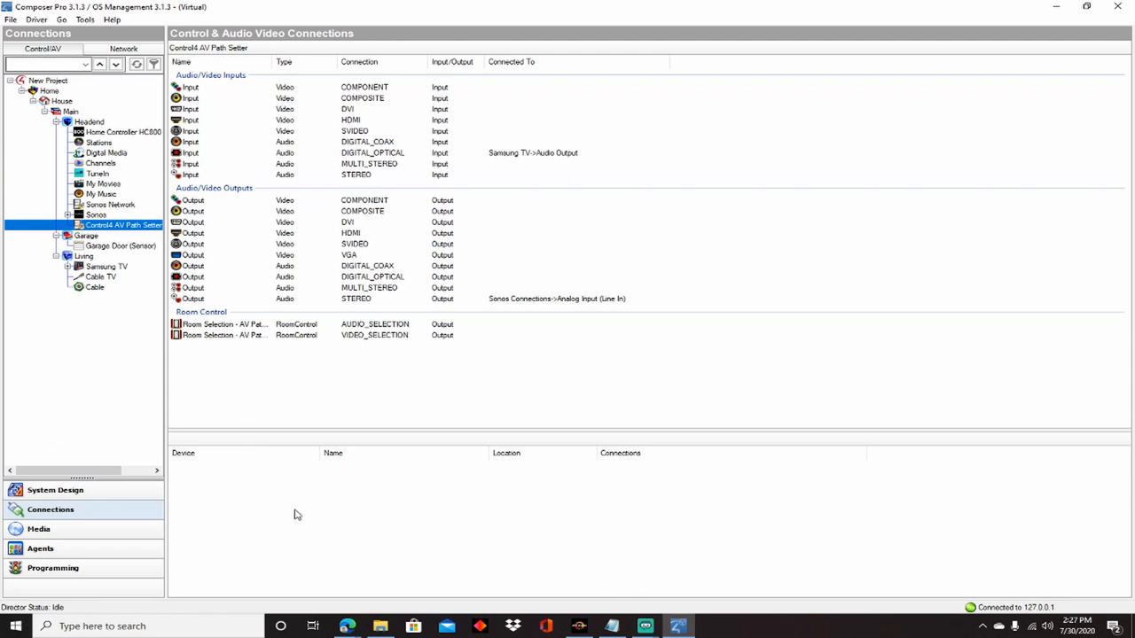
mouse_move(310, 338)
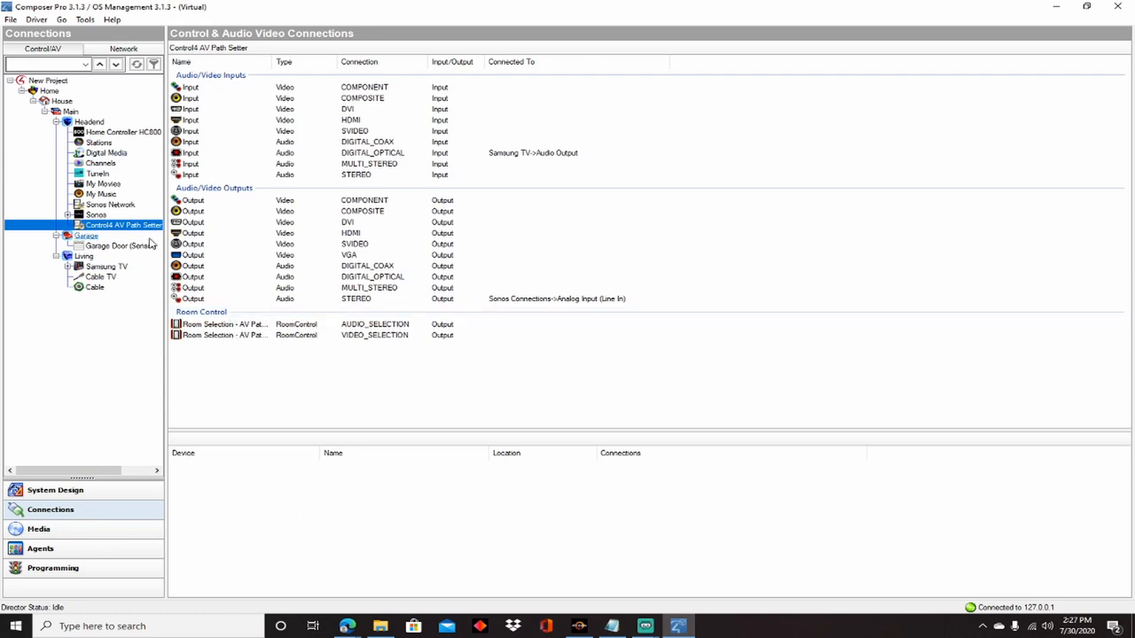
mouse_move(96, 215)
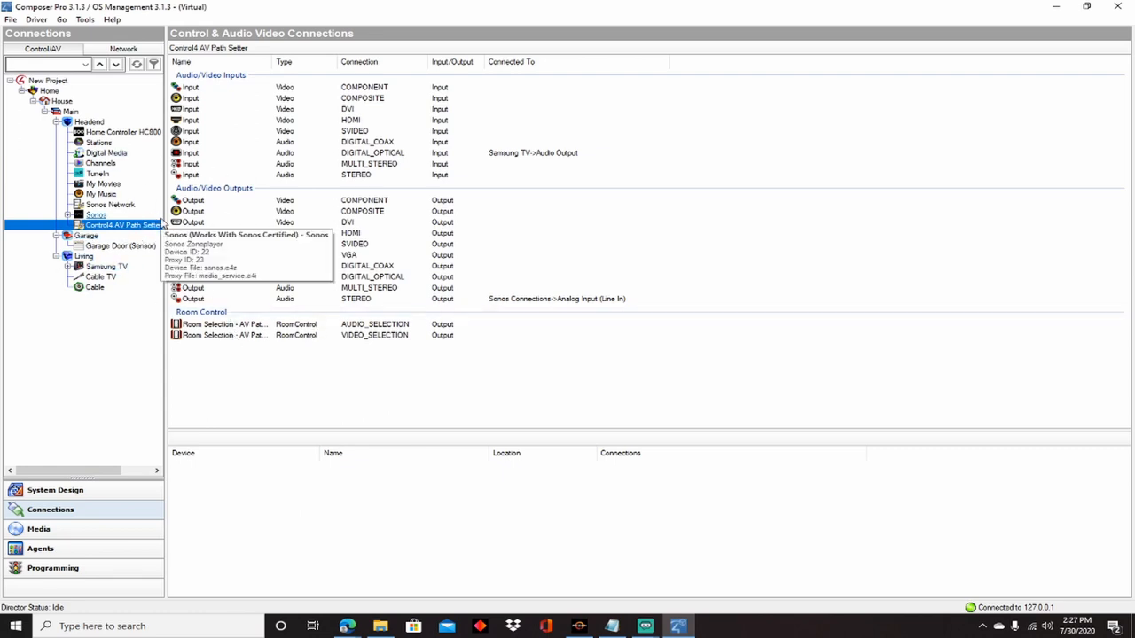
mouse_move(235, 375)
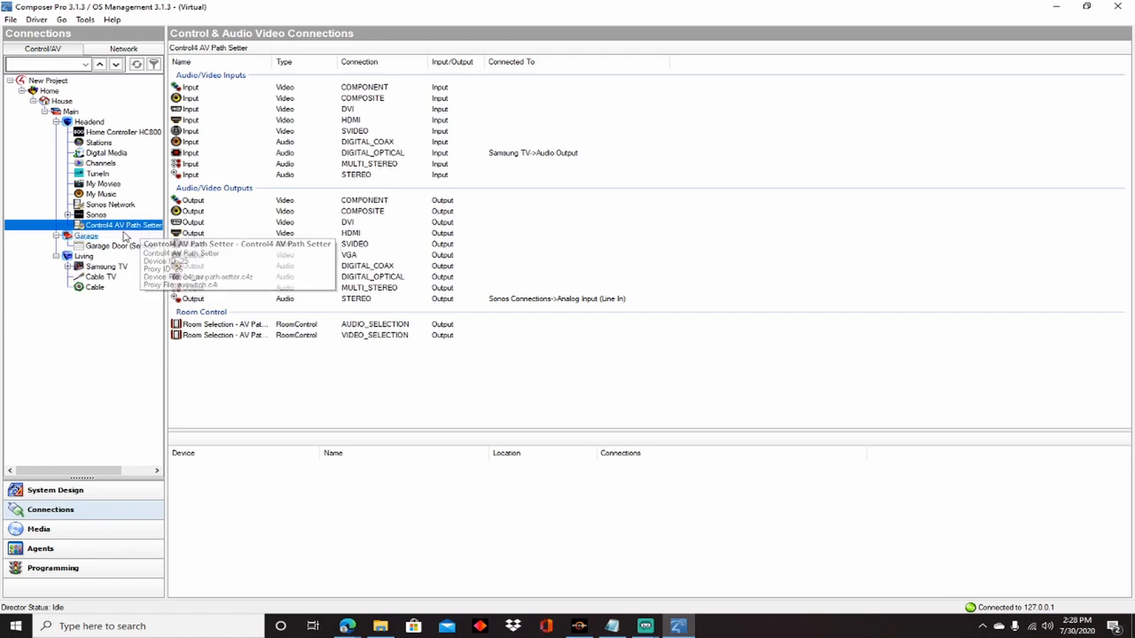
mouse_move(115, 246)
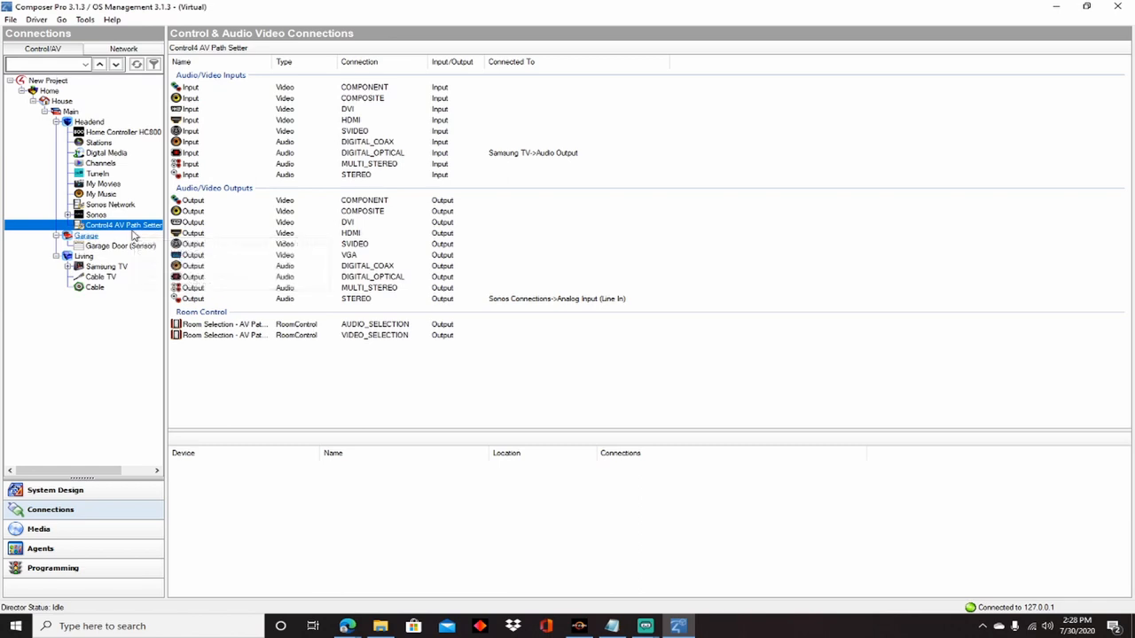
mouse_move(83, 256)
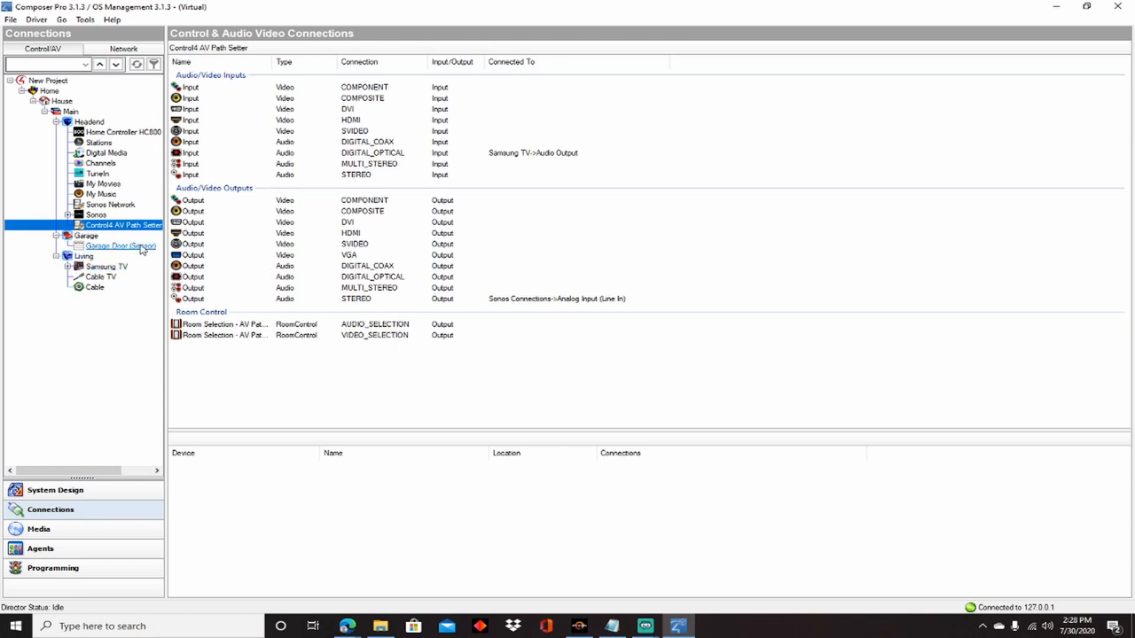
mouse_move(124, 224)
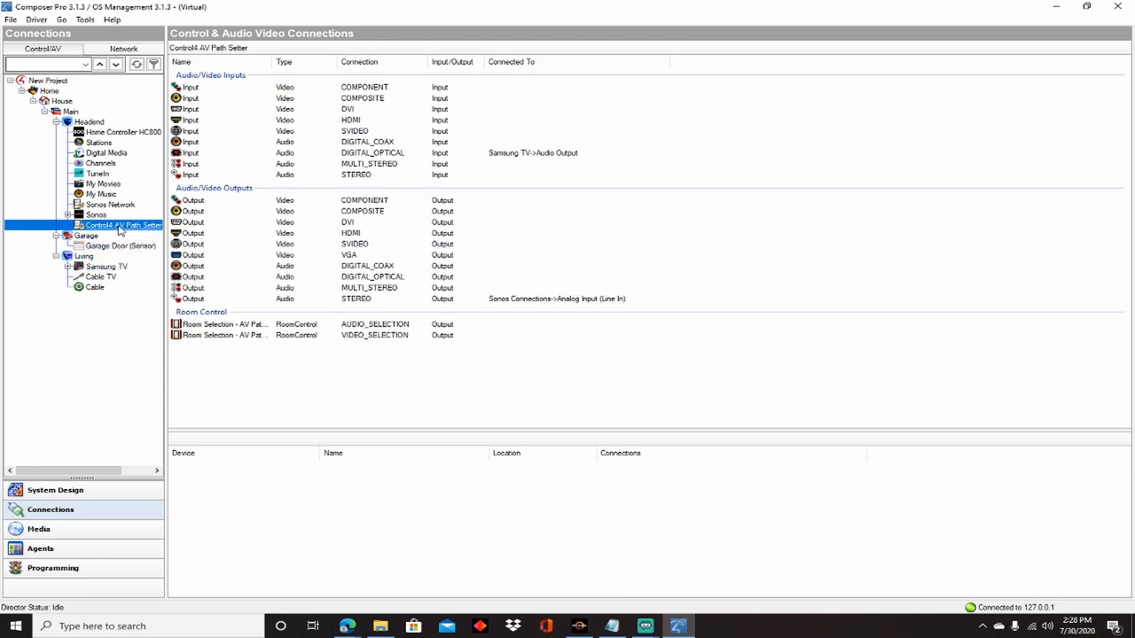
mouse_move(125, 225)
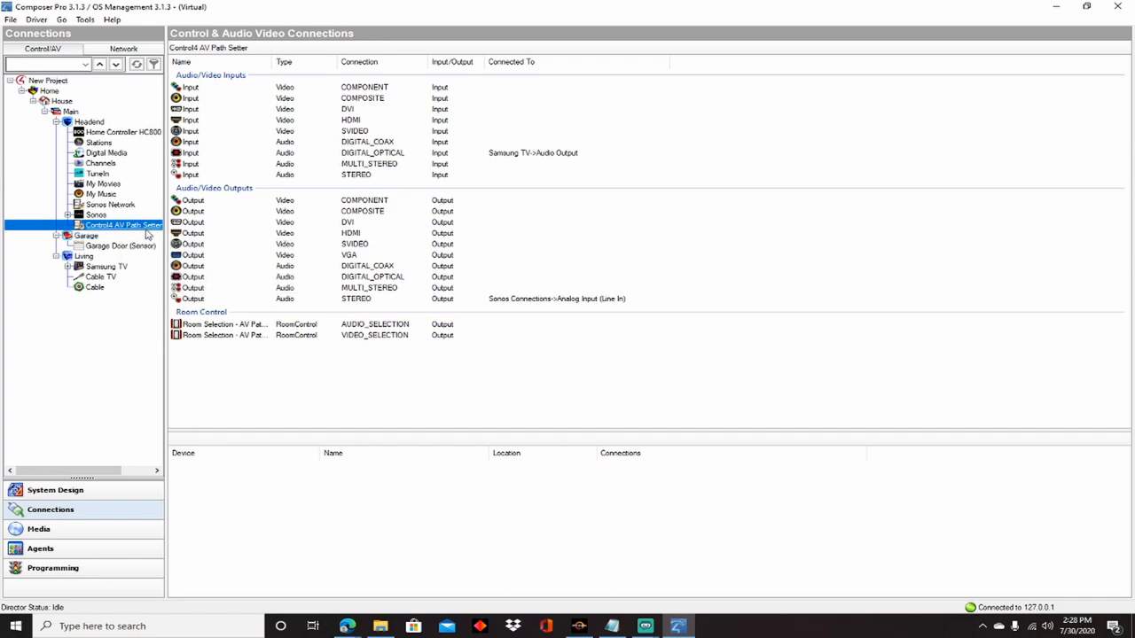
mouse_move(122, 225)
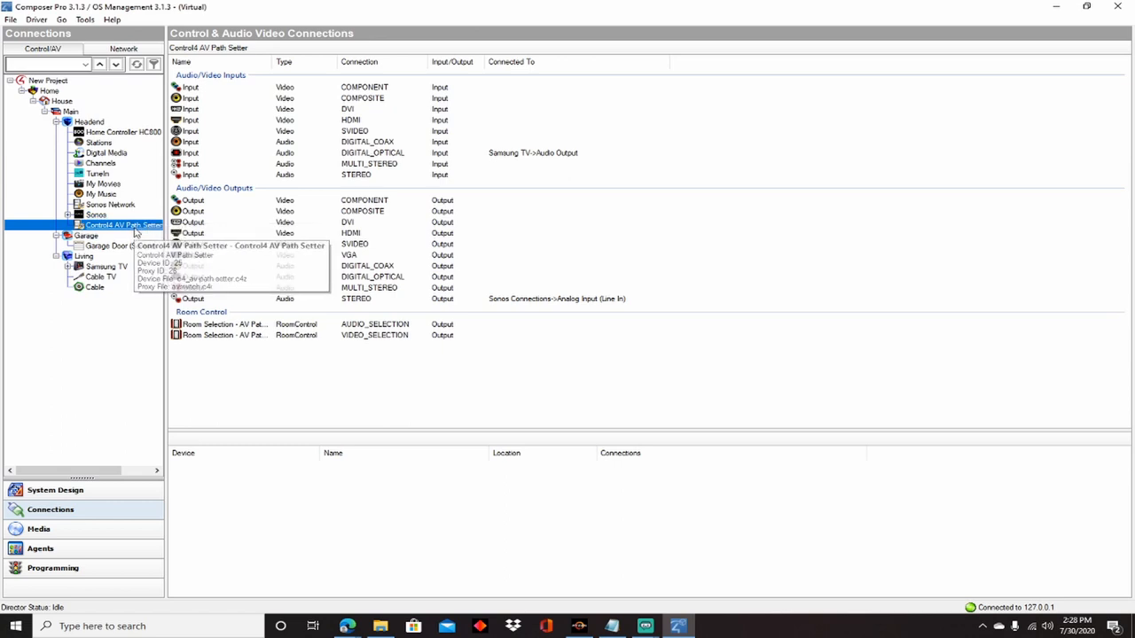
mouse_move(130, 347)
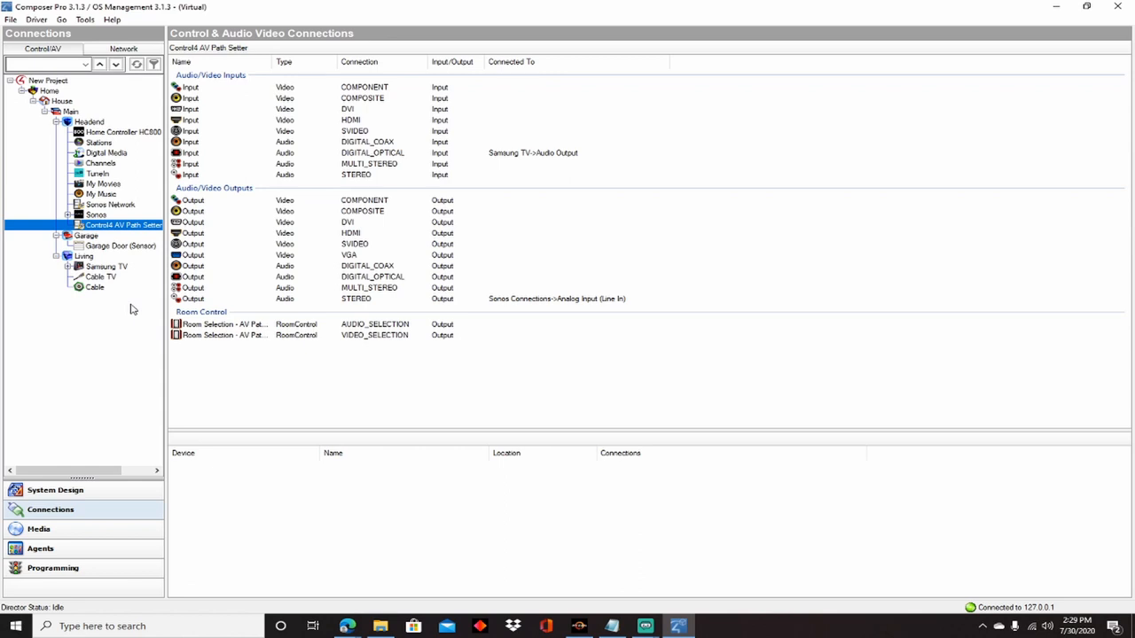
mouse_move(124, 225)
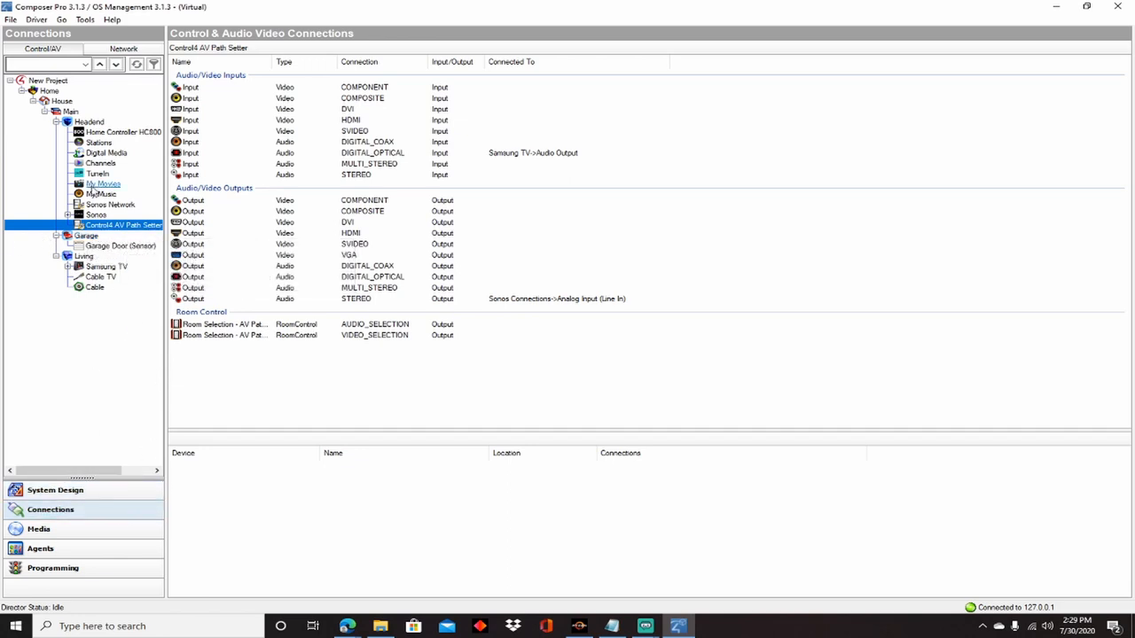
mouse_move(86, 236)
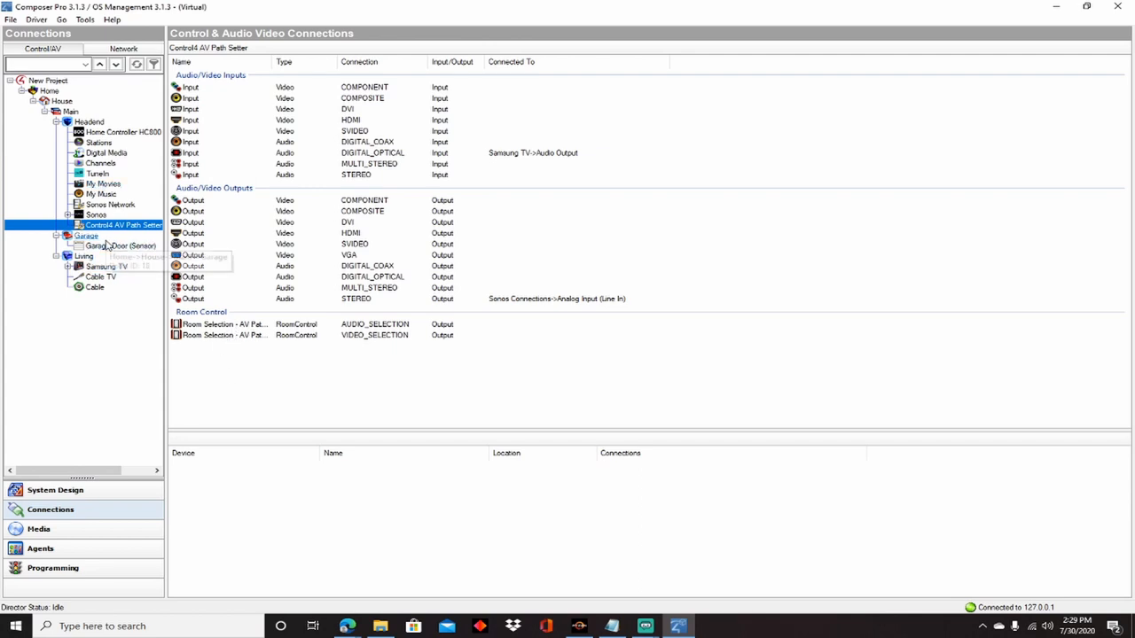
mouse_move(133, 114)
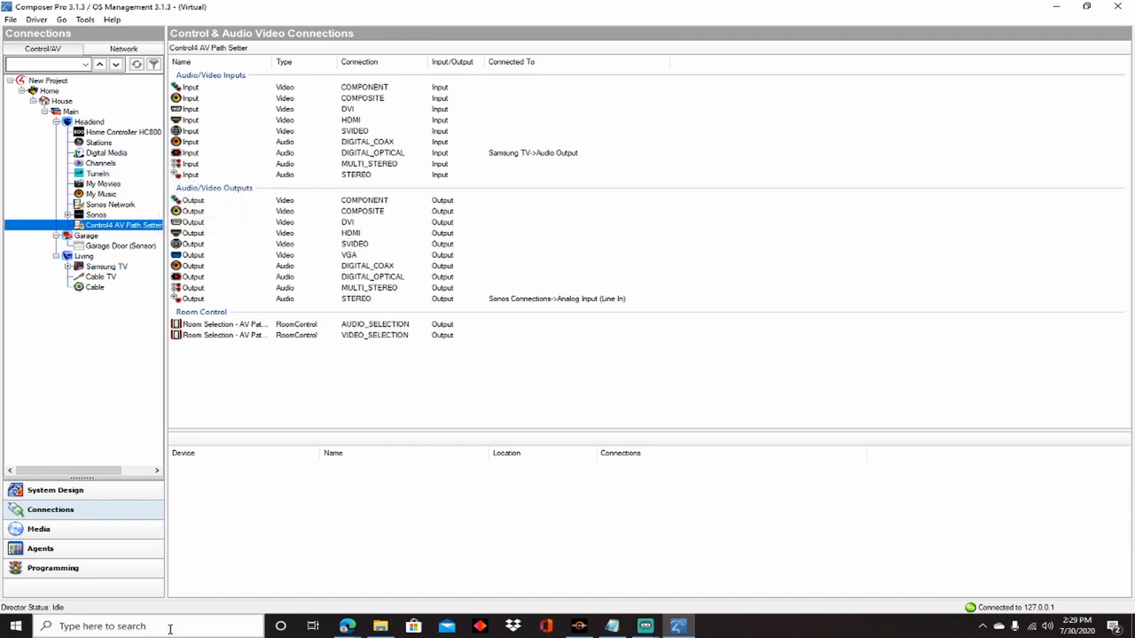
mouse_move(122, 396)
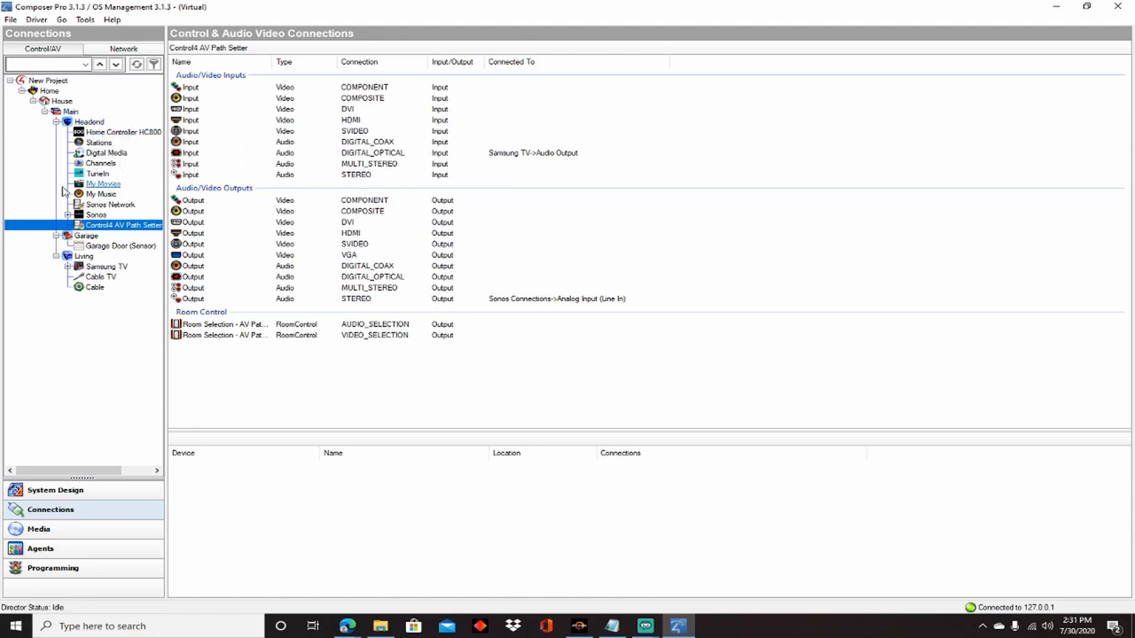
mouse_move(124, 497)
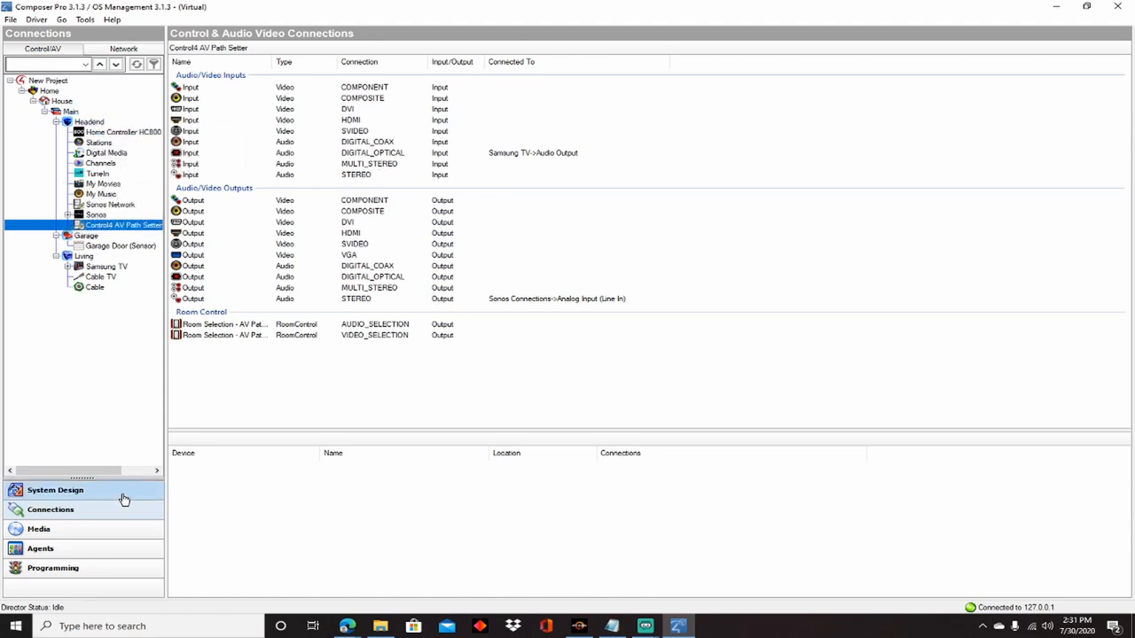
Step: Search the System Design driver catalogue for '4 zone' and select the Headend room
left_click(55, 489)
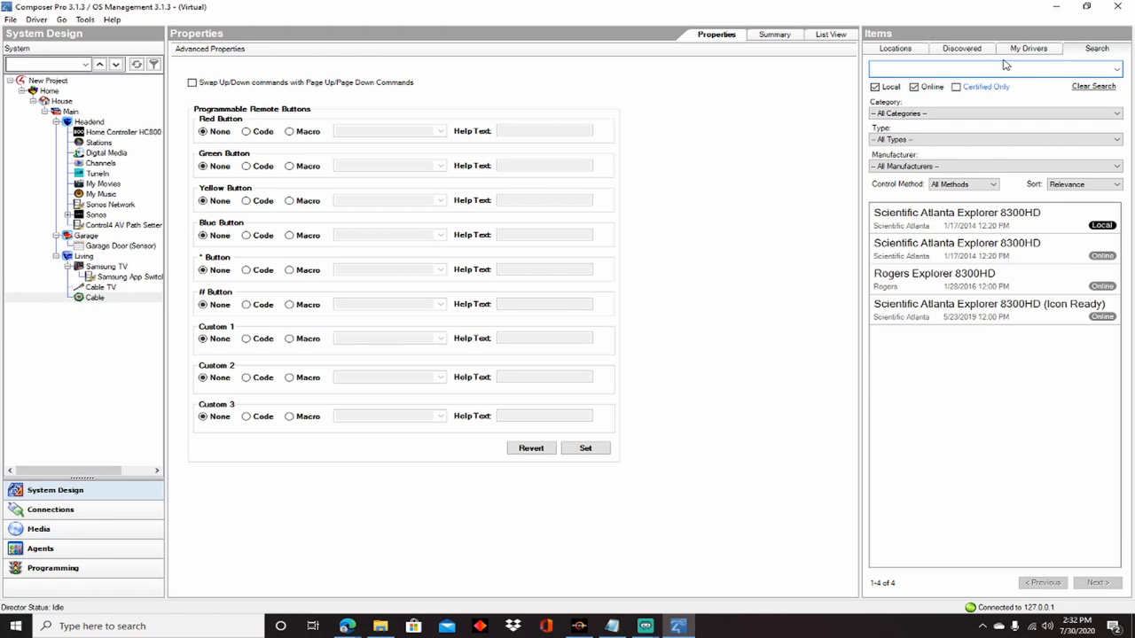
left_click(1027, 48)
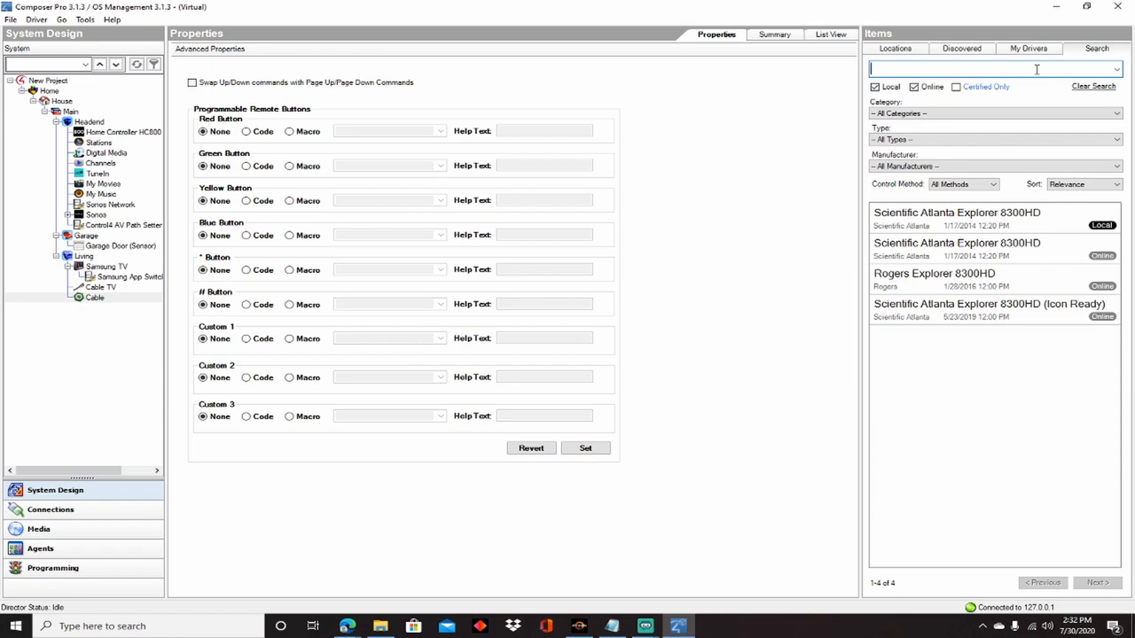
type("4 z")
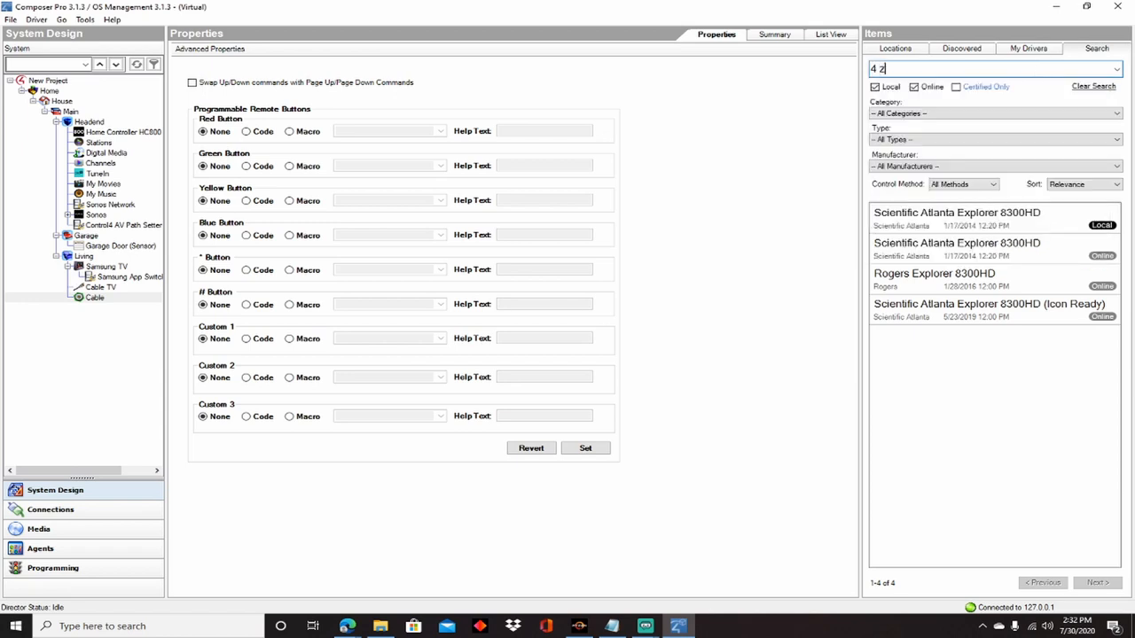
type("one")
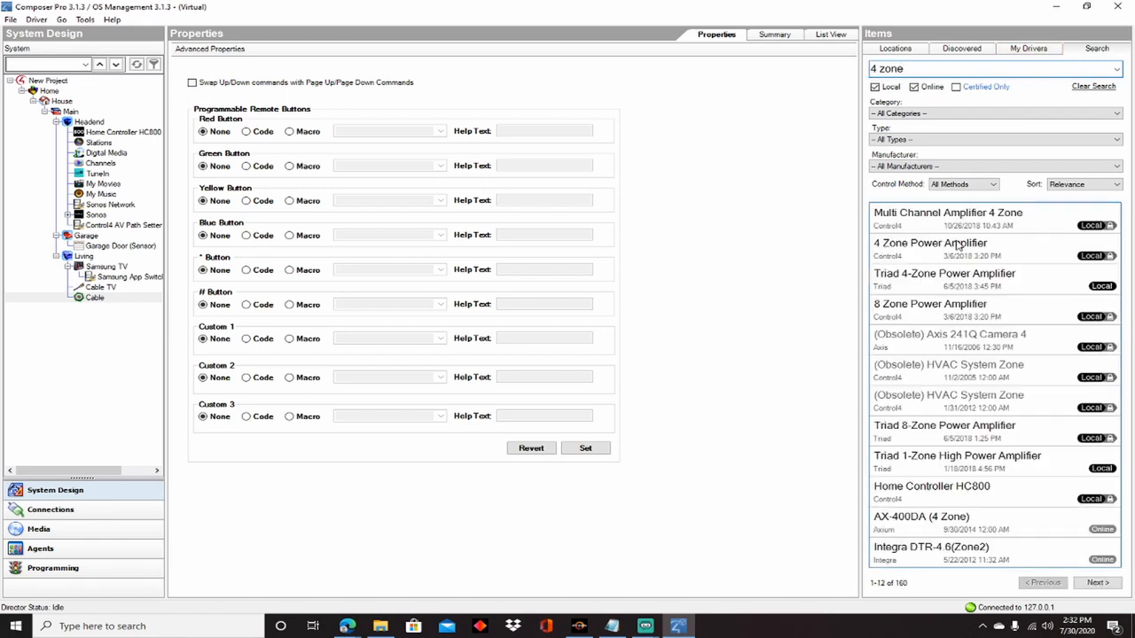
mouse_move(930, 255)
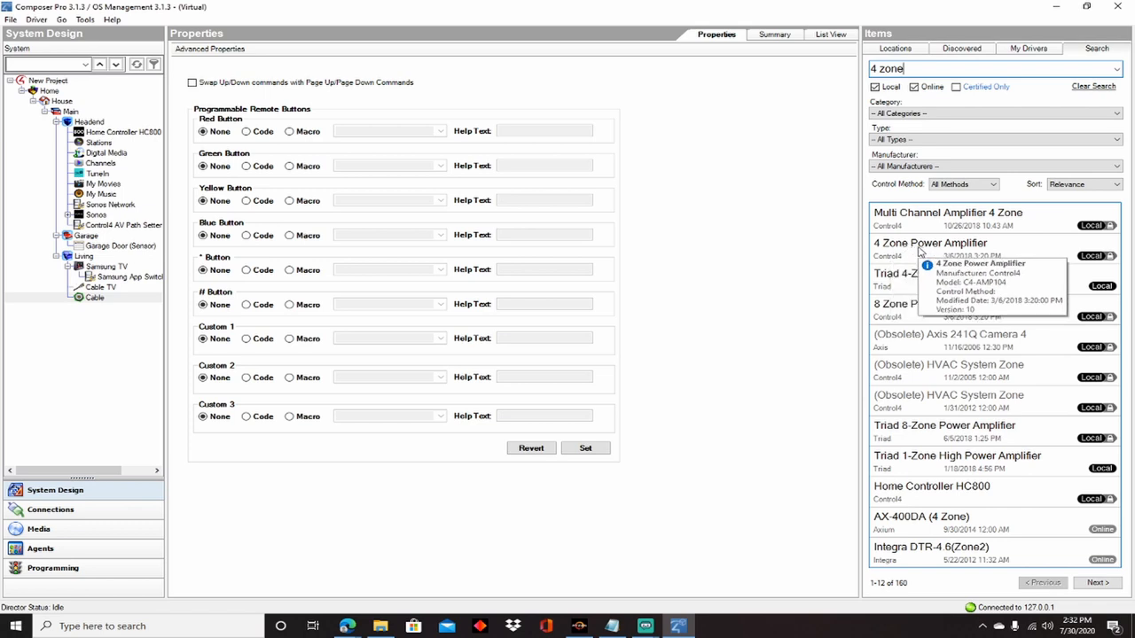
mouse_move(889, 258)
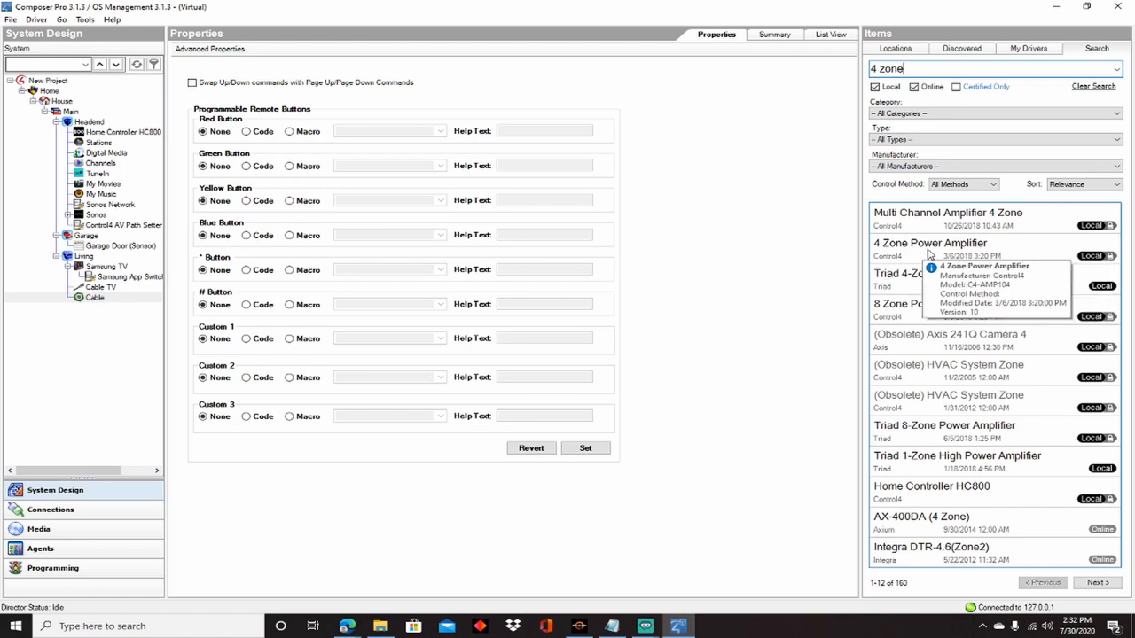
left_click(89, 122)
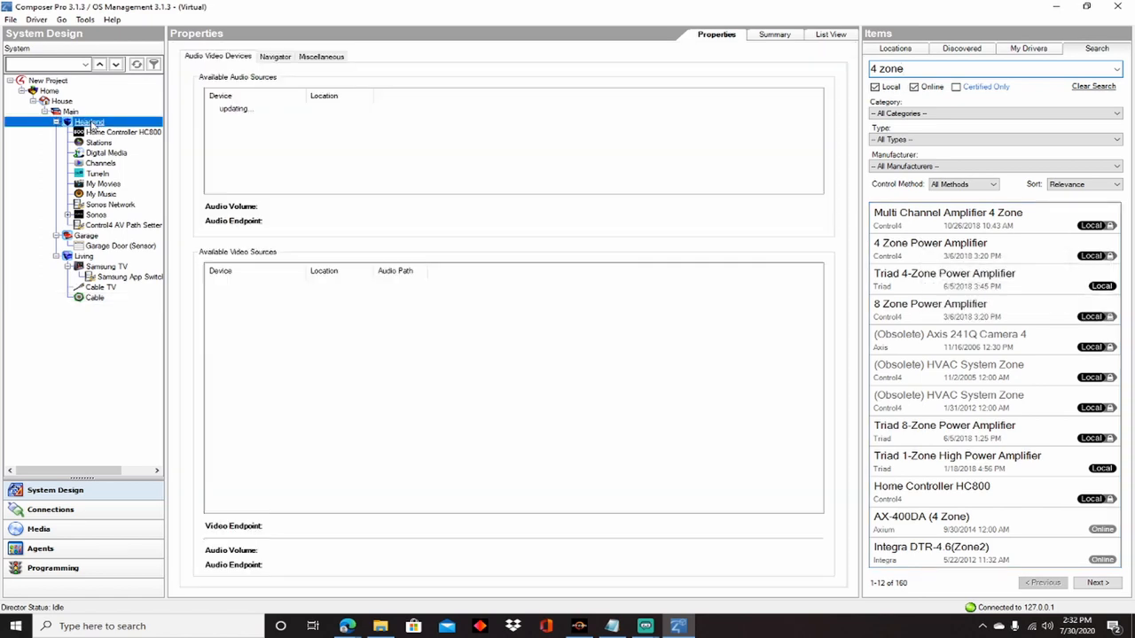
Step: Select the Control4 4 Zone Amp in Headend to show its zone input properties
left_click(124, 236)
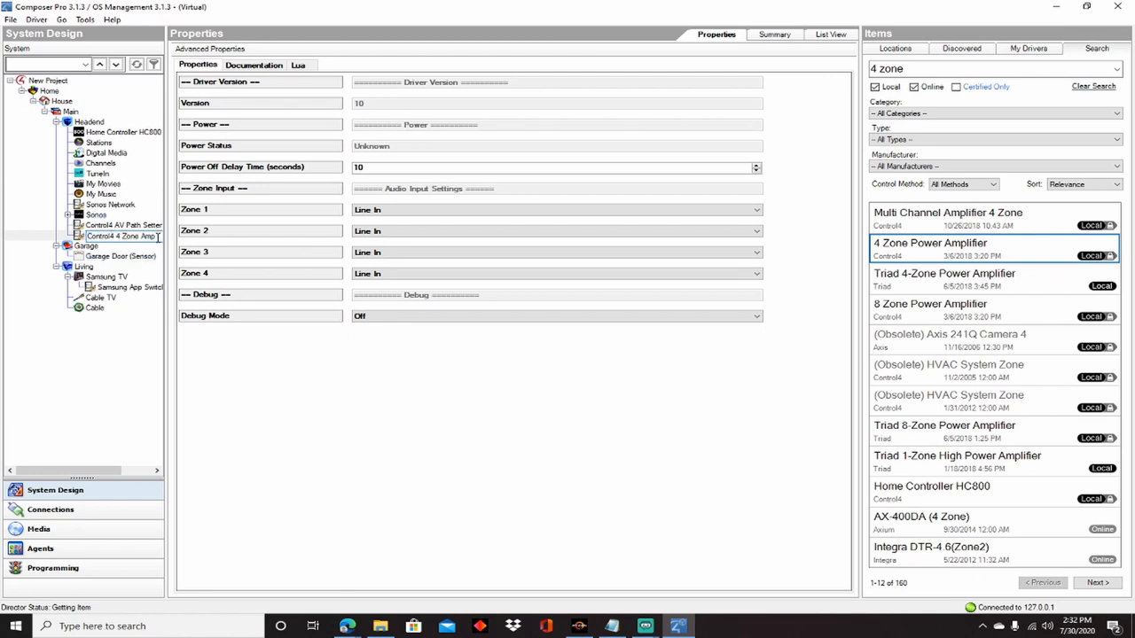
mouse_move(124, 224)
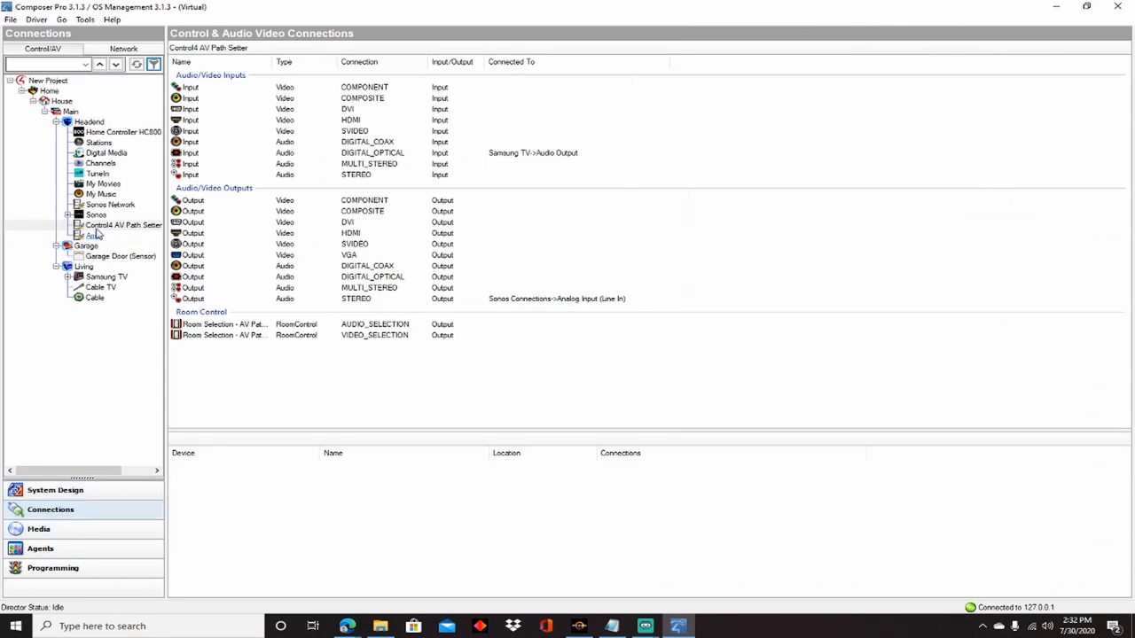
Step: Wire the Amp's Power Control Relay to HC800 RELAY 2 and Power Status Contact to CONTACT 2
left_click(92, 235)
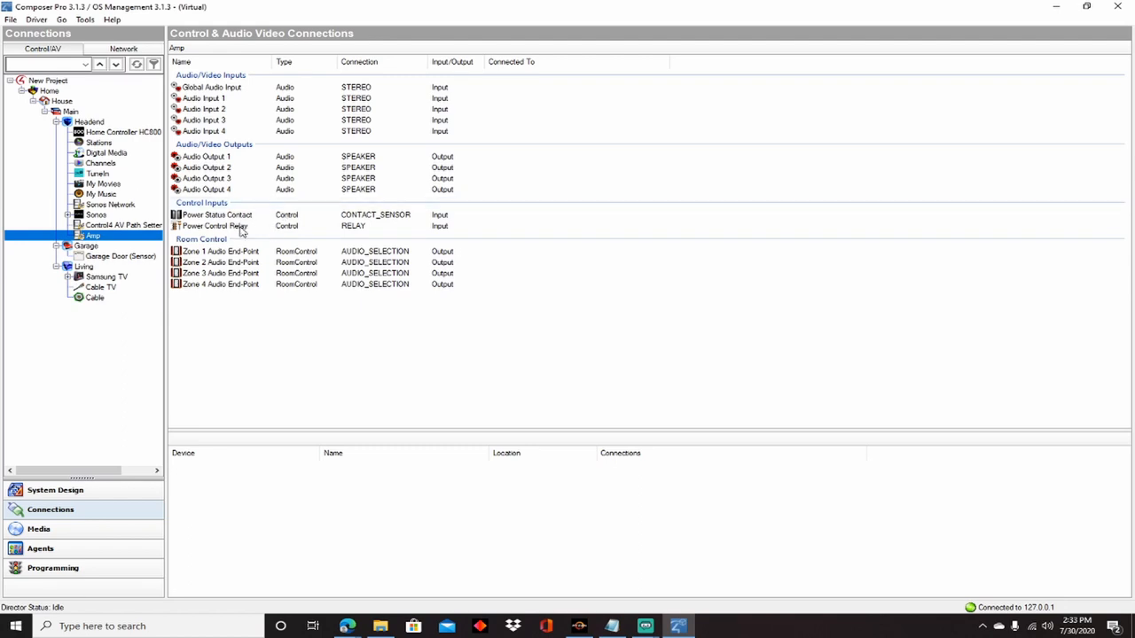
mouse_move(257, 229)
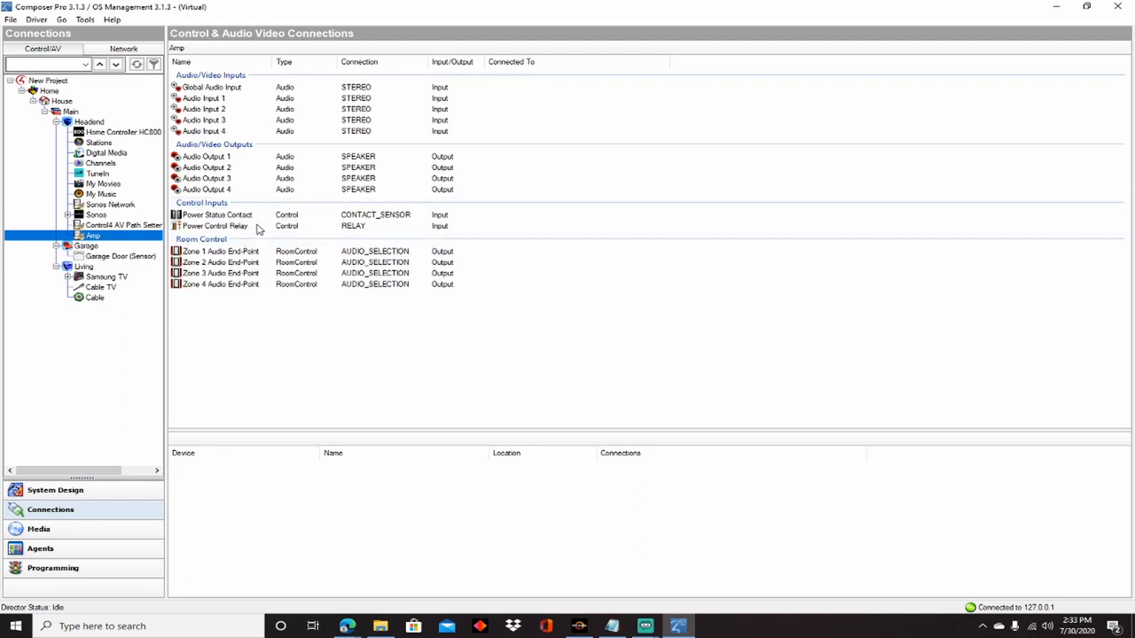
mouse_move(306, 255)
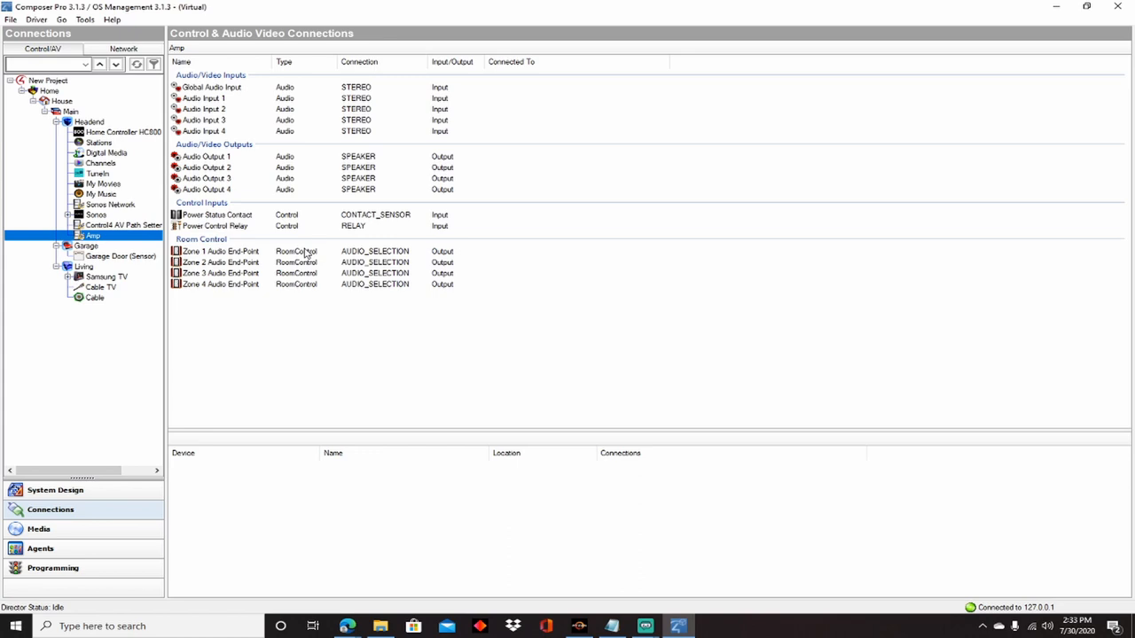
mouse_move(248, 232)
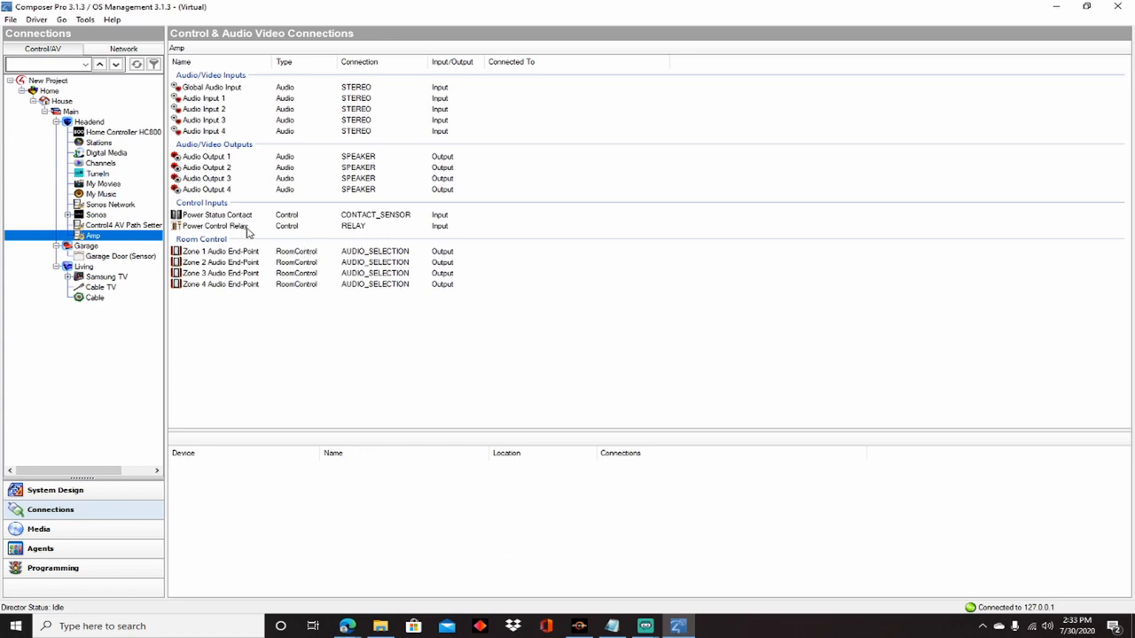
left_click(215, 226)
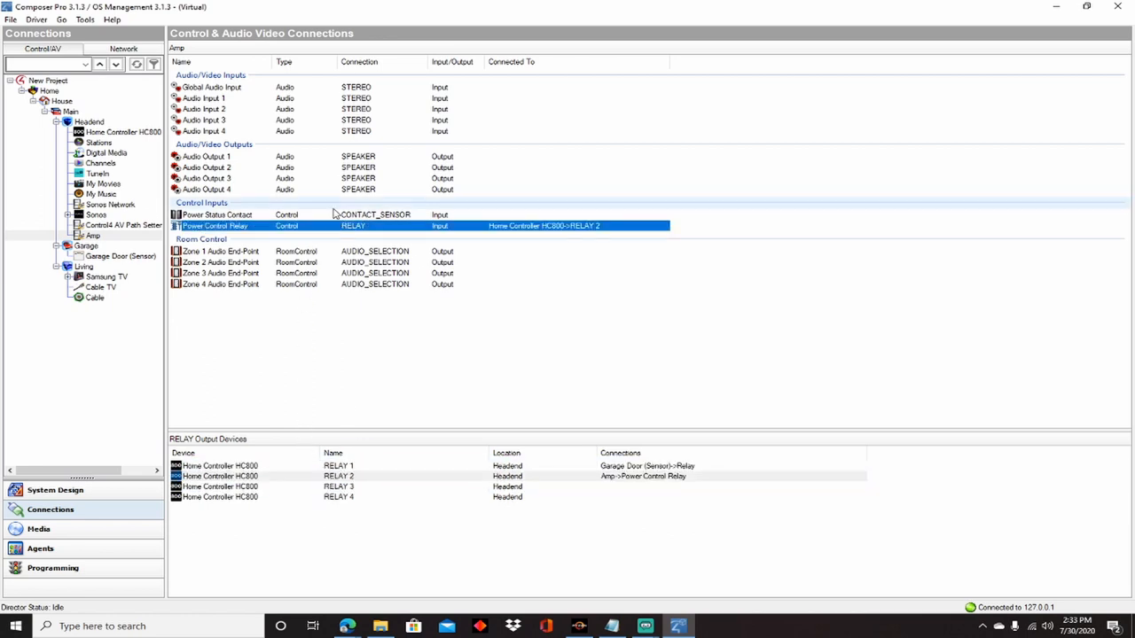
left_click(217, 214)
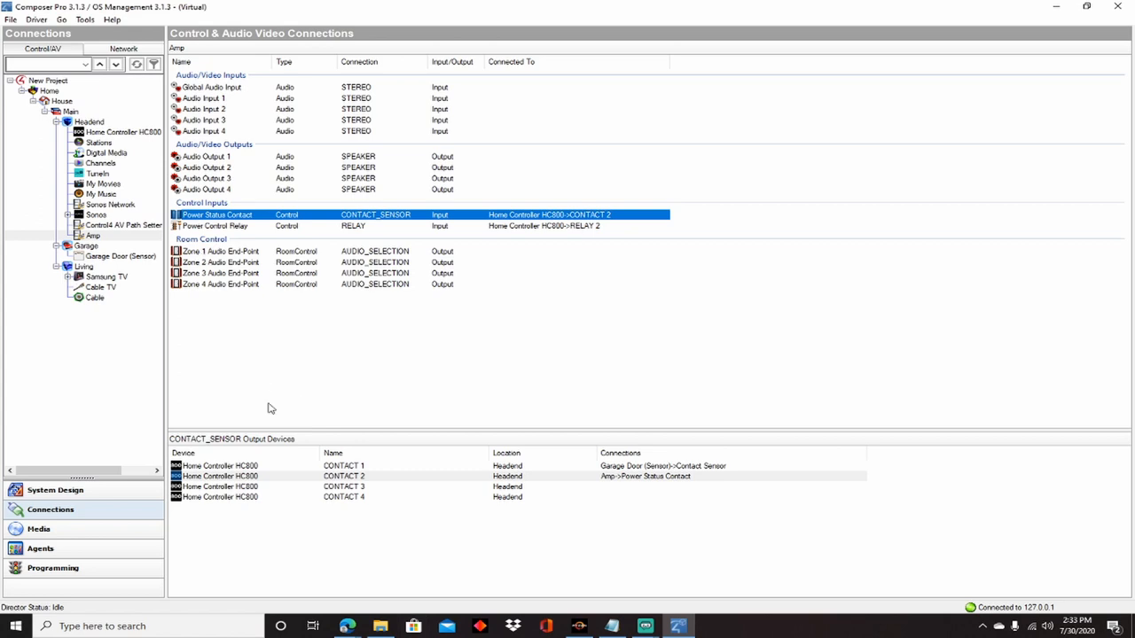
mouse_move(199, 334)
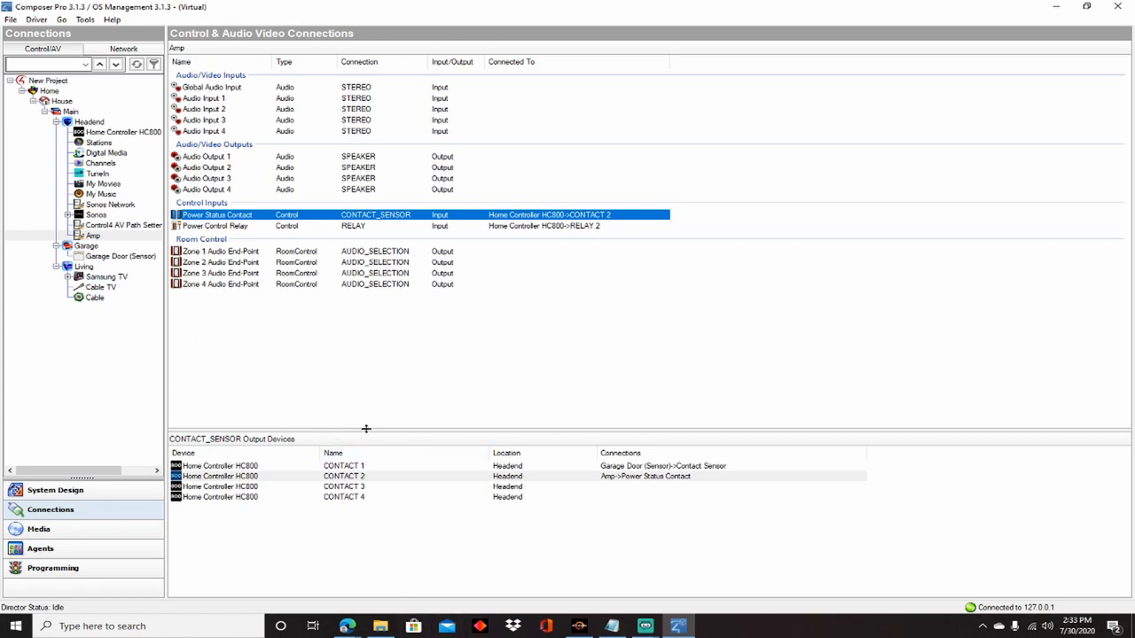
mouse_move(361, 429)
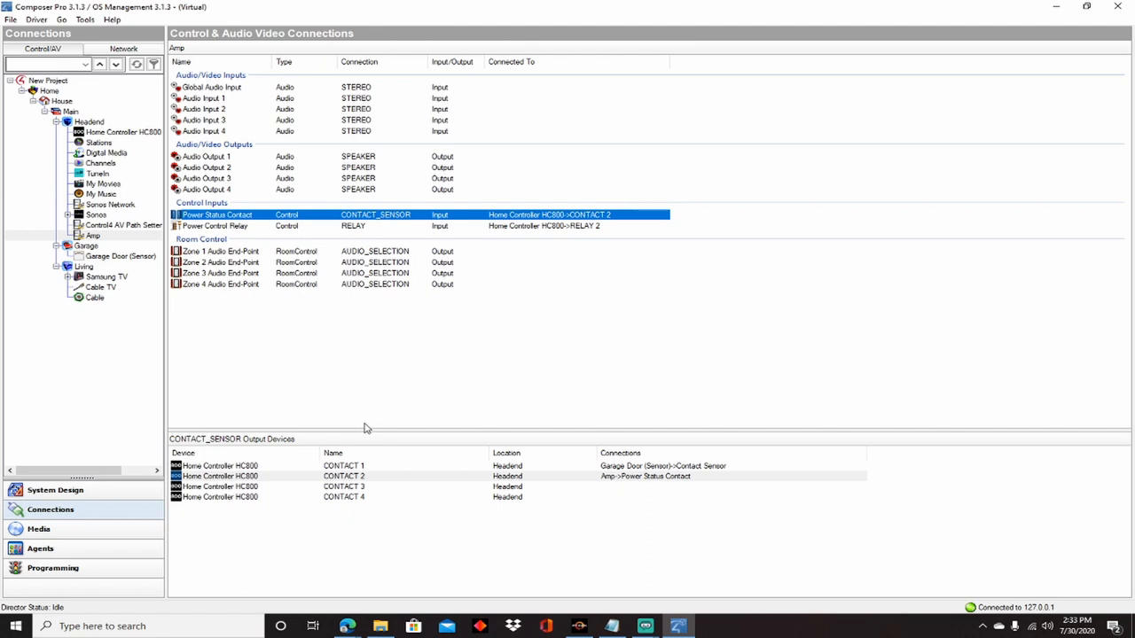
mouse_move(356, 432)
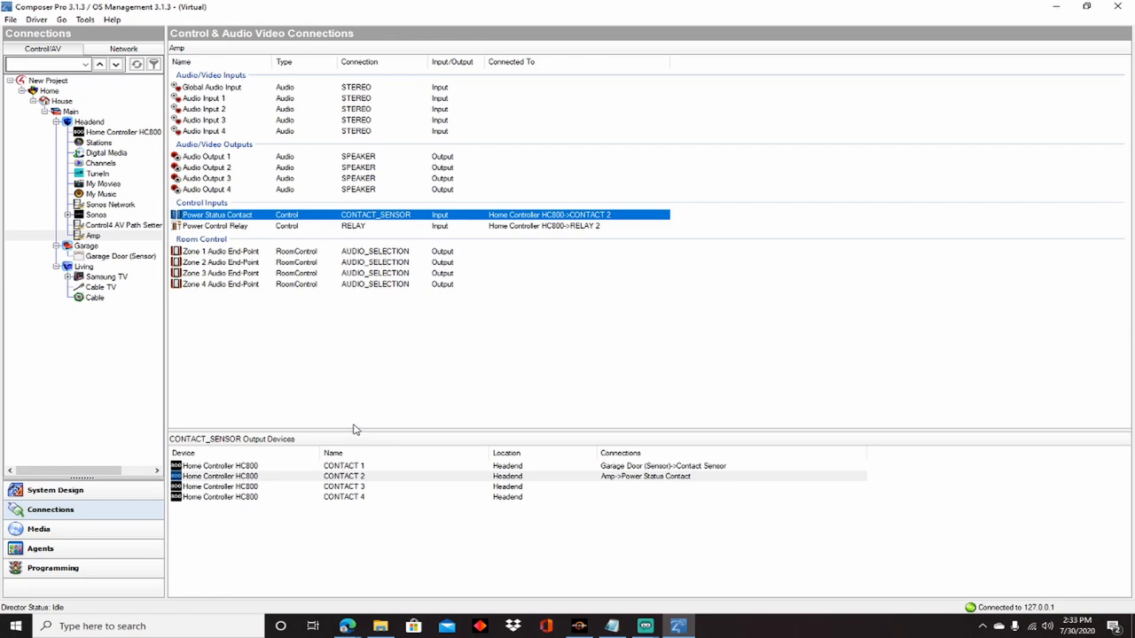
mouse_move(344, 404)
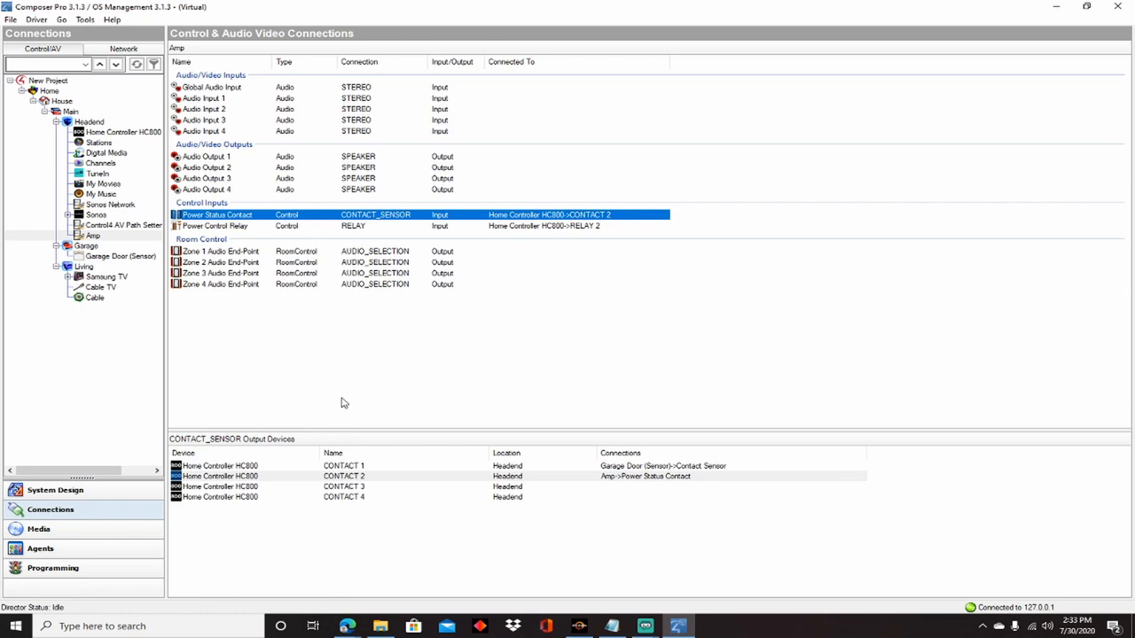
mouse_move(246, 364)
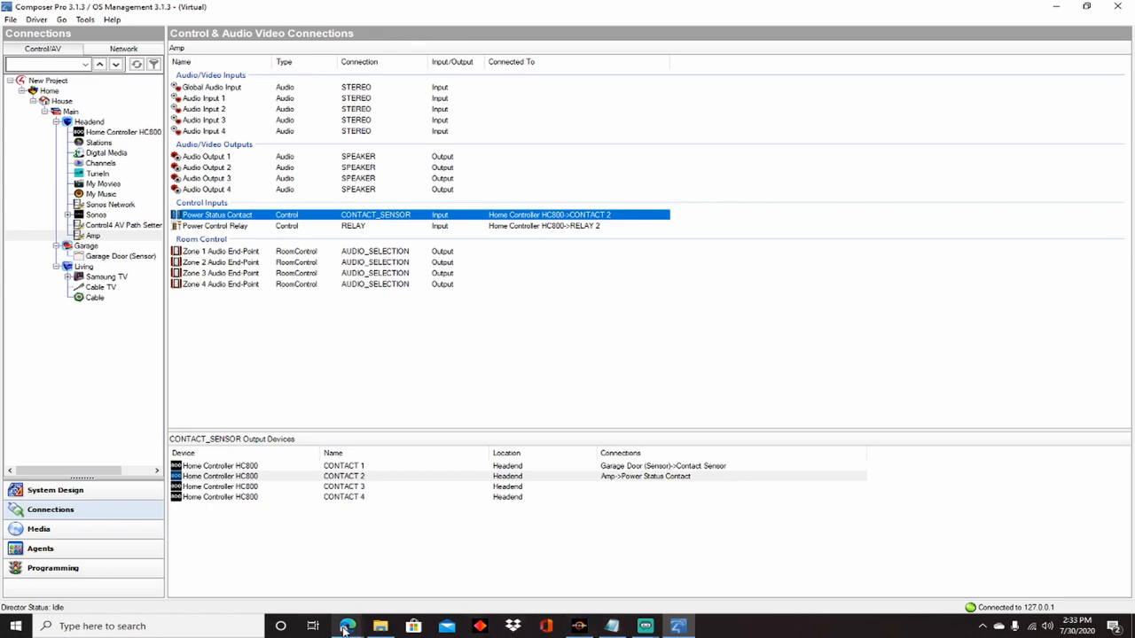
left_click(347, 626)
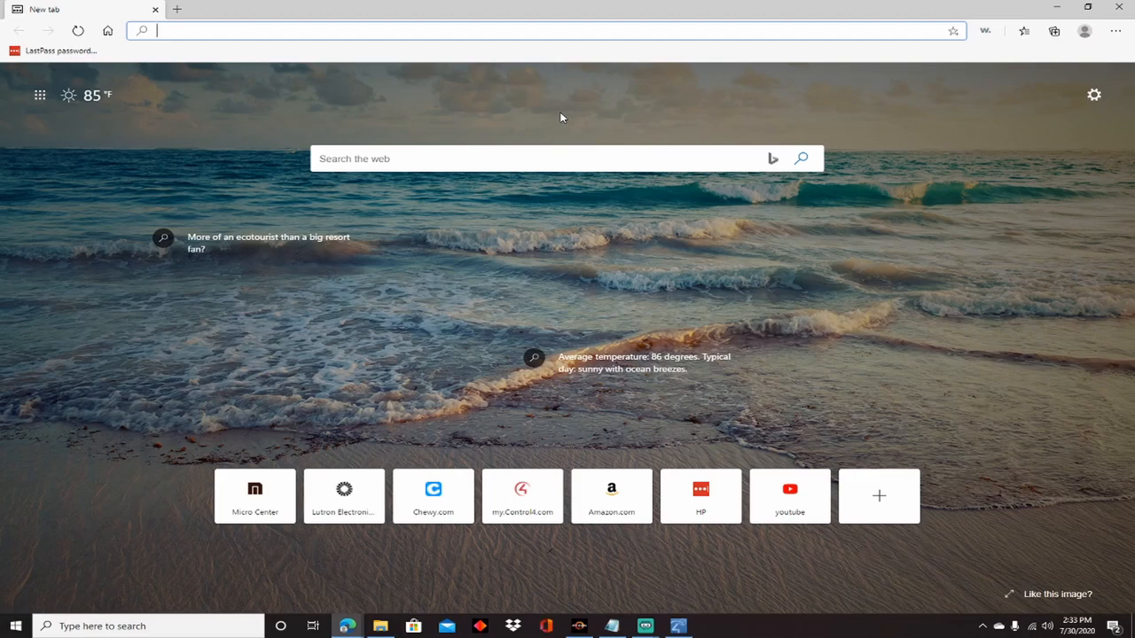
Step: Search images for HC800 and open the Control4 HC-800 data sheet PDF
type("HC800")
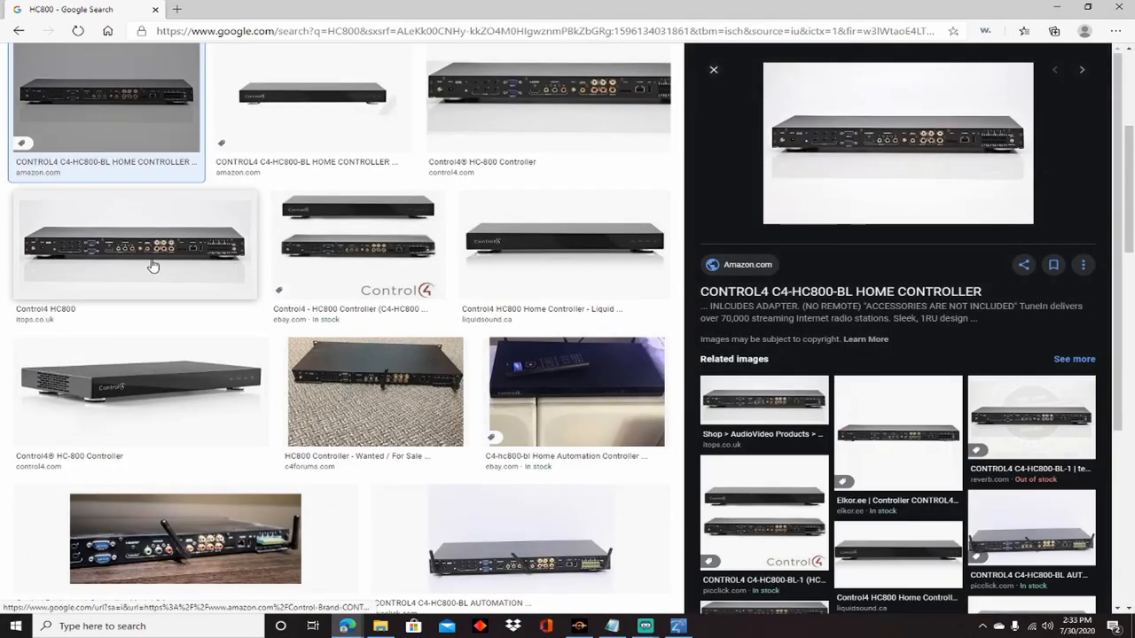
mouse_move(559, 106)
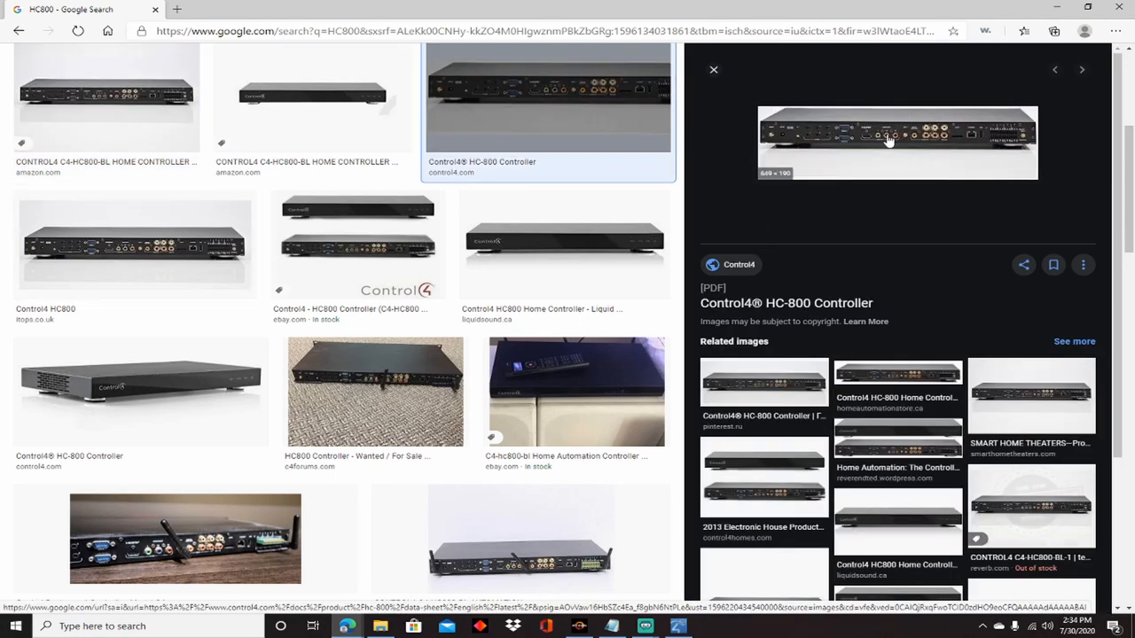
left_click(897, 142)
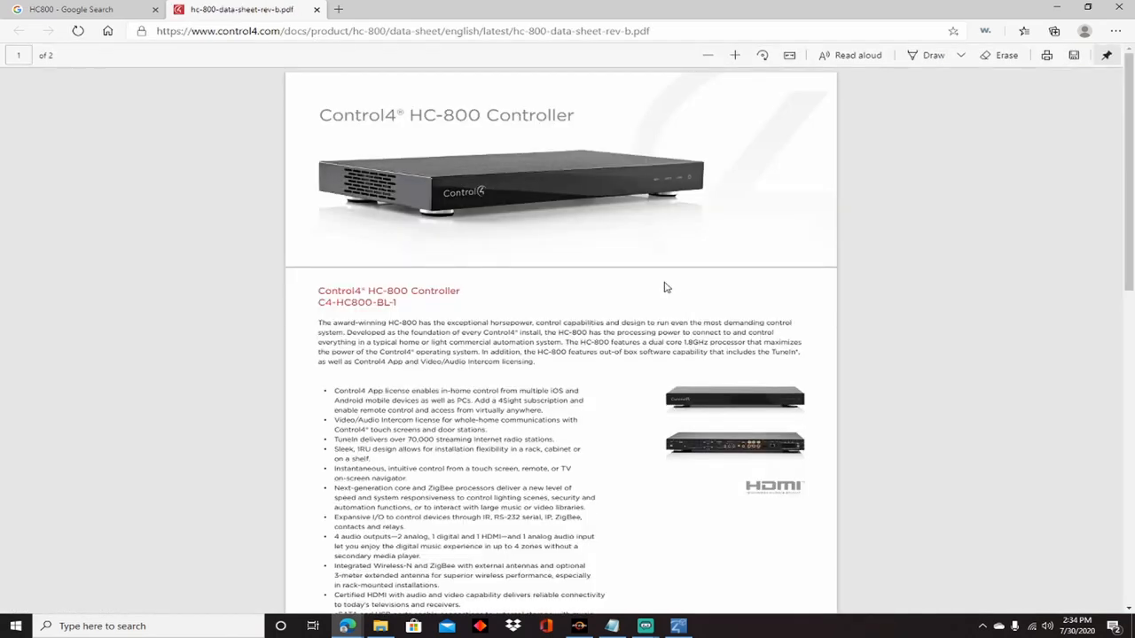
scroll("down", 3)
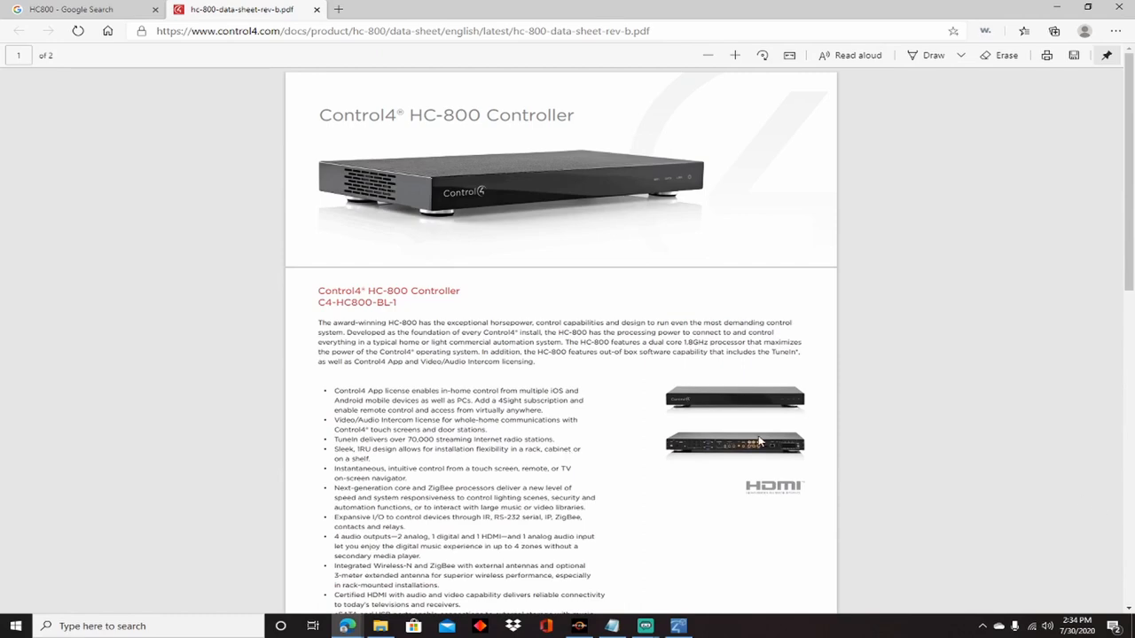
mouse_move(1049, 210)
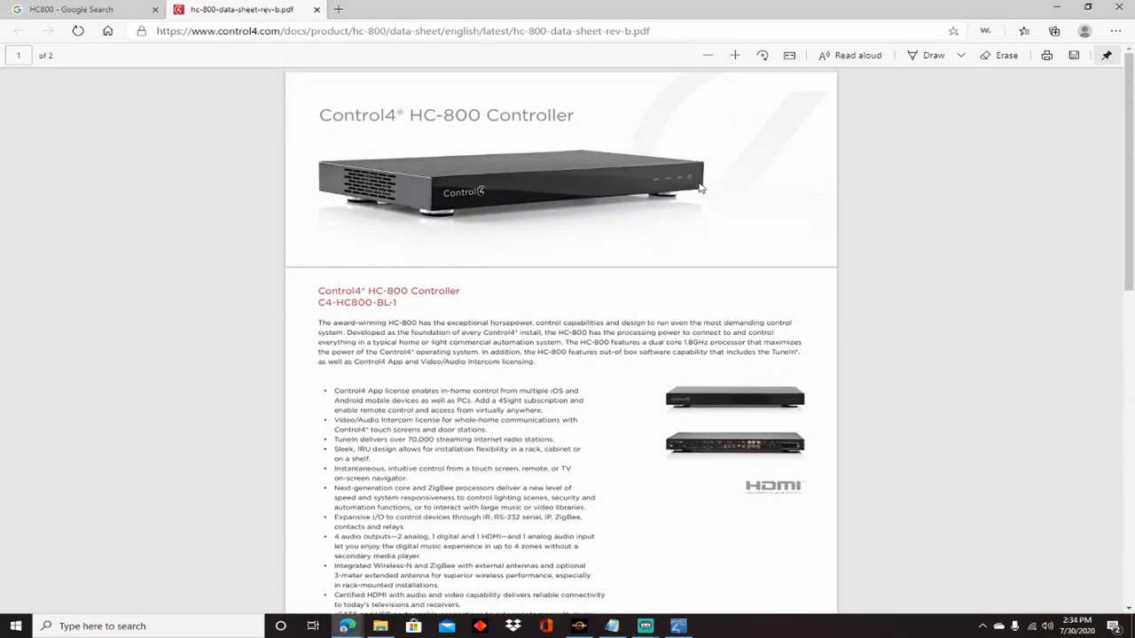
Step: Return to the HC800 image results and view the rear-panel terminal photo
left_click(71, 10)
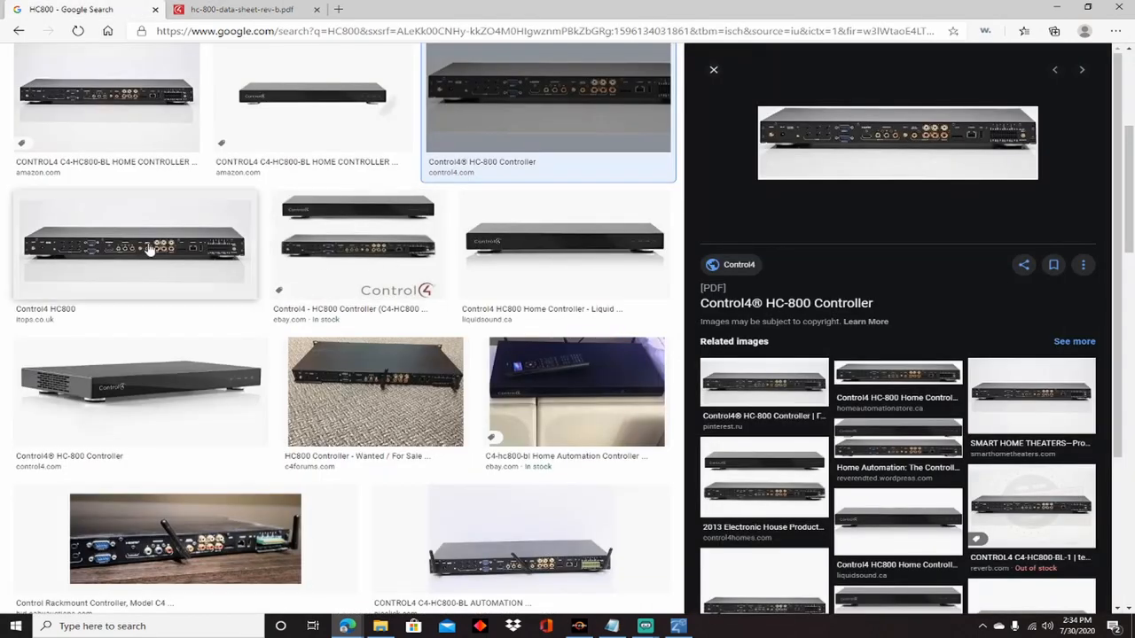
left_click(713, 69)
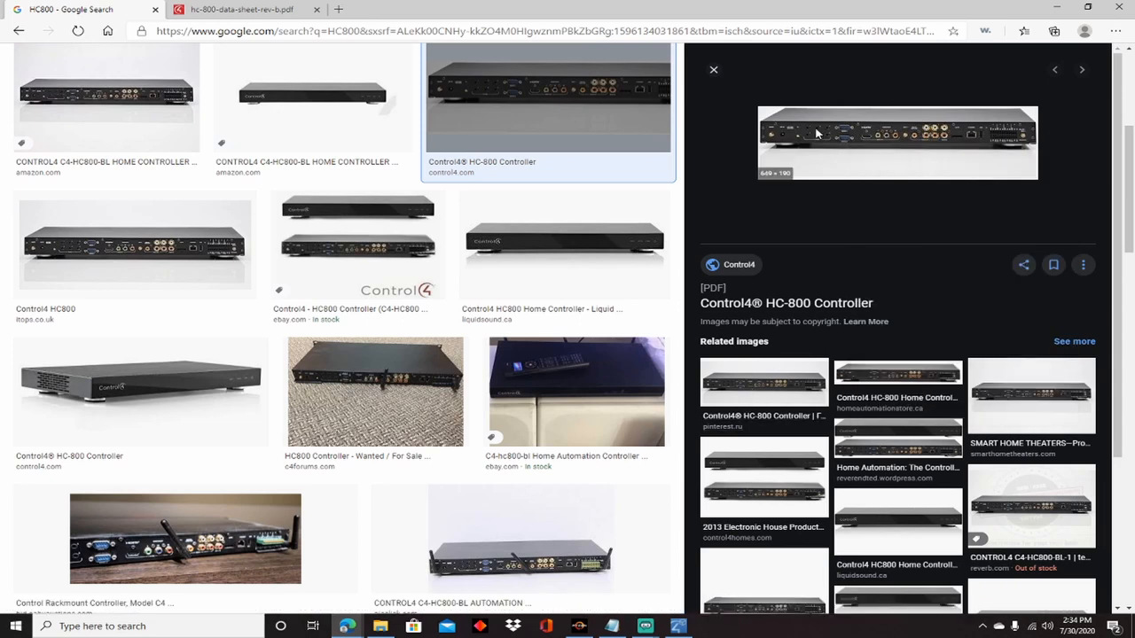
left_click(239, 9)
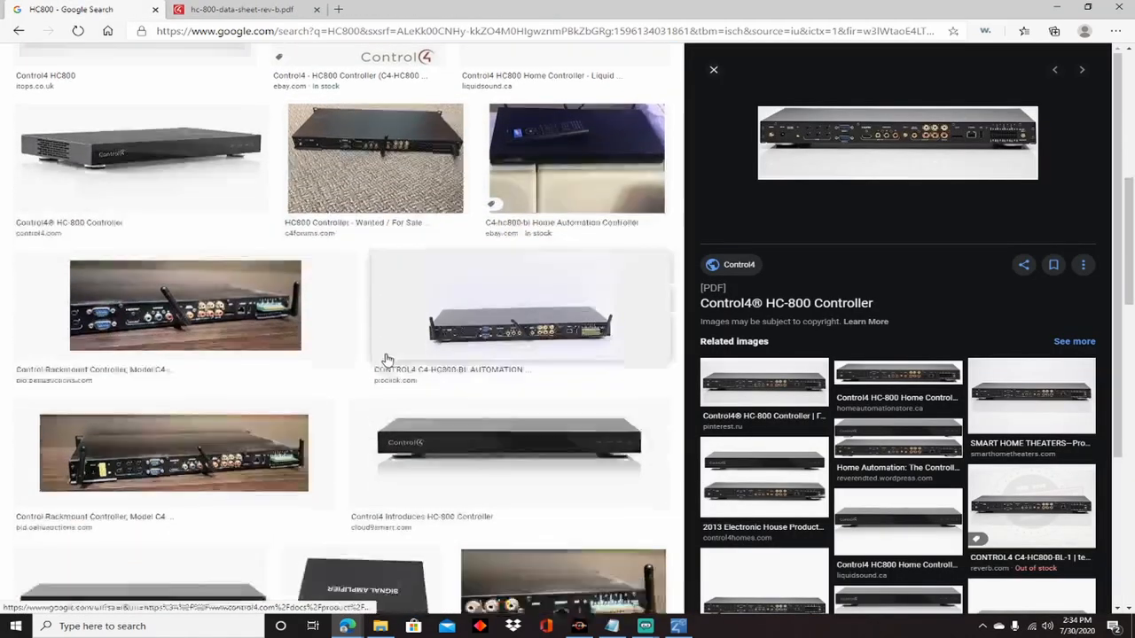
scroll("down", 3)
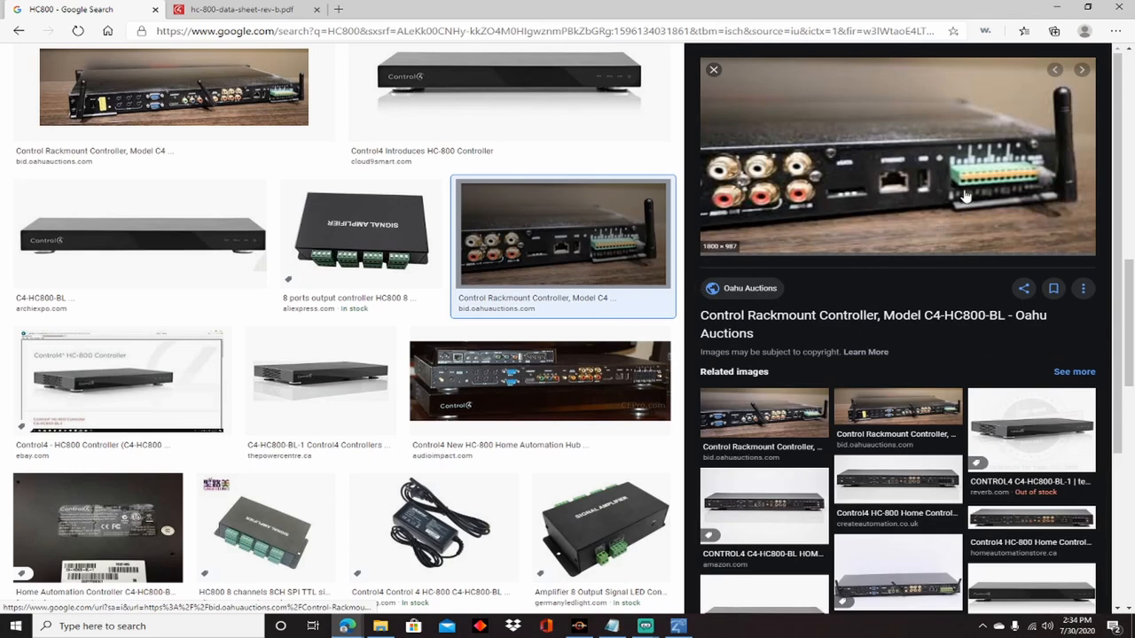
mouse_move(883, 479)
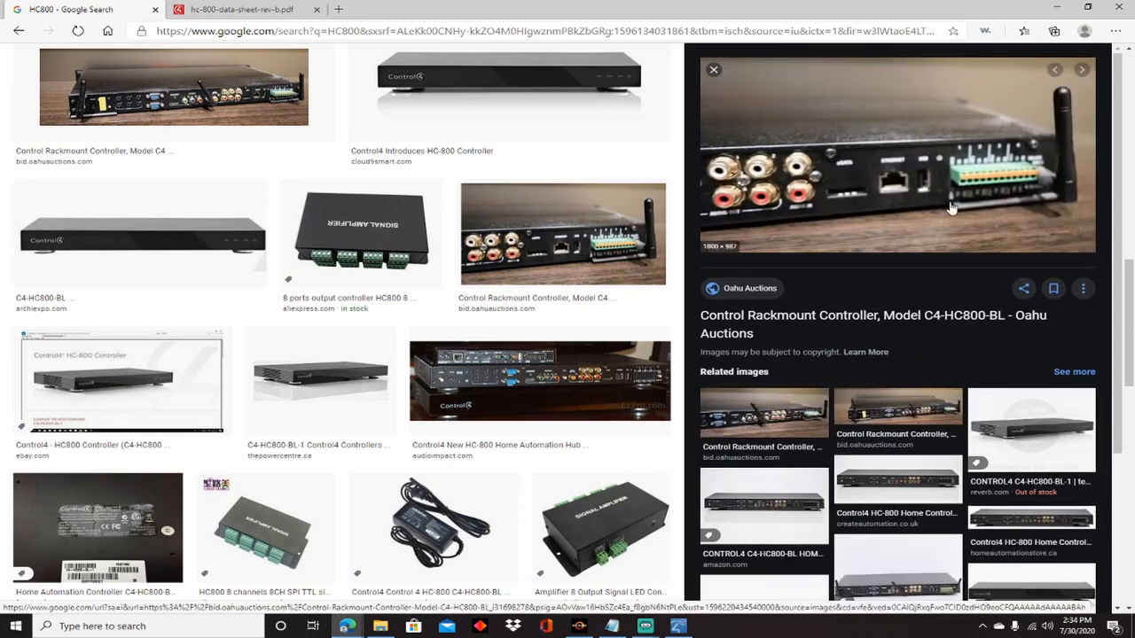
mouse_move(958, 195)
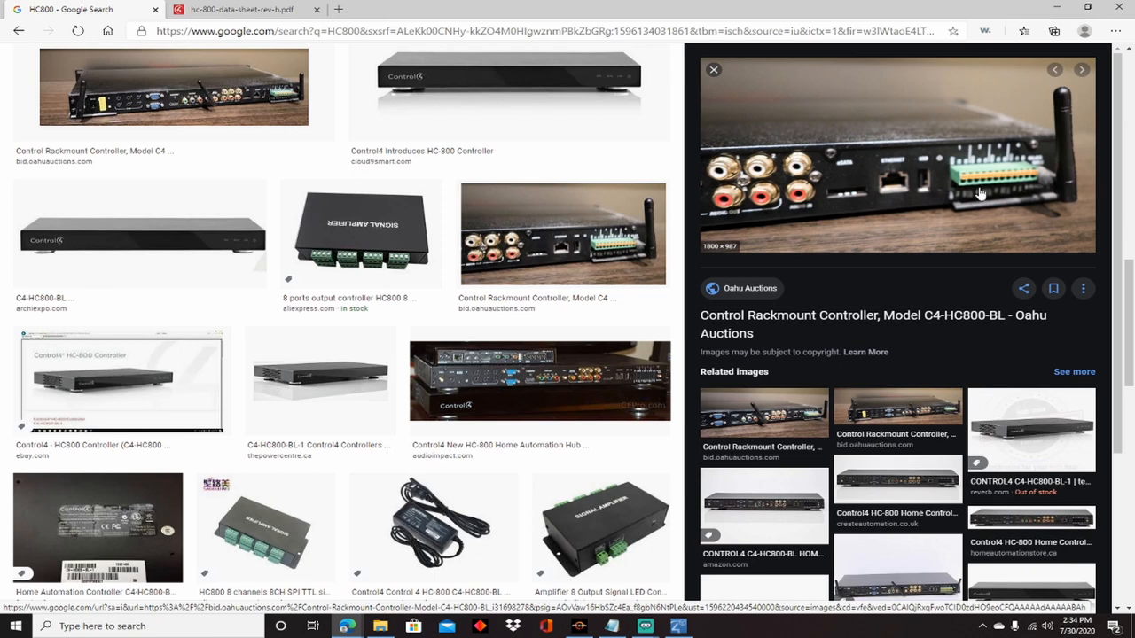
mouse_move(960, 174)
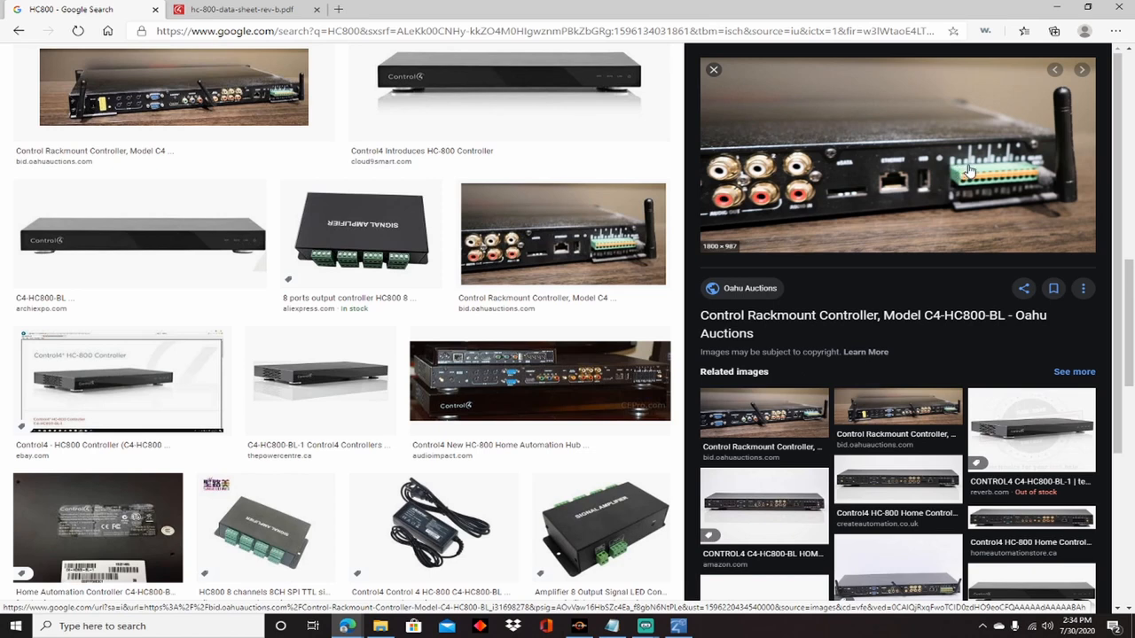
mouse_move(953, 197)
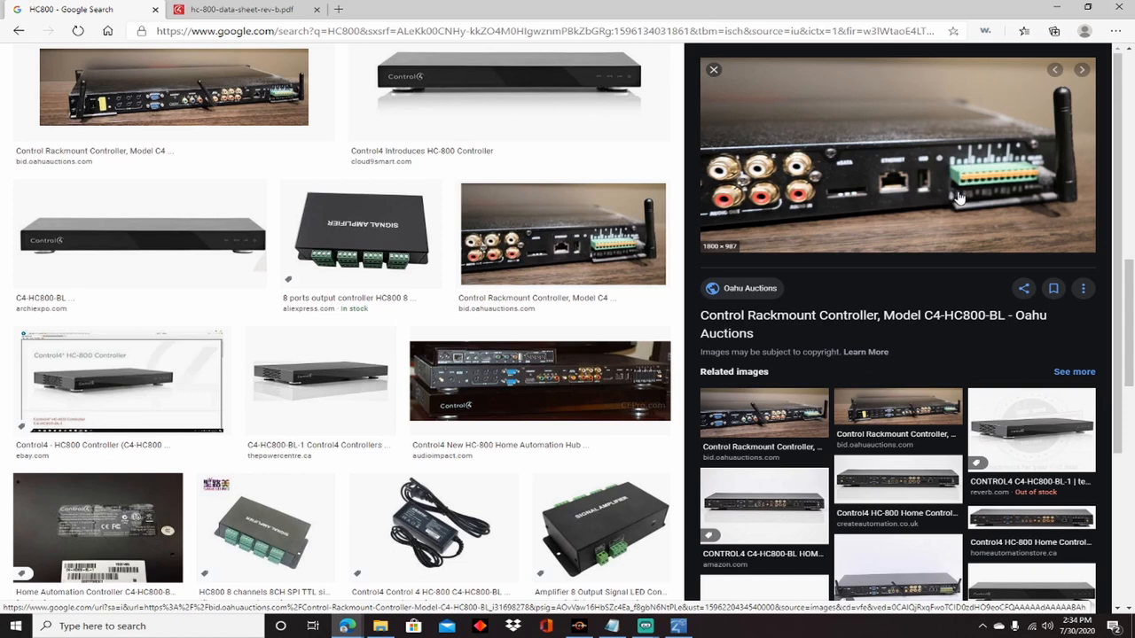
mouse_move(930, 245)
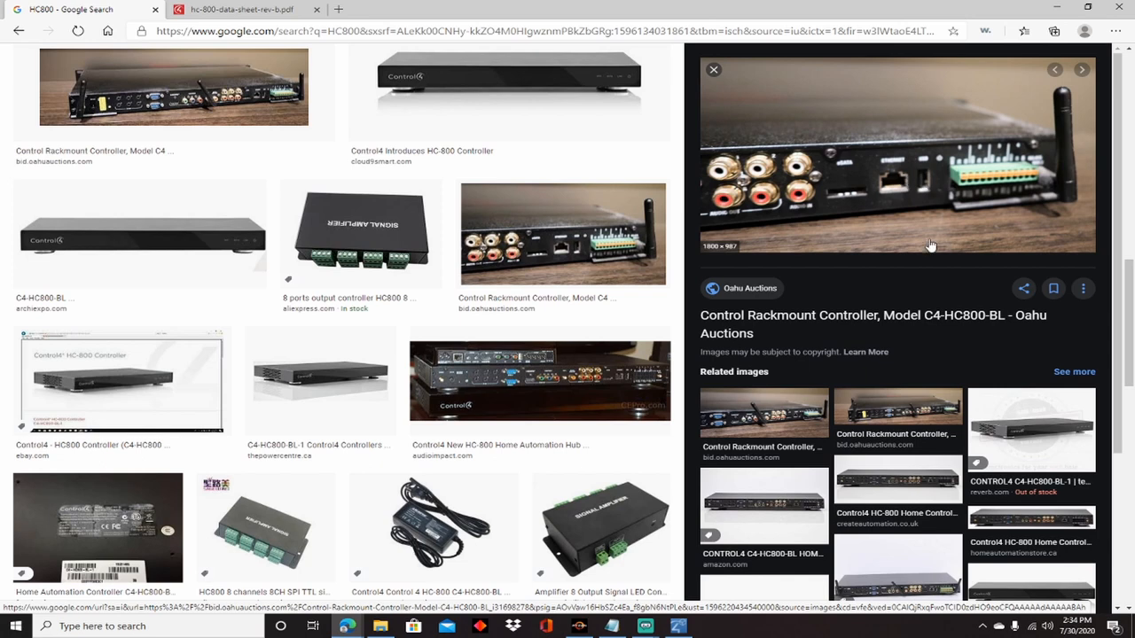
mouse_move(959, 186)
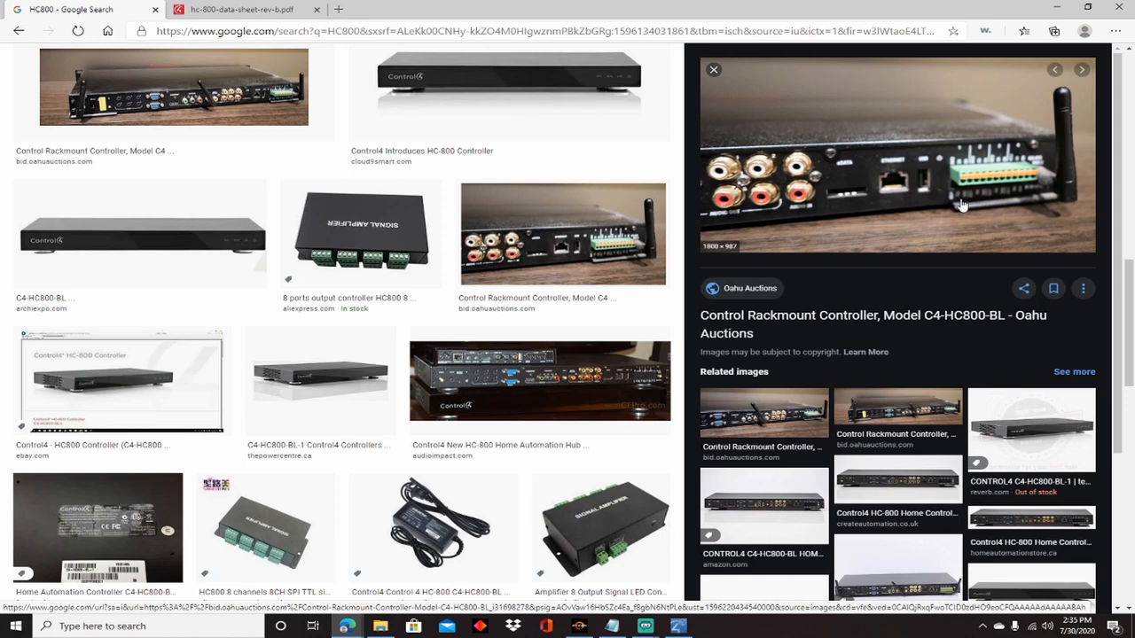
mouse_move(954, 193)
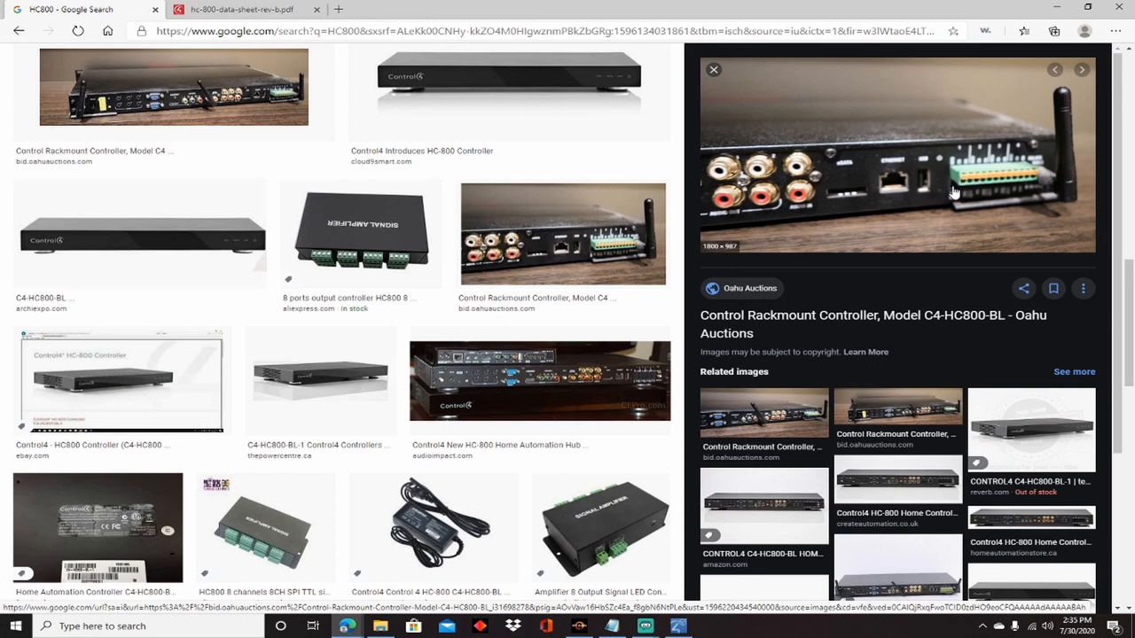
mouse_move(969, 185)
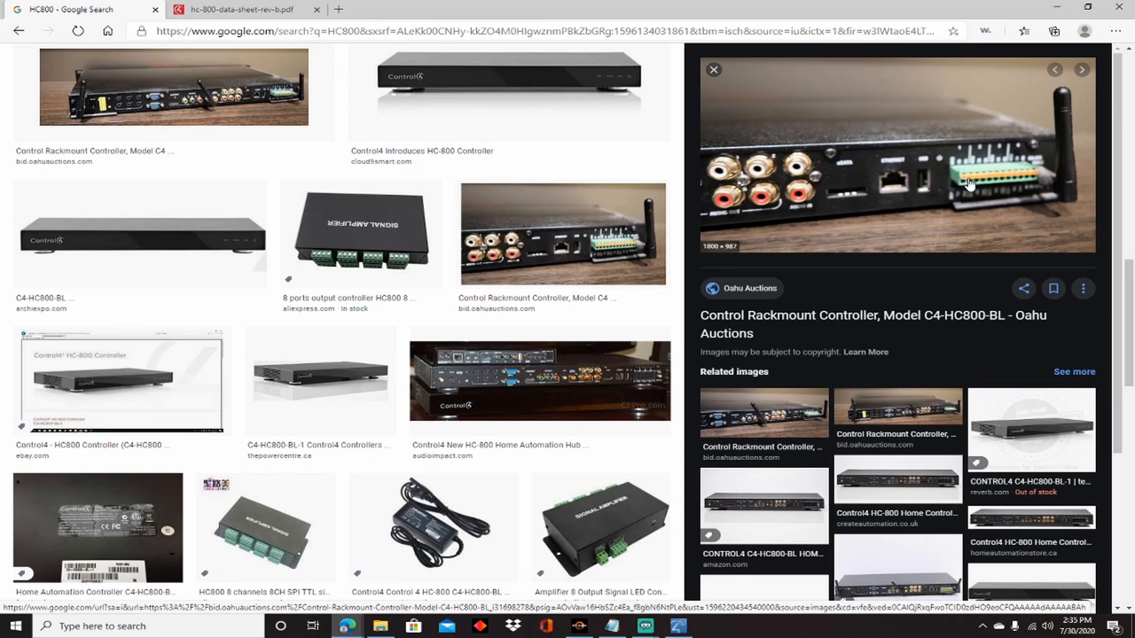
mouse_move(964, 182)
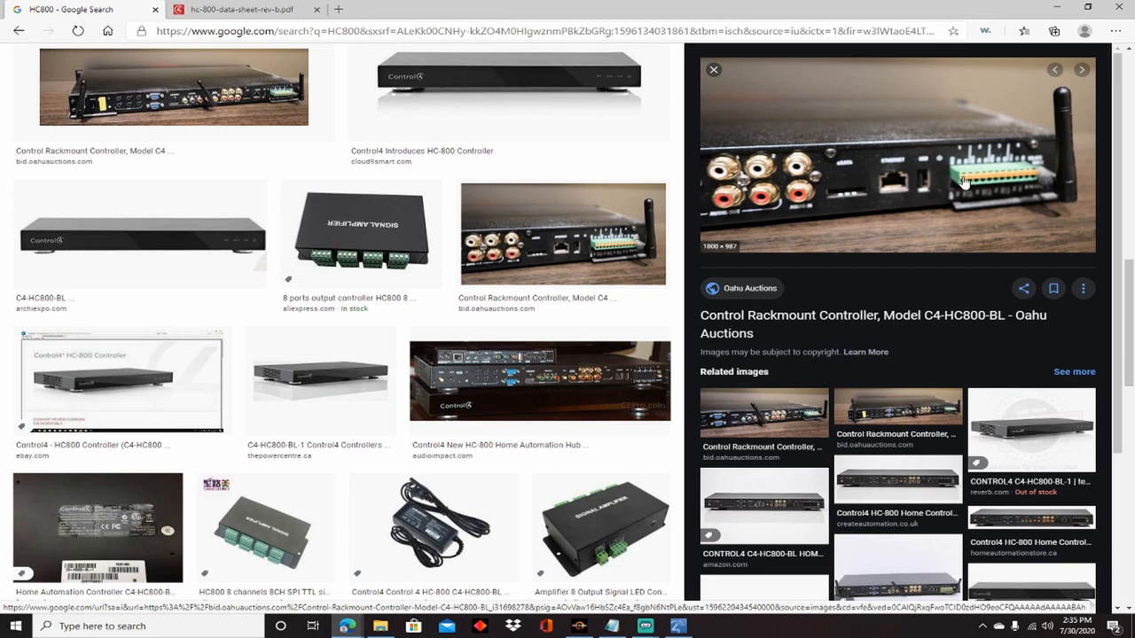
mouse_move(956, 202)
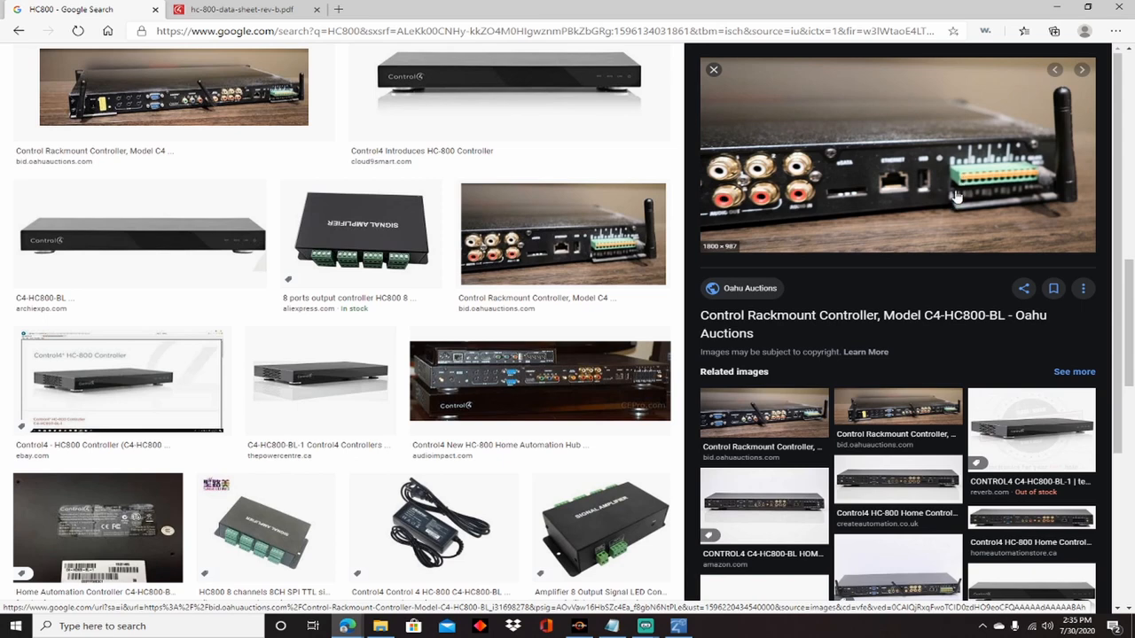
mouse_move(973, 218)
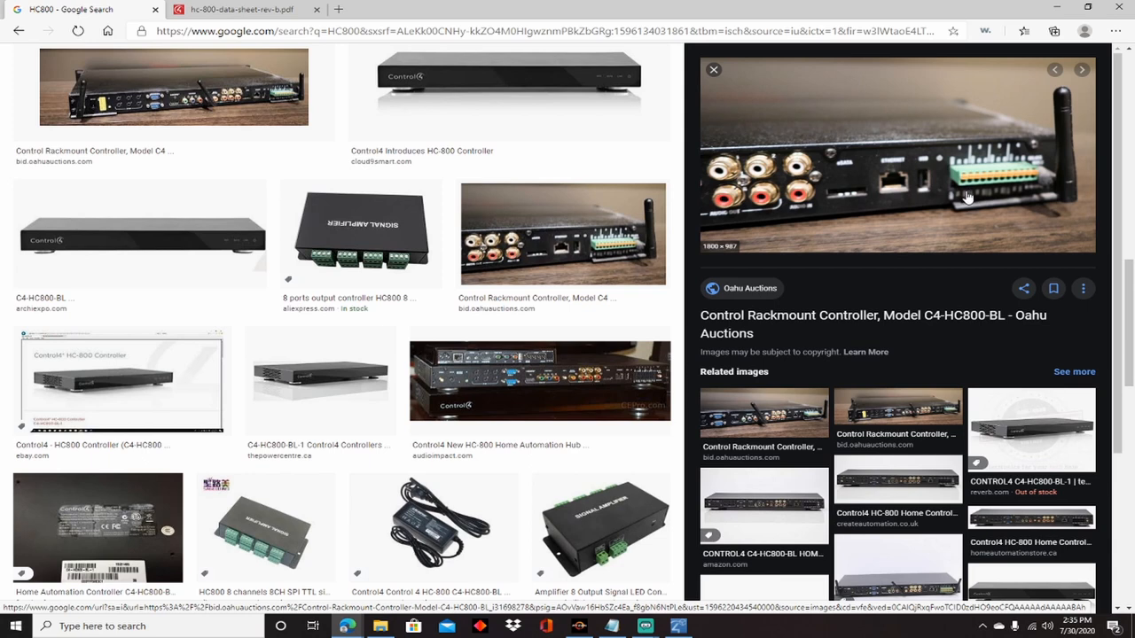
mouse_move(966, 210)
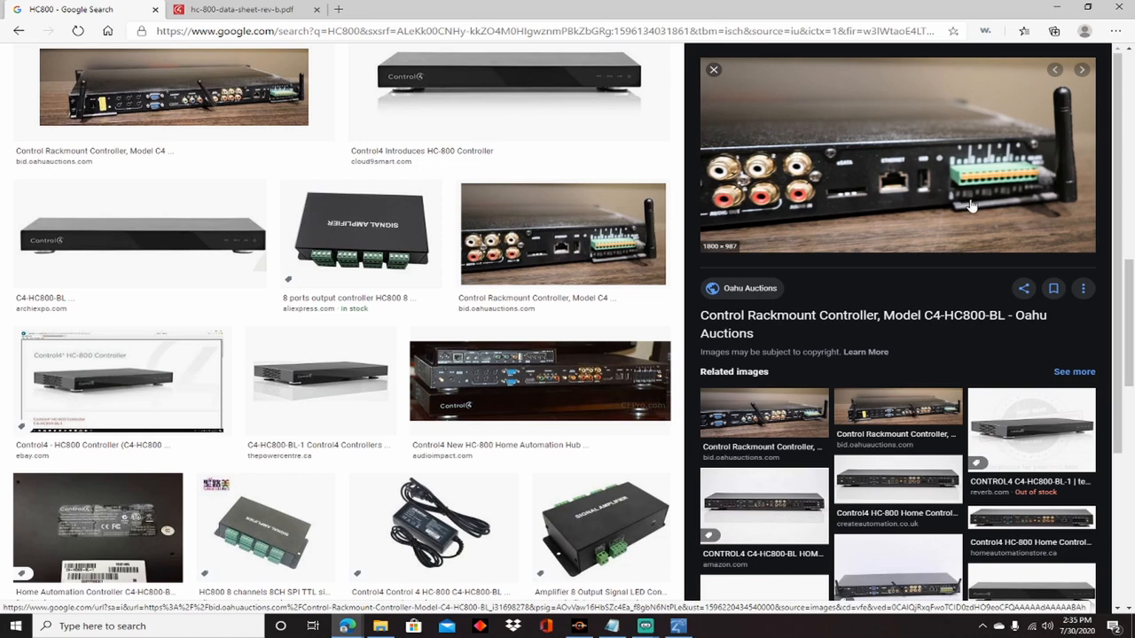
mouse_move(935, 231)
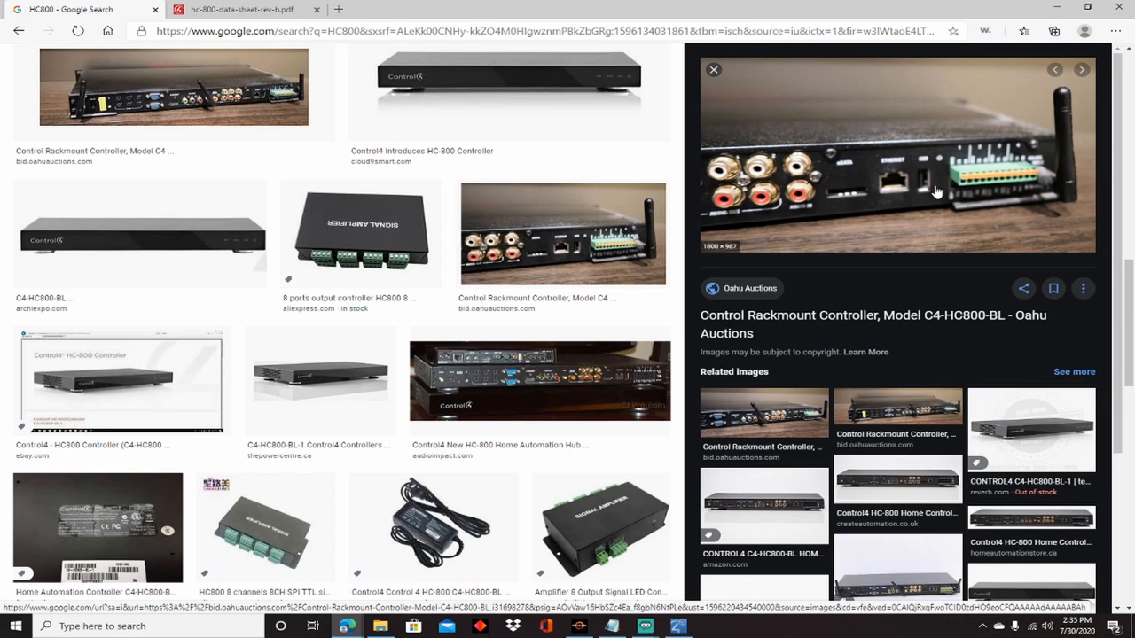
mouse_move(970, 163)
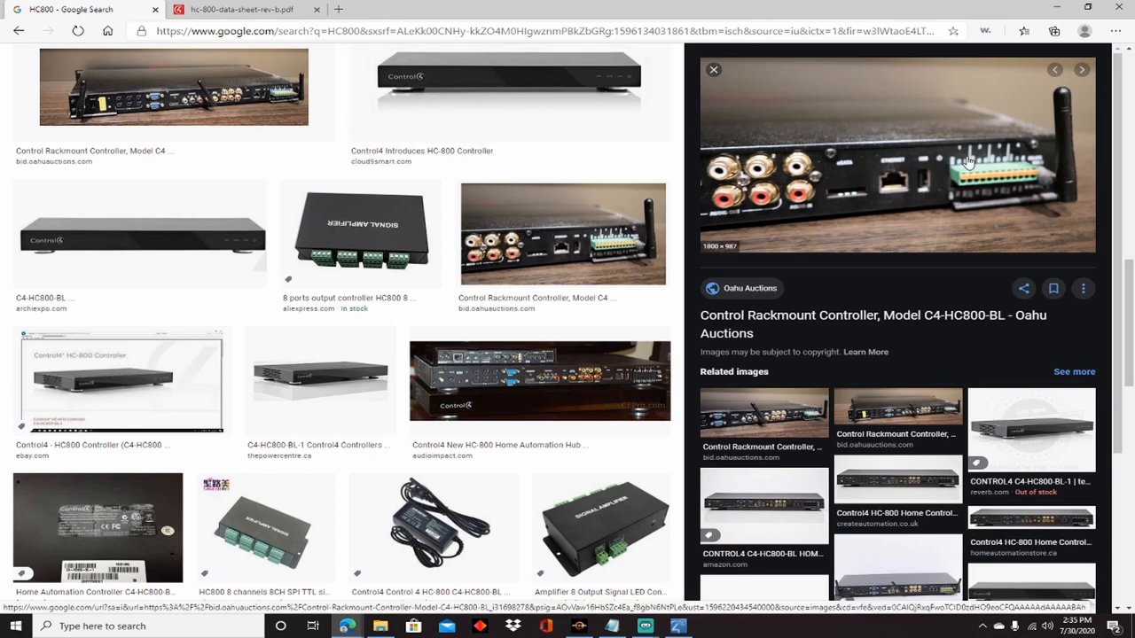
mouse_move(973, 186)
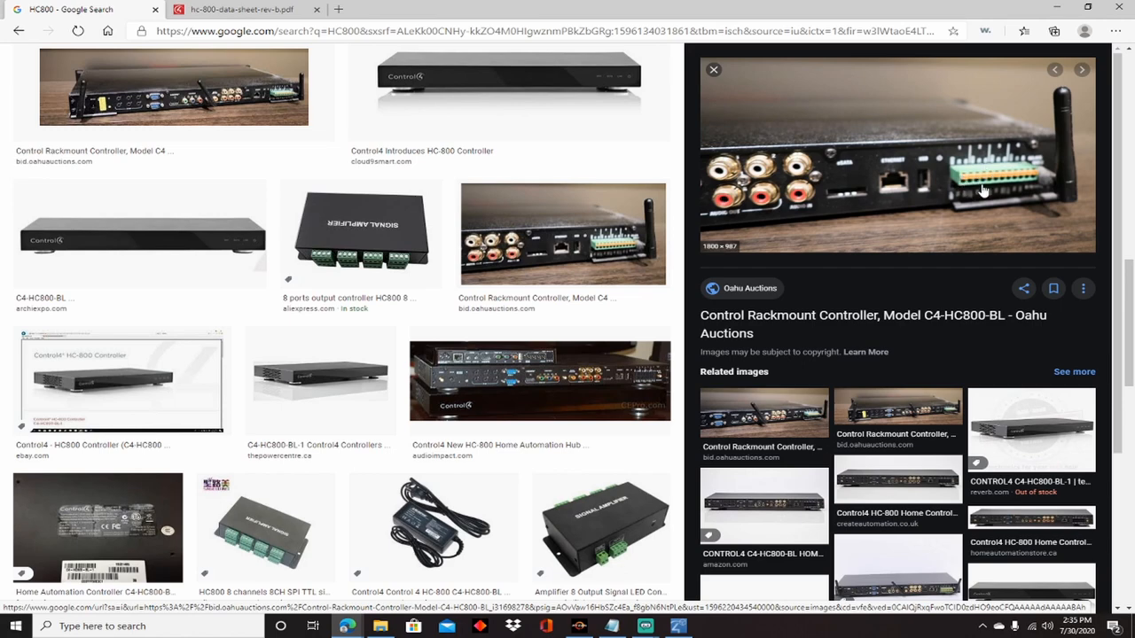
Step: Back in Composer Pro, select Amp to view its HC800 CONTACT 2 and RELAY 2 links
left_click(676, 627)
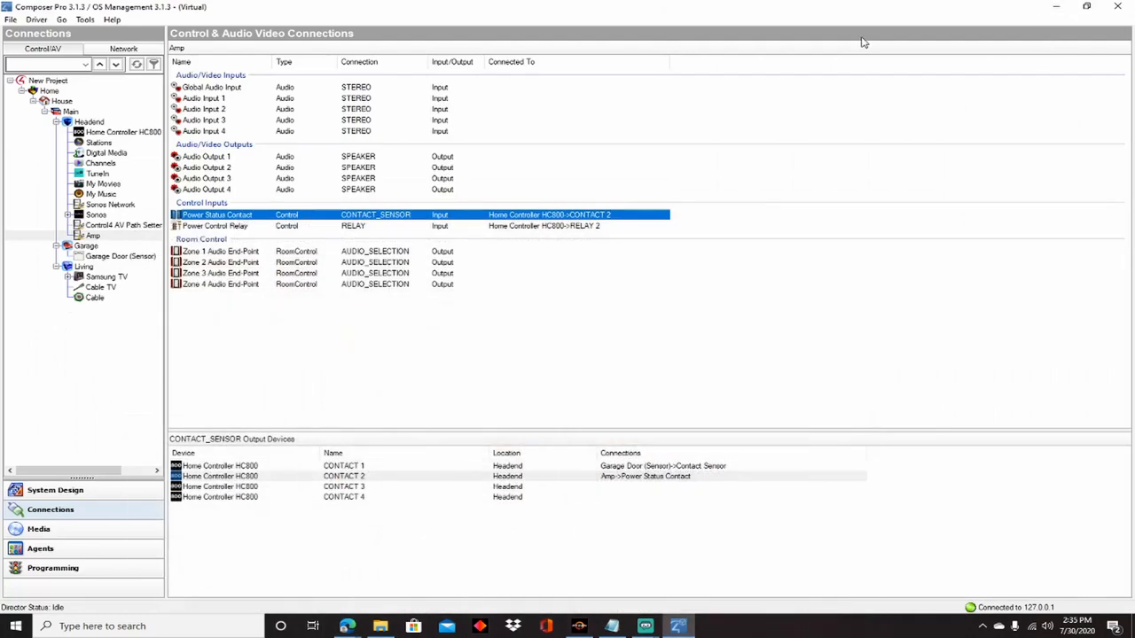
mouse_move(603, 477)
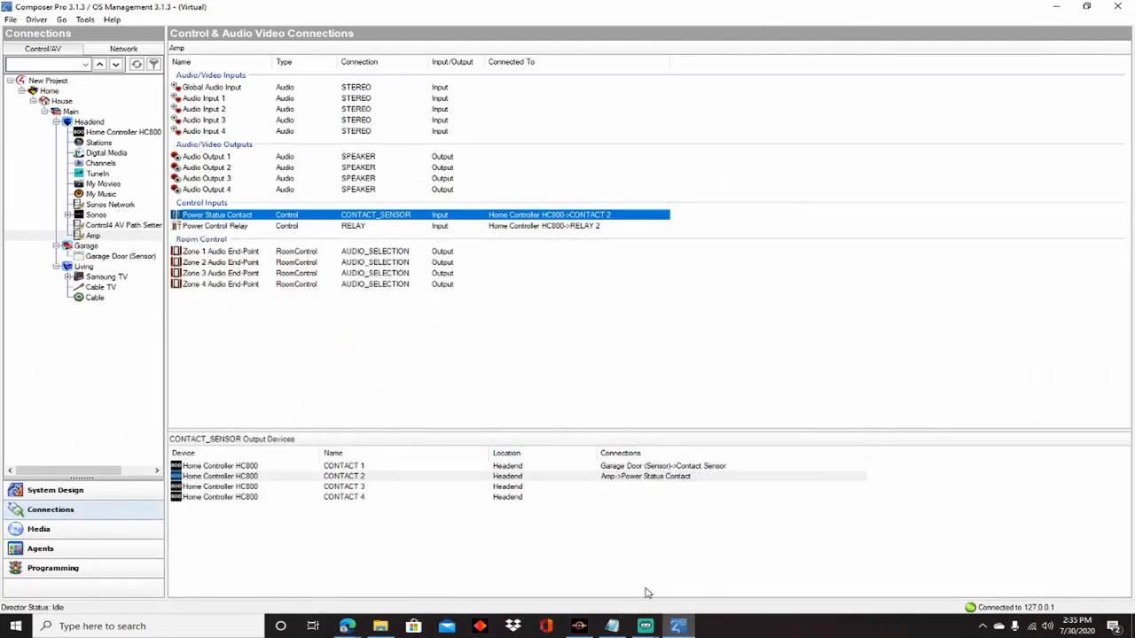
mouse_move(643, 497)
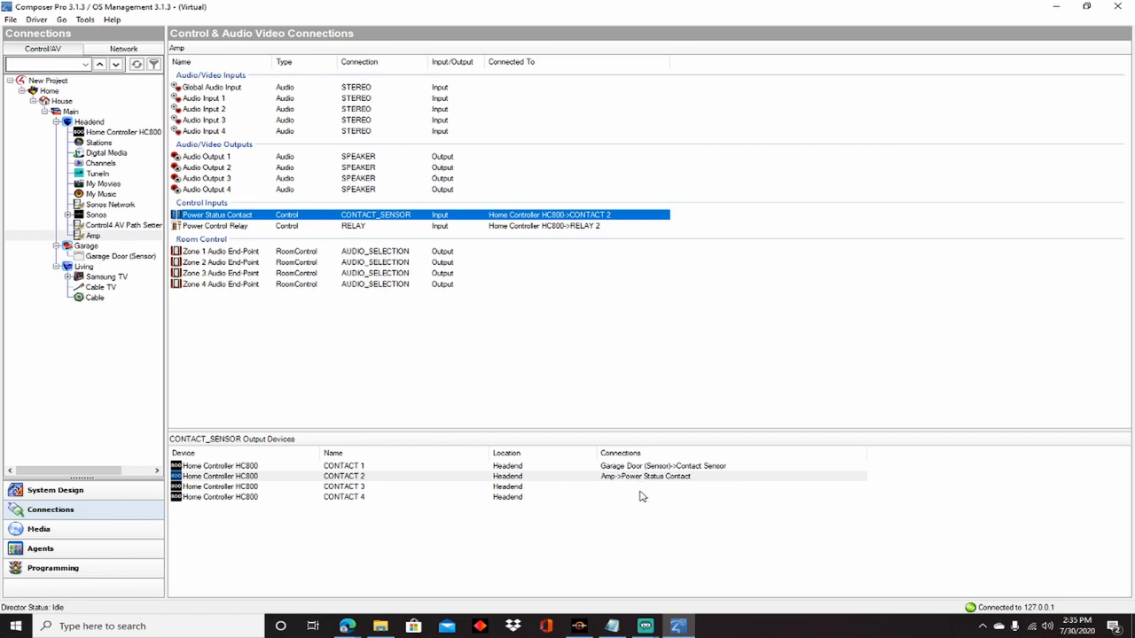
mouse_move(628, 498)
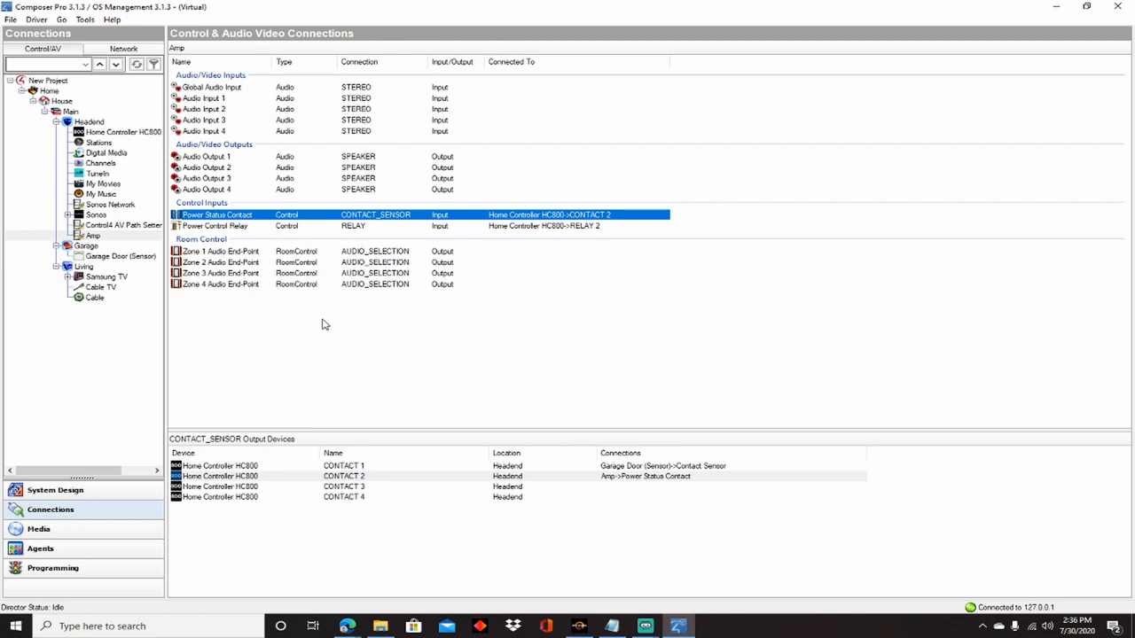
mouse_move(423, 320)
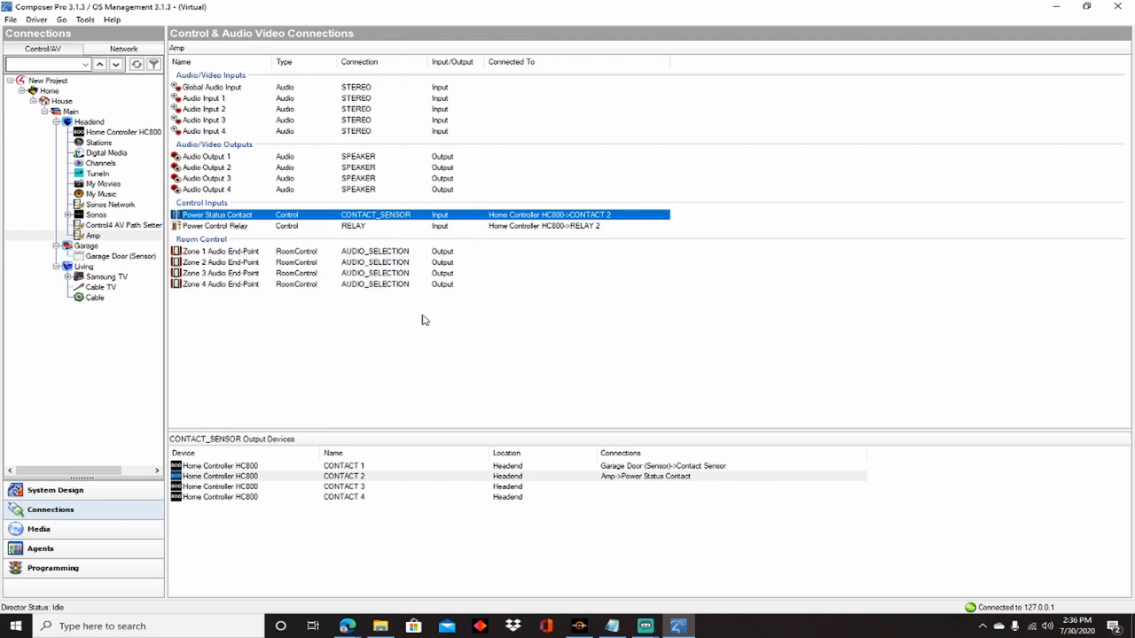
mouse_move(421, 312)
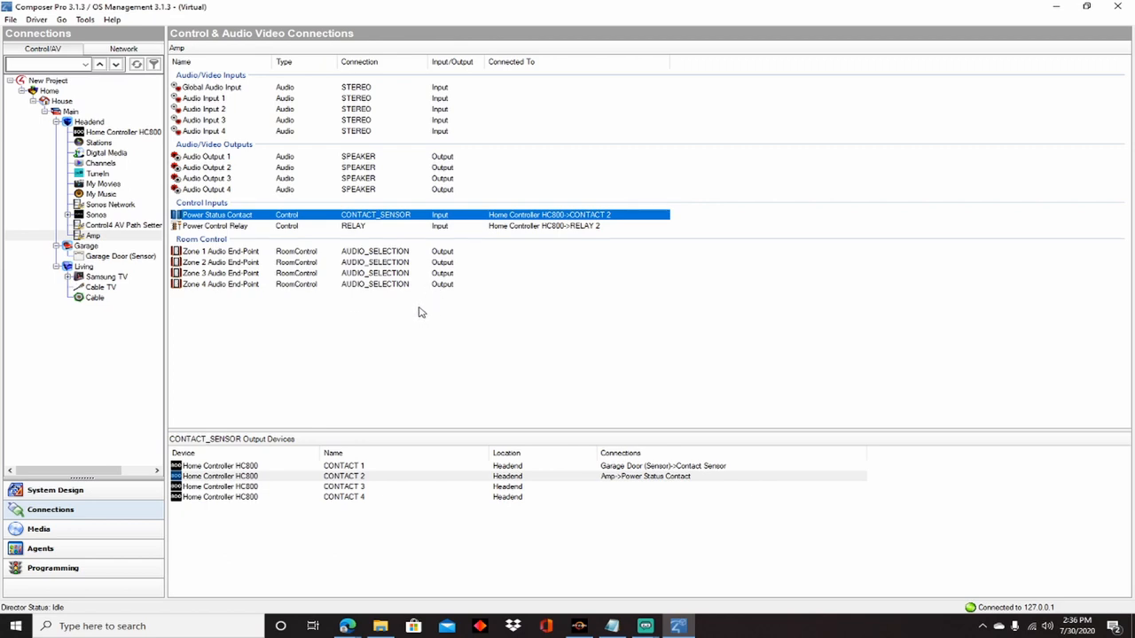
mouse_move(449, 297)
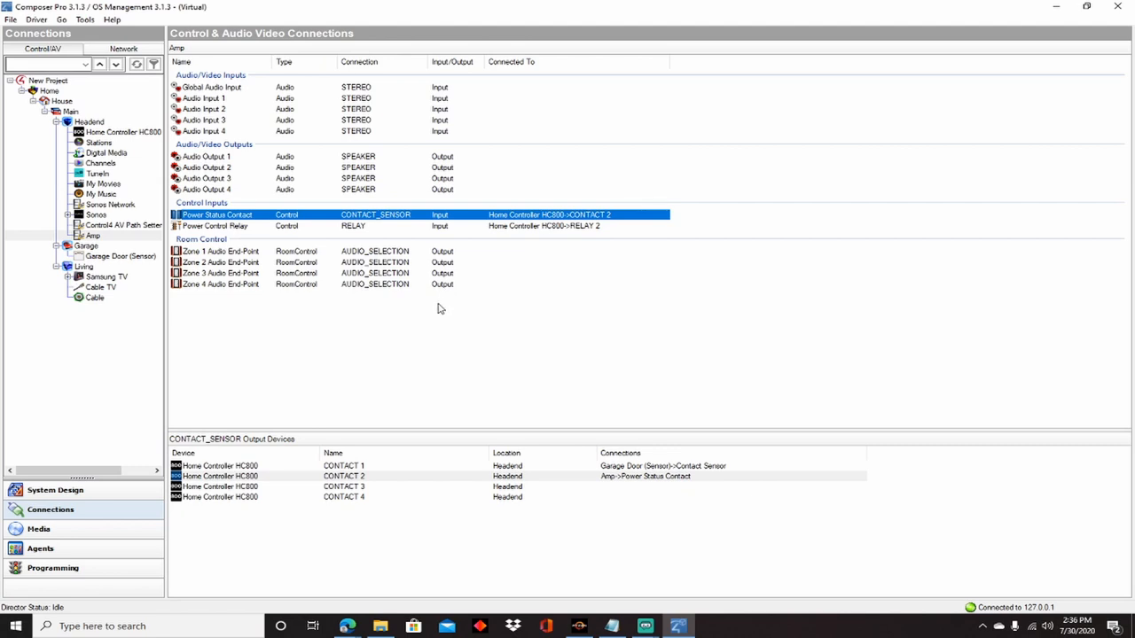
mouse_move(459, 294)
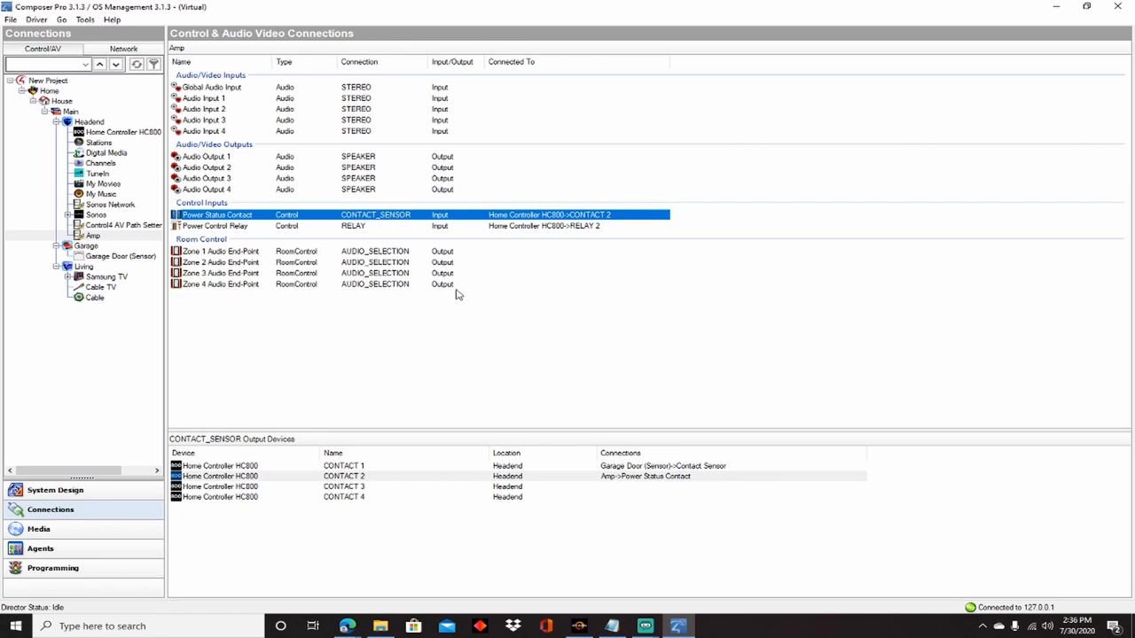
mouse_move(608, 281)
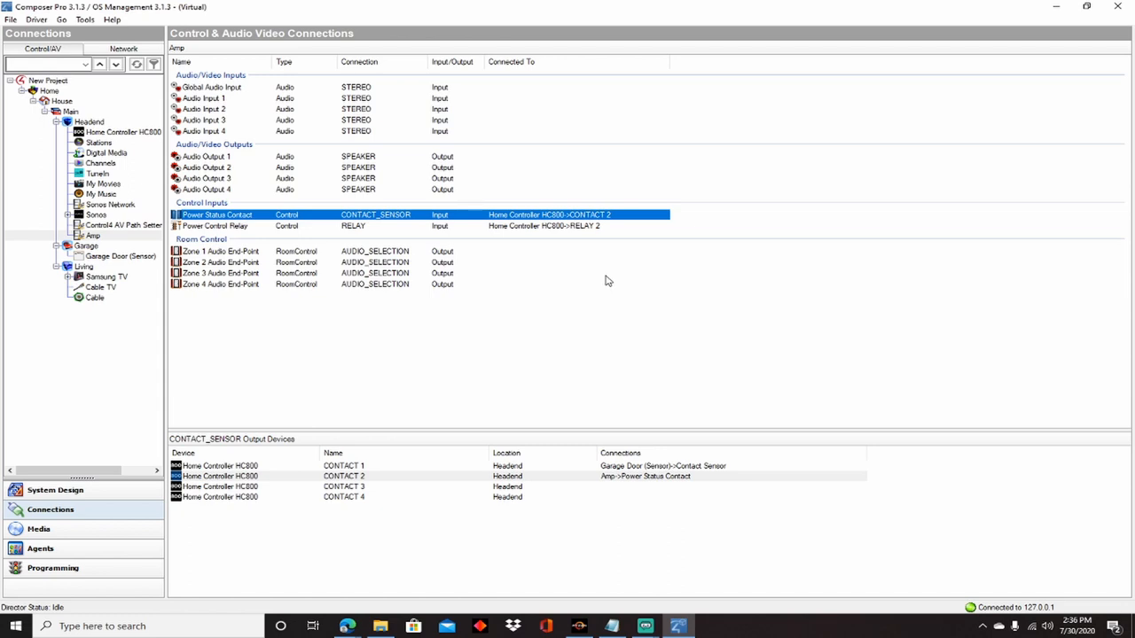
mouse_move(603, 284)
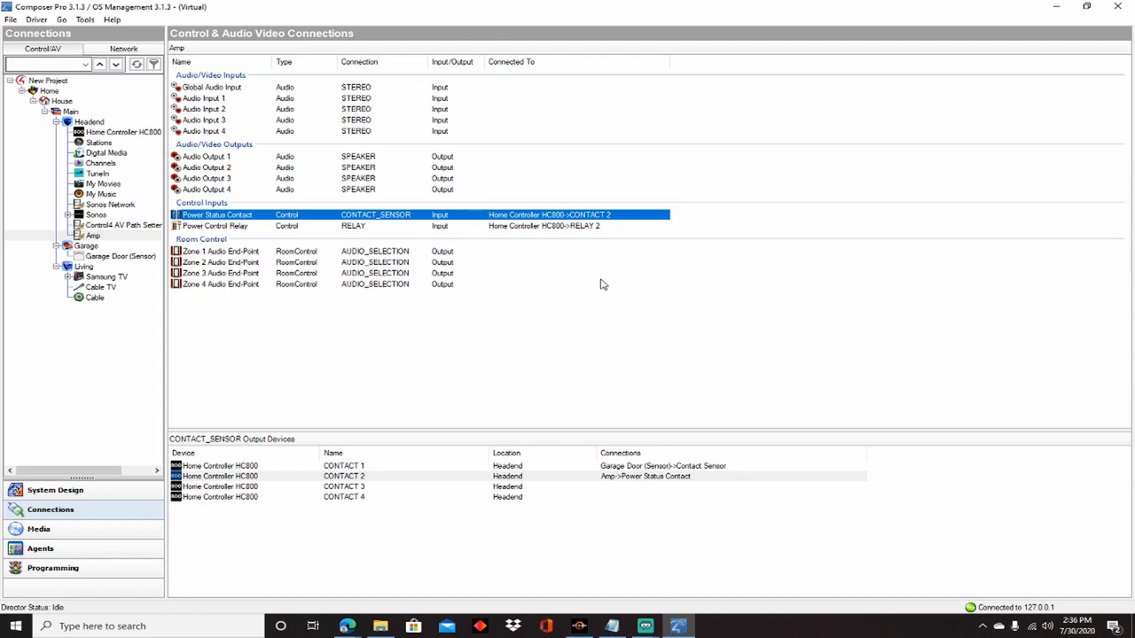
mouse_move(590, 283)
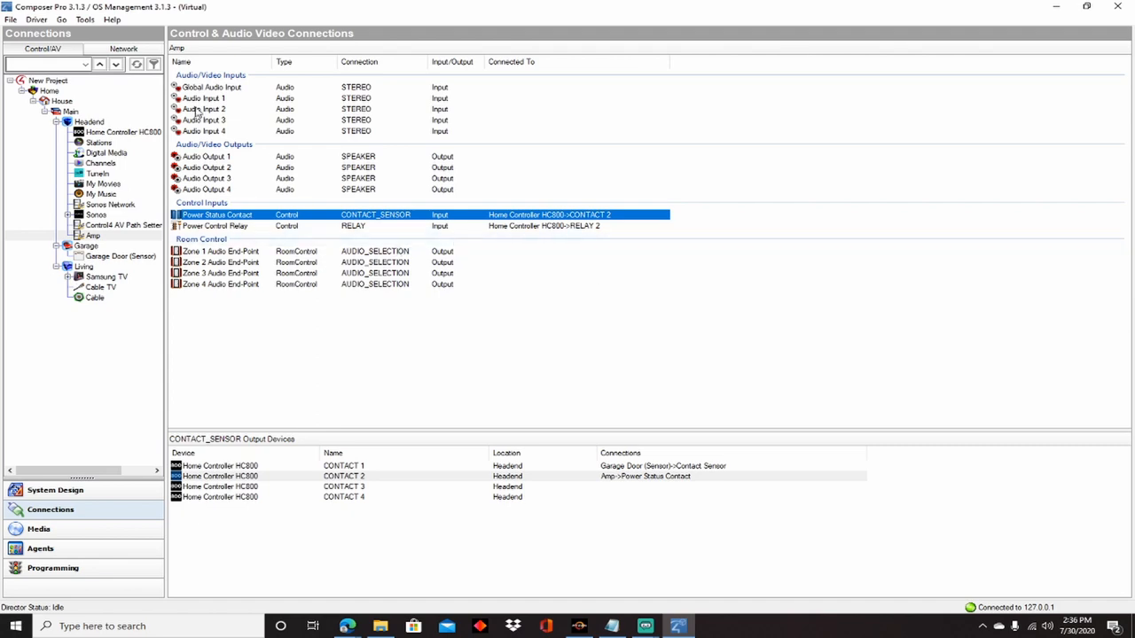
left_click(86, 246)
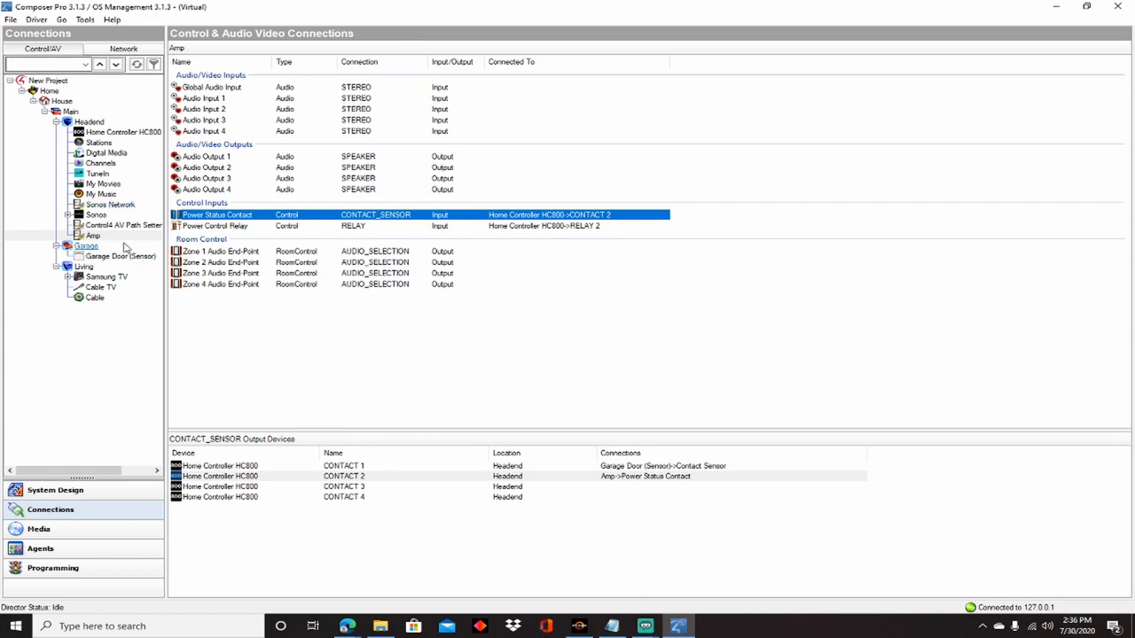
left_click(92, 235)
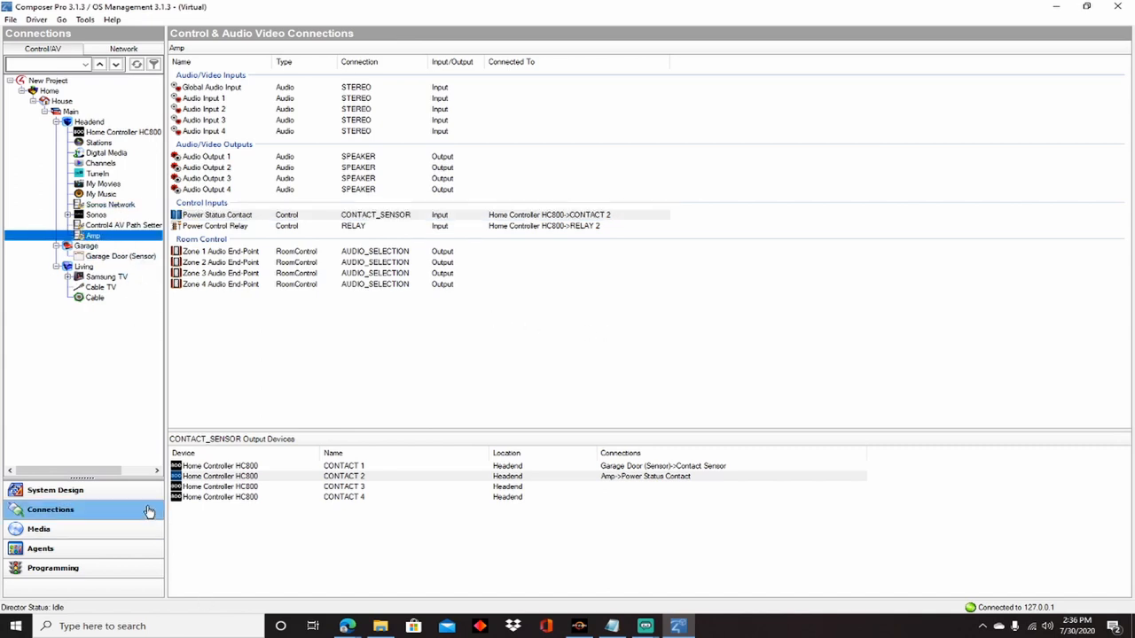
Step: Show the Amp's properties: 10-second power off delay and all four zones on Line In
left_click(55, 489)
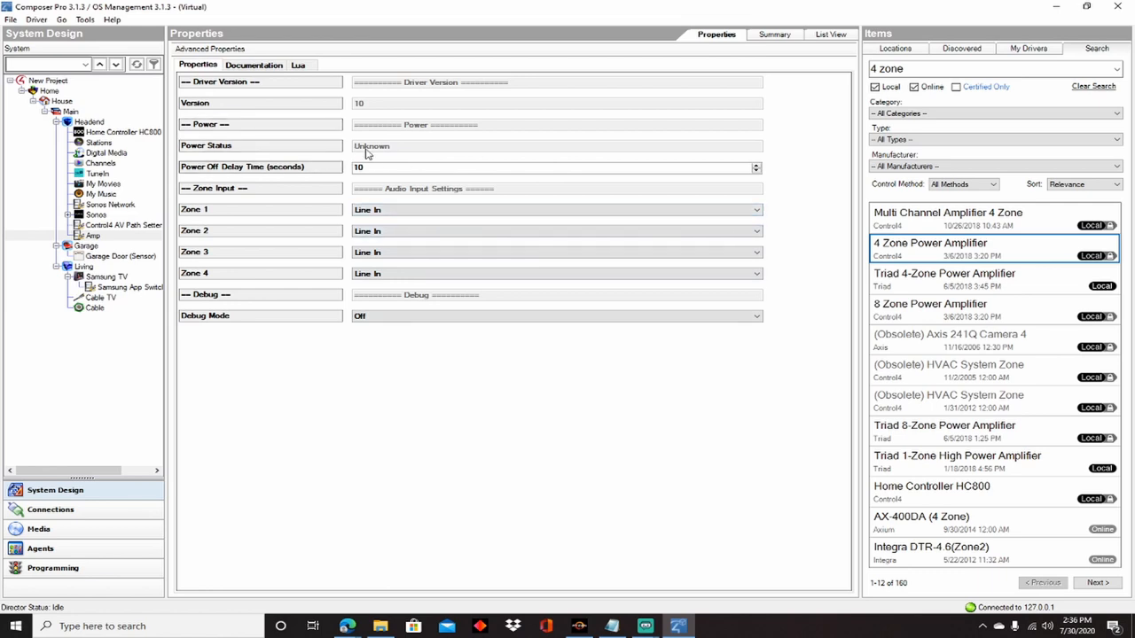
mouse_move(417, 154)
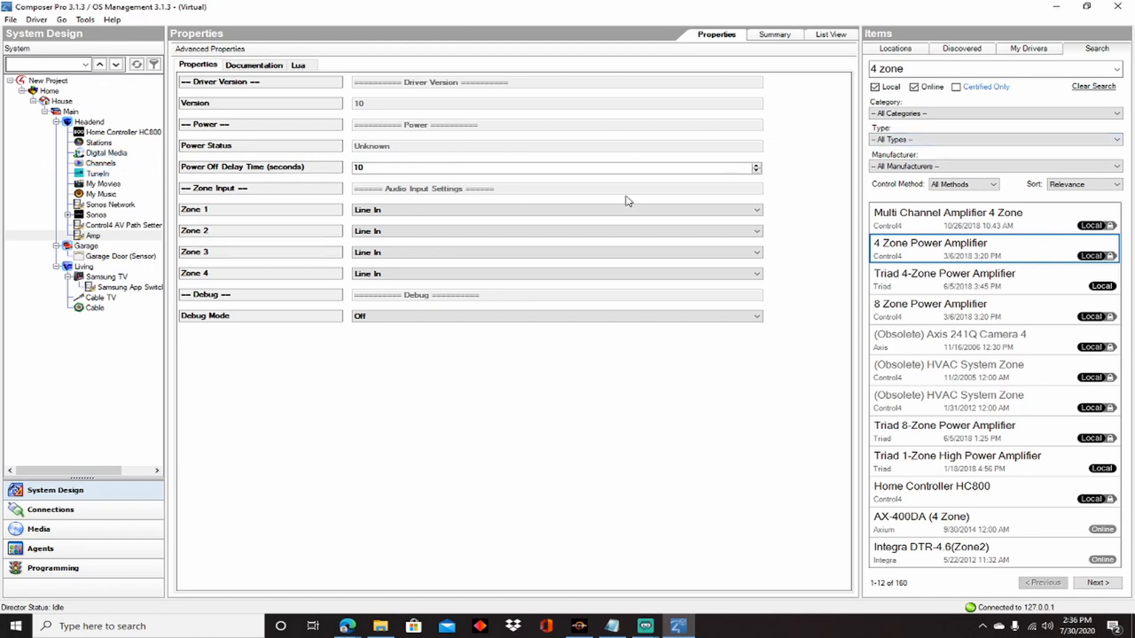
mouse_move(407, 299)
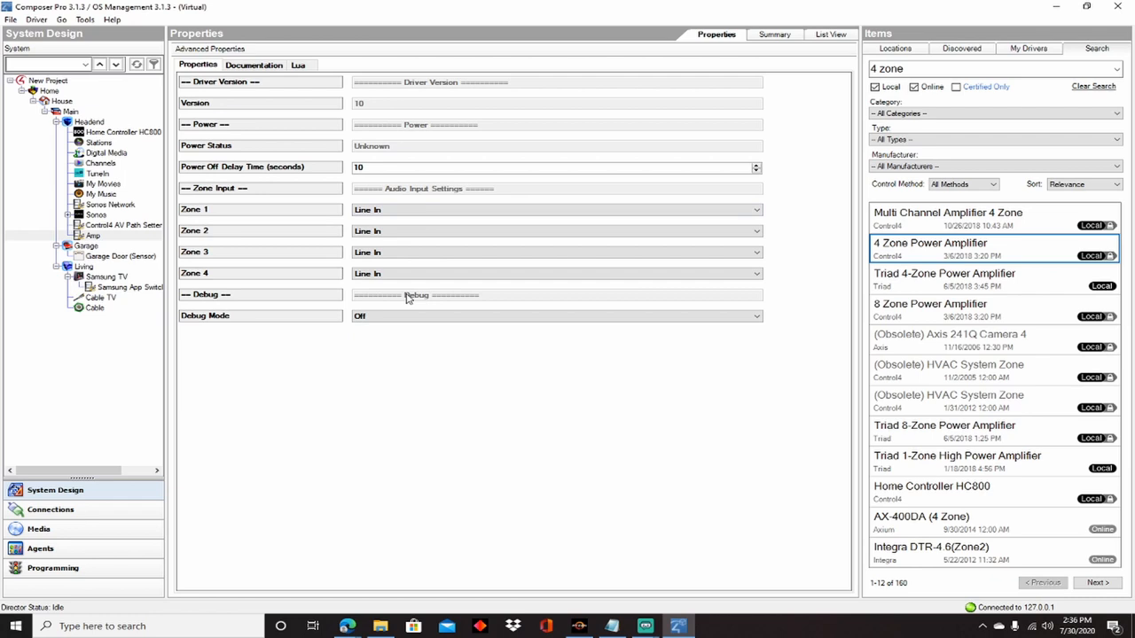
mouse_move(493, 224)
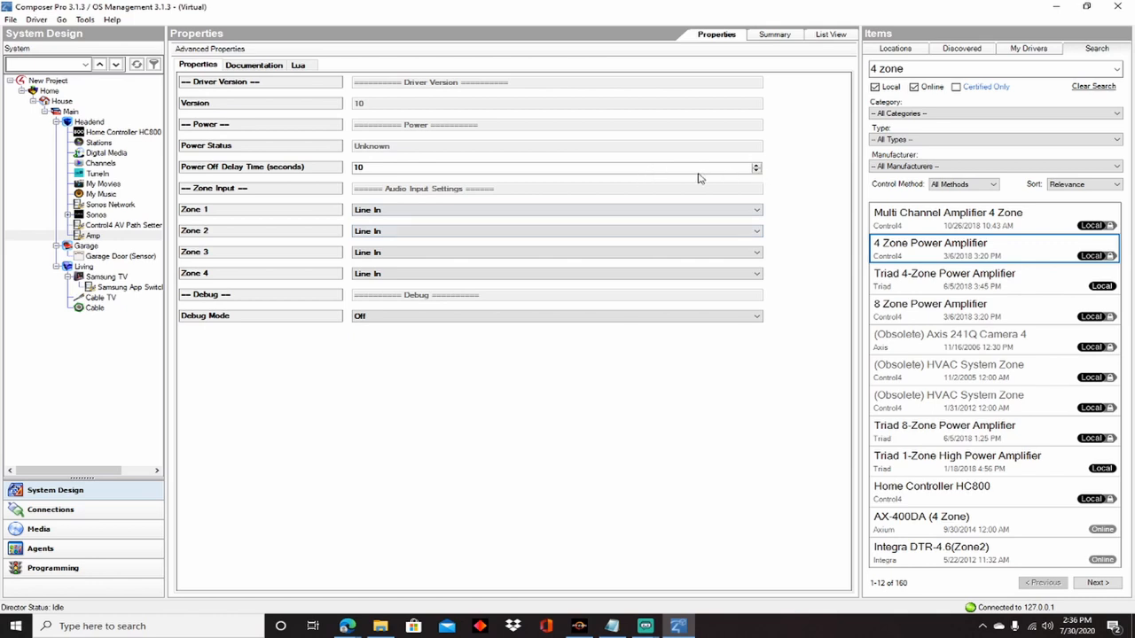
mouse_move(362, 305)
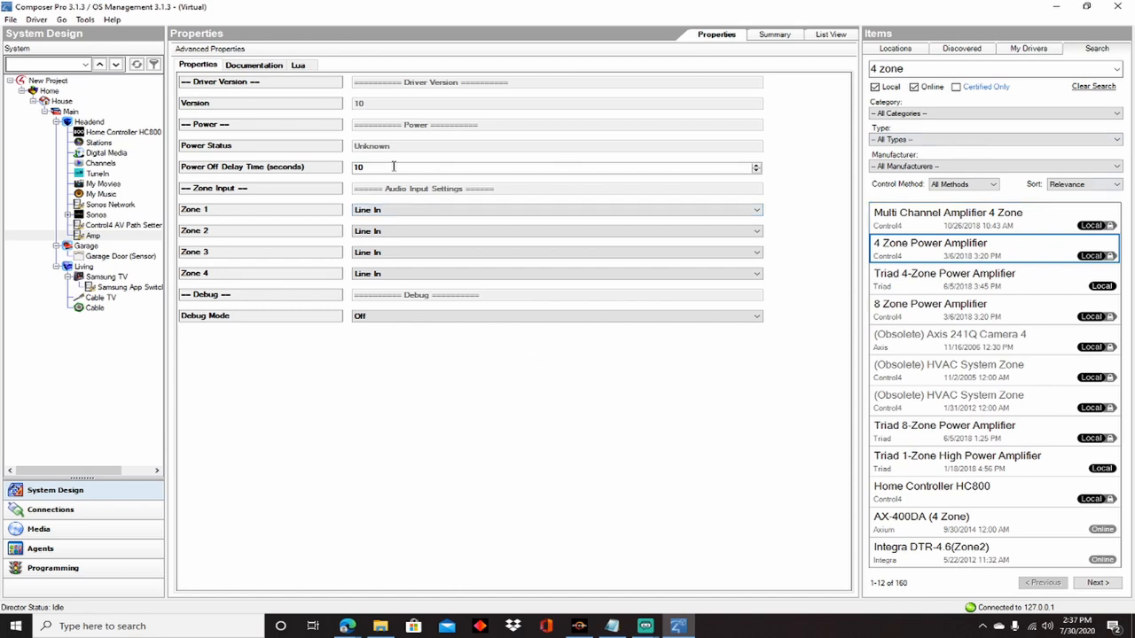
mouse_move(349, 181)
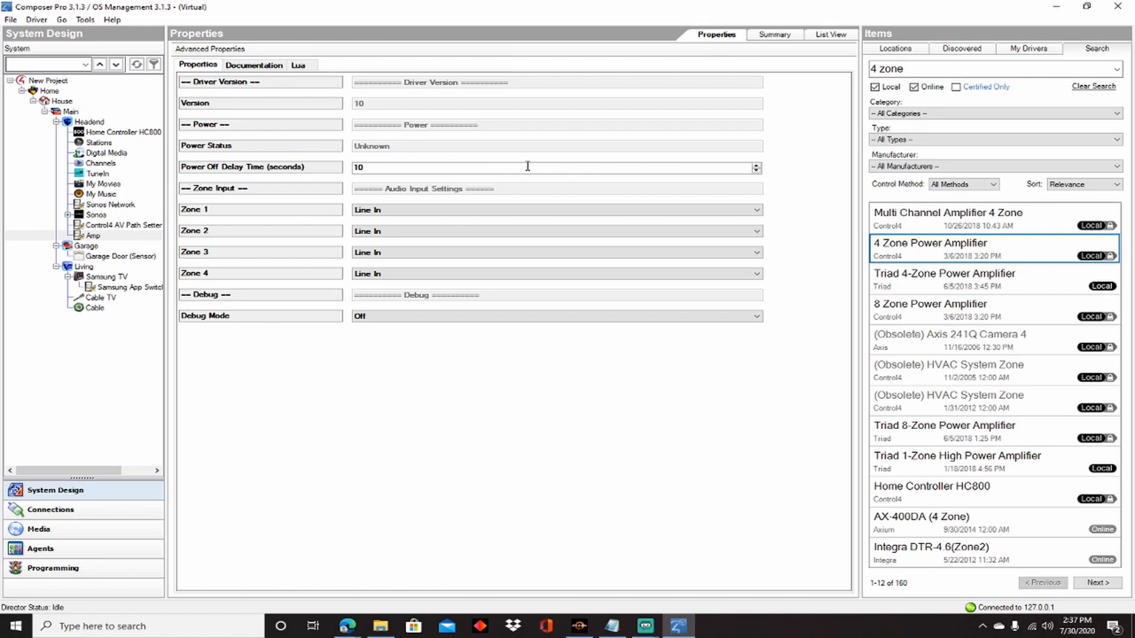
mouse_move(701, 190)
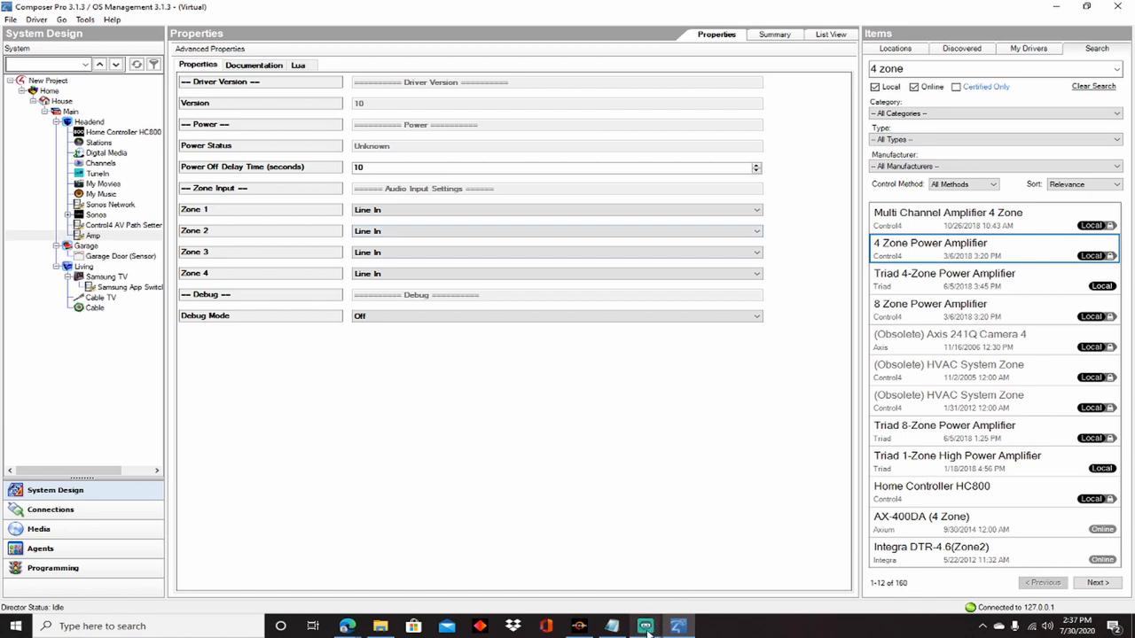
mouse_move(645, 626)
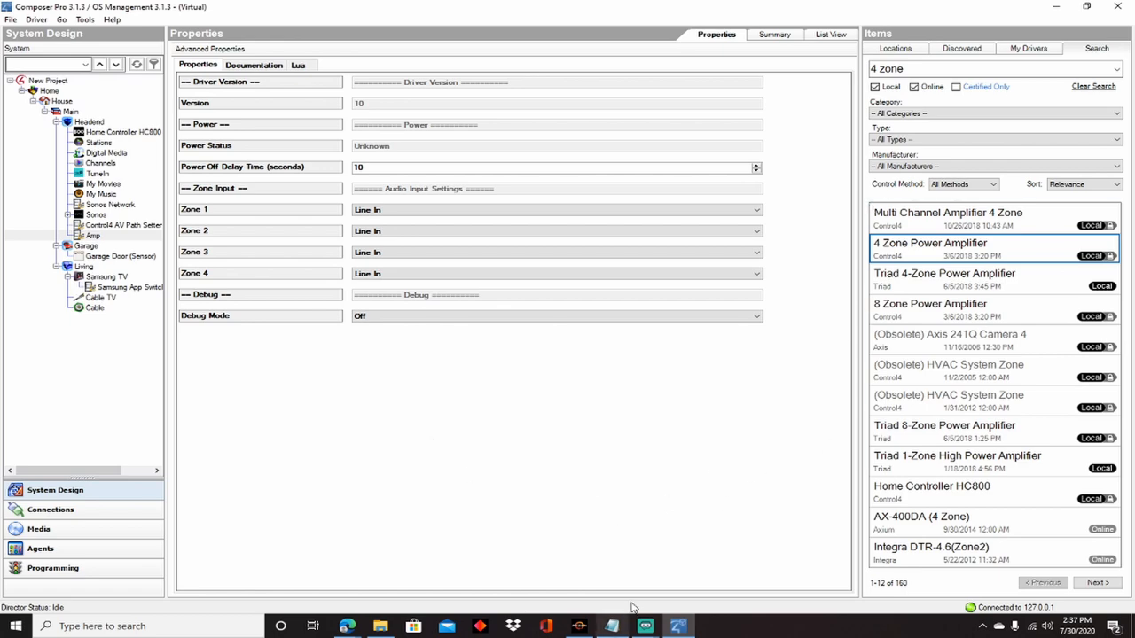
mouse_move(646, 626)
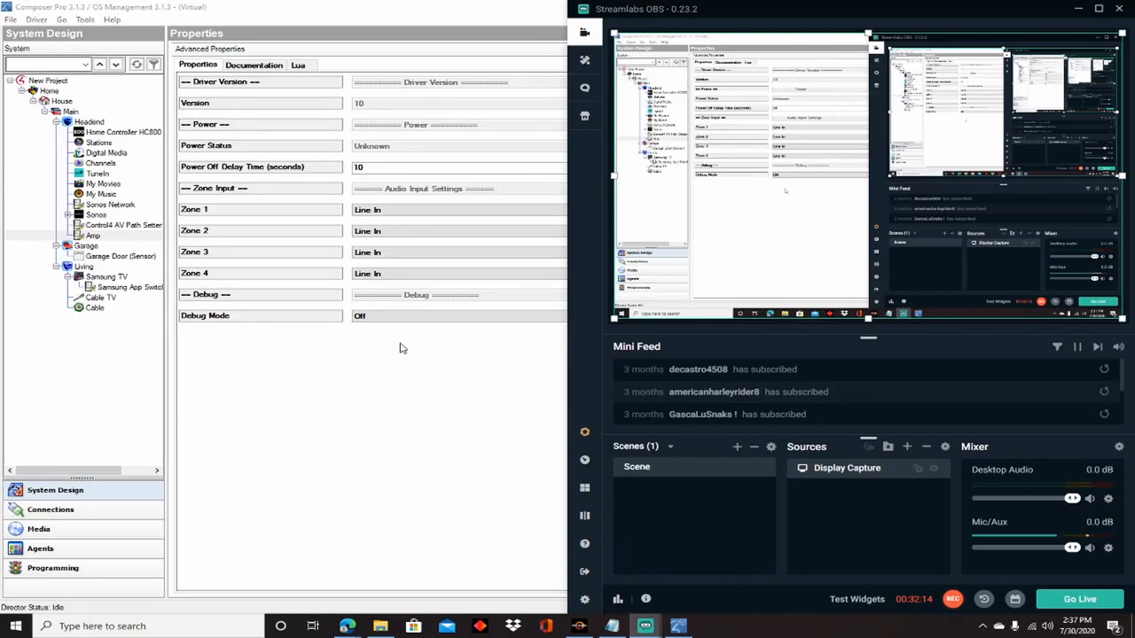
mouse_move(397, 399)
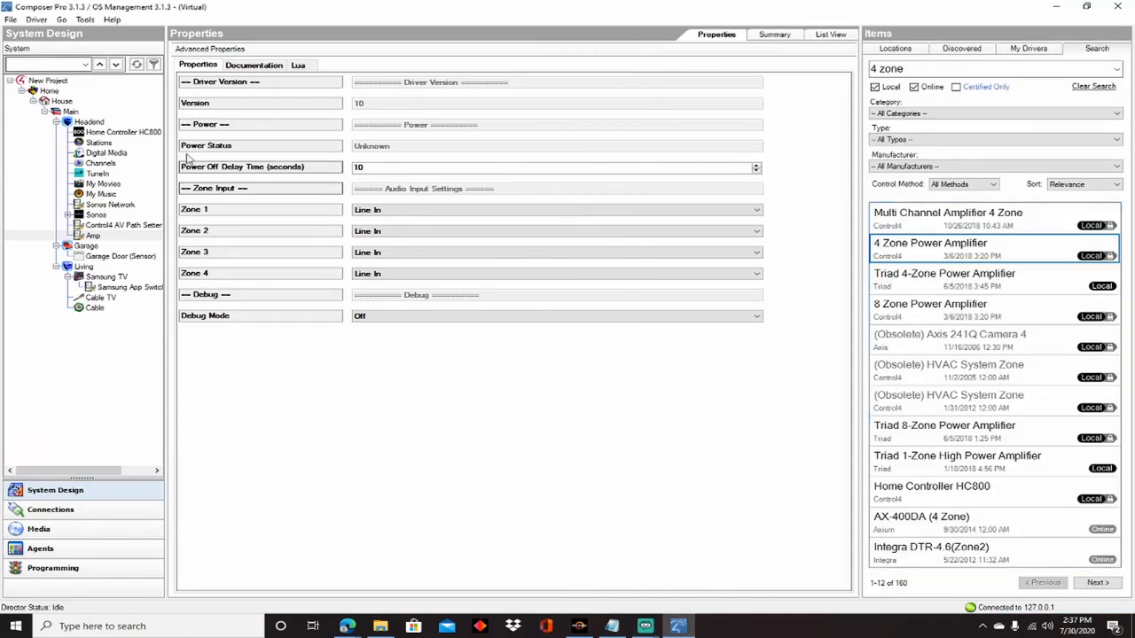
mouse_move(239, 247)
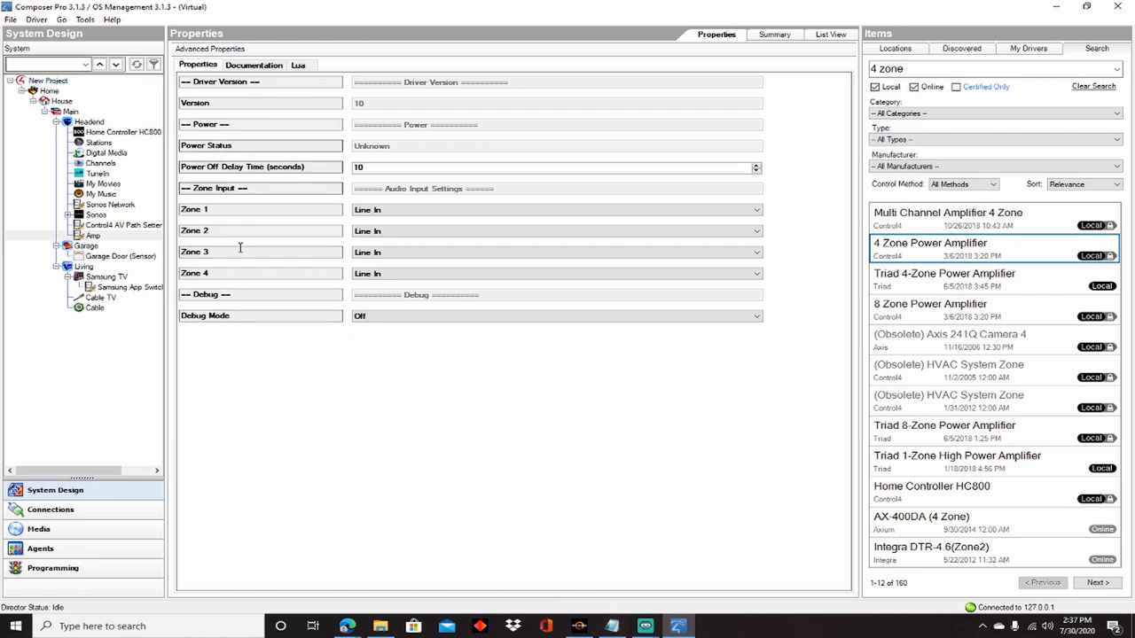